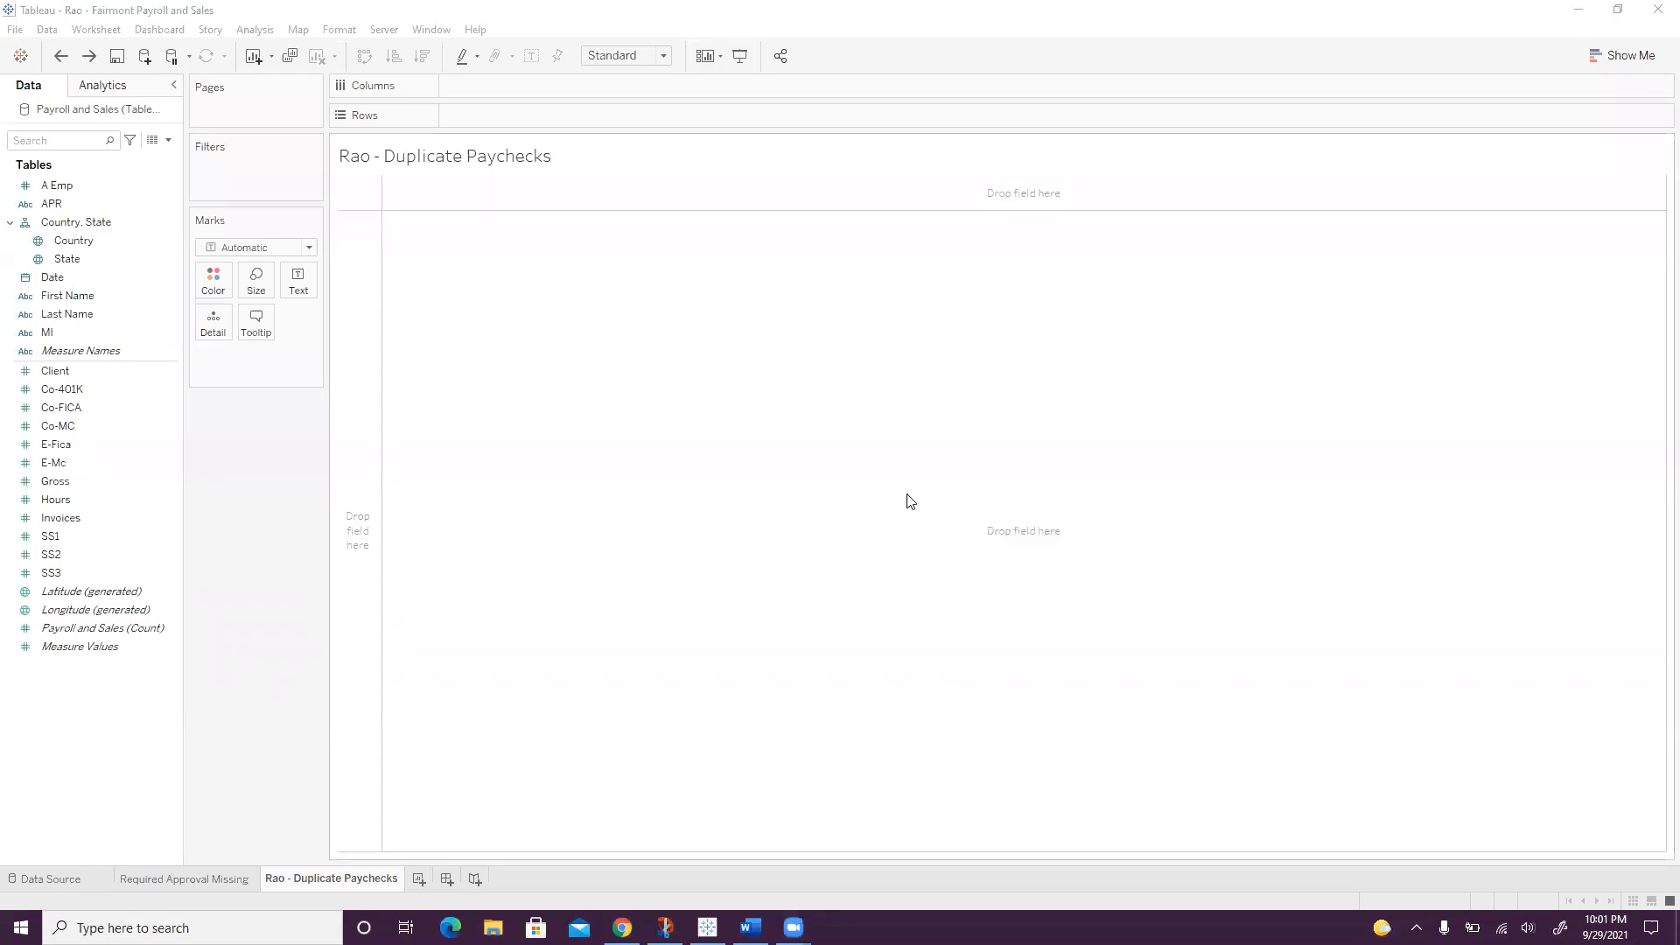
pyautogui.moveTo(814, 882)
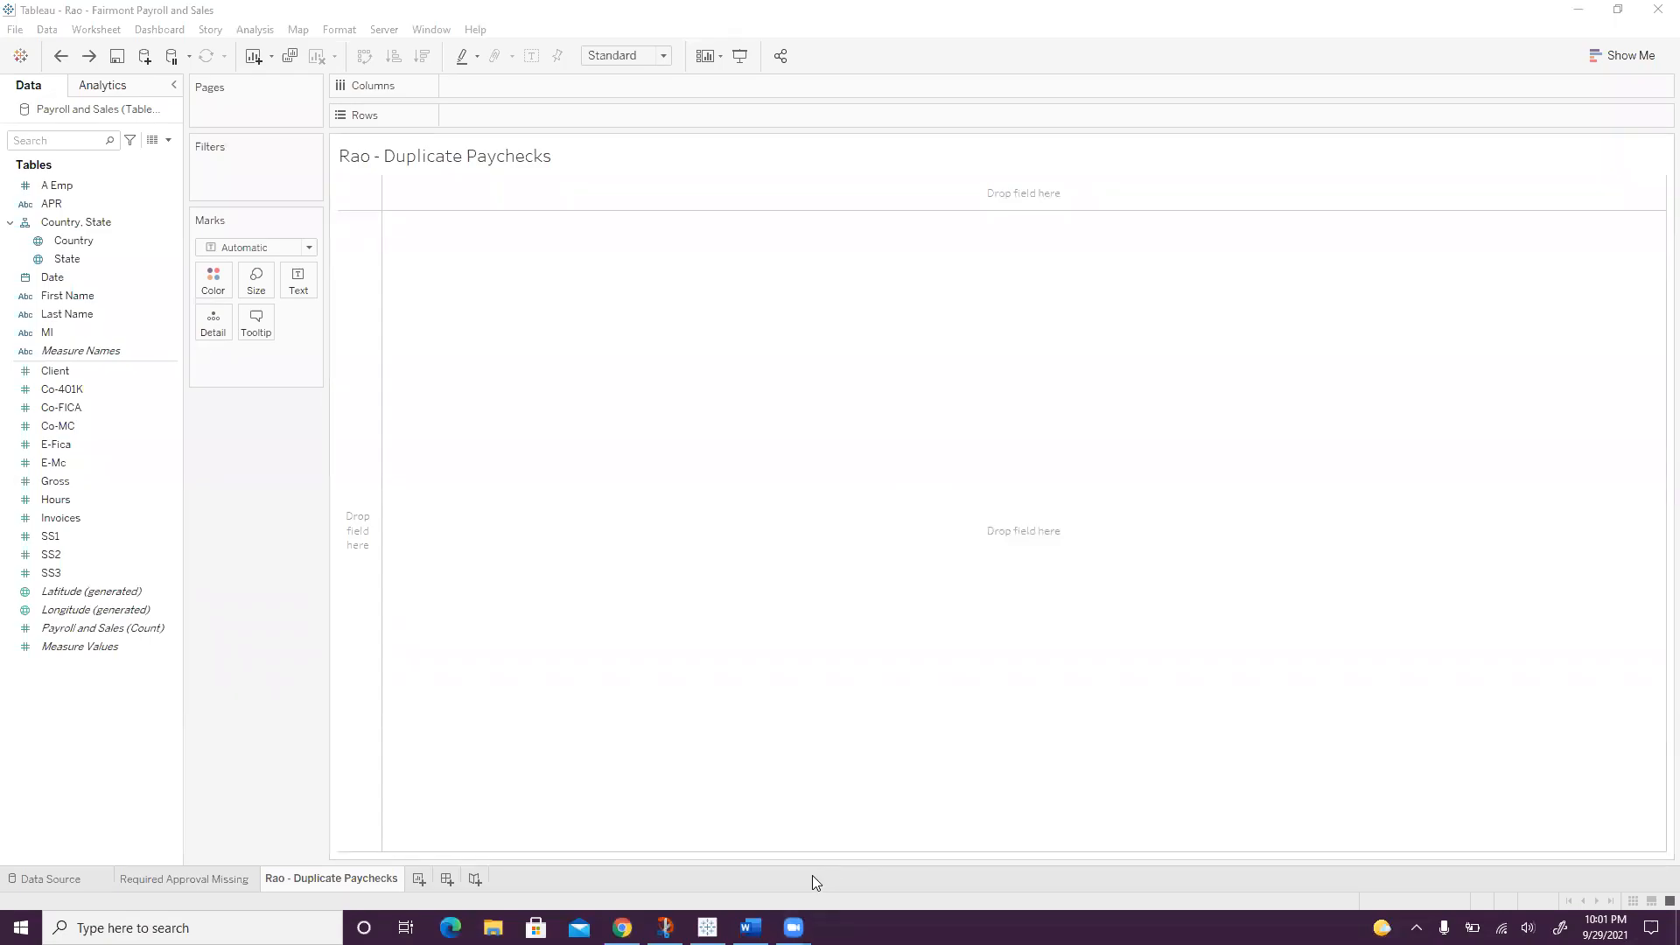
# - Check the assignment document, then return to the Rao - Duplicate Paychecks worksheet
pyautogui.click(748, 928)
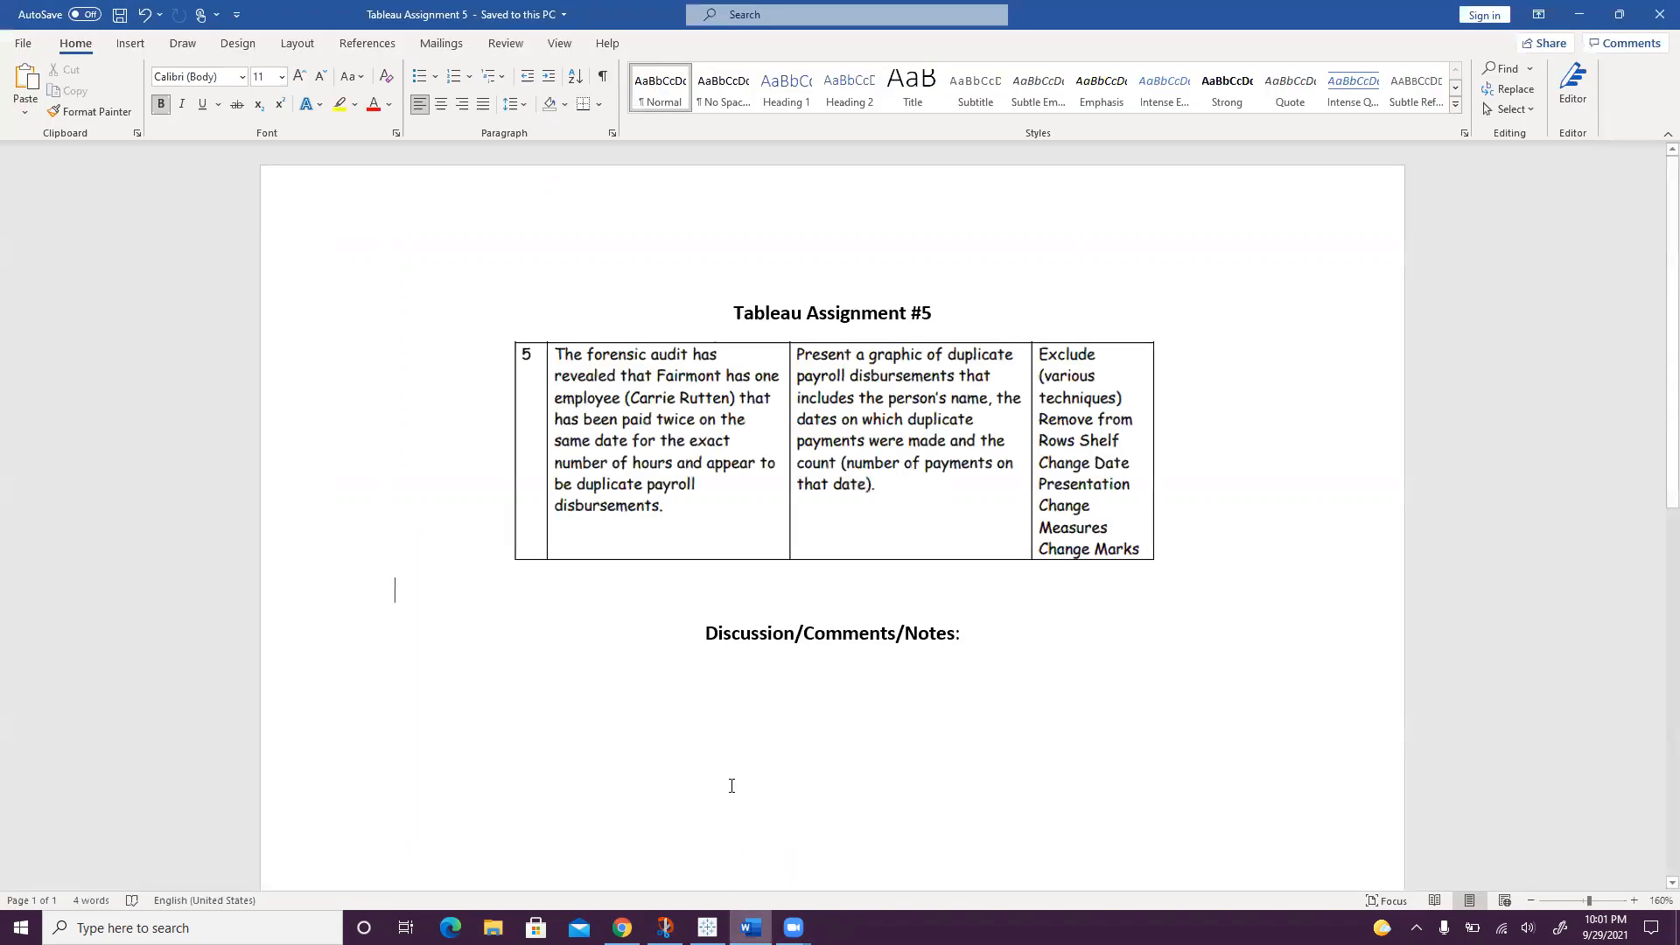
pyautogui.moveTo(631, 474)
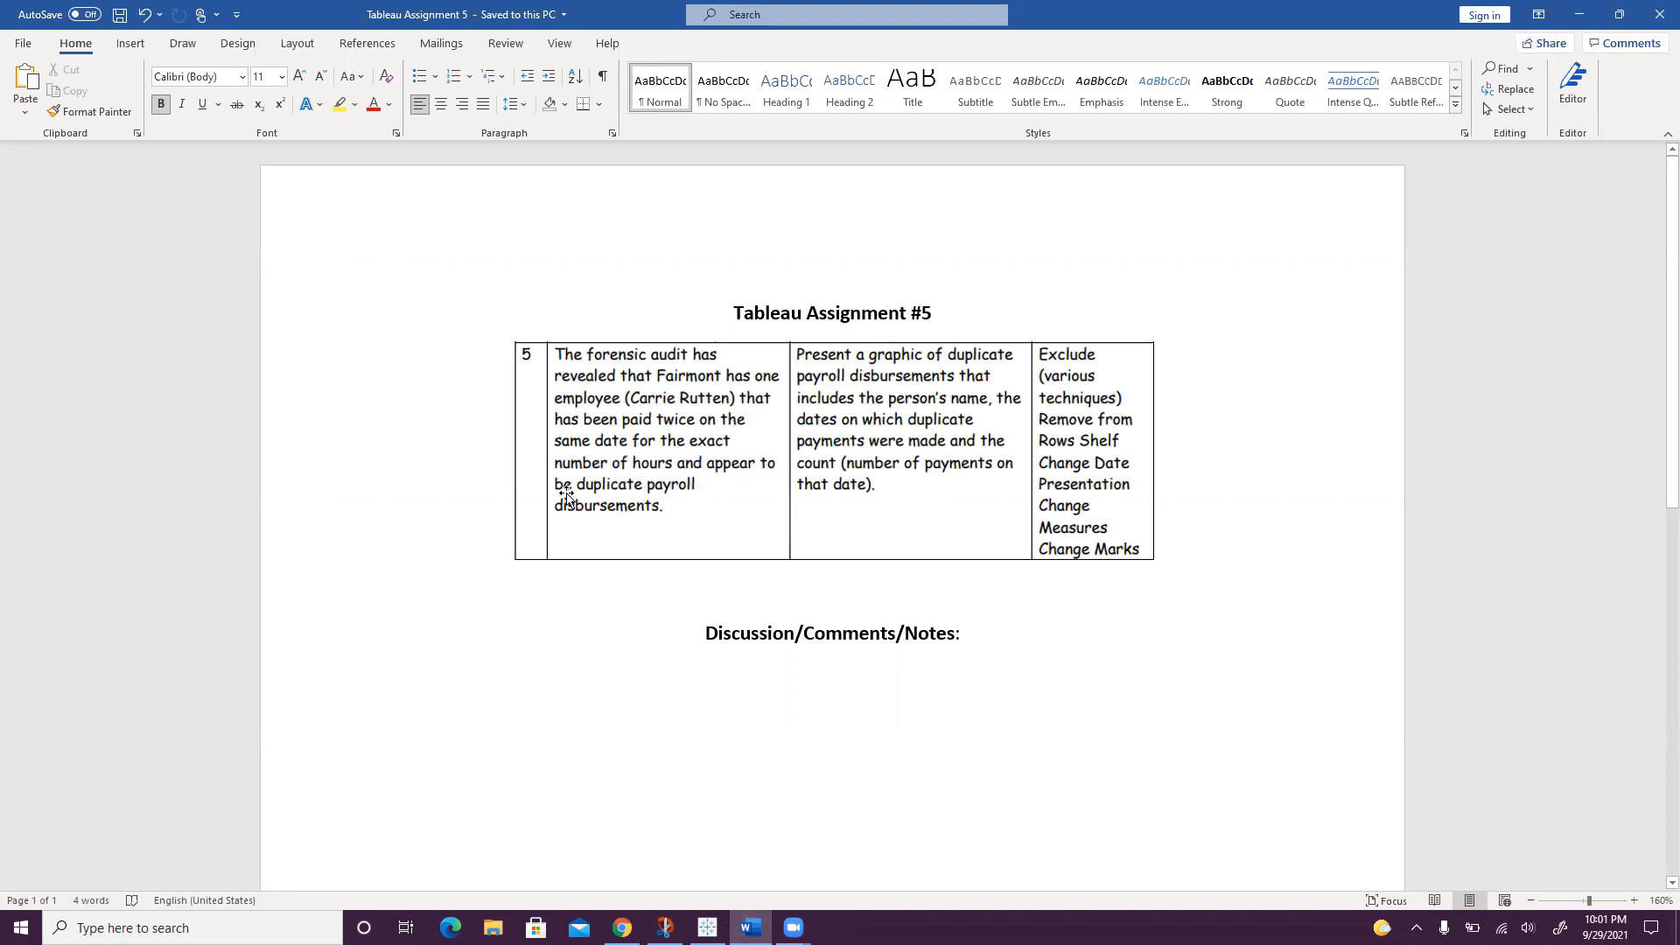
pyautogui.click(393, 590)
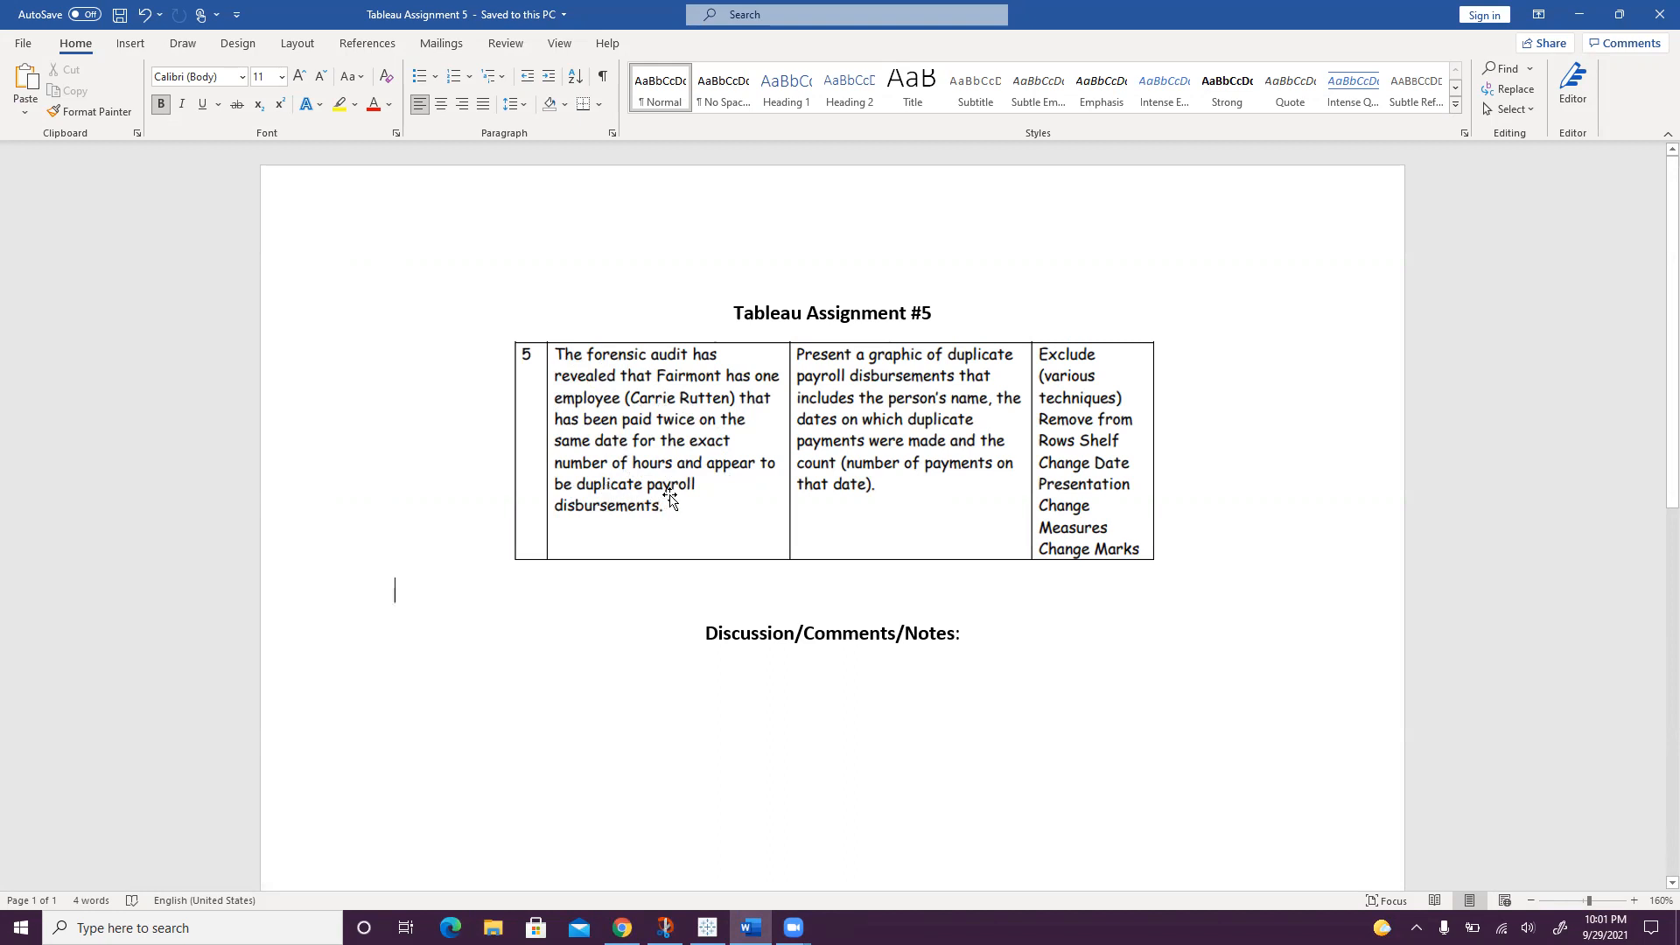
pyautogui.moveTo(672, 540)
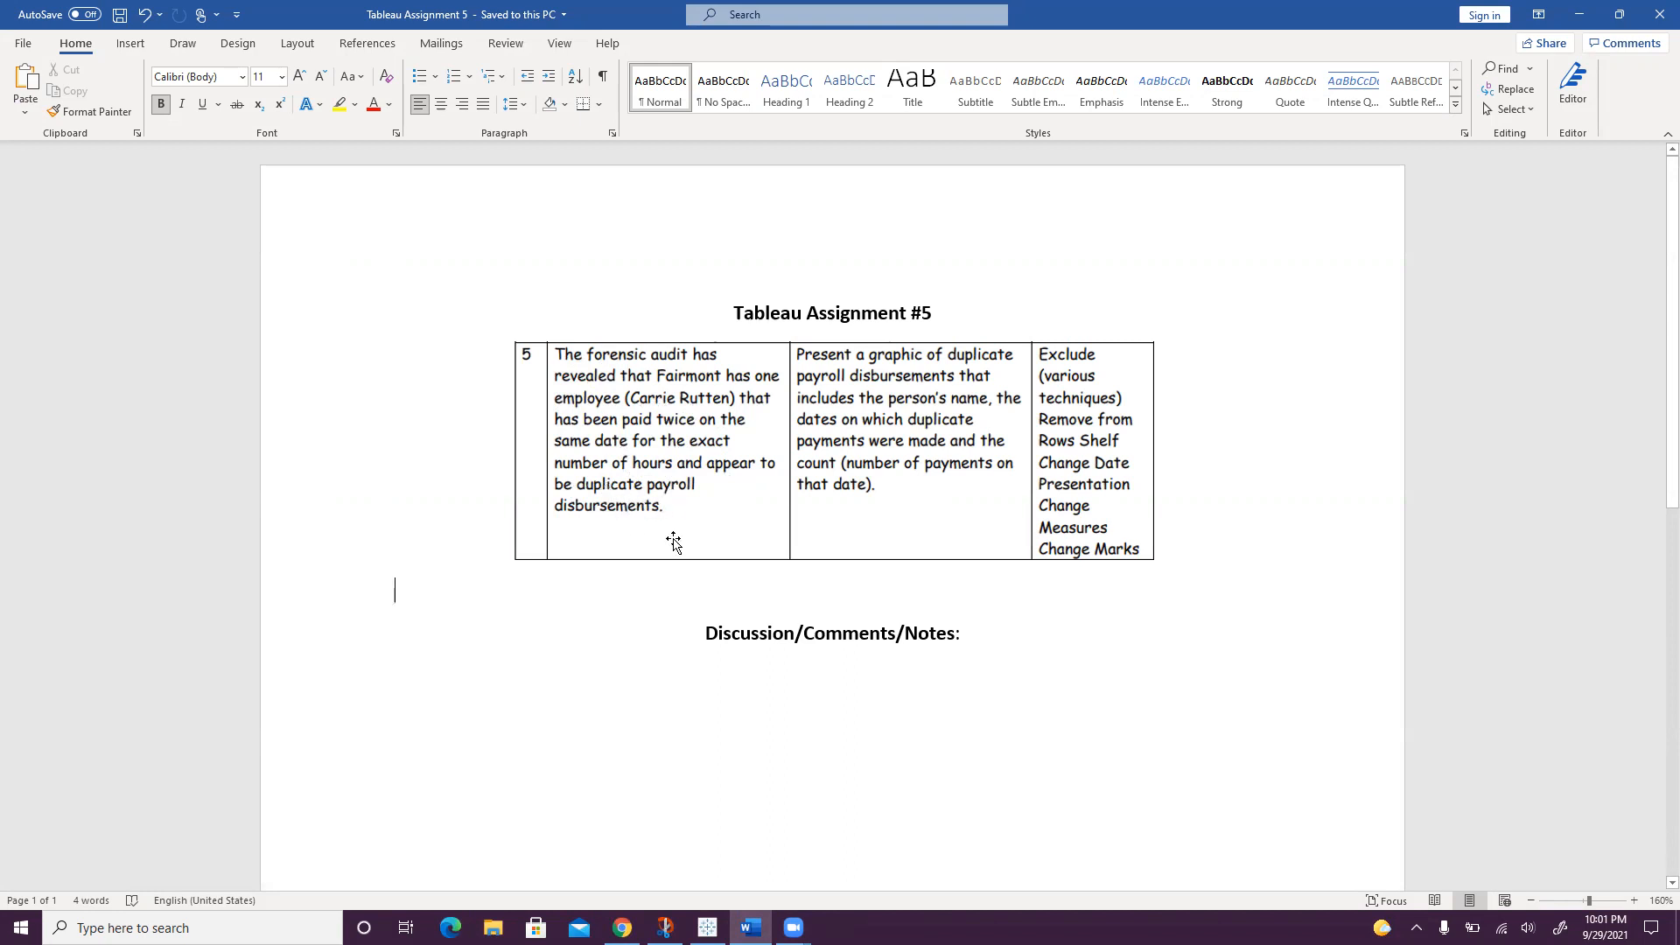
pyautogui.moveTo(896, 383)
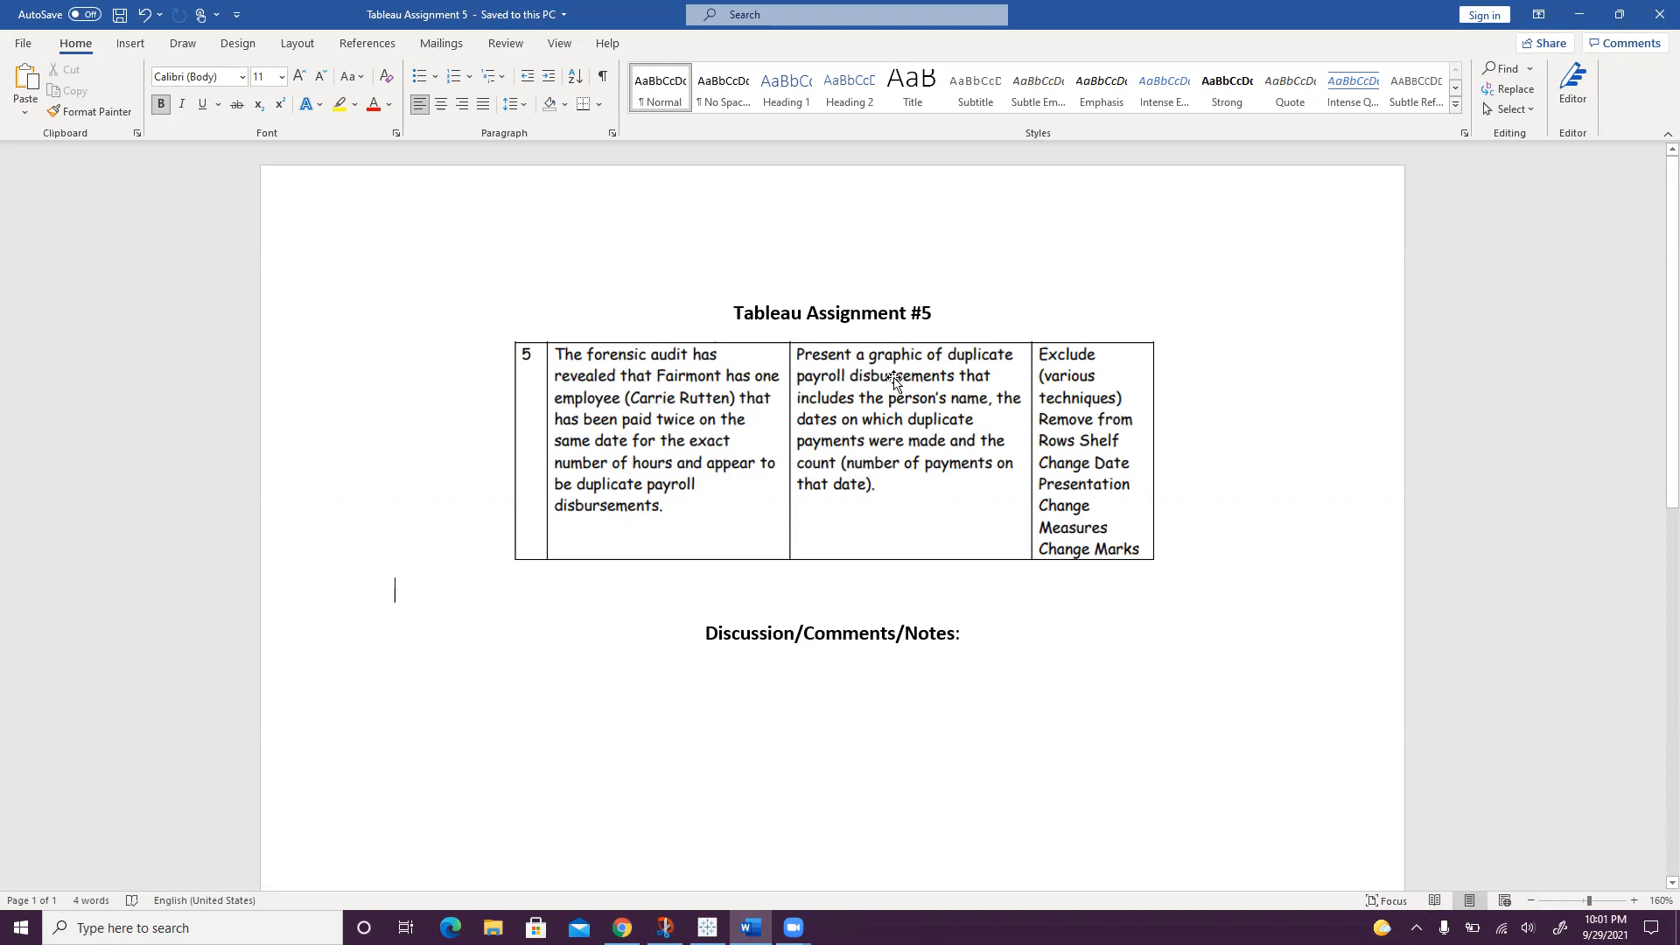
pyautogui.moveTo(880, 424)
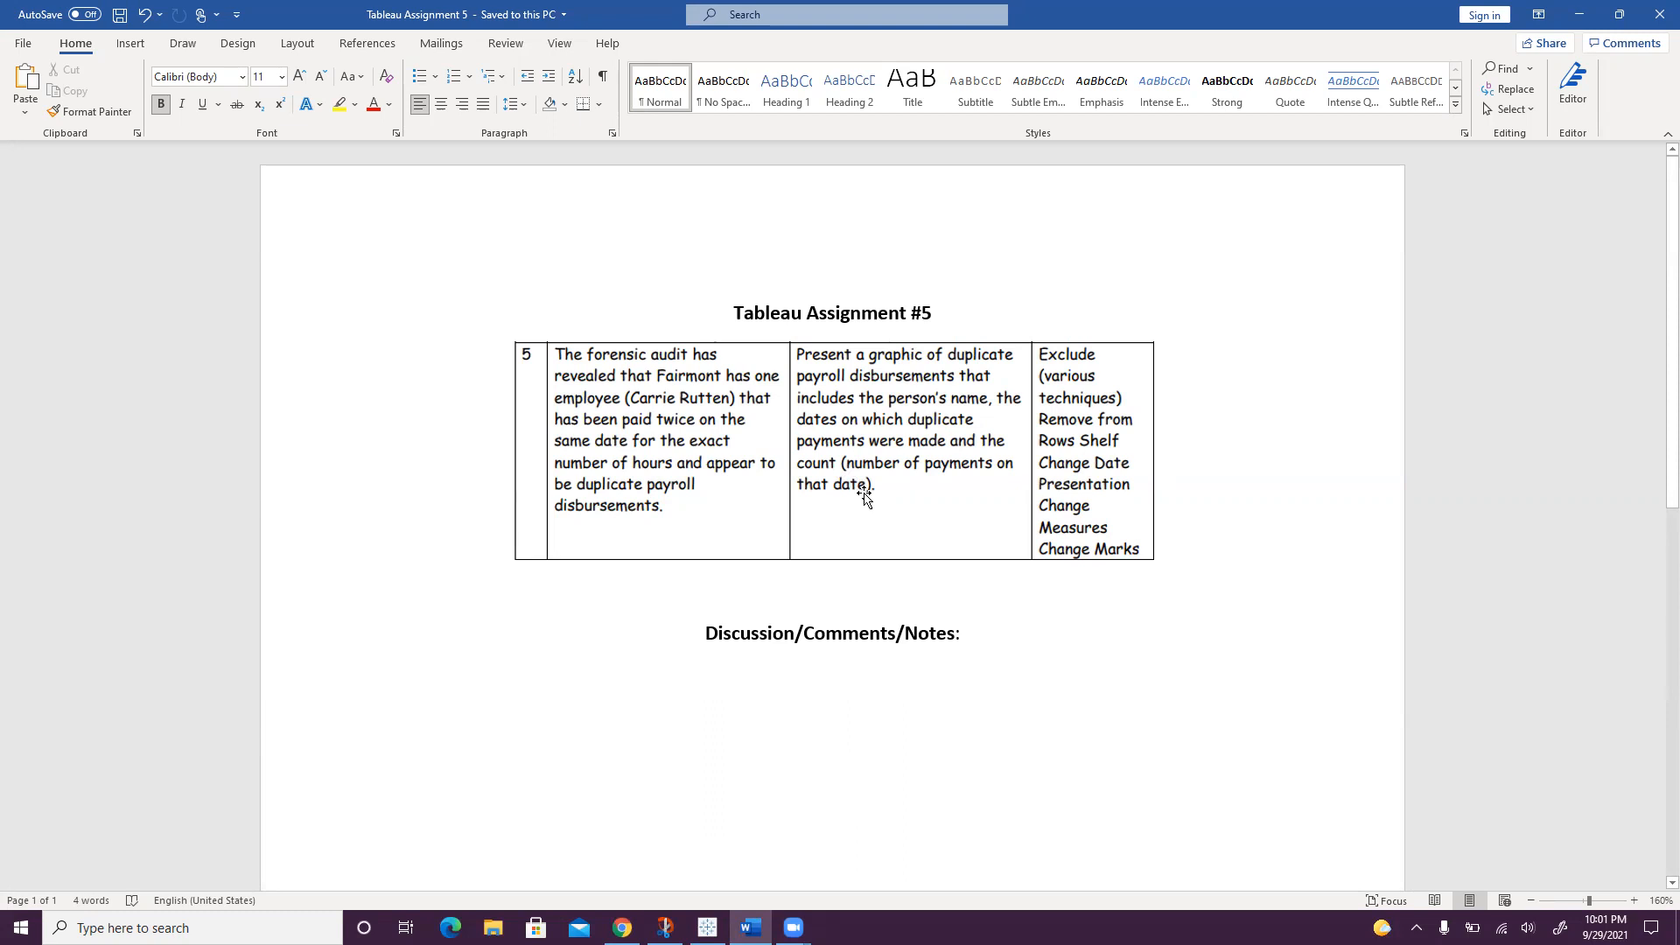
pyautogui.click(394, 590)
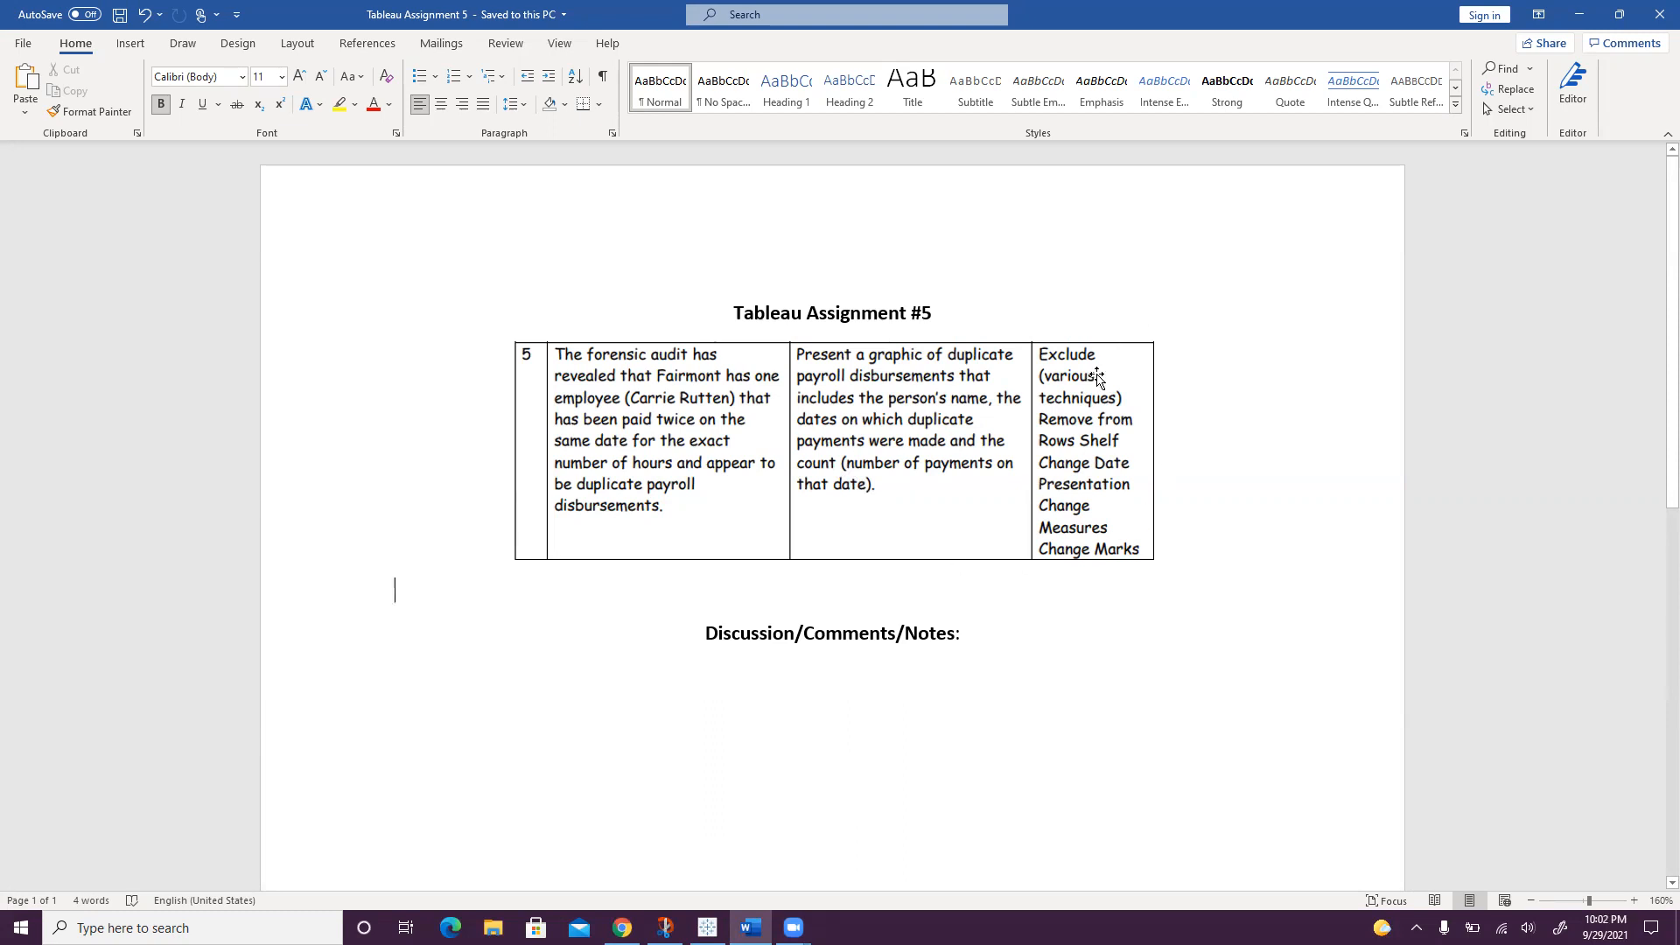
pyautogui.moveTo(1082, 571)
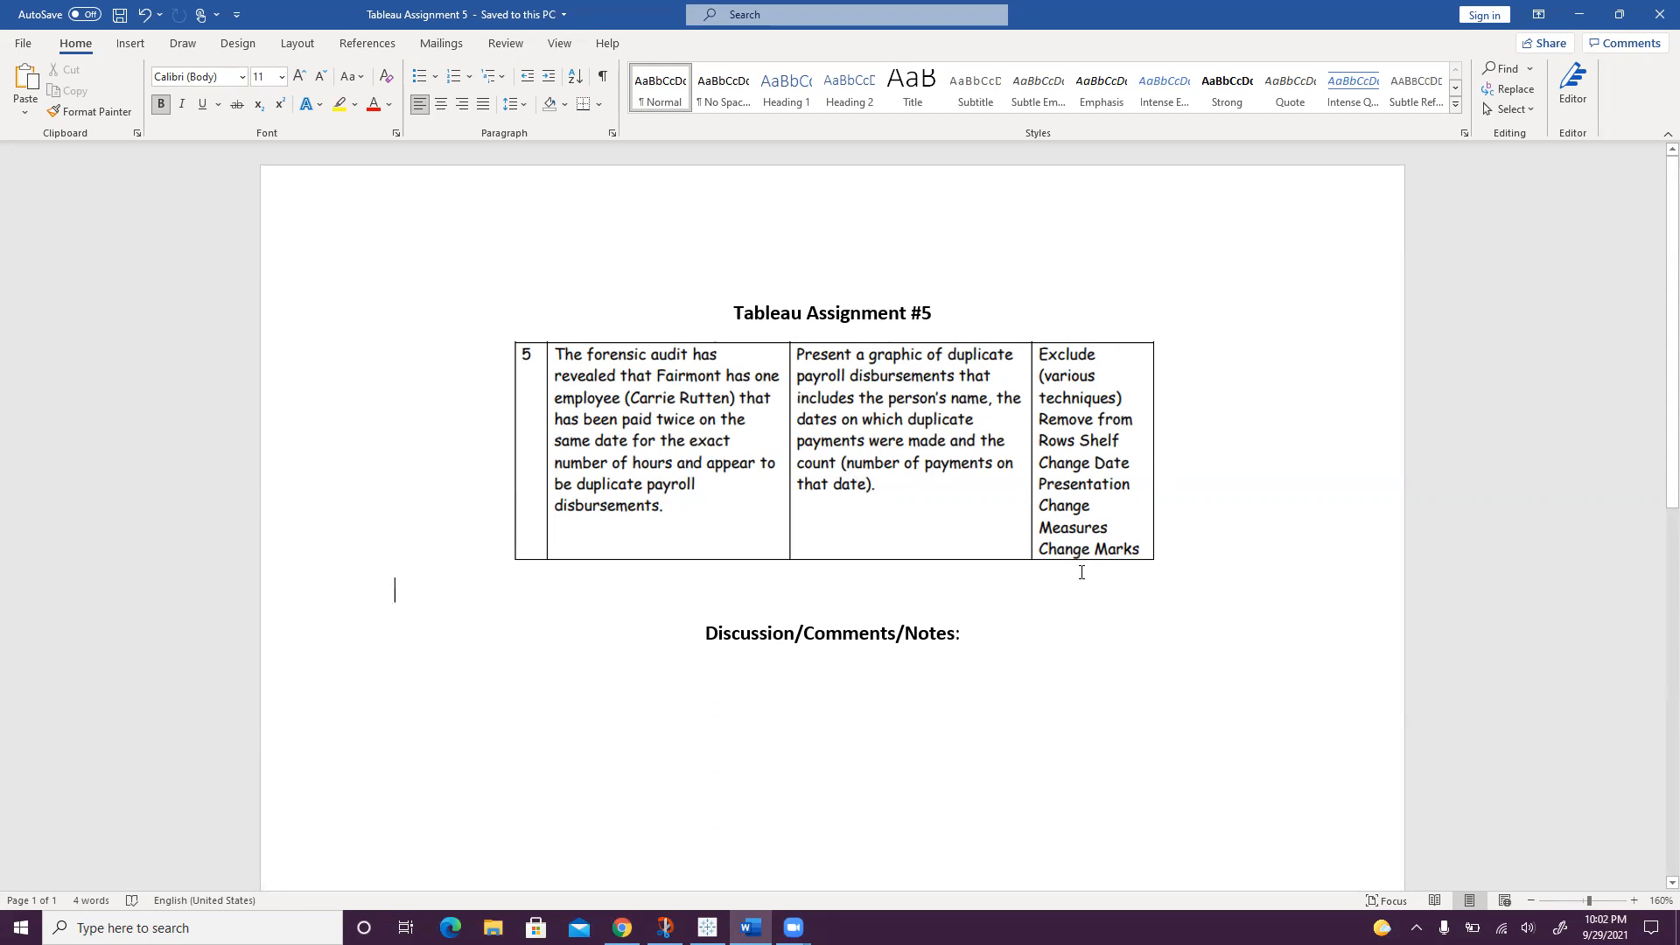
pyautogui.moveTo(1099, 579)
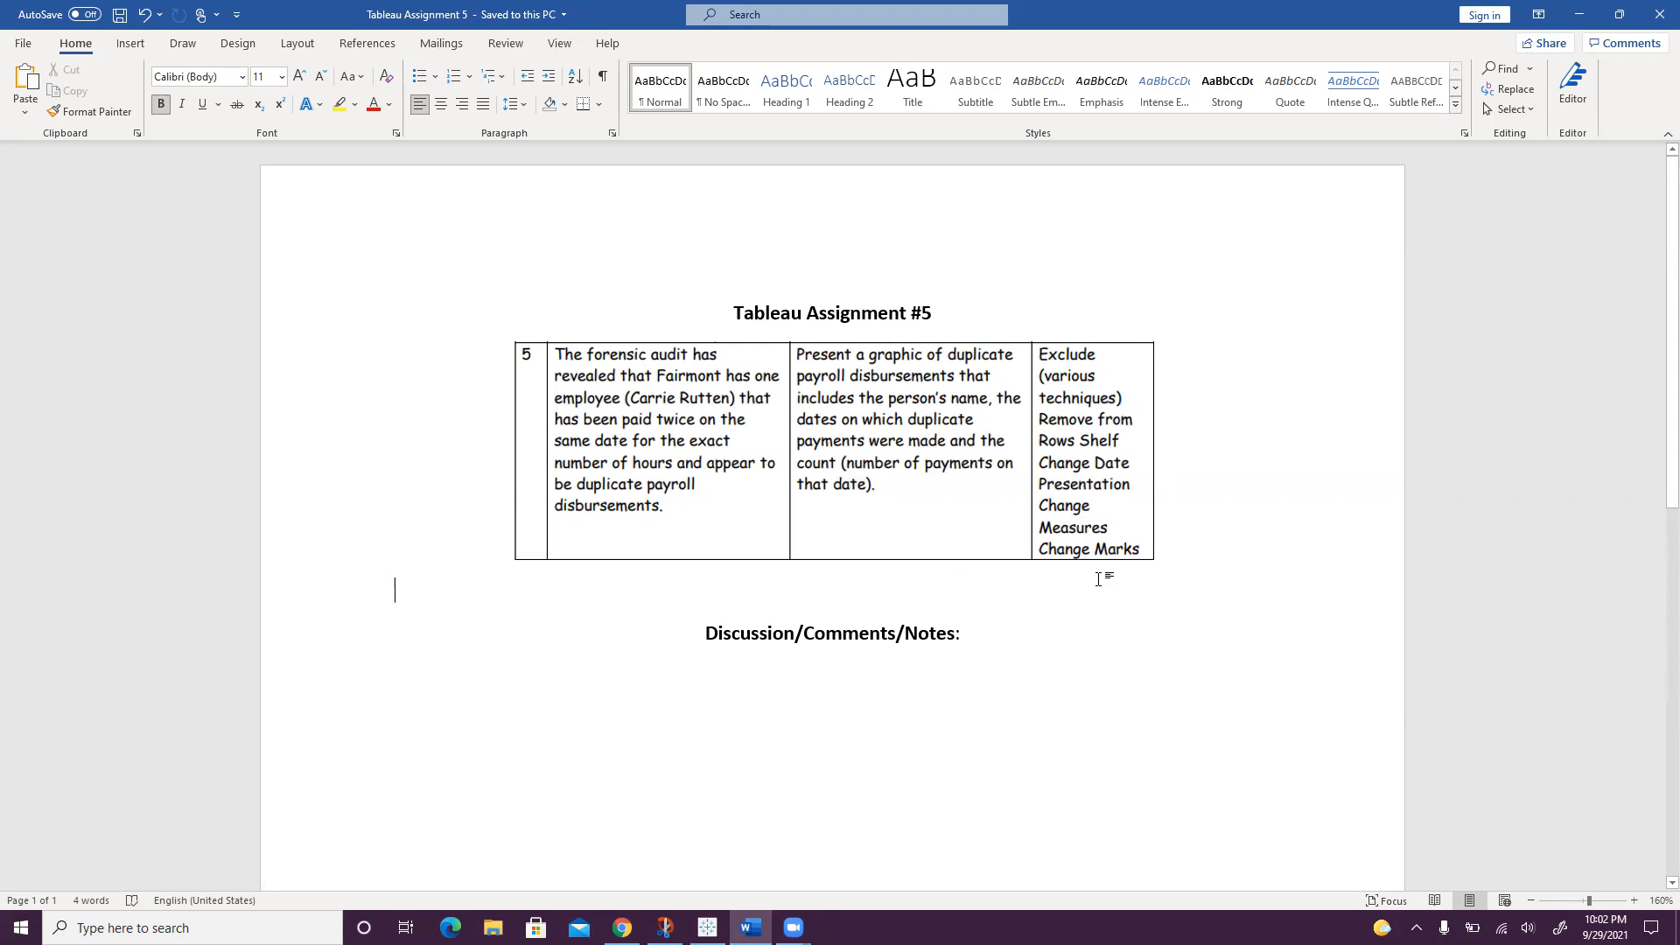
pyautogui.moveTo(973, 610)
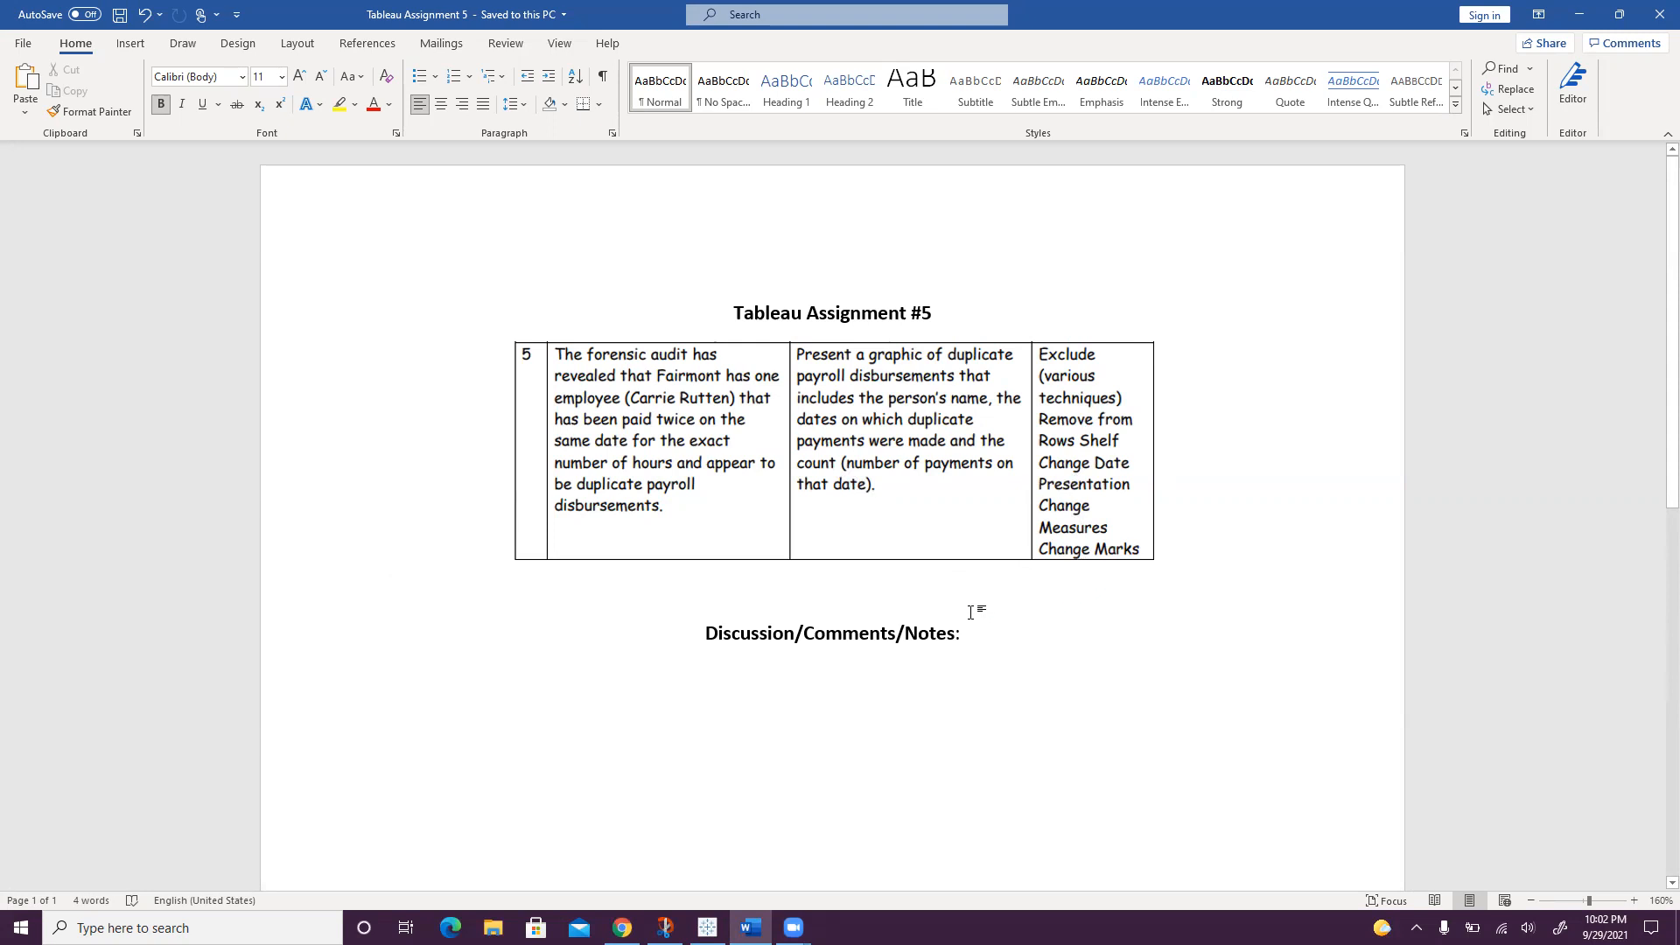
pyautogui.click(705, 927)
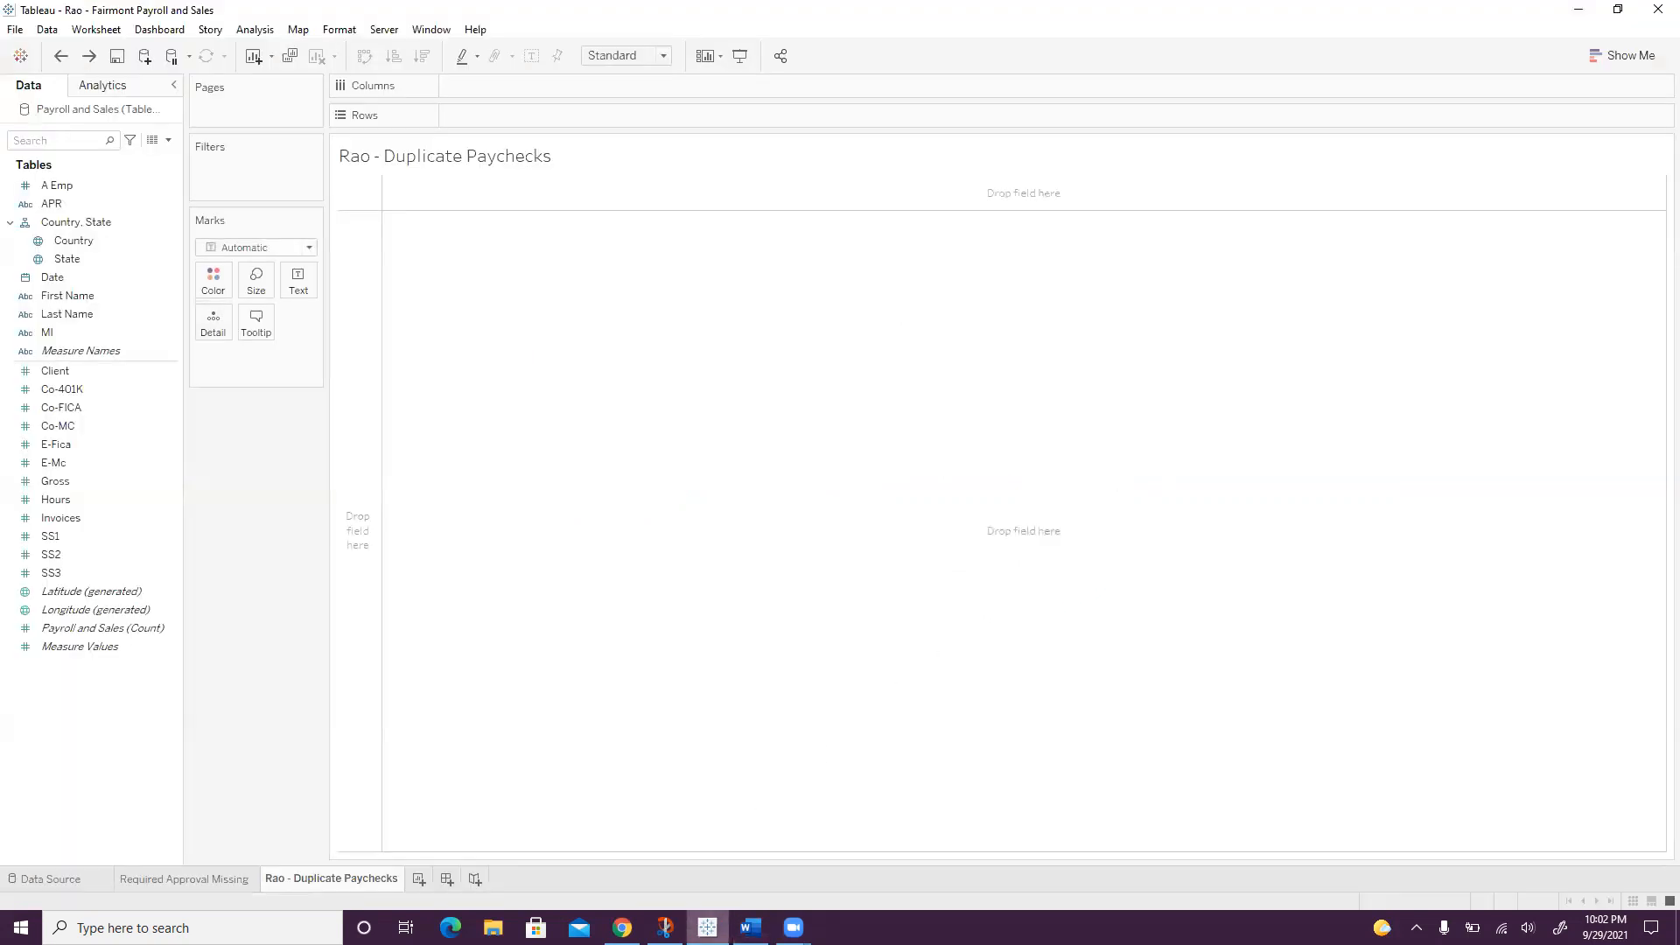
pyautogui.moveTo(516, 364)
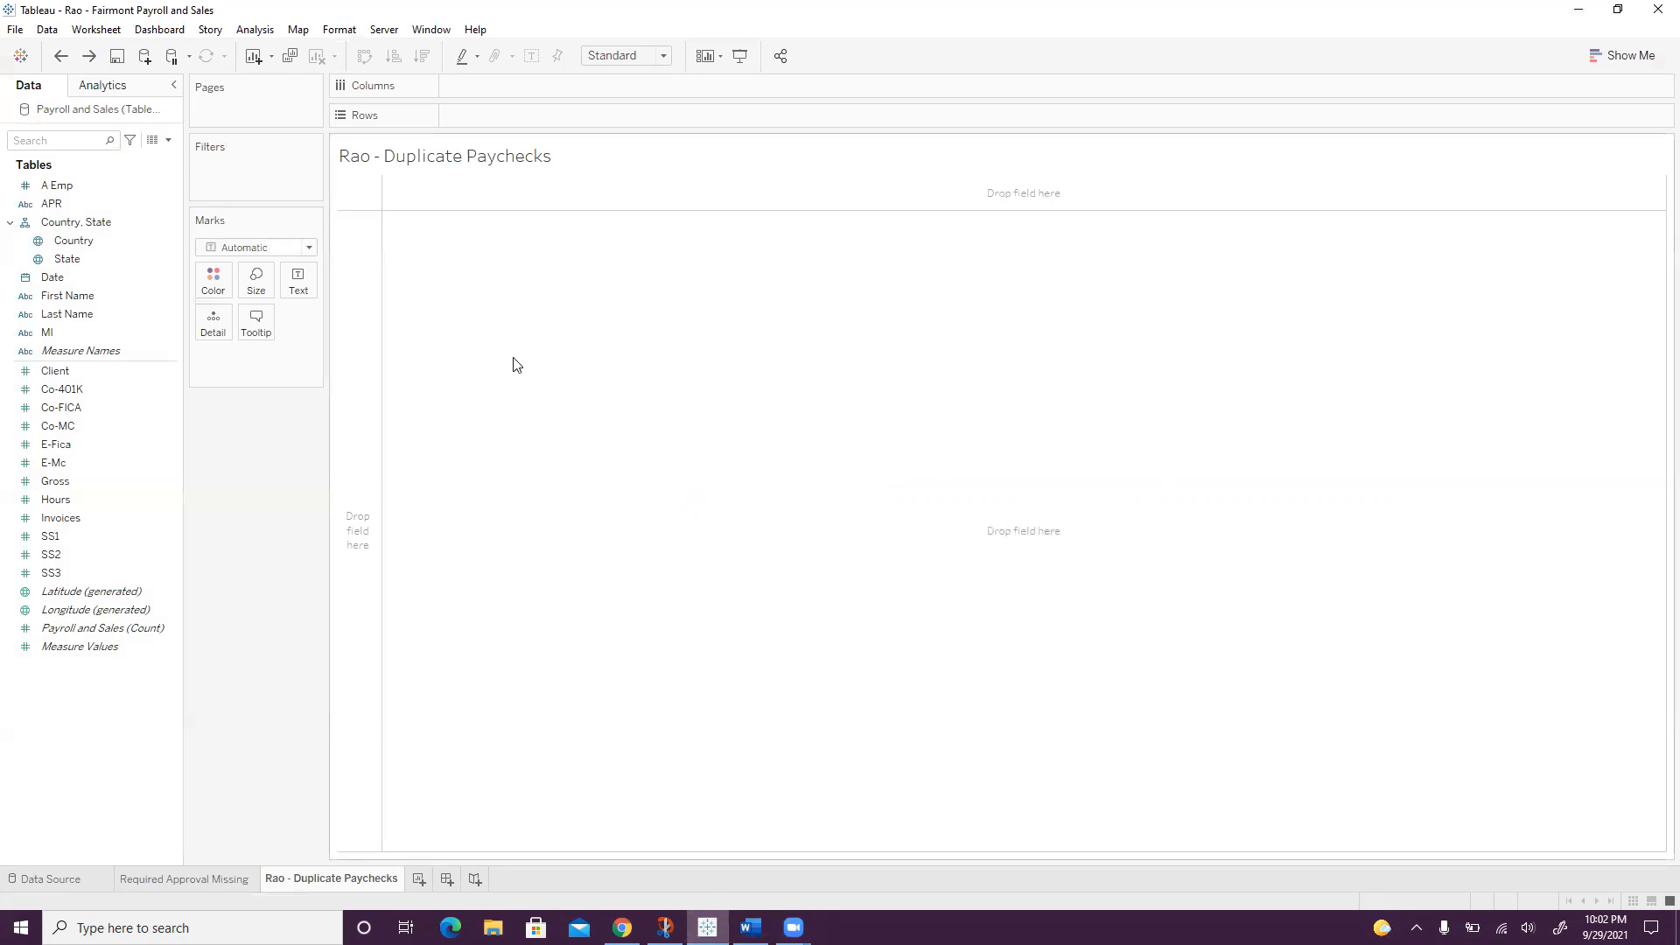
pyautogui.moveTo(511, 403)
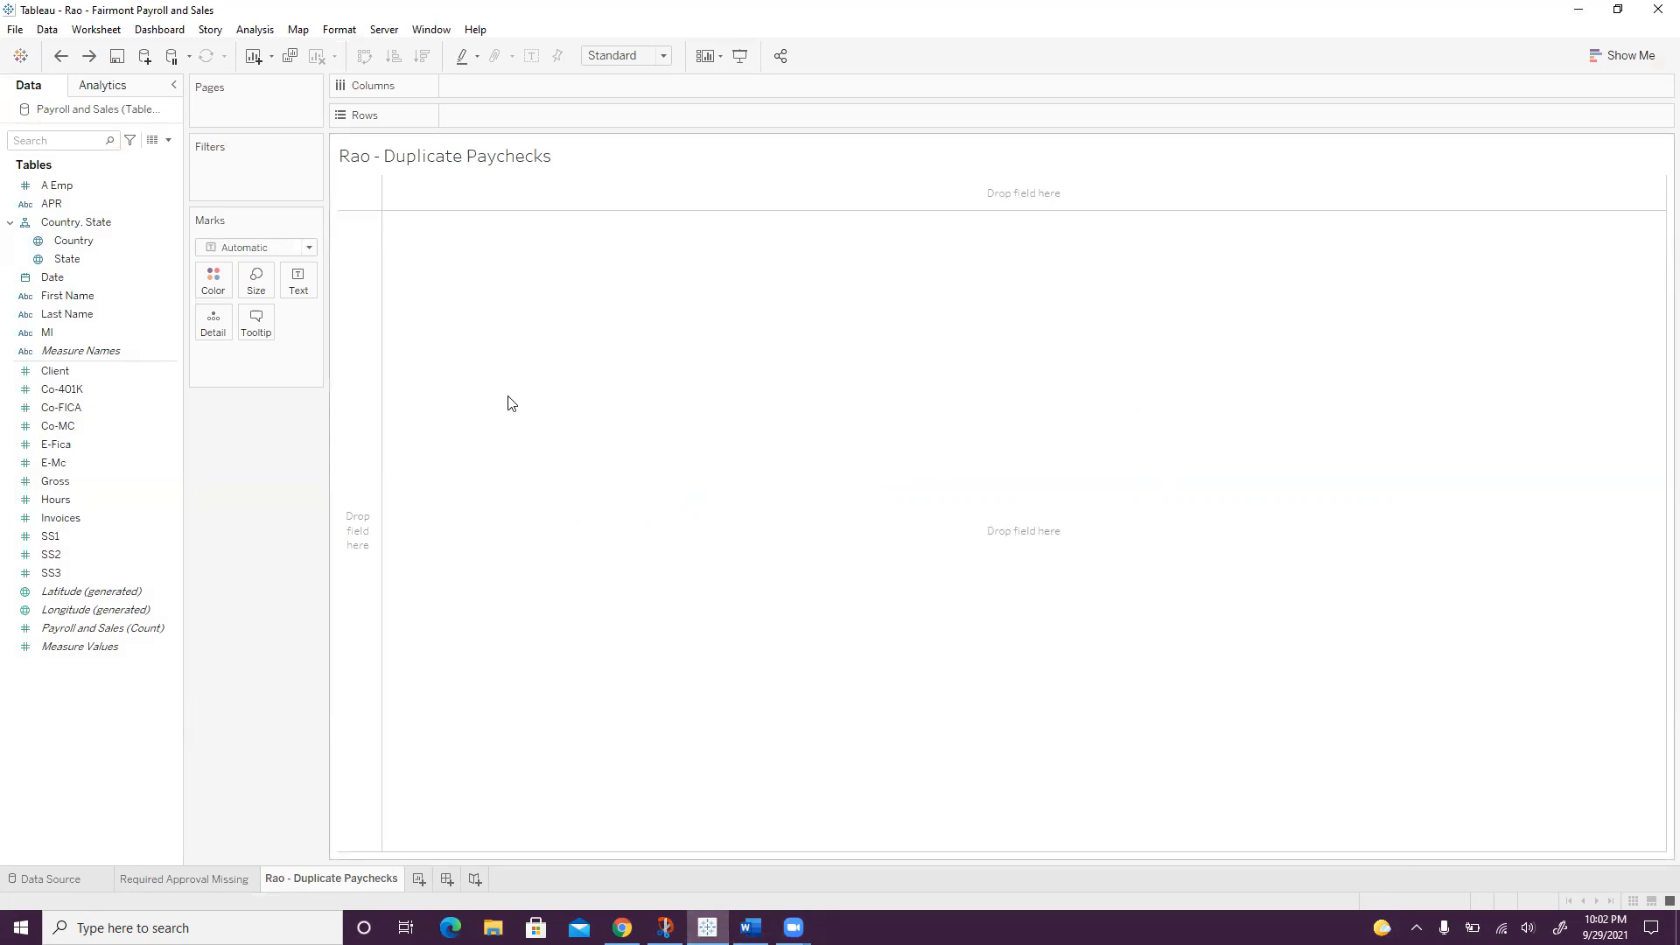
pyautogui.moveTo(331, 878)
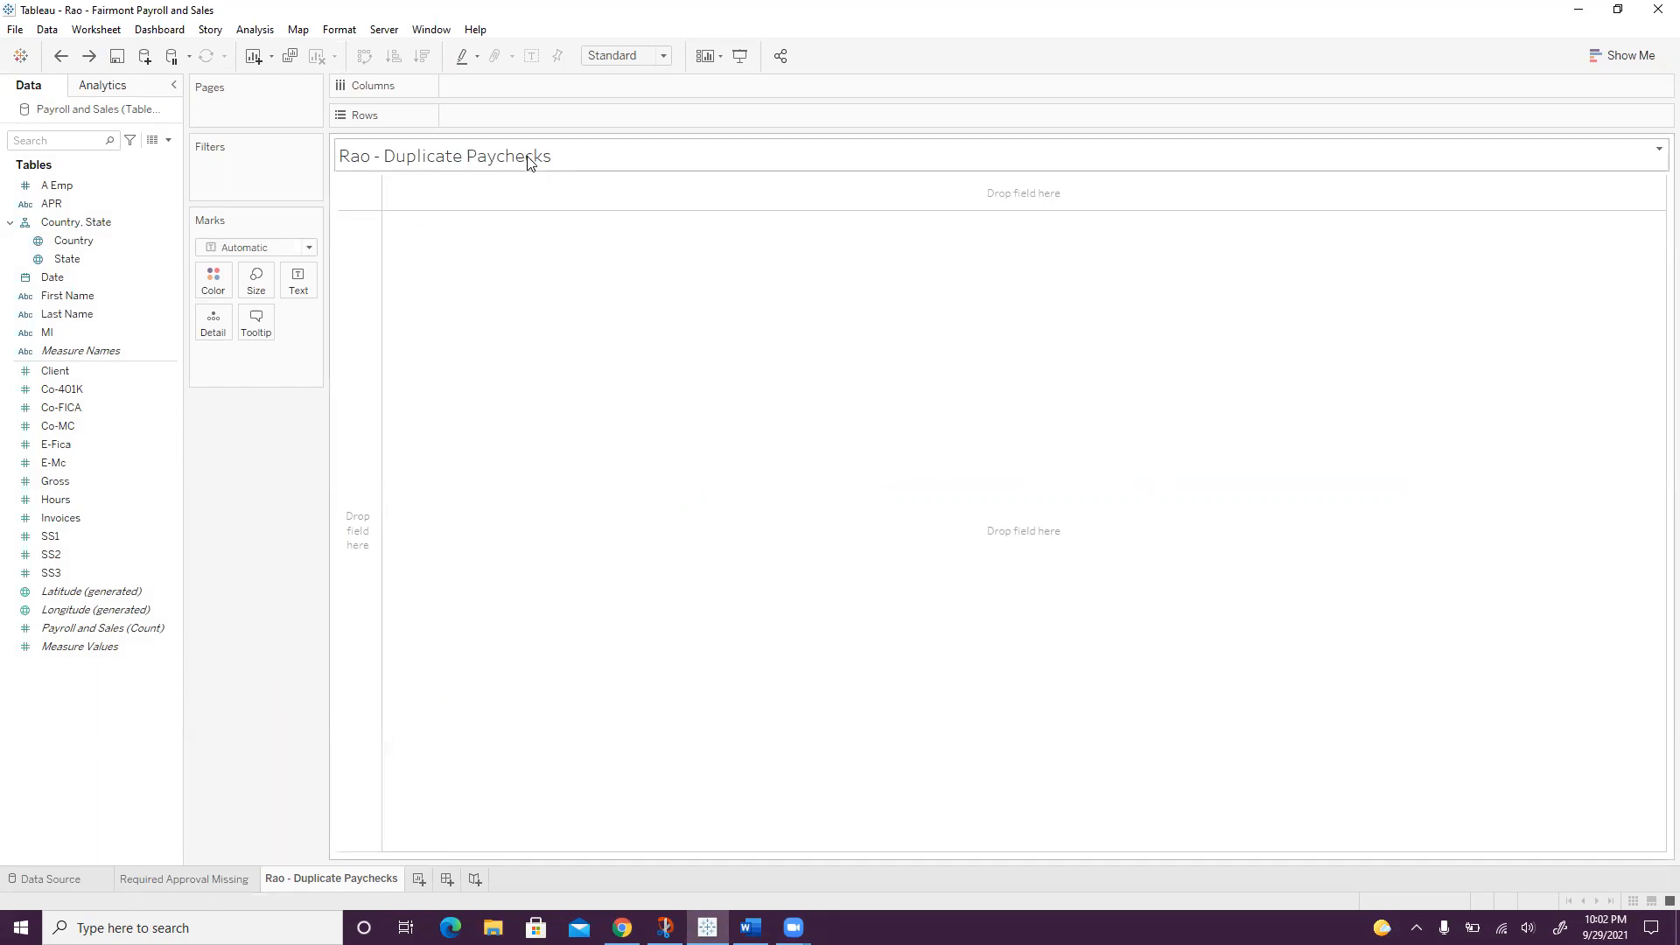
# - Chart total Gross by A Emp and exclude the A Emp 0 bar, keeping only value 1
pyautogui.click(56, 184)
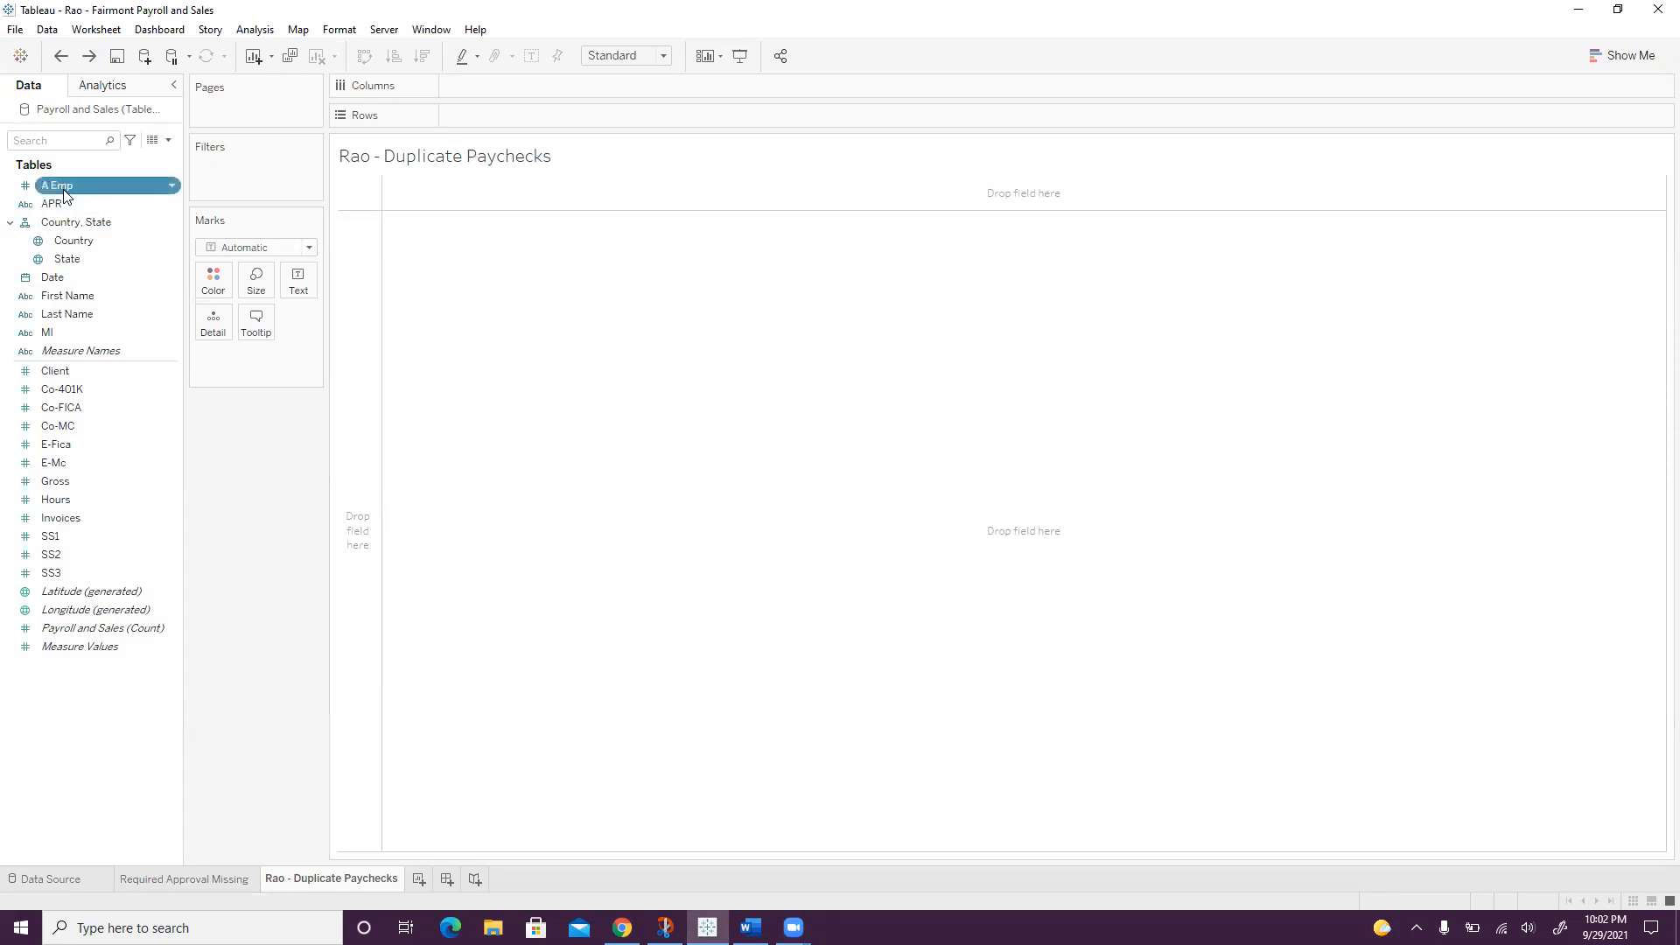
pyautogui.moveTo(56, 184); pyautogui.dragTo(483, 86)
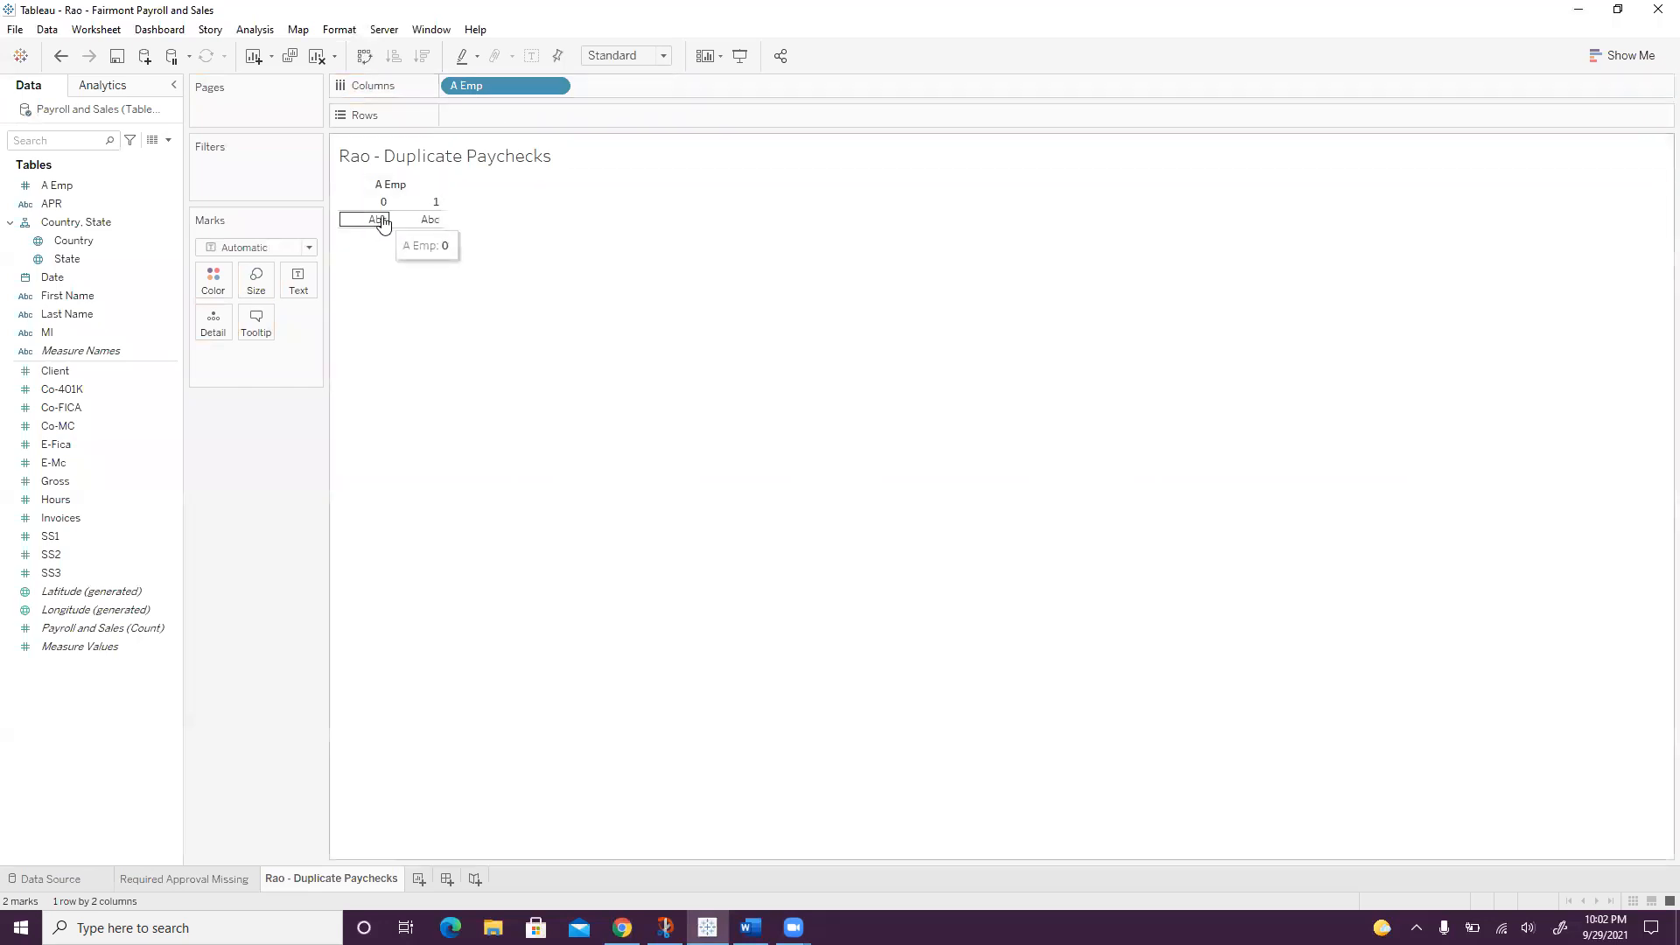
pyautogui.moveTo(427, 221)
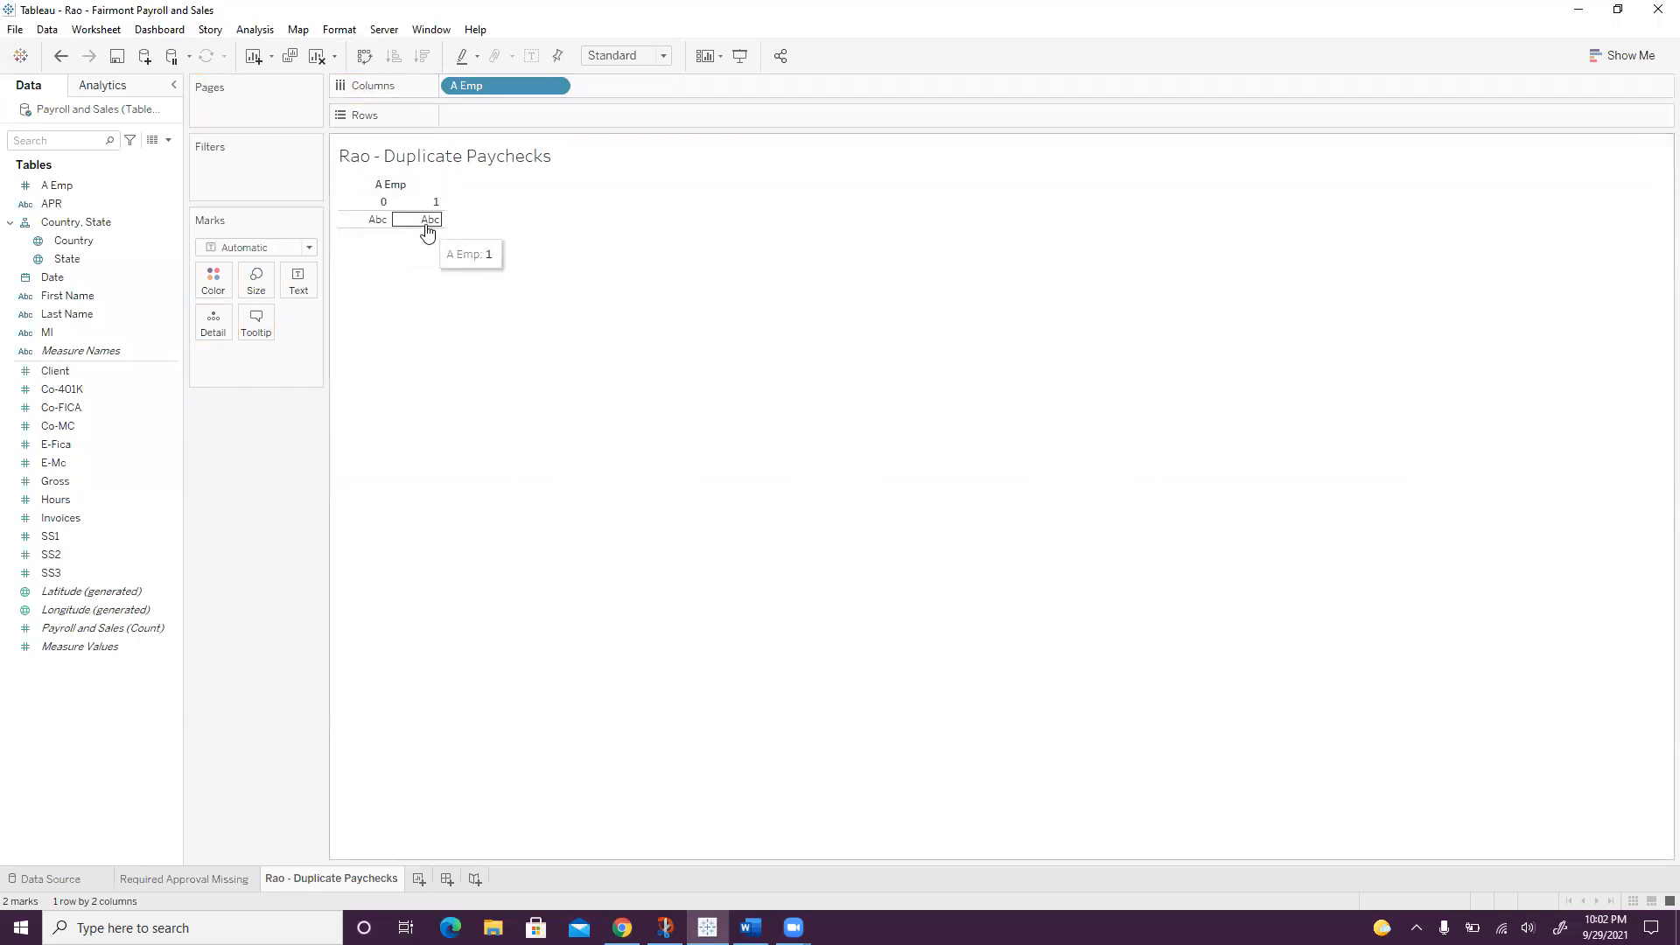
pyautogui.click(60, 518)
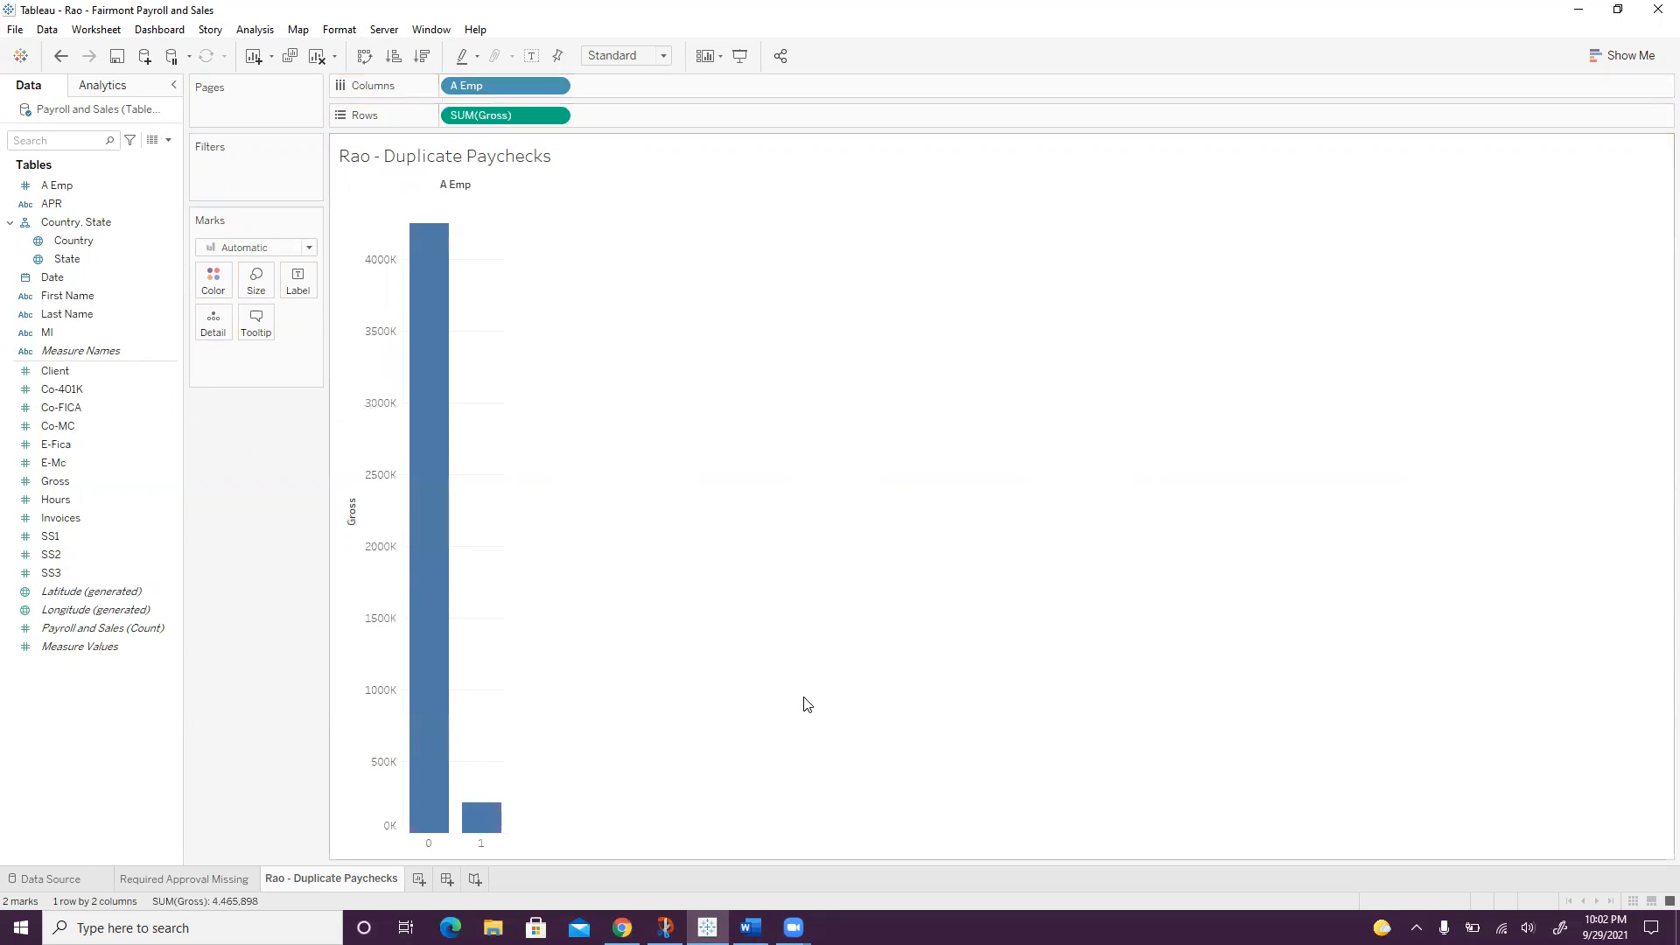
pyautogui.moveTo(465, 739)
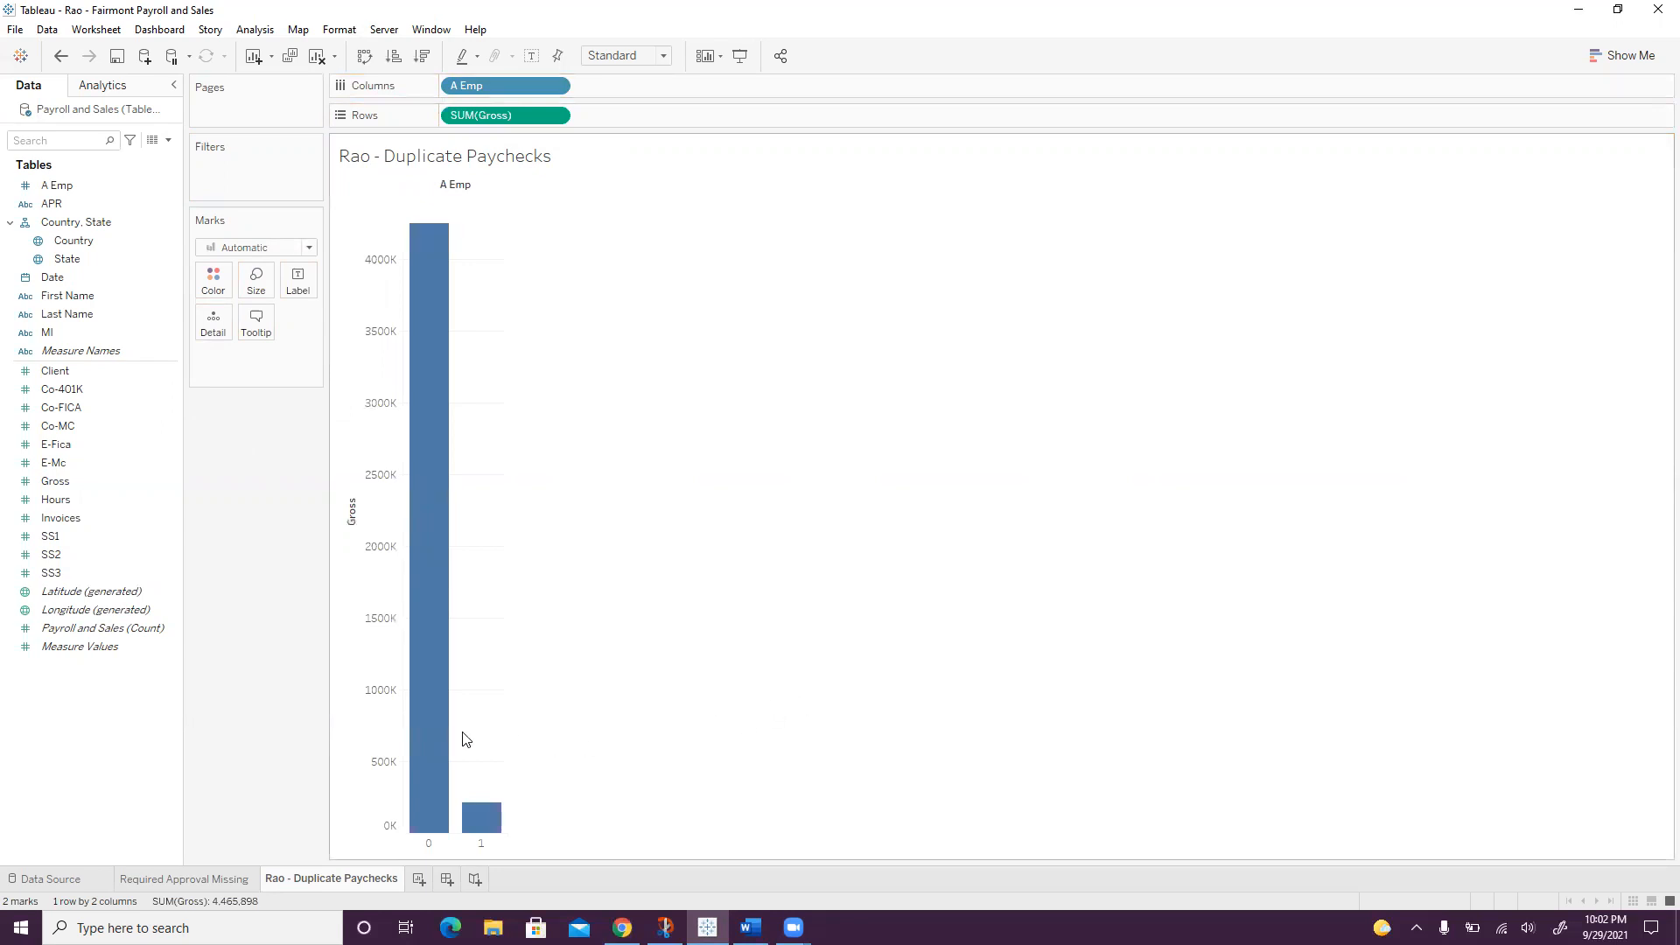
pyautogui.moveTo(427, 712)
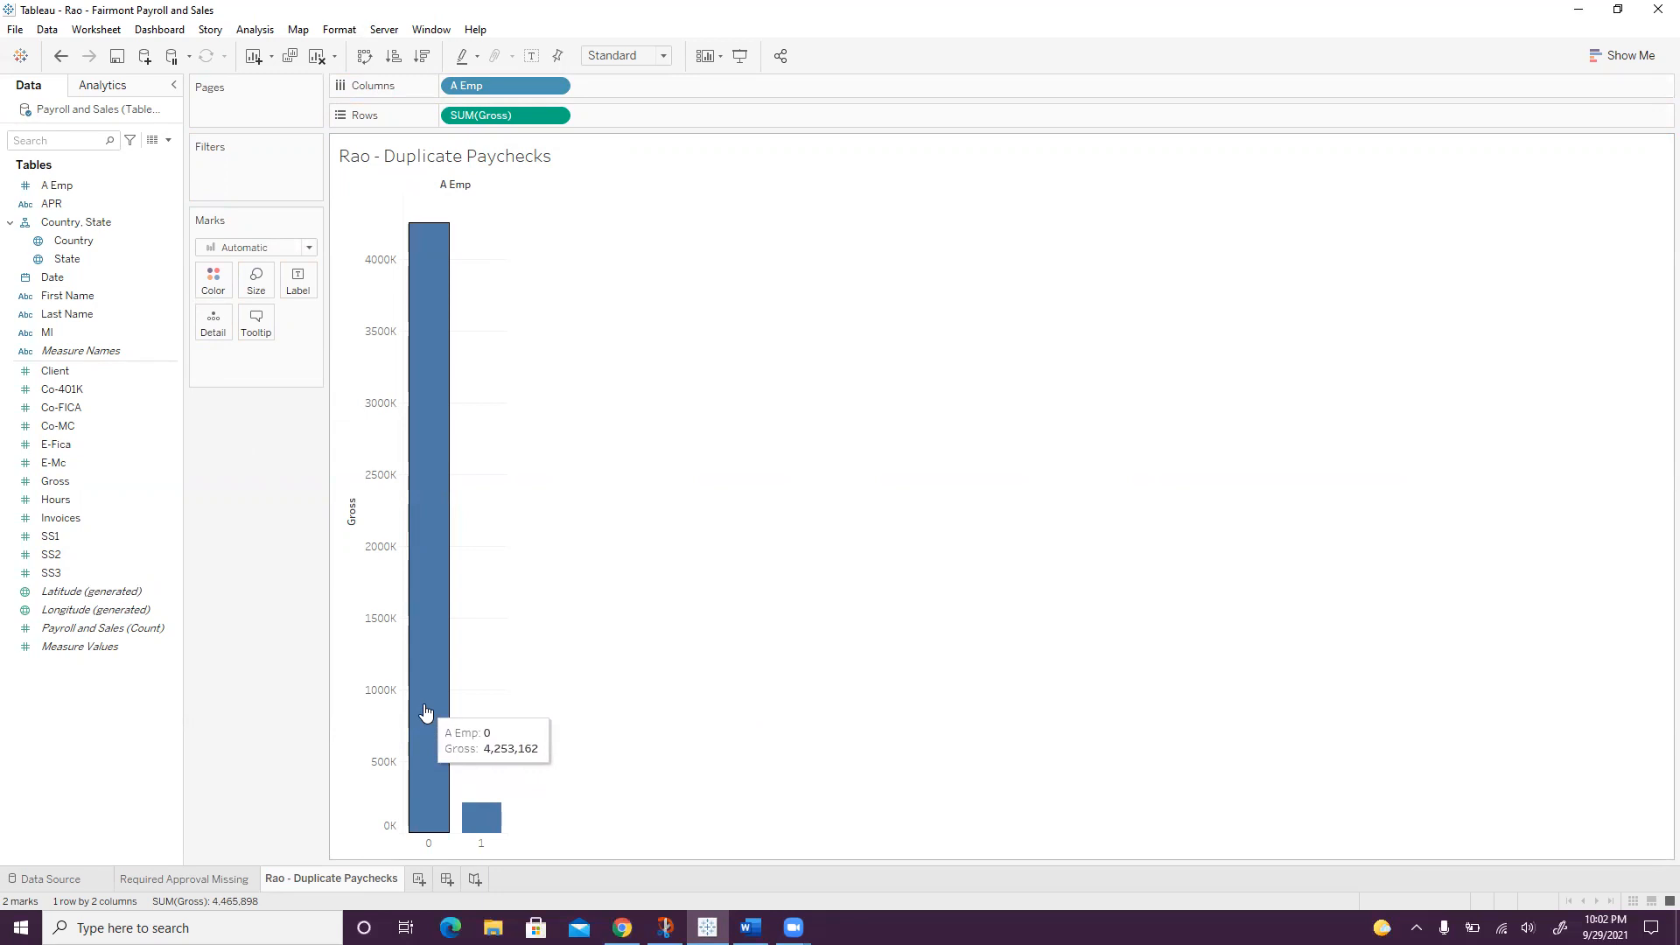
pyautogui.rightClick(427, 686)
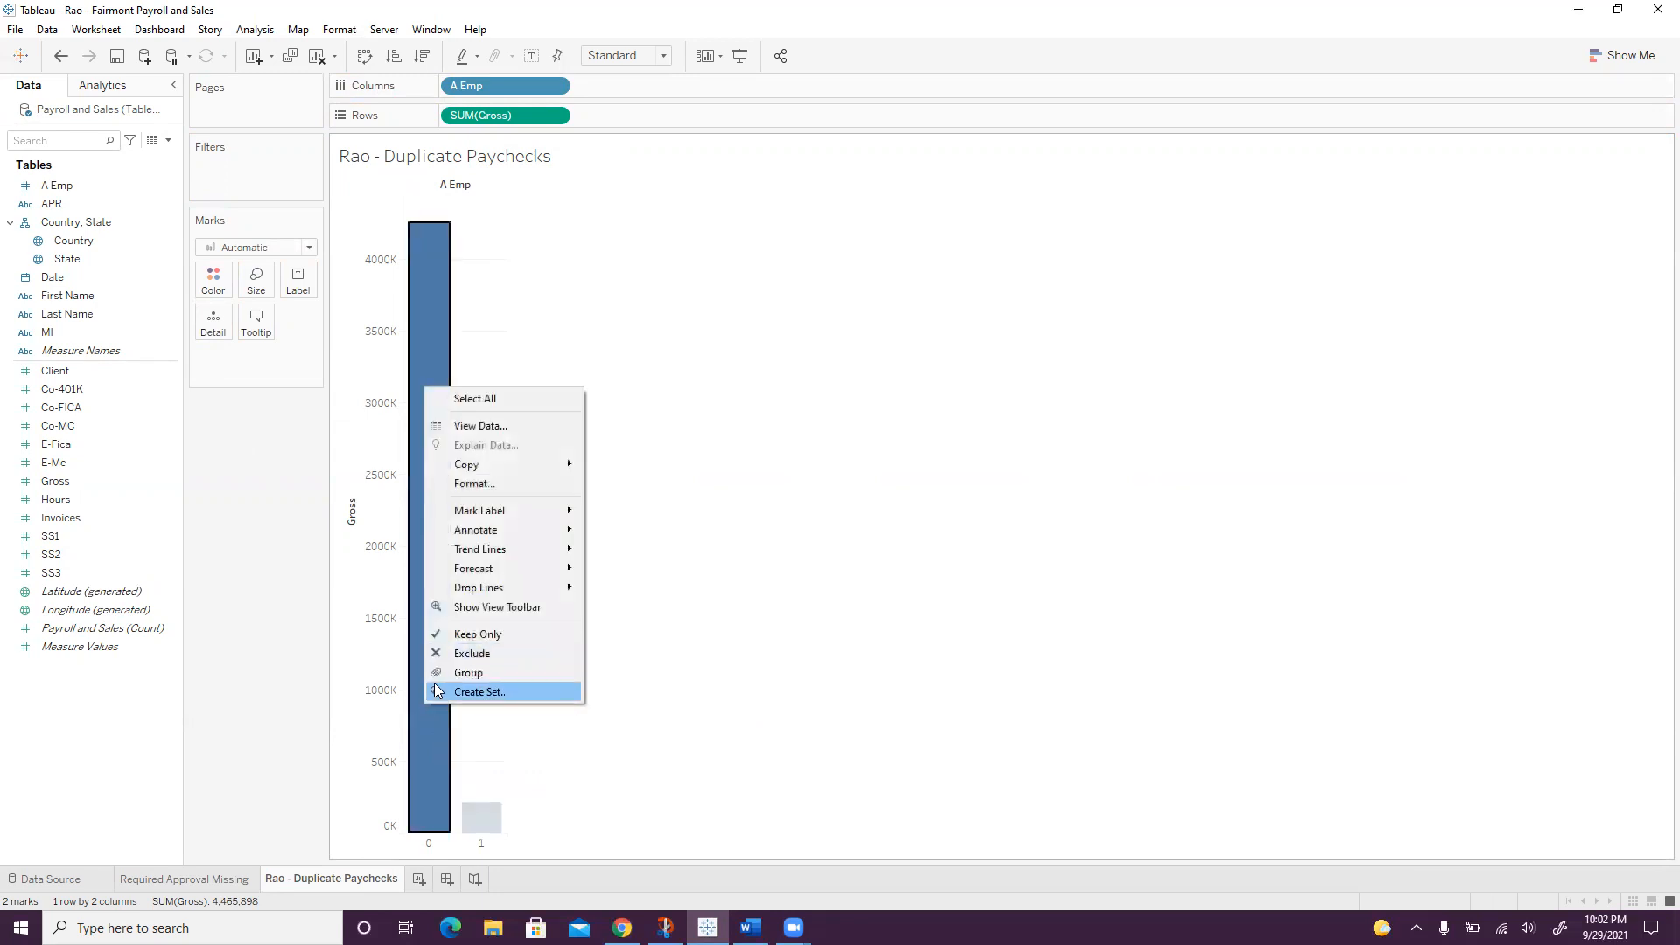
pyautogui.click(476, 634)
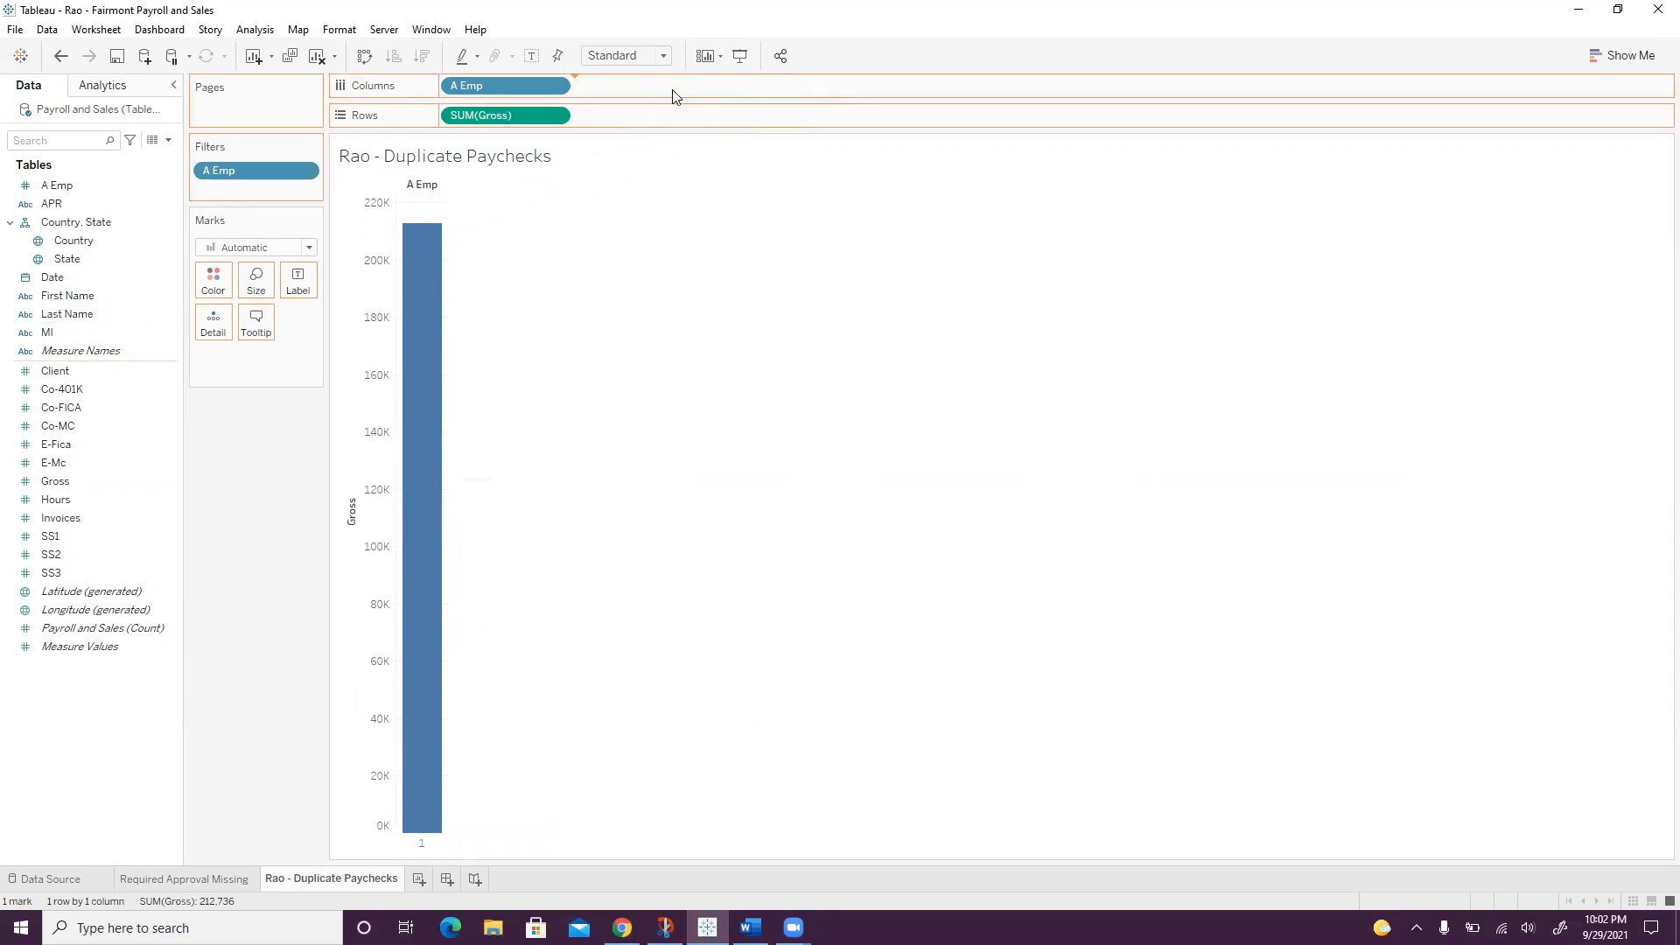
# - Break Gross out by Last Name (Alexander, Perez, Rutten) and remove A Emp from Columns
pyautogui.moveTo(65, 313); pyautogui.dragTo(635, 86)
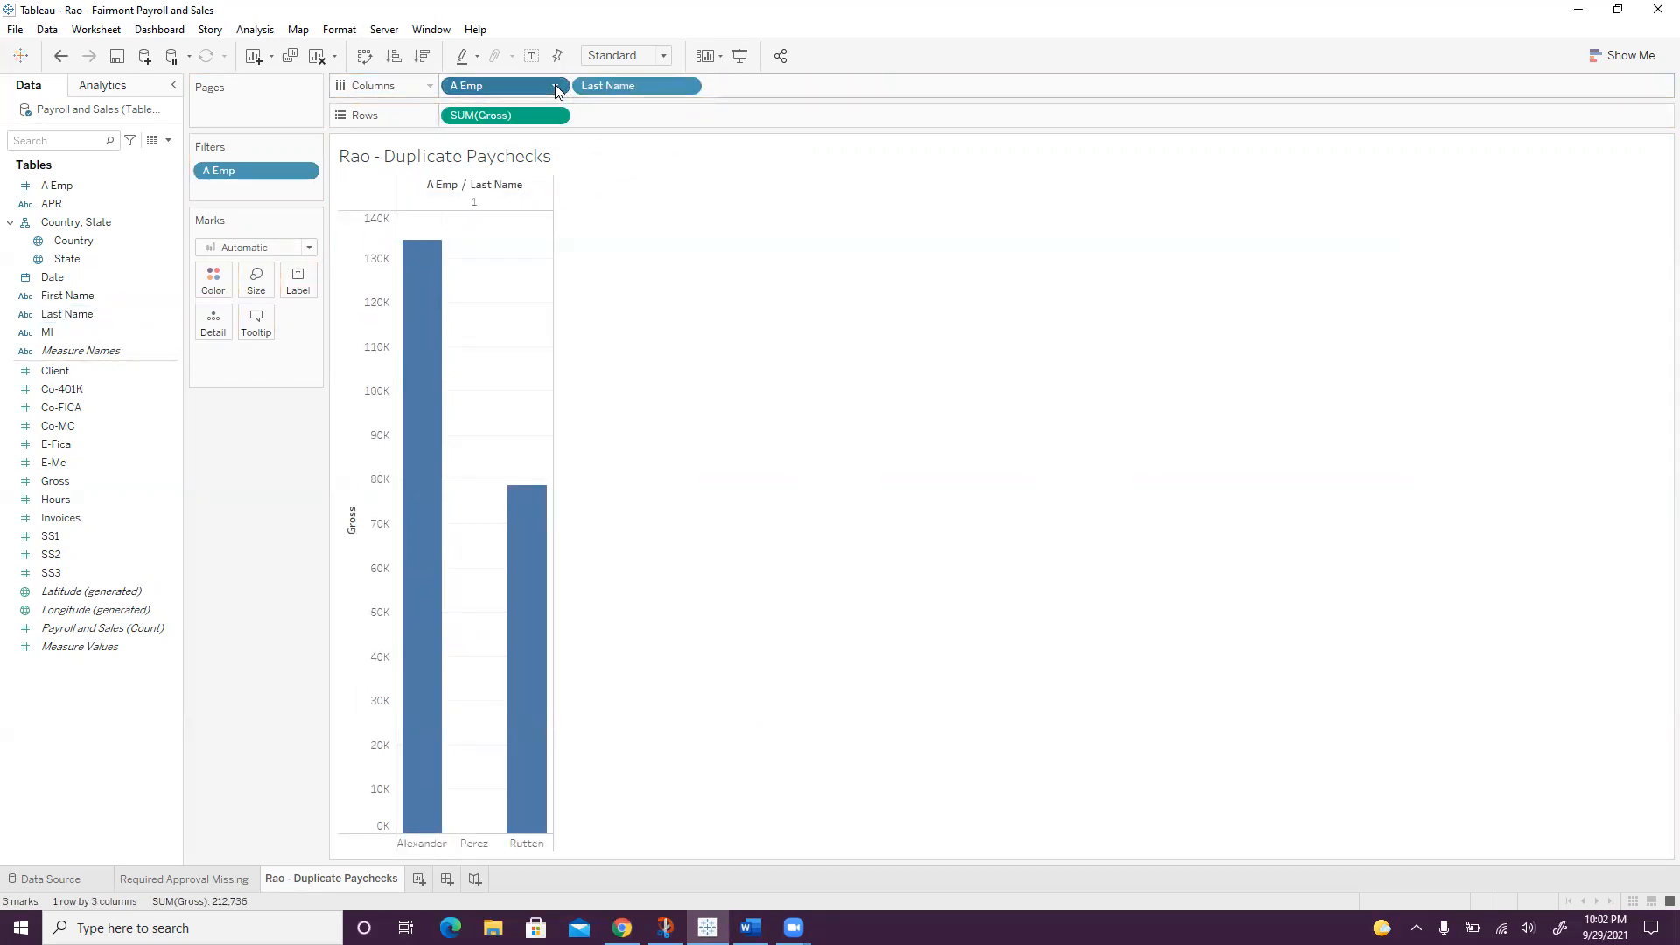
pyautogui.click(555, 86)
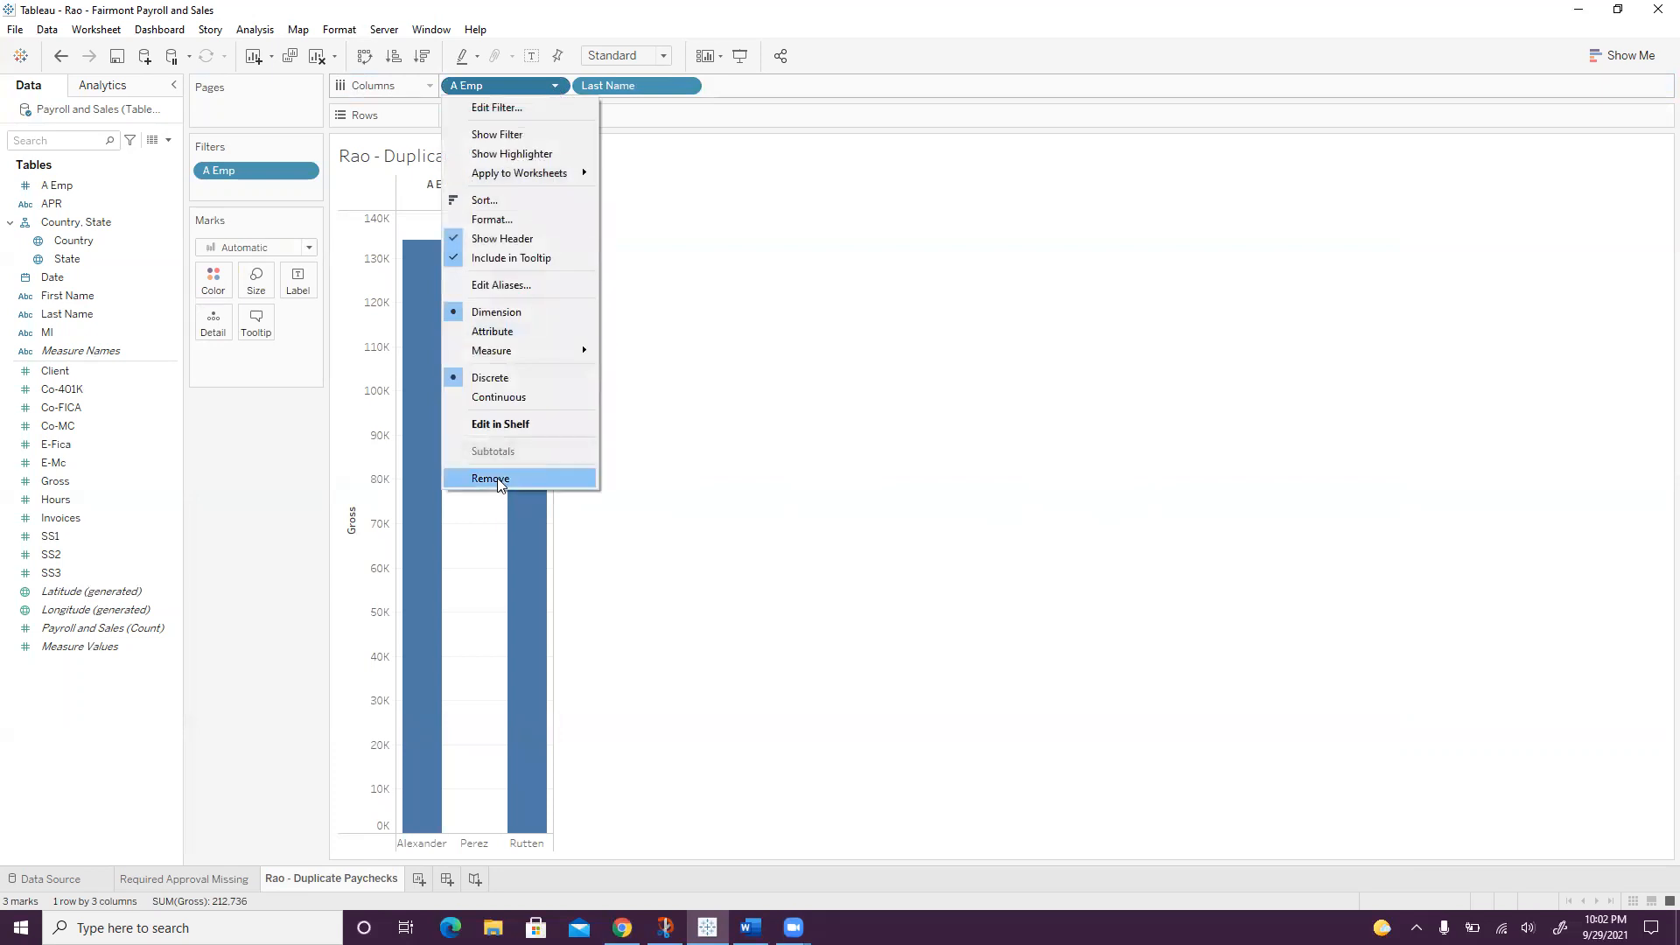
pyautogui.click(490, 478)
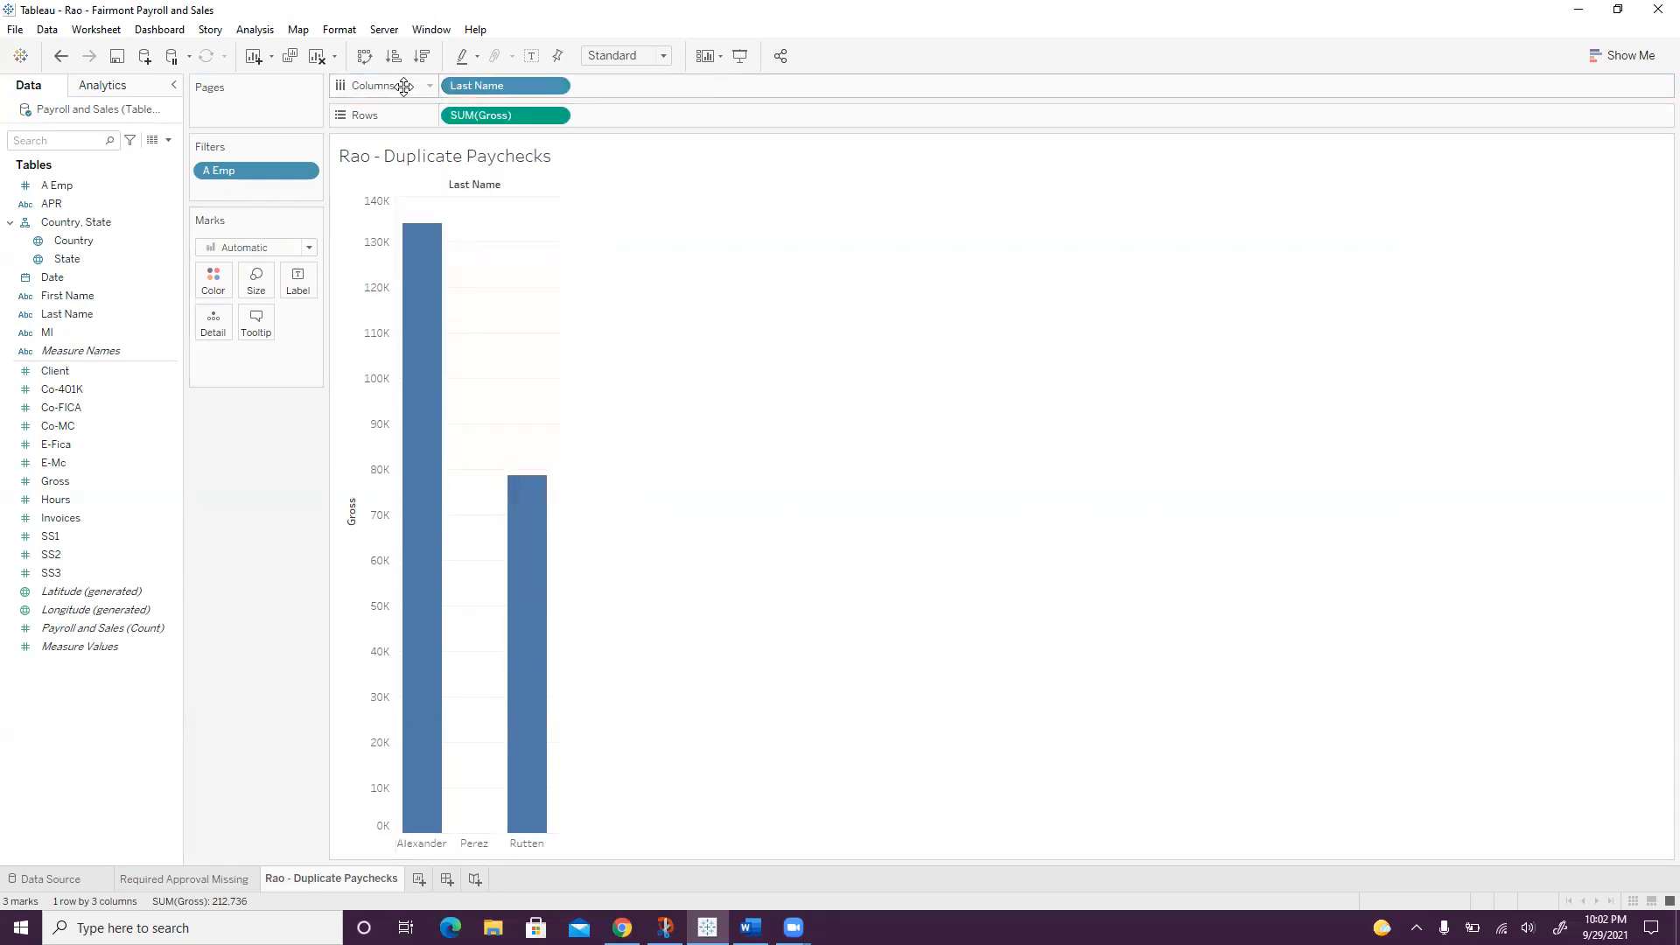
pyautogui.click(56, 185)
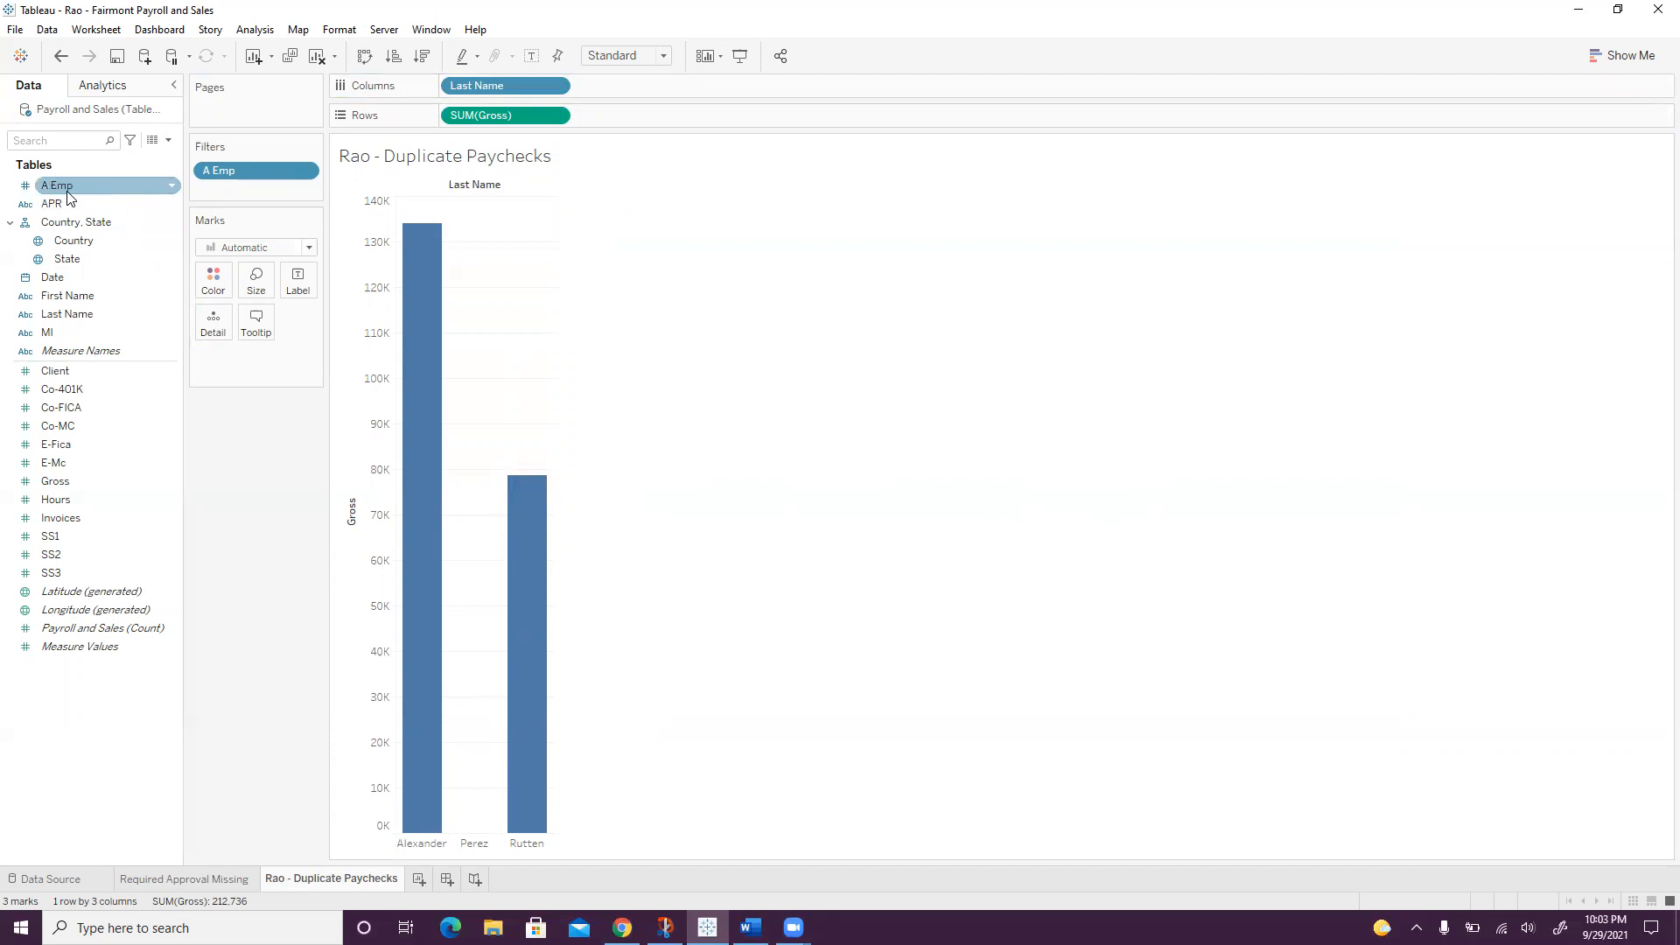
pyautogui.moveTo(210, 518)
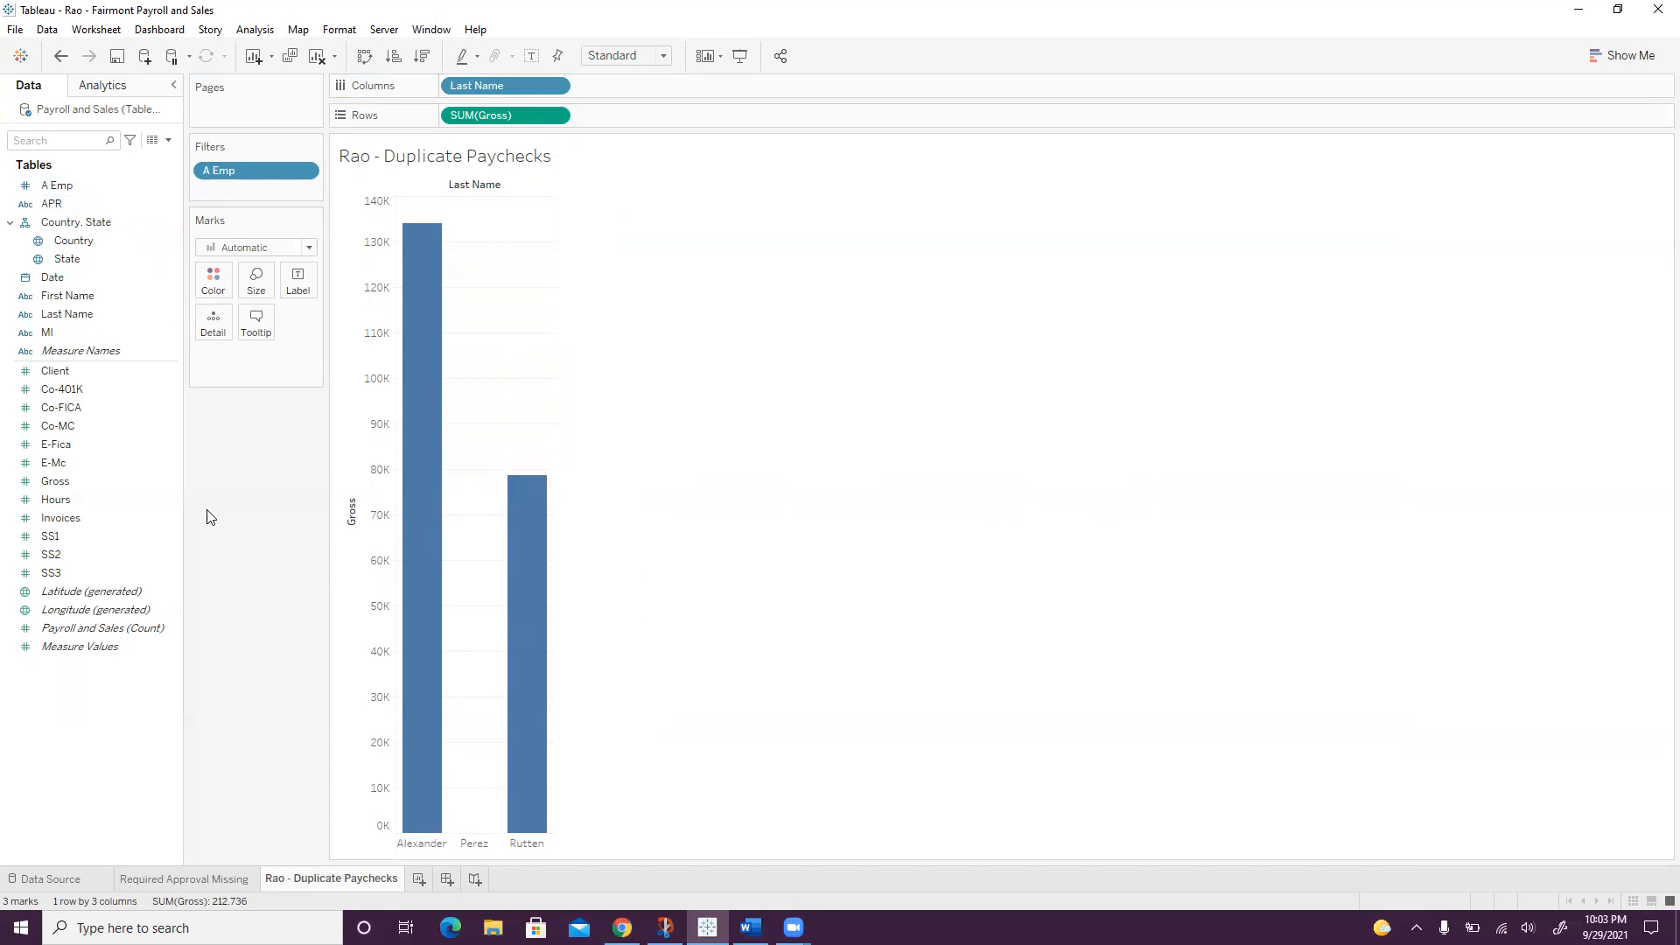
pyautogui.moveTo(545, 847)
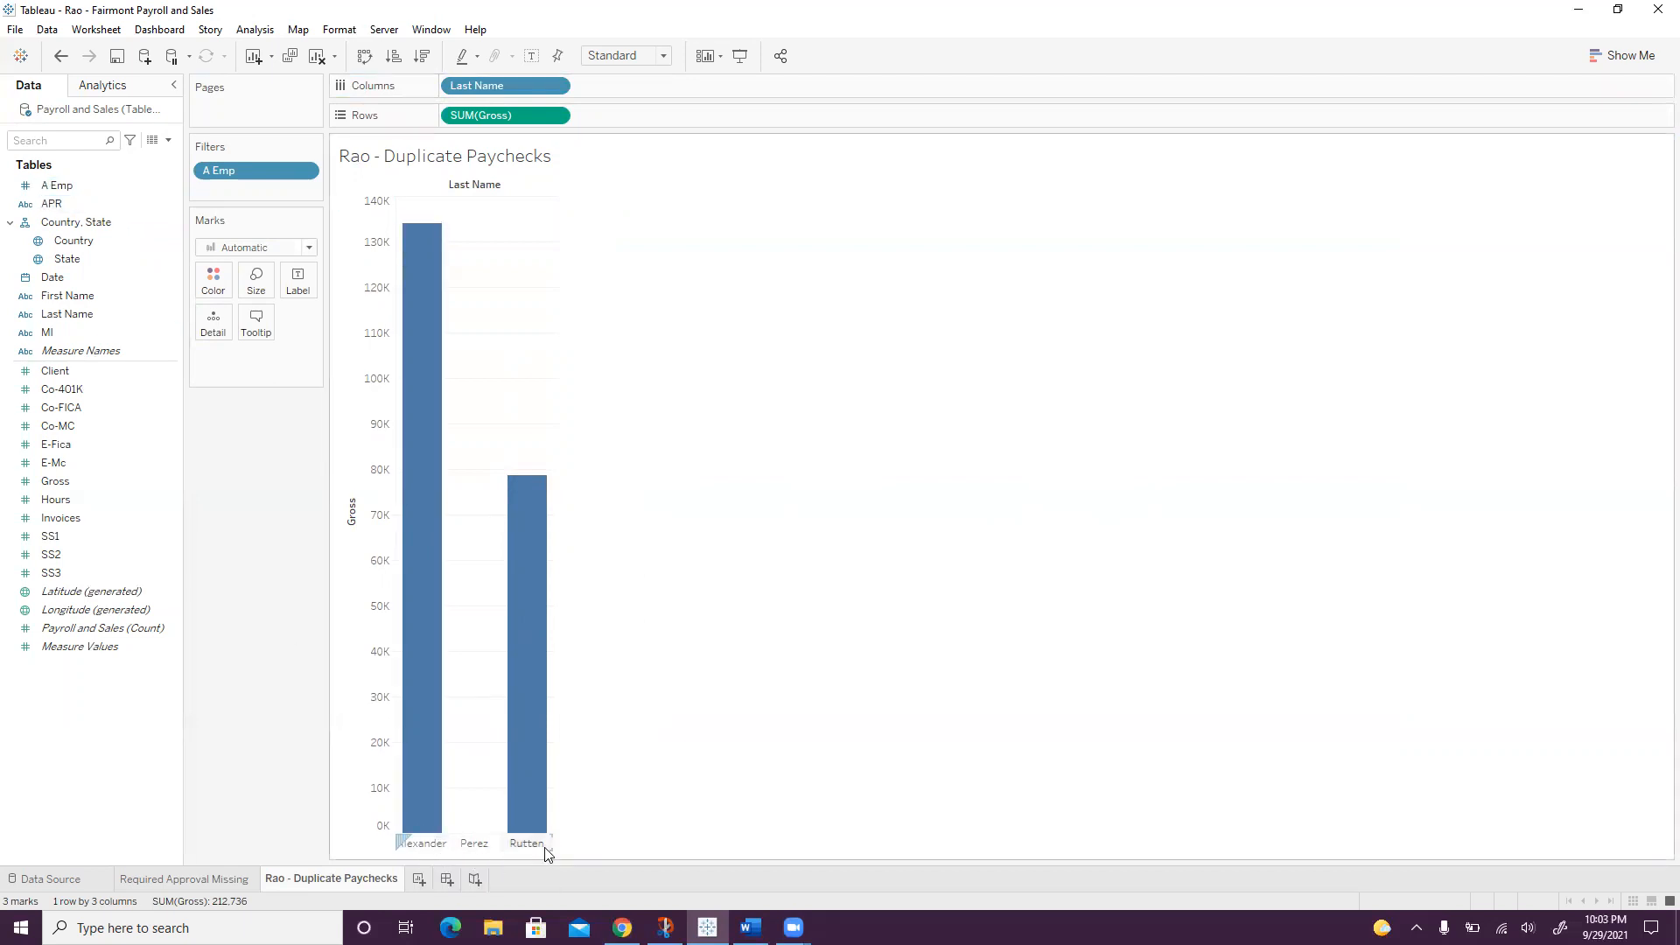
pyautogui.moveTo(457, 833)
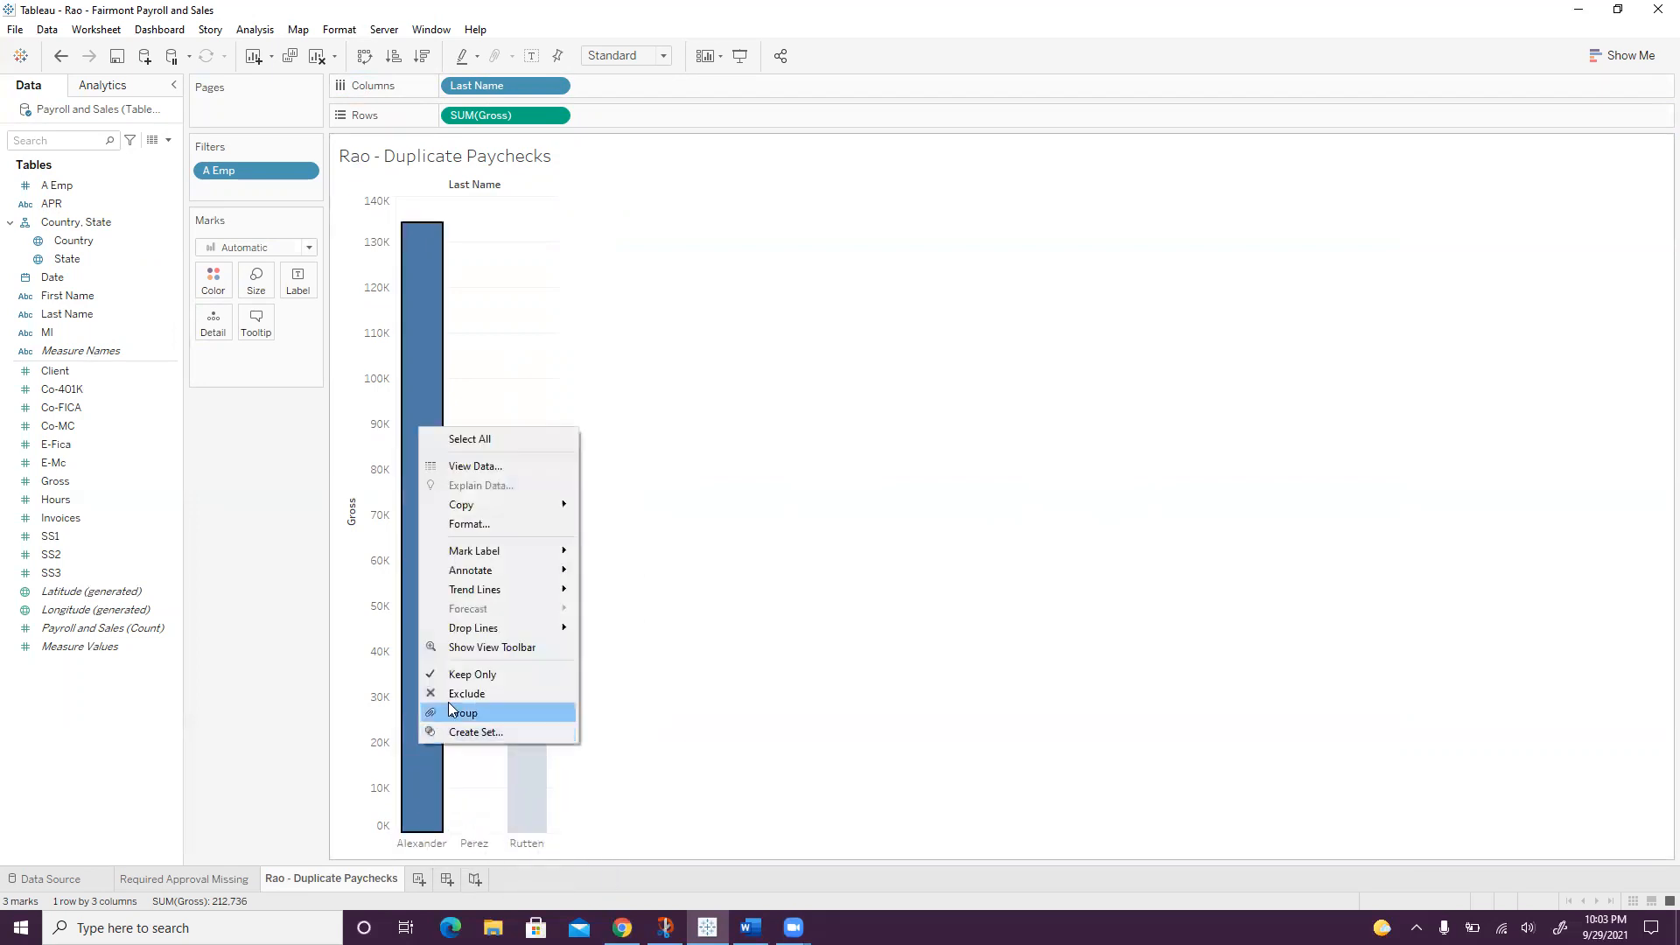
pyautogui.click(465, 693)
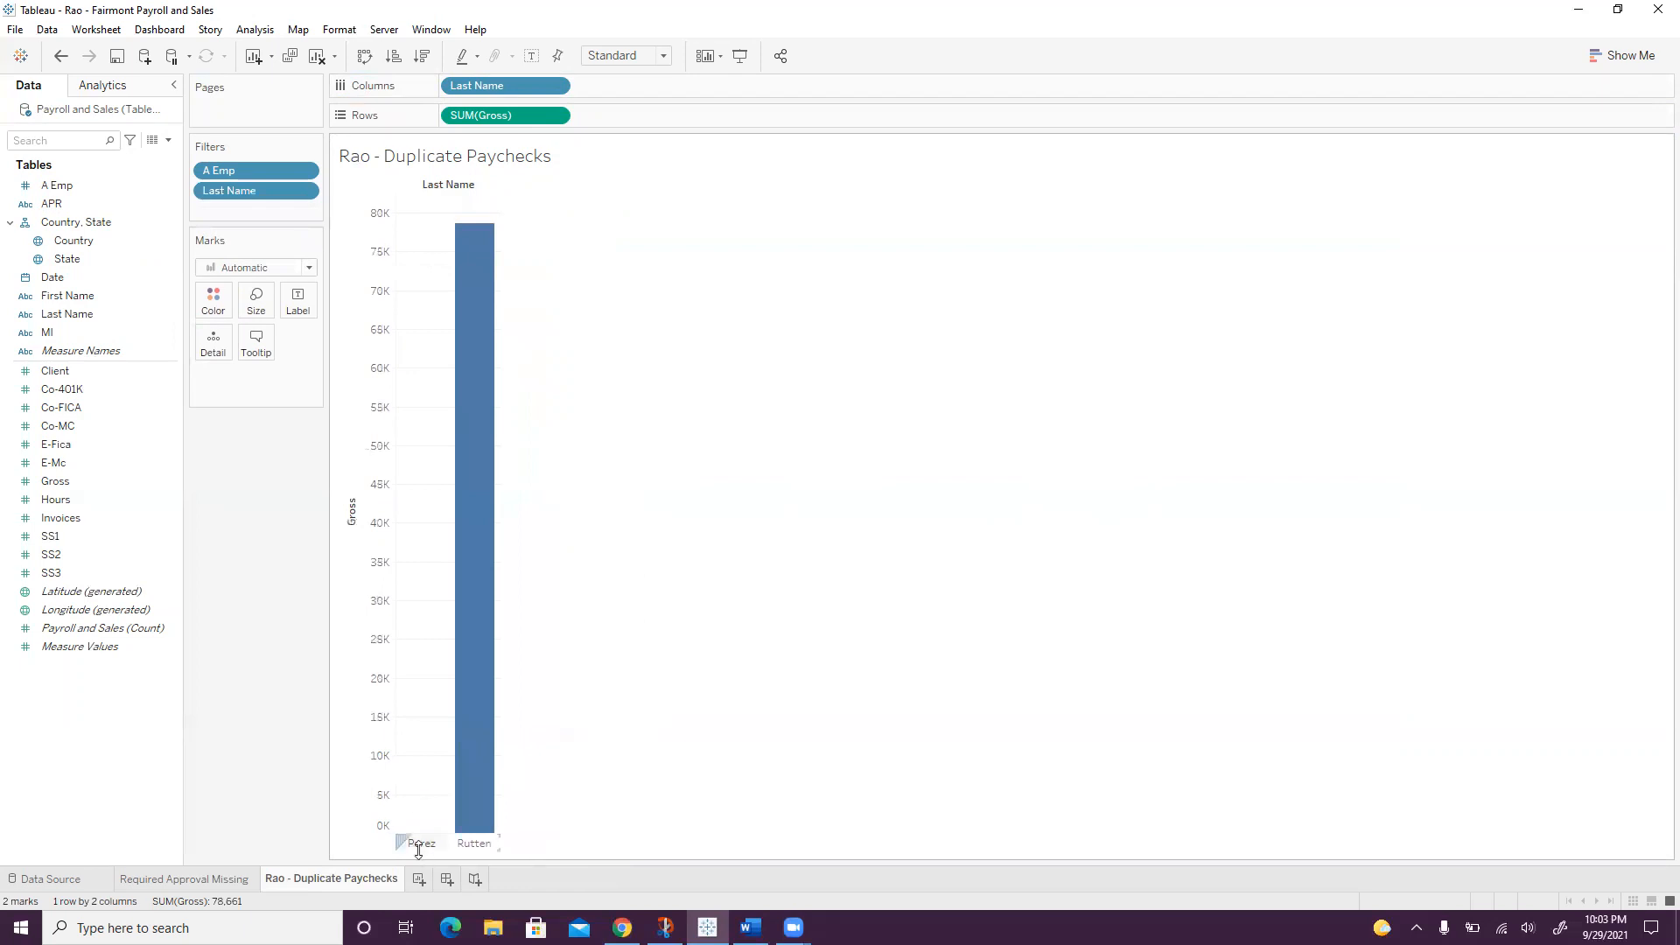
pyautogui.rightClick(422, 843)
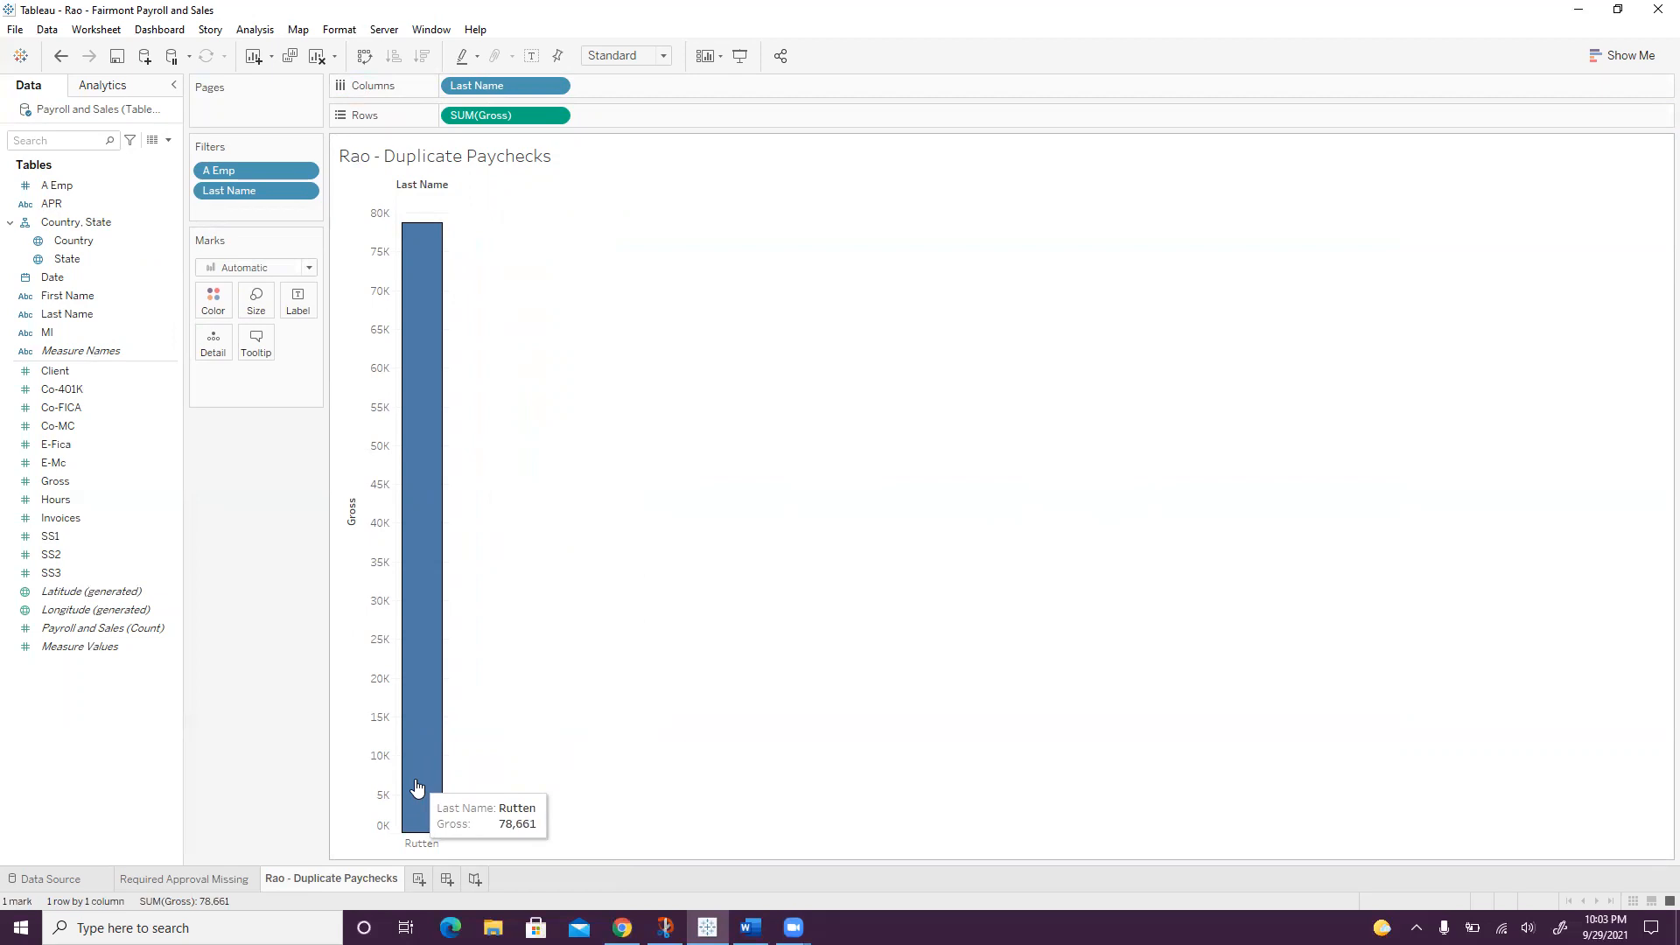
pyautogui.click(56, 443)
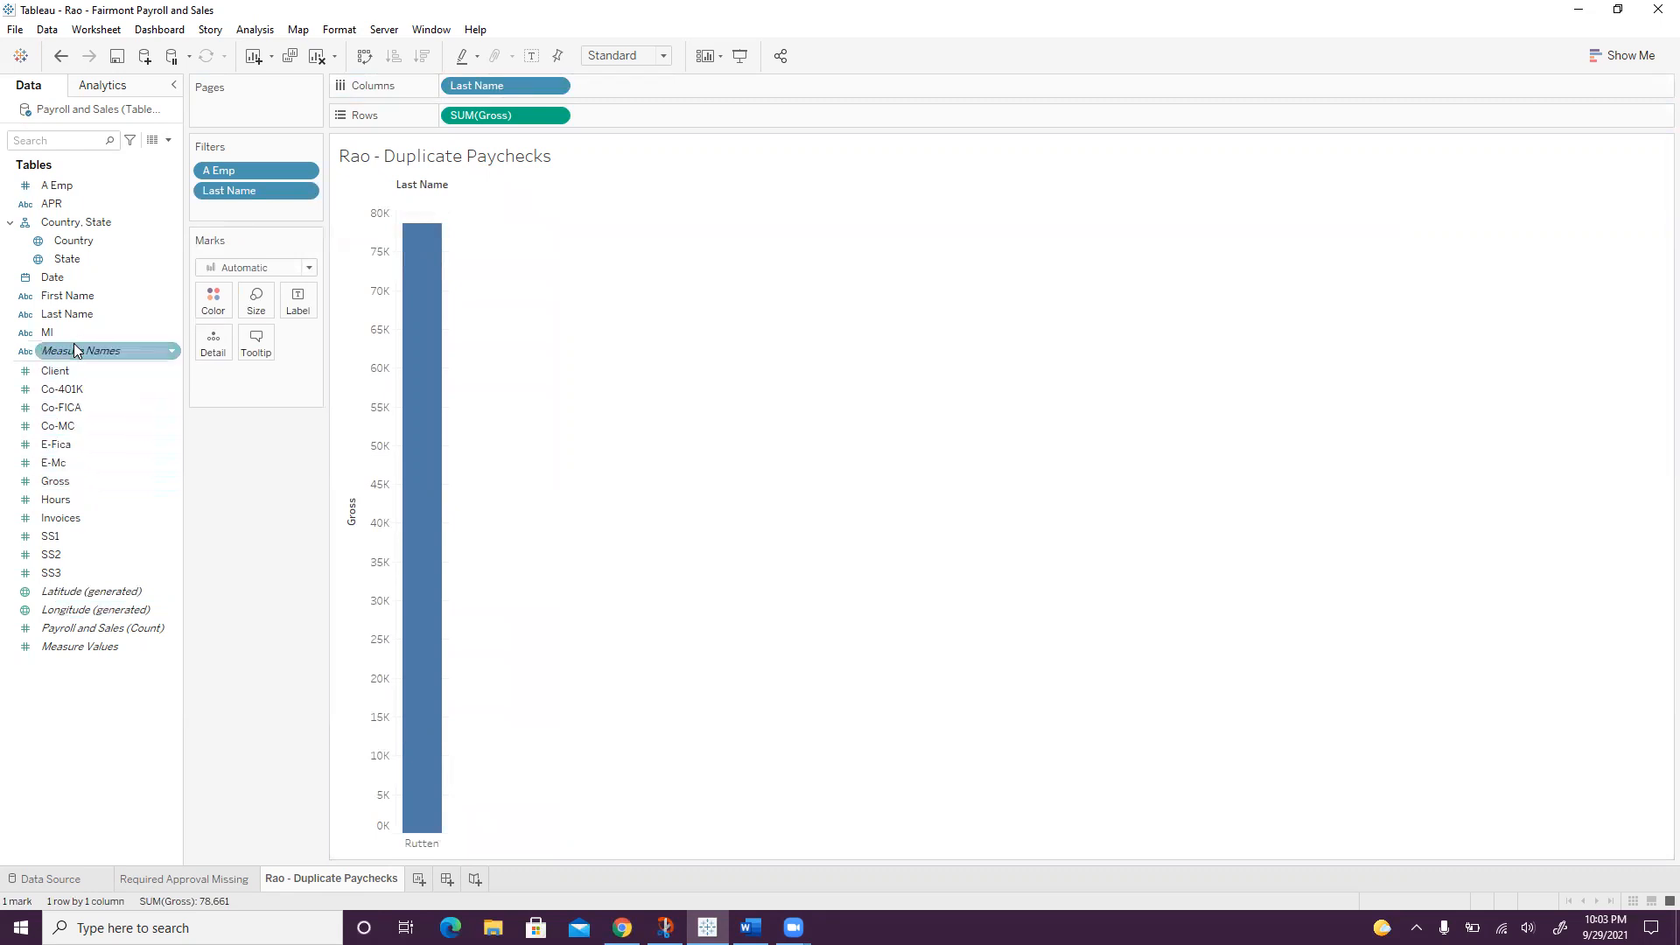
pyautogui.moveTo(51, 278)
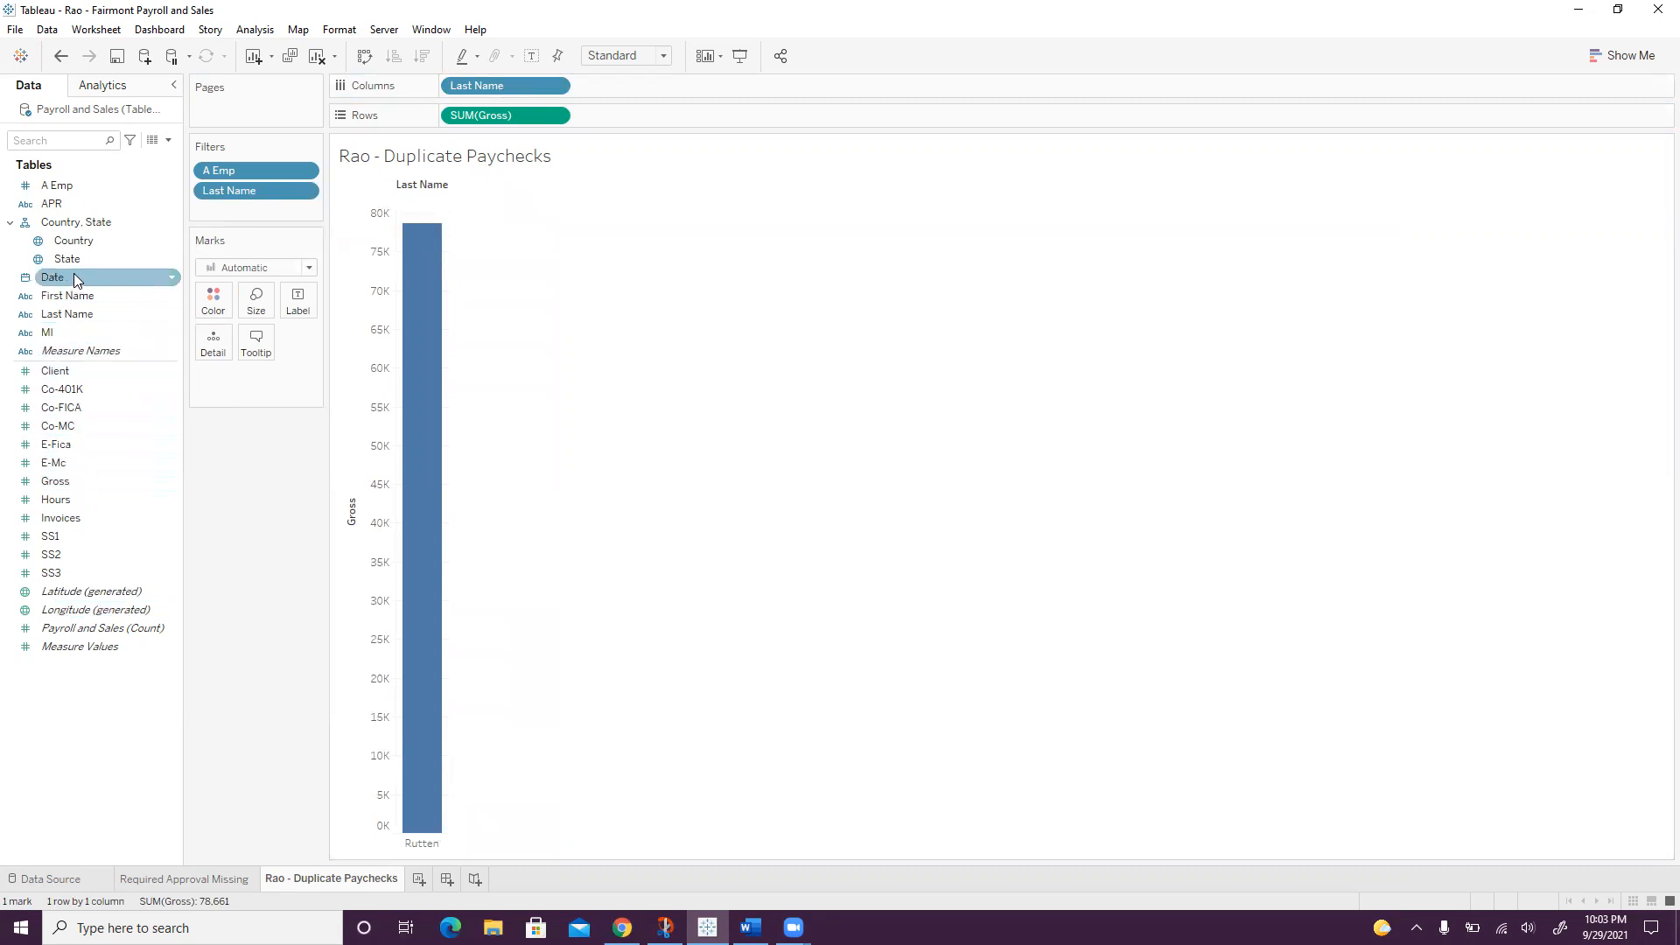
# - Add Date to Rows with custom Month / Day / Year detail, giving six pay-date bars
pyautogui.moveTo(51, 277); pyautogui.dragTo(653, 115)
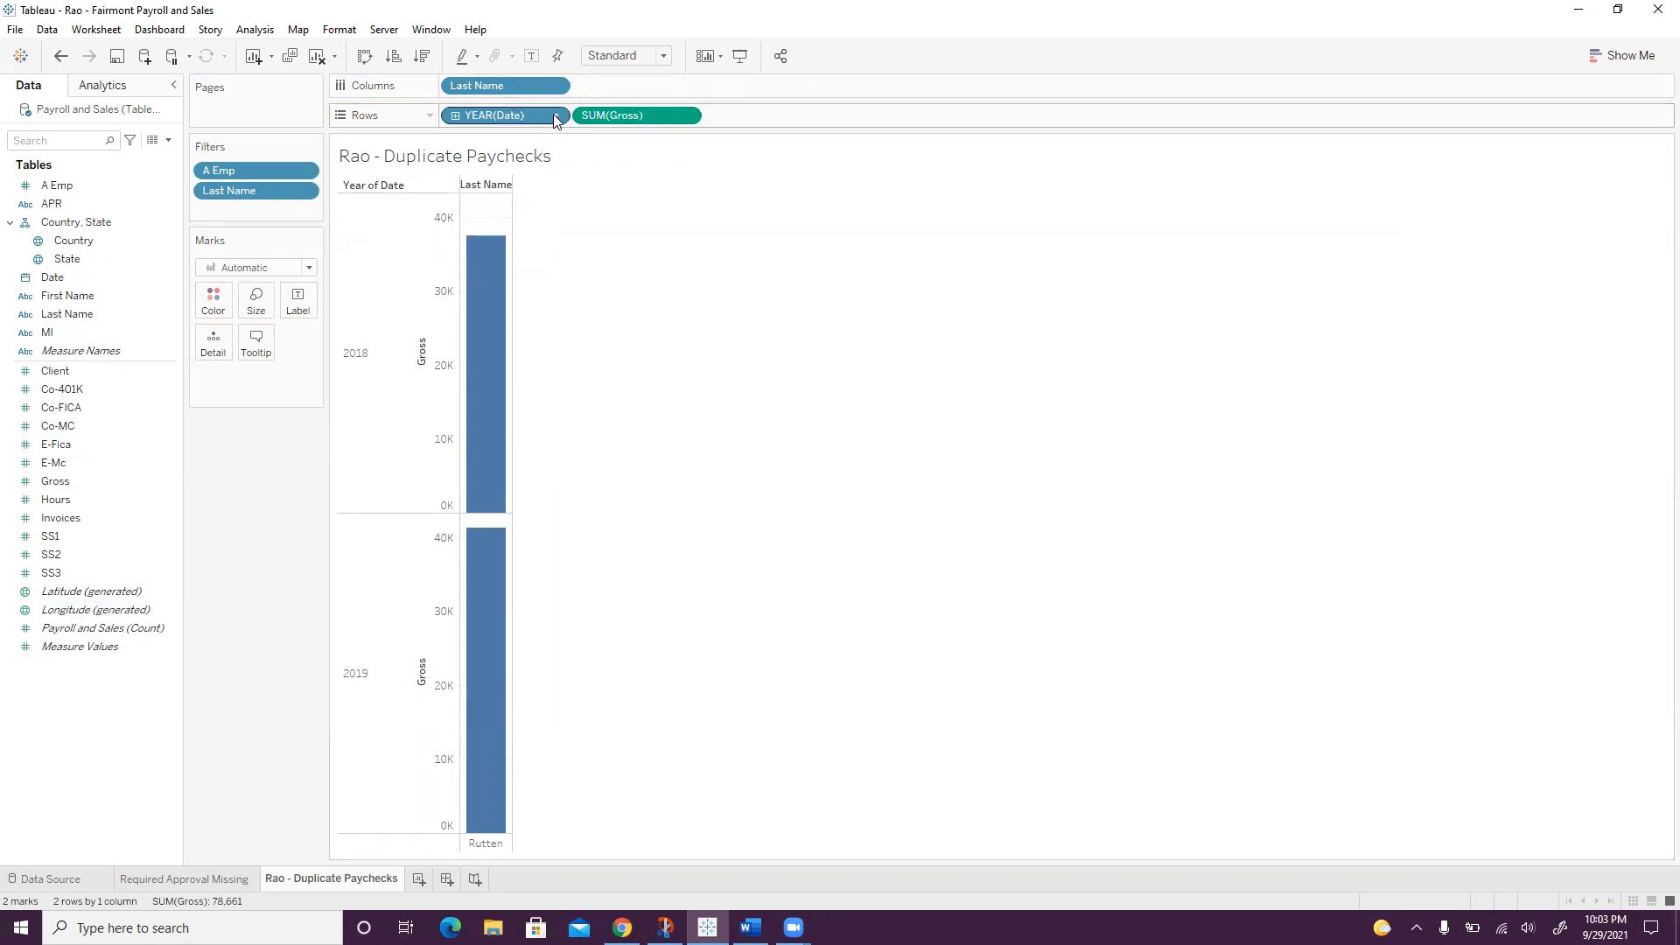
pyautogui.click(554, 115)
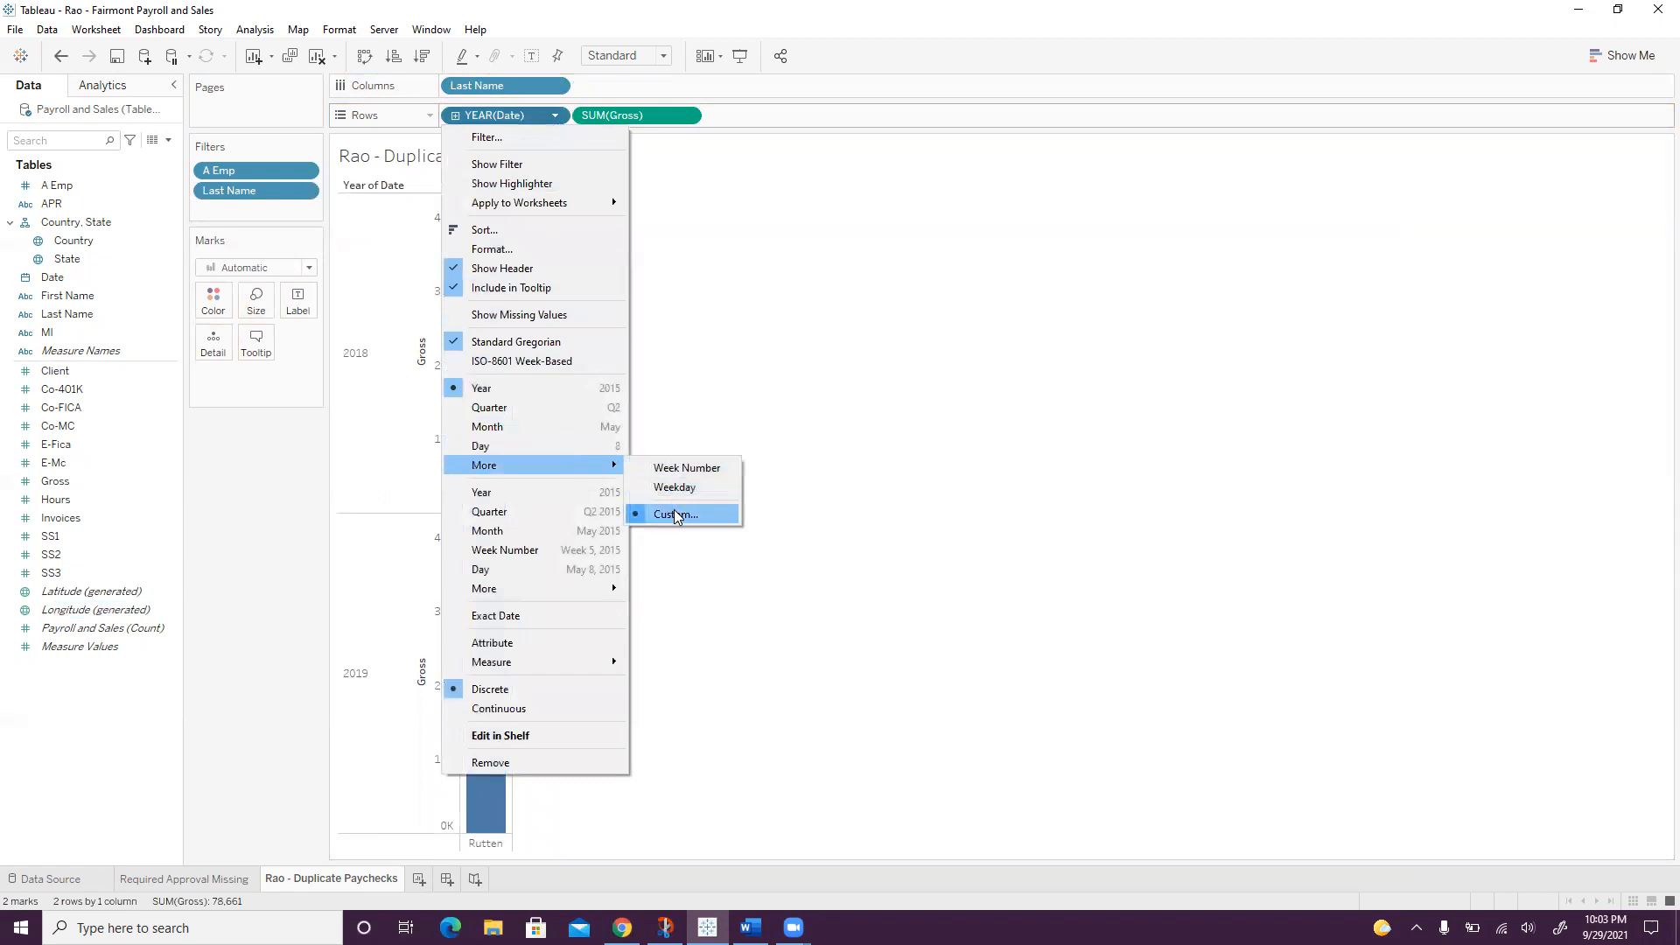
pyautogui.click(673, 515)
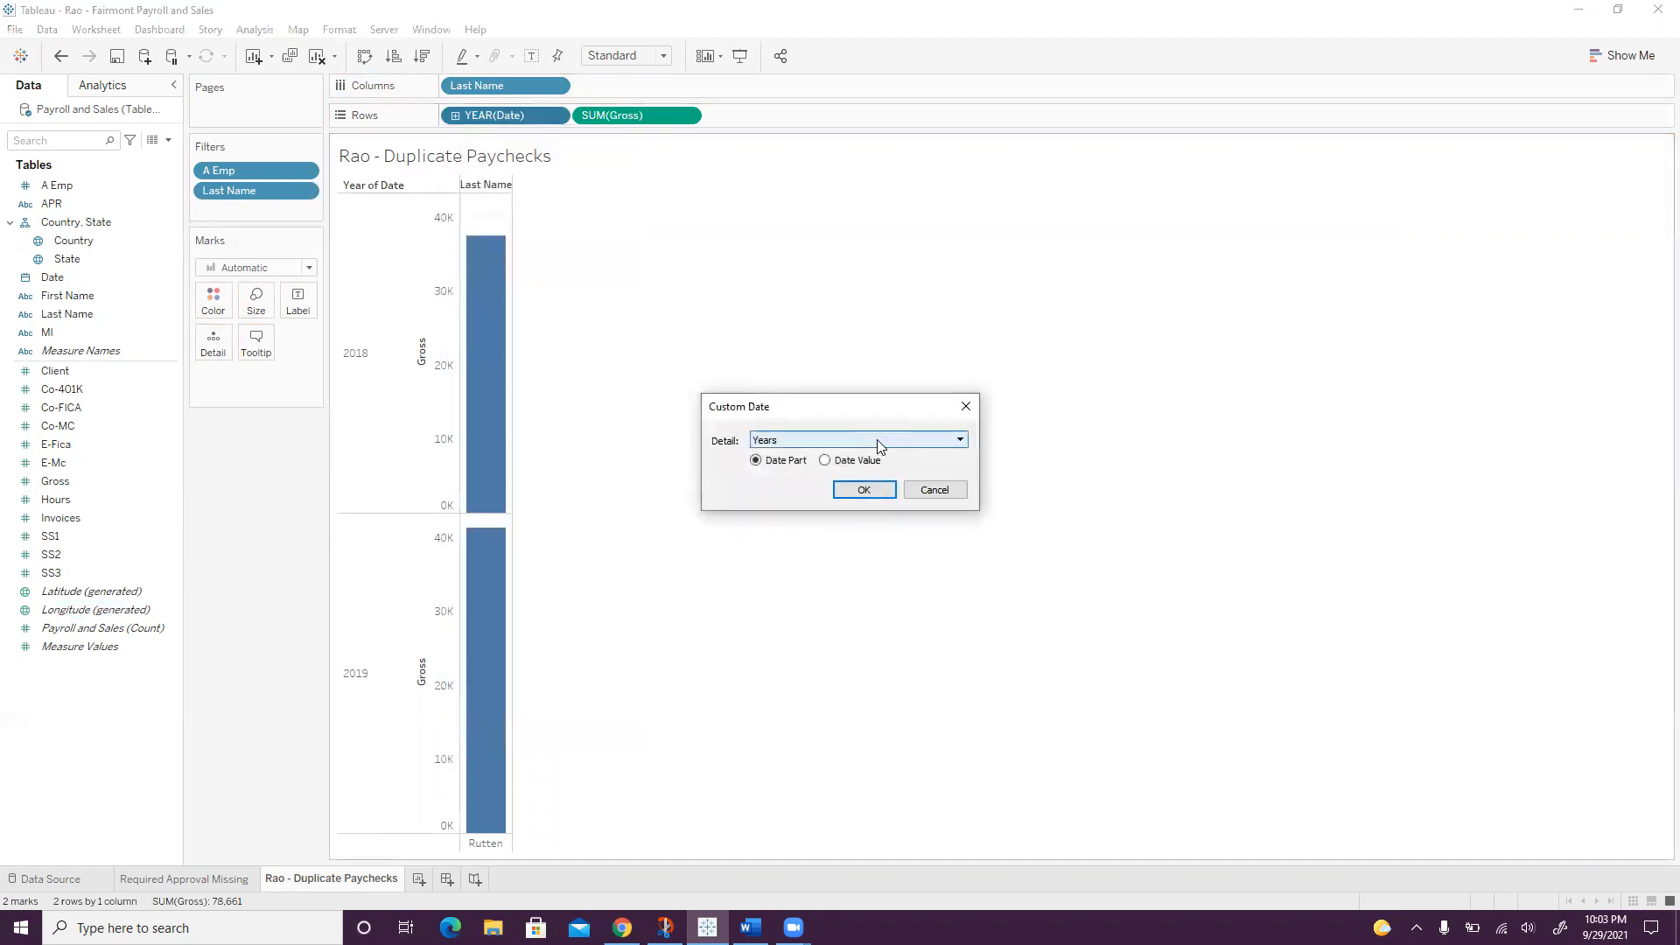
pyautogui.click(957, 439)
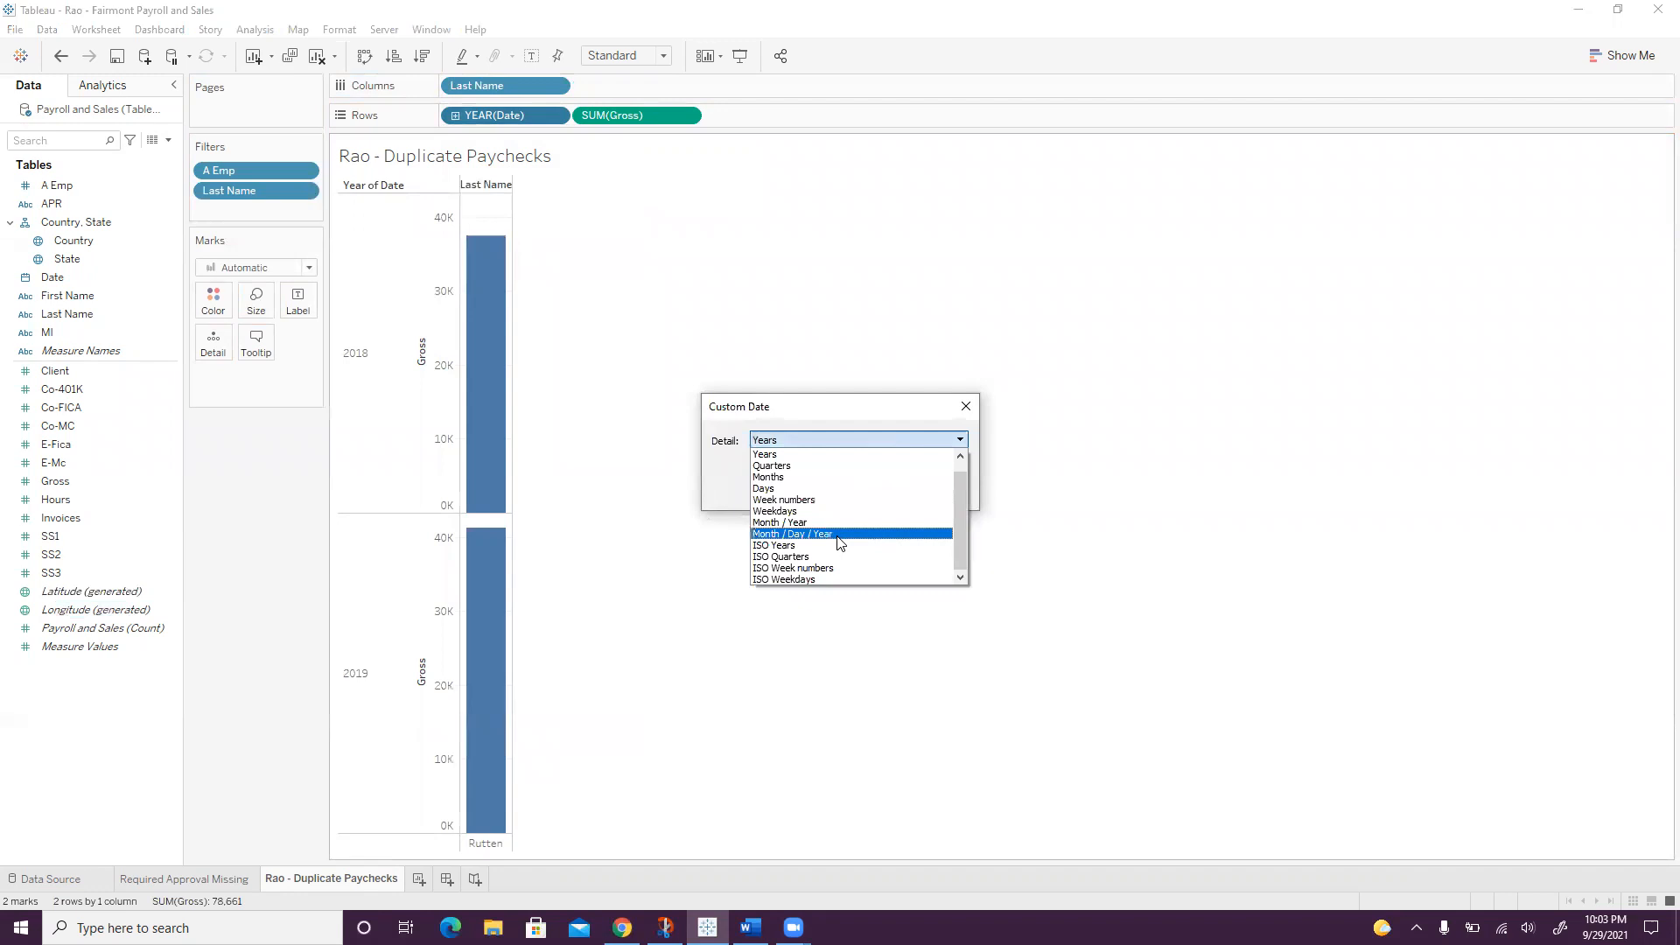
pyautogui.click(793, 534)
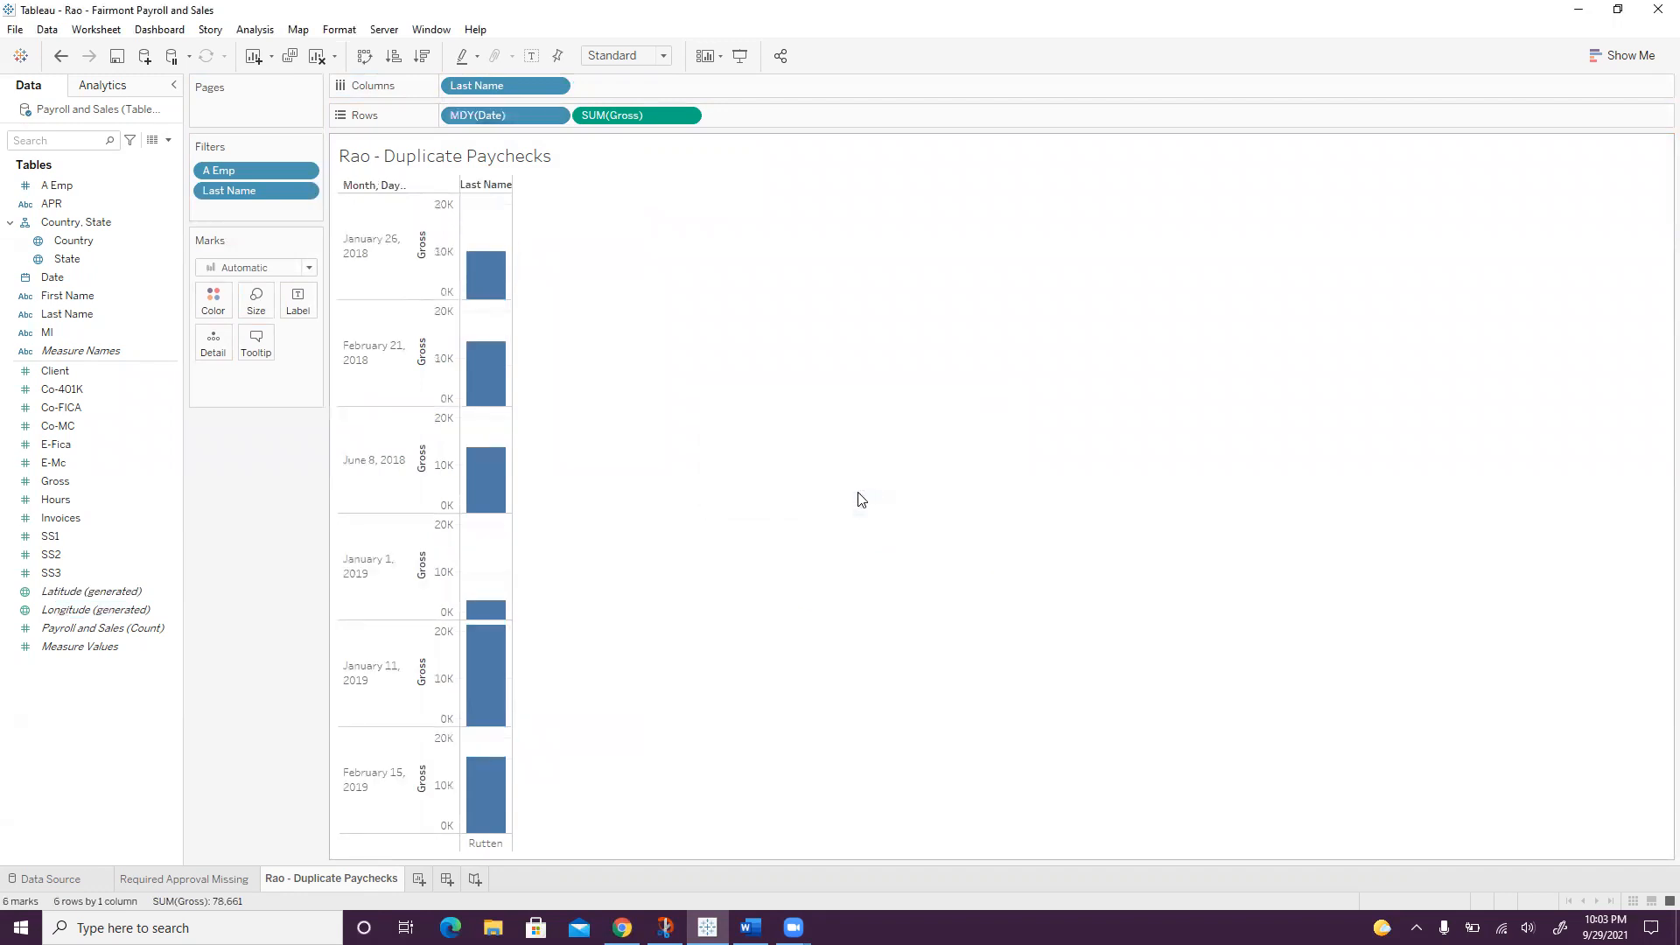
pyautogui.moveTo(853, 489)
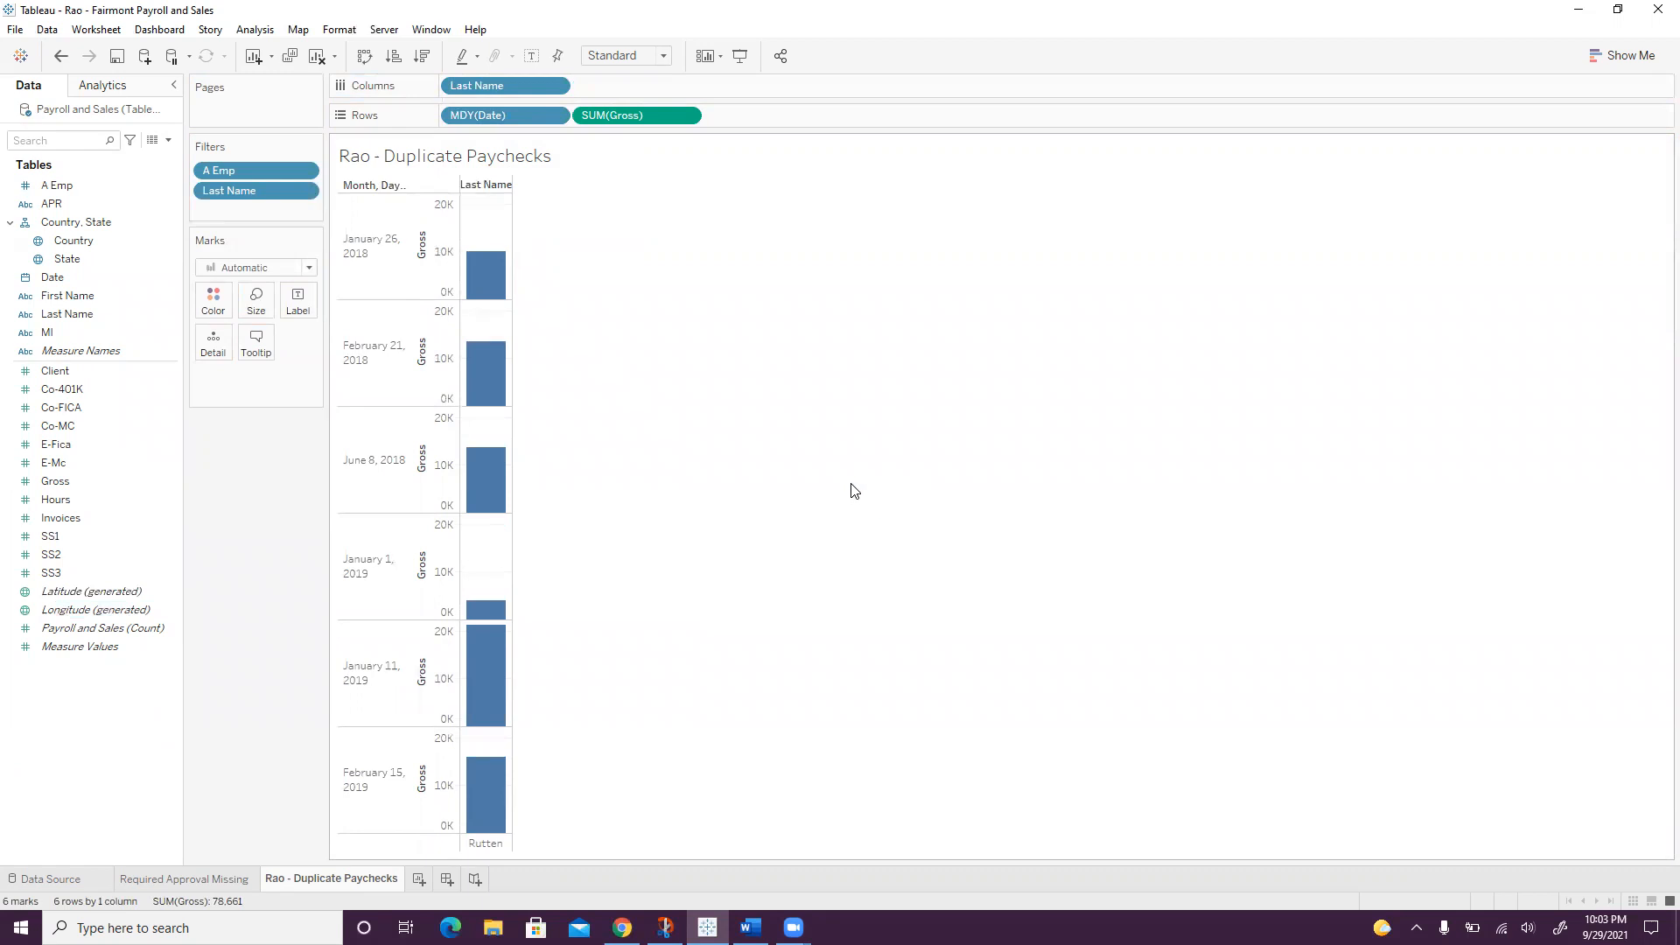
# - Add Hours to Columns so each pay date plots gross against hours worked
pyautogui.click(61, 517)
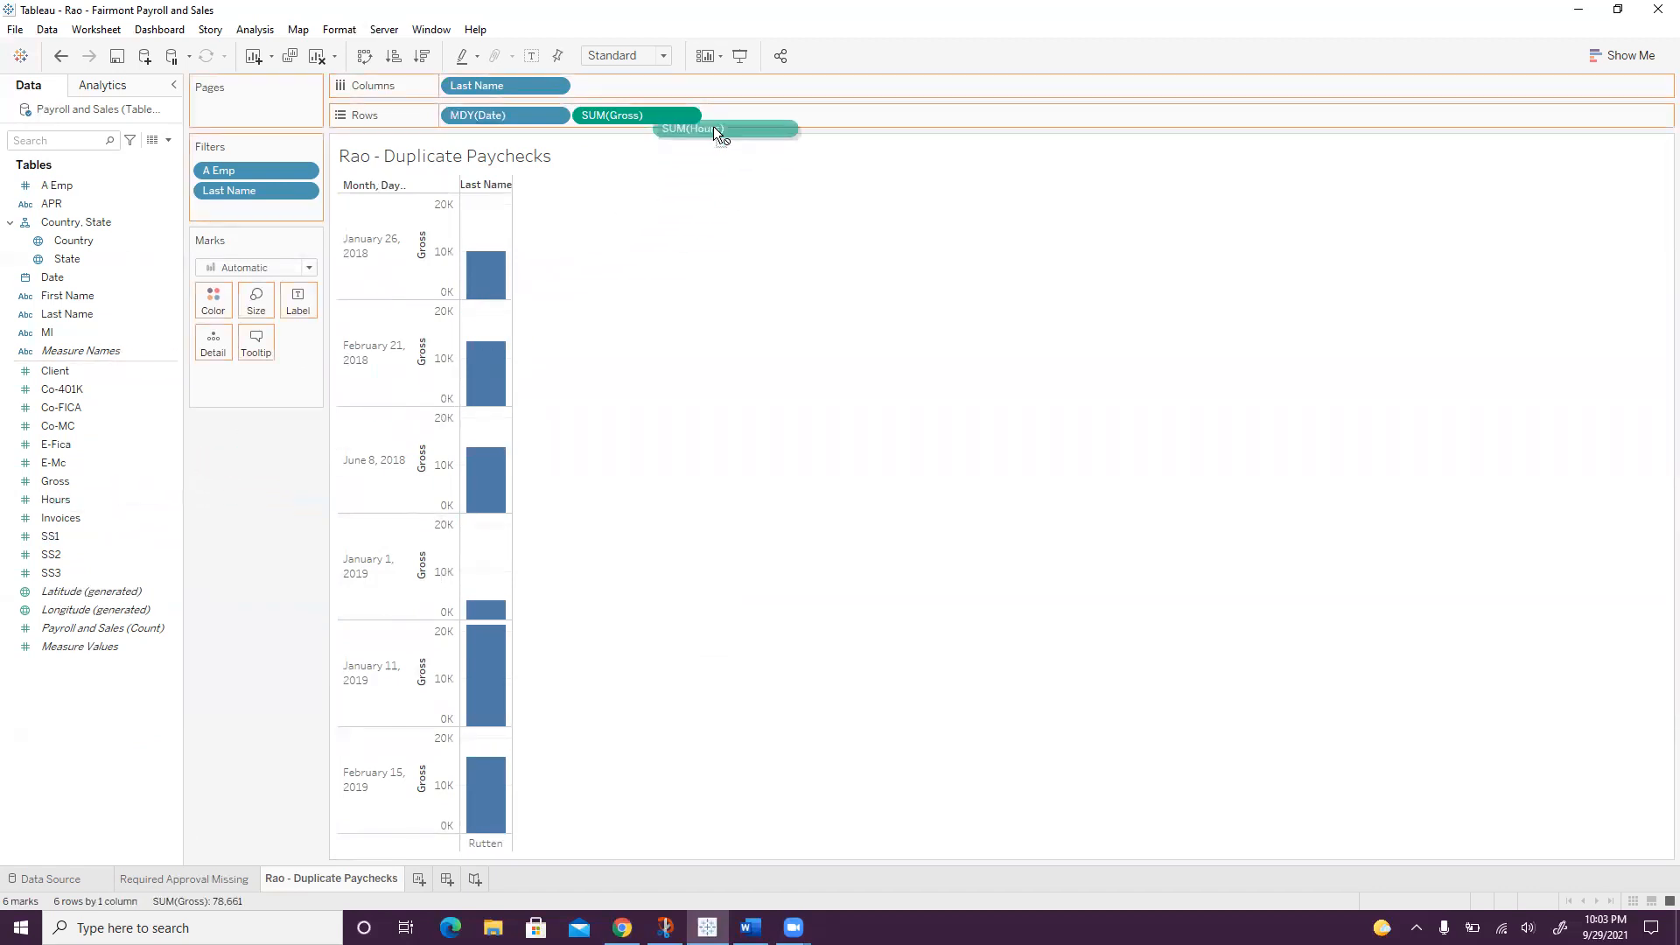
pyautogui.moveTo(723, 128); pyautogui.dragTo(637, 85)
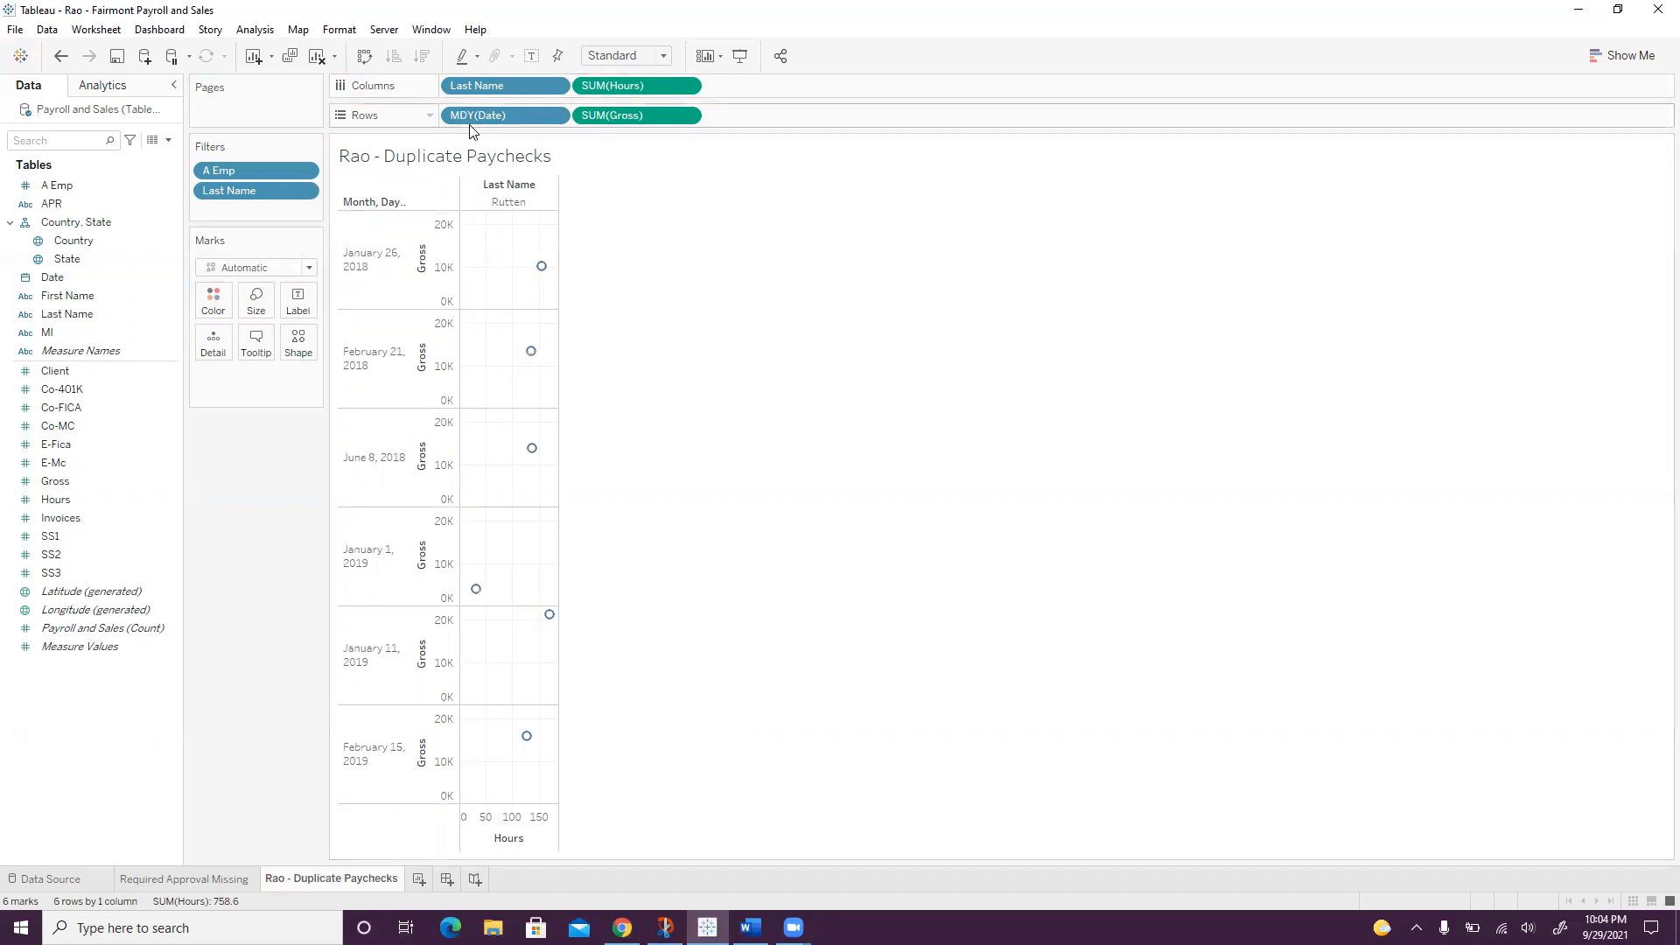
pyautogui.moveTo(641, 128)
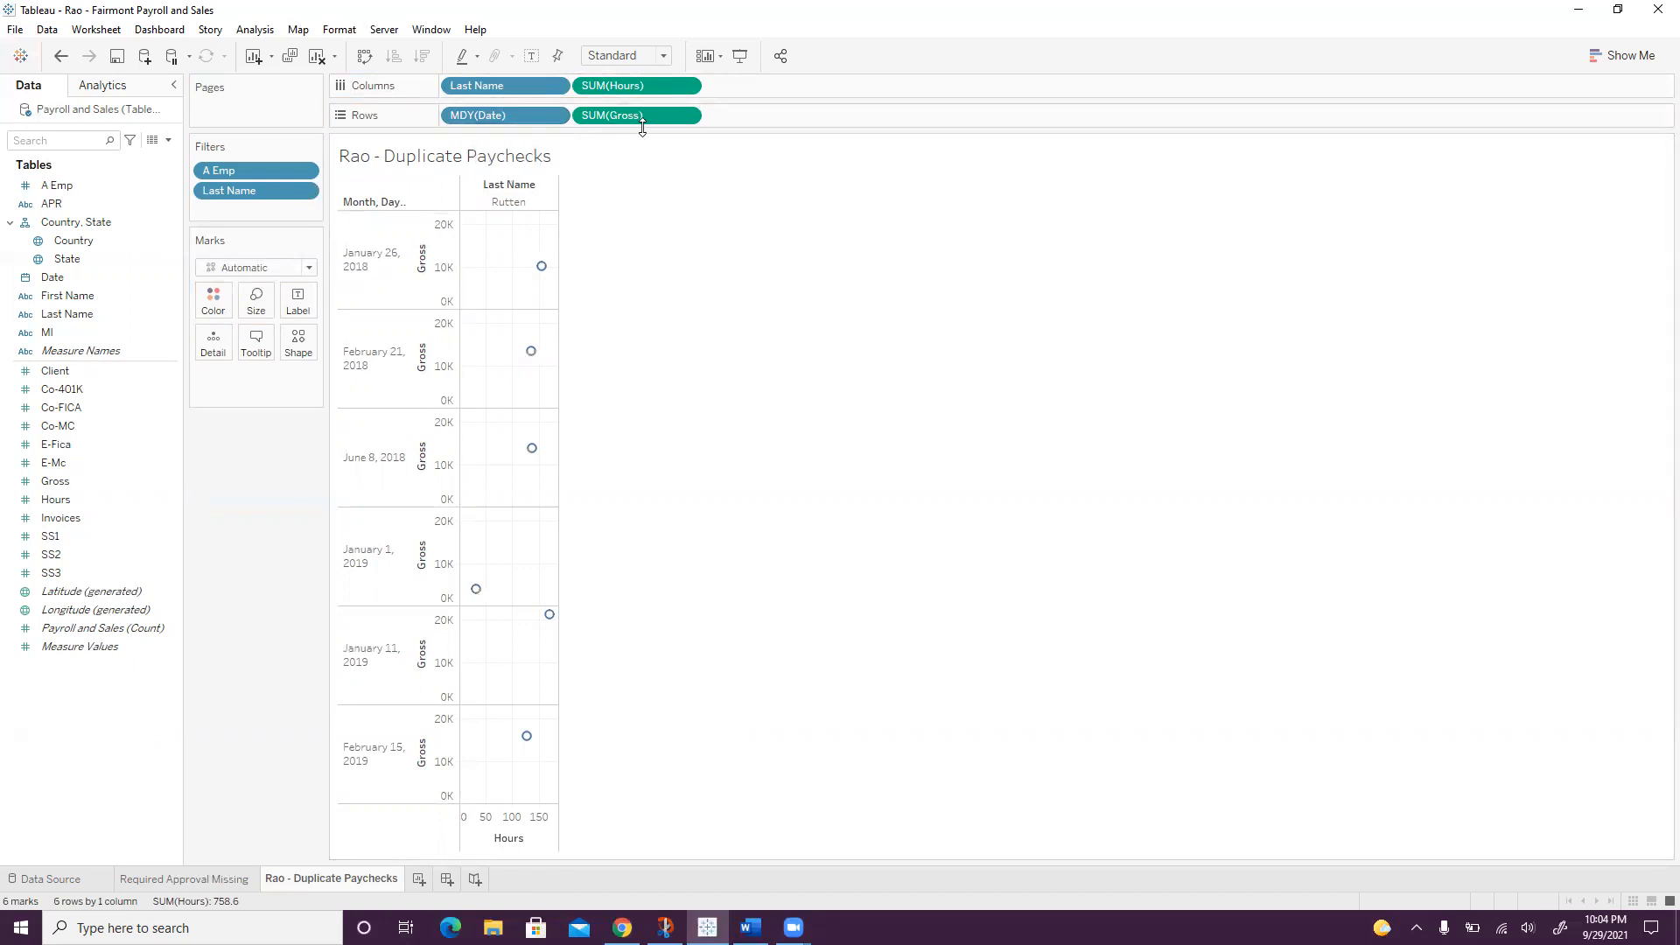
pyautogui.moveTo(655, 103)
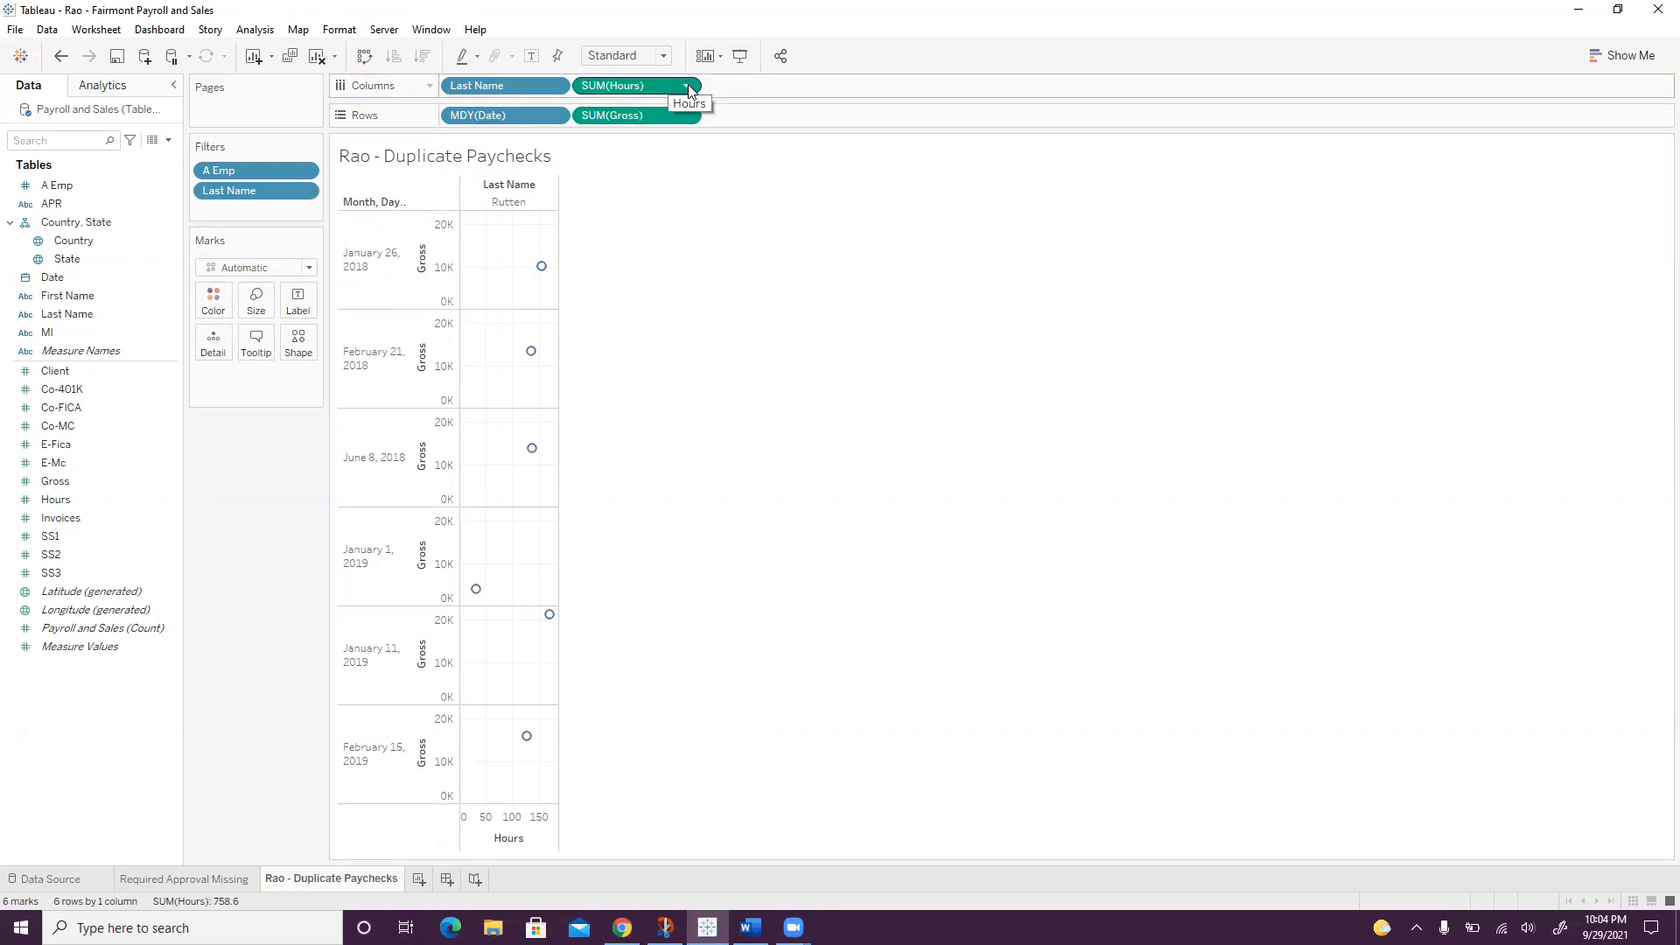
# - Switch the Hours measure from Sum to Count, making the axis Count of Hours
pyautogui.click(689, 85)
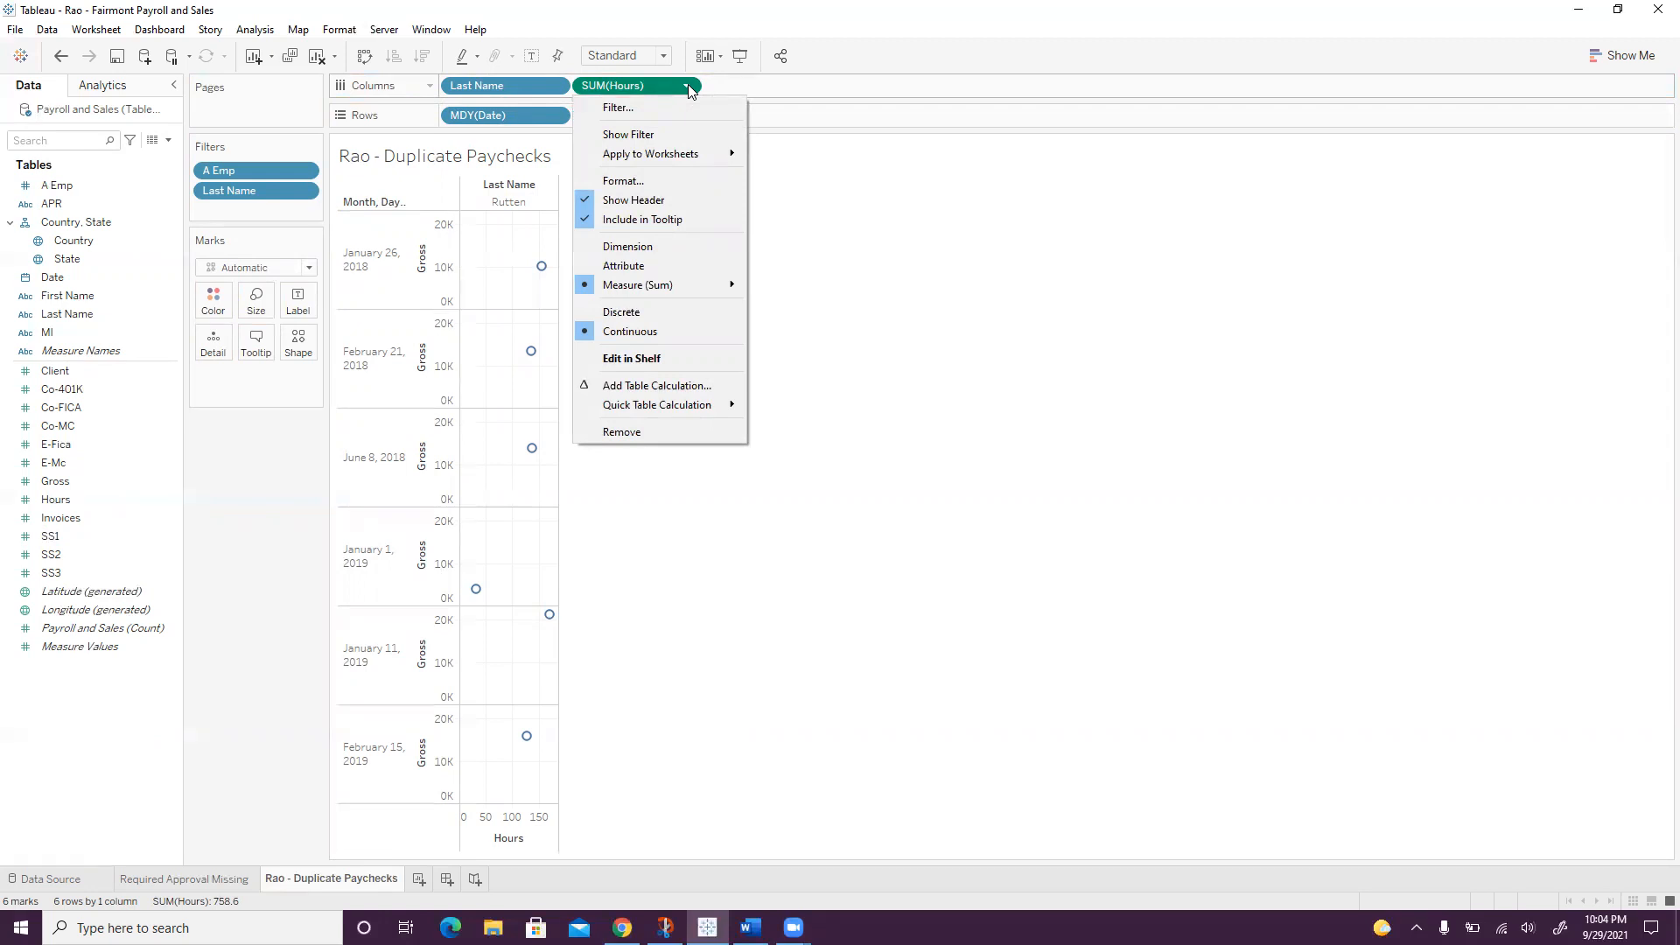
pyautogui.moveTo(737, 304)
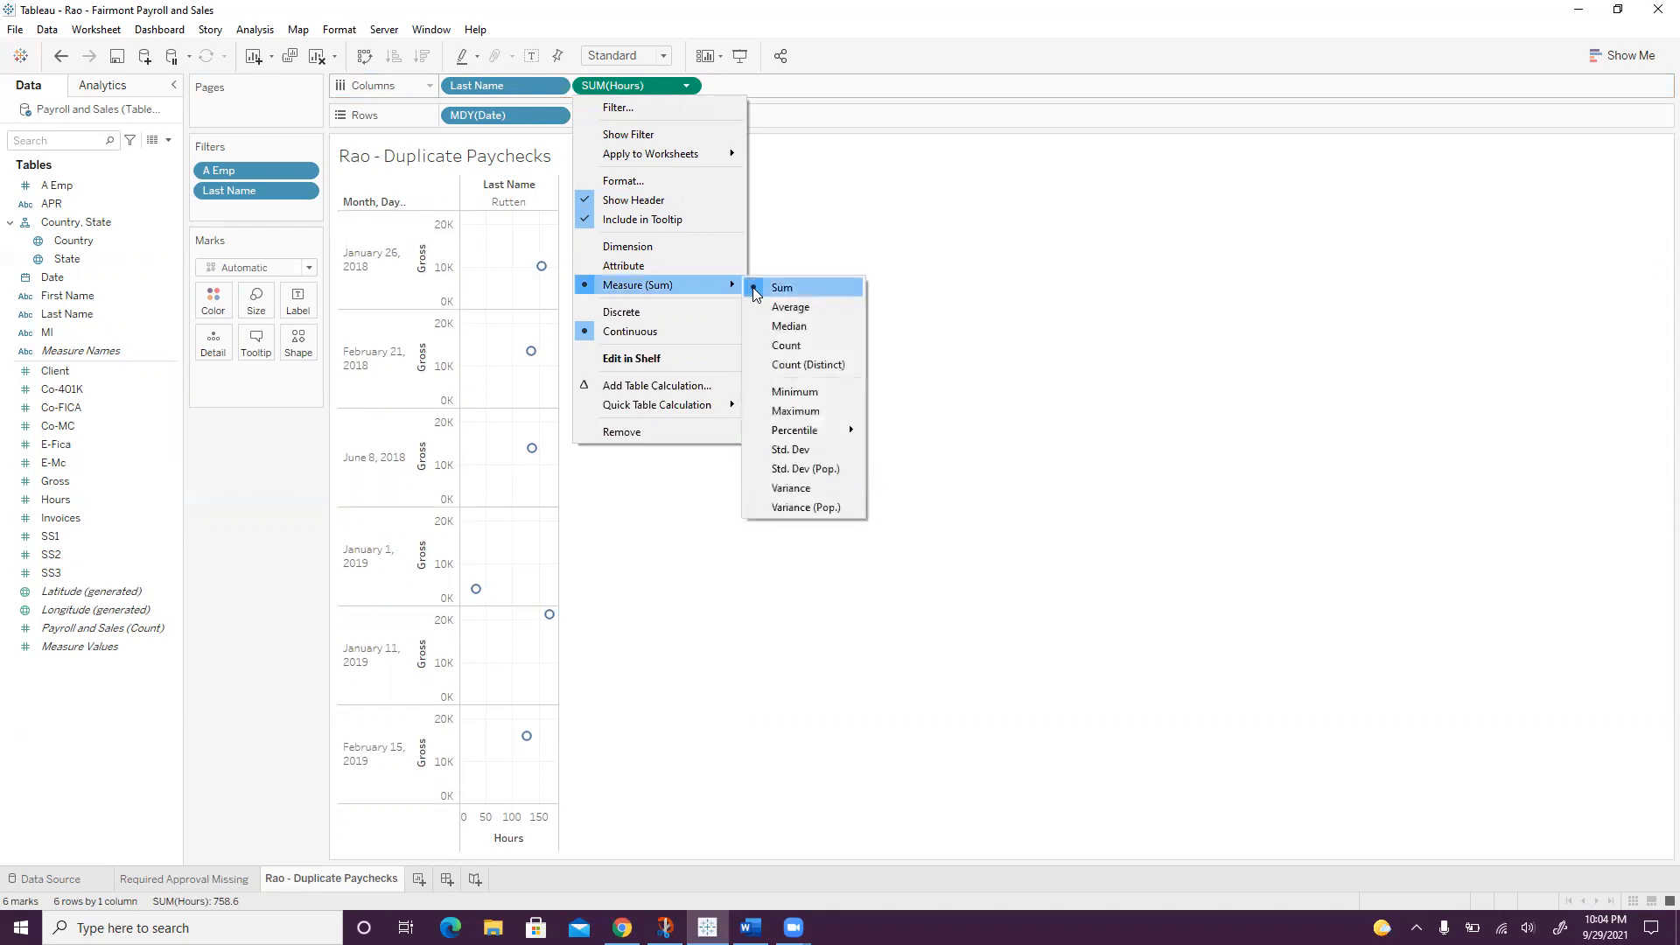
pyautogui.click(786, 345)
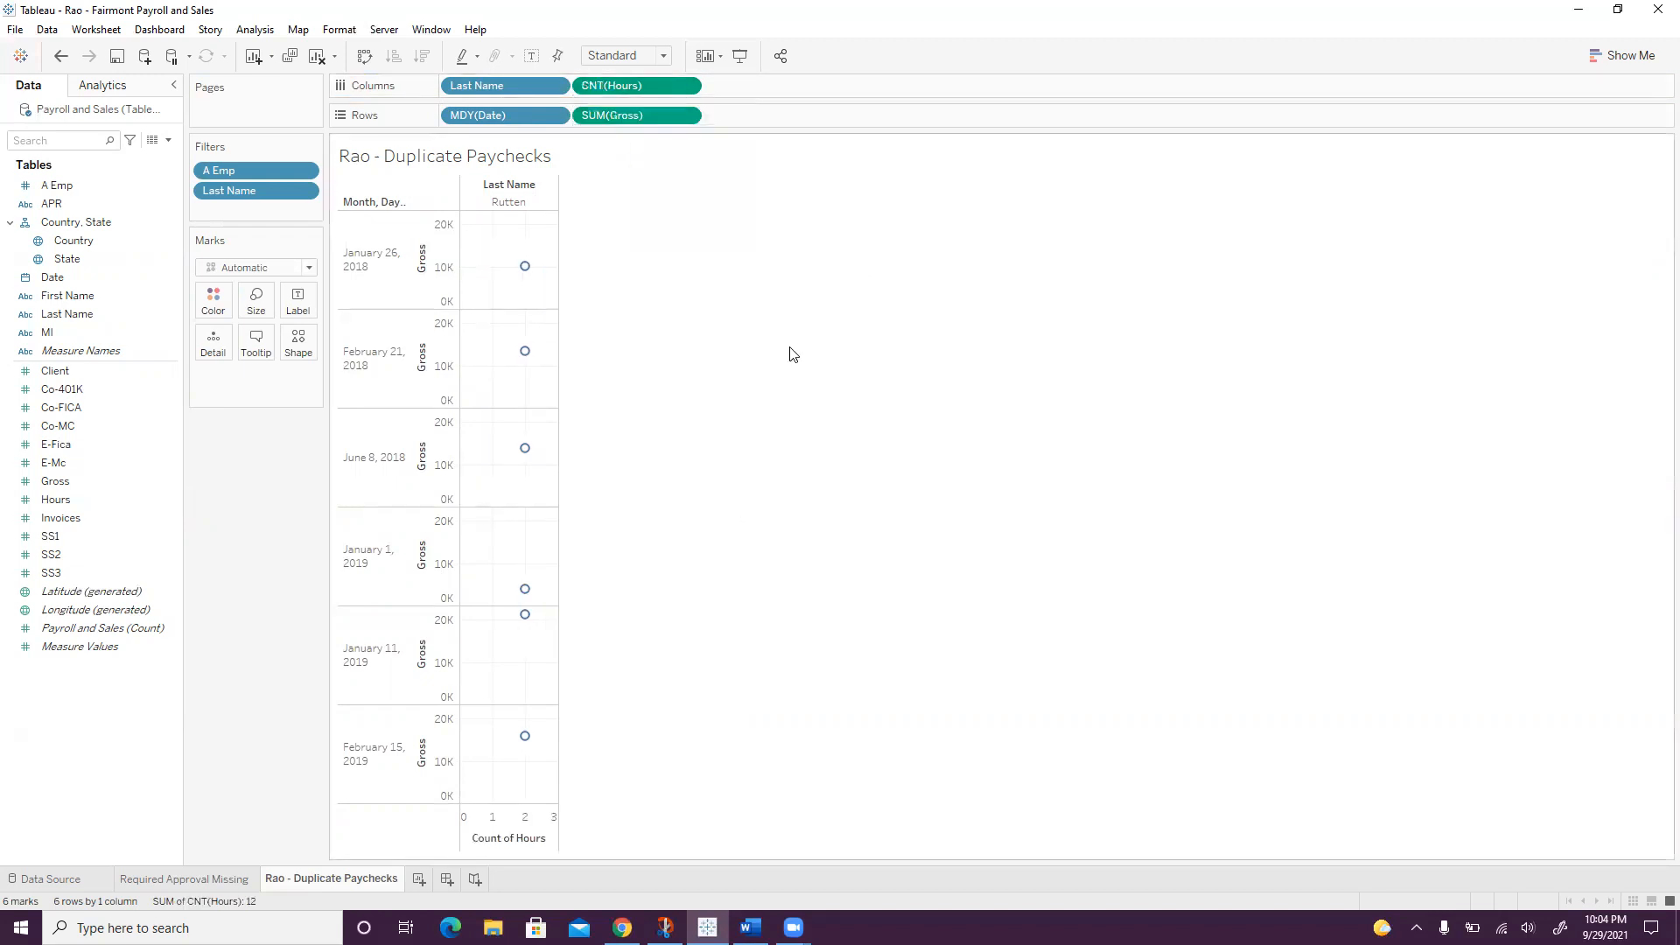
pyautogui.click(308, 267)
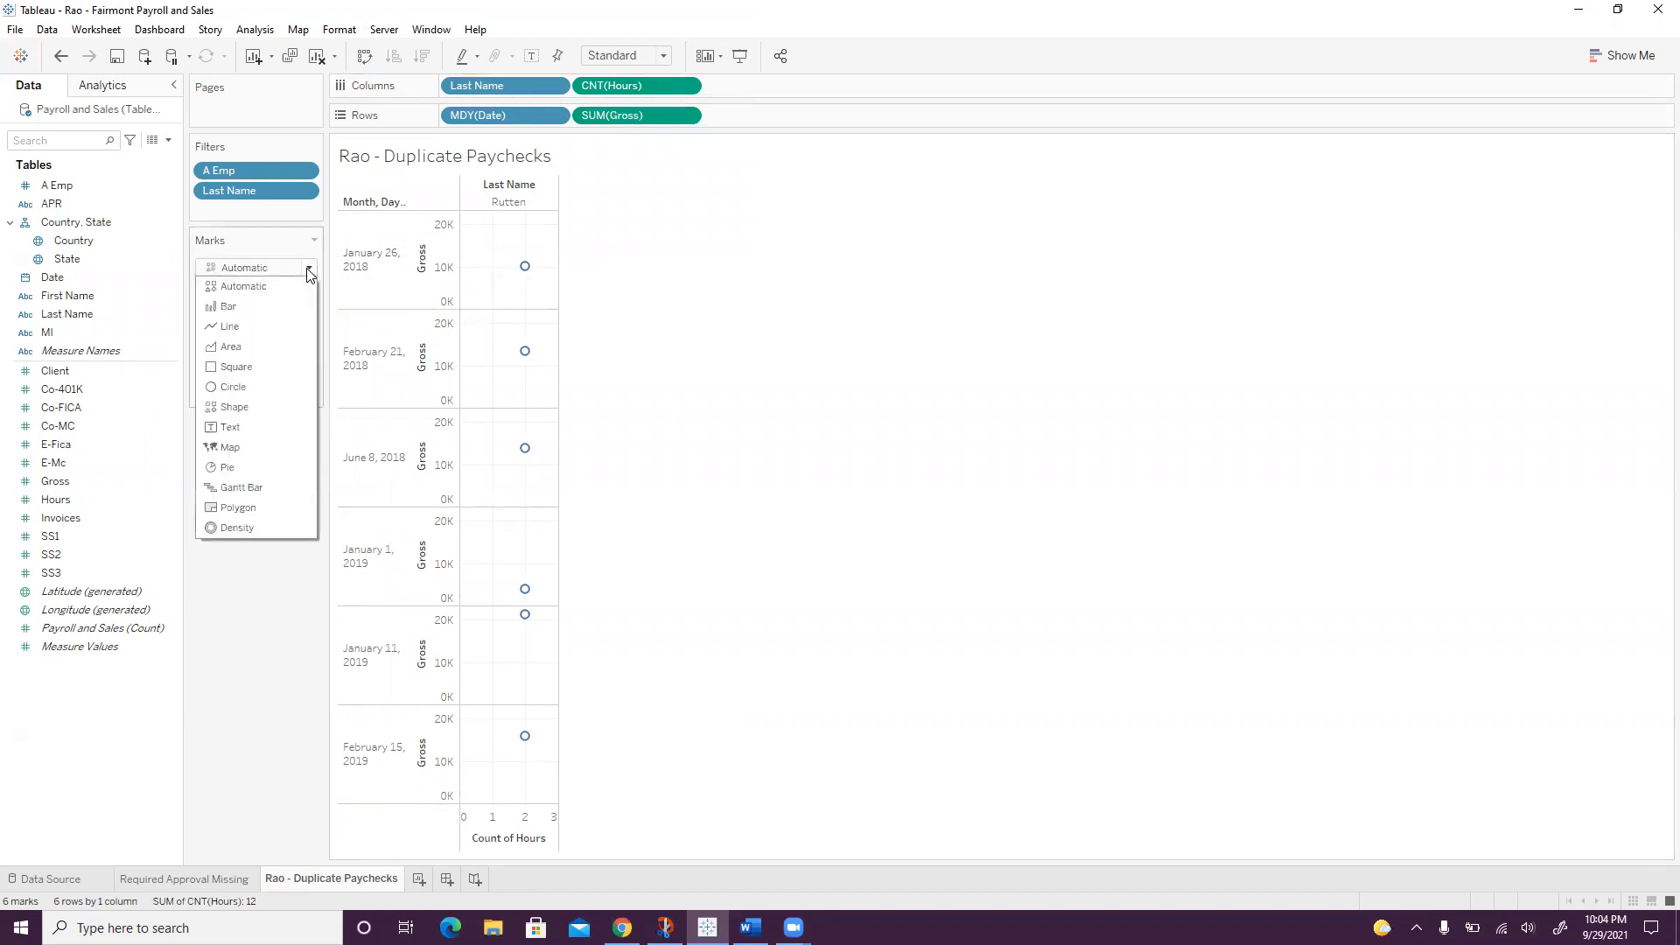
pyautogui.moveTo(257, 366)
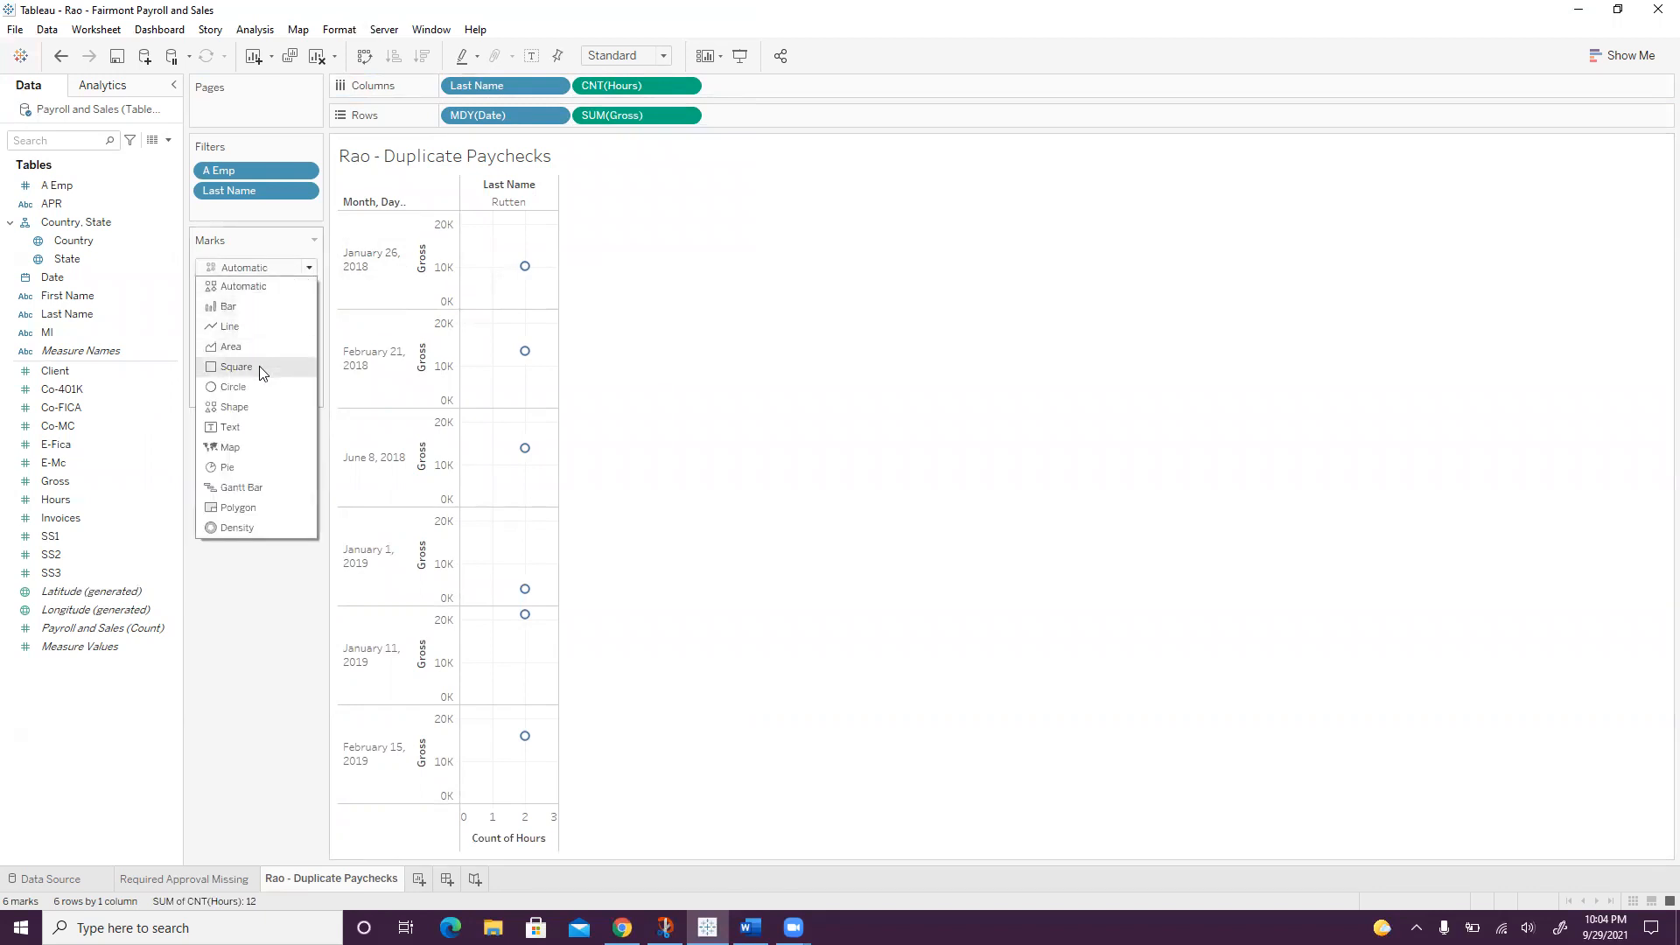
# - Set the mark type to Circle so the pay-date points are solid filled
pyautogui.click(233, 387)
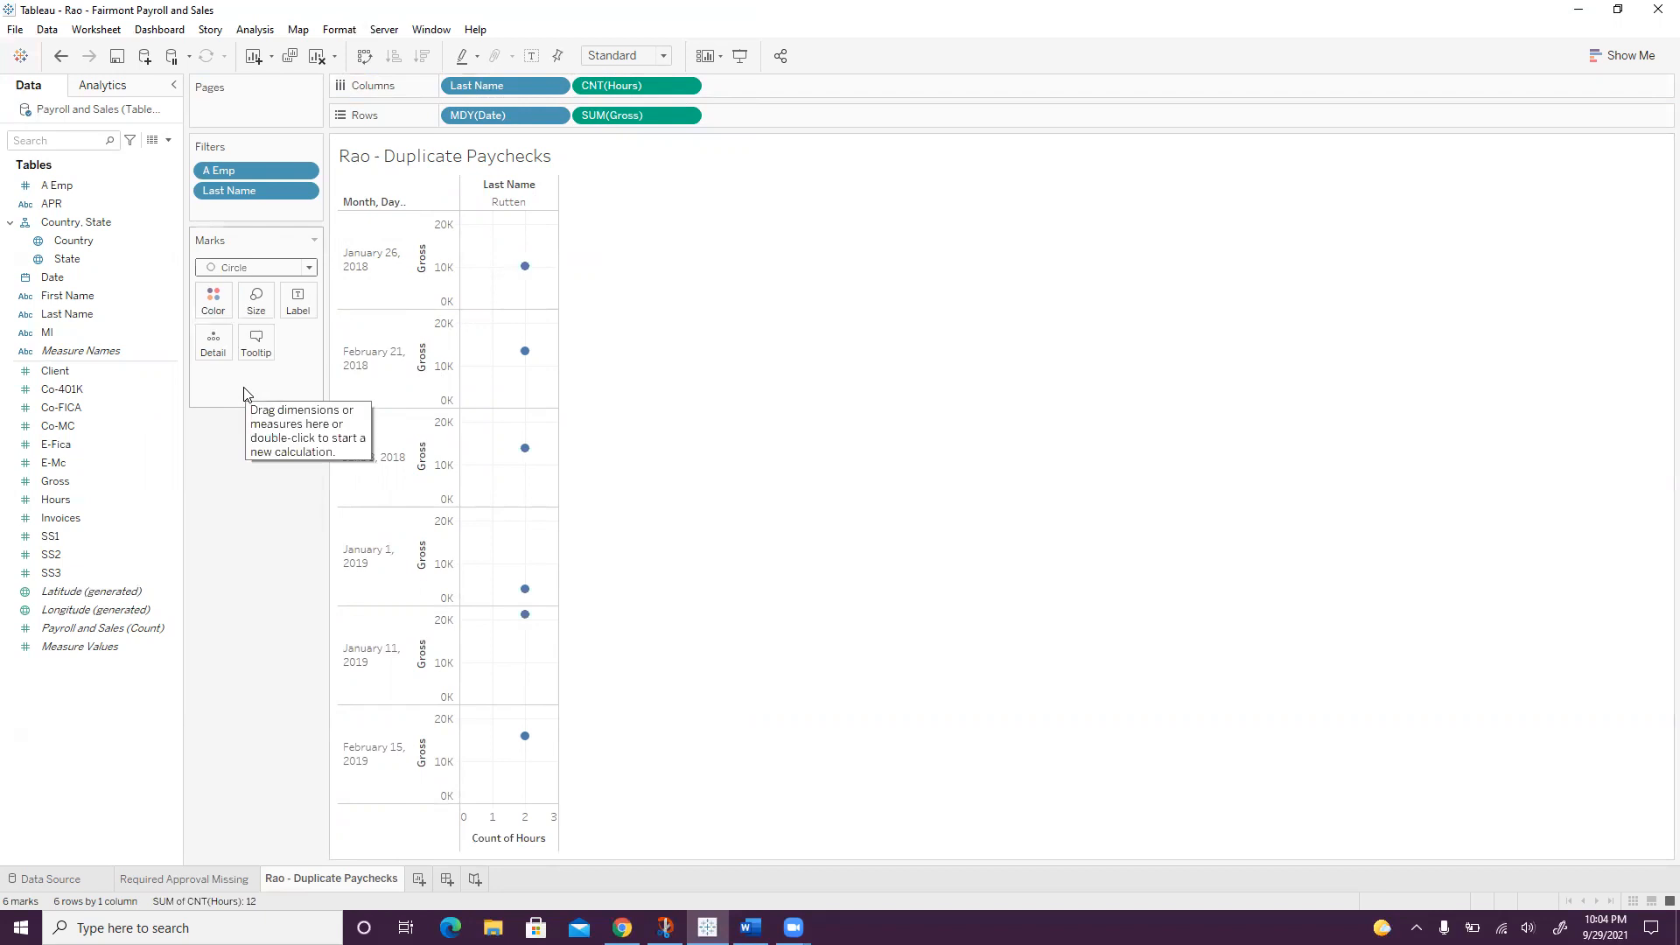
pyautogui.moveTo(822, 504)
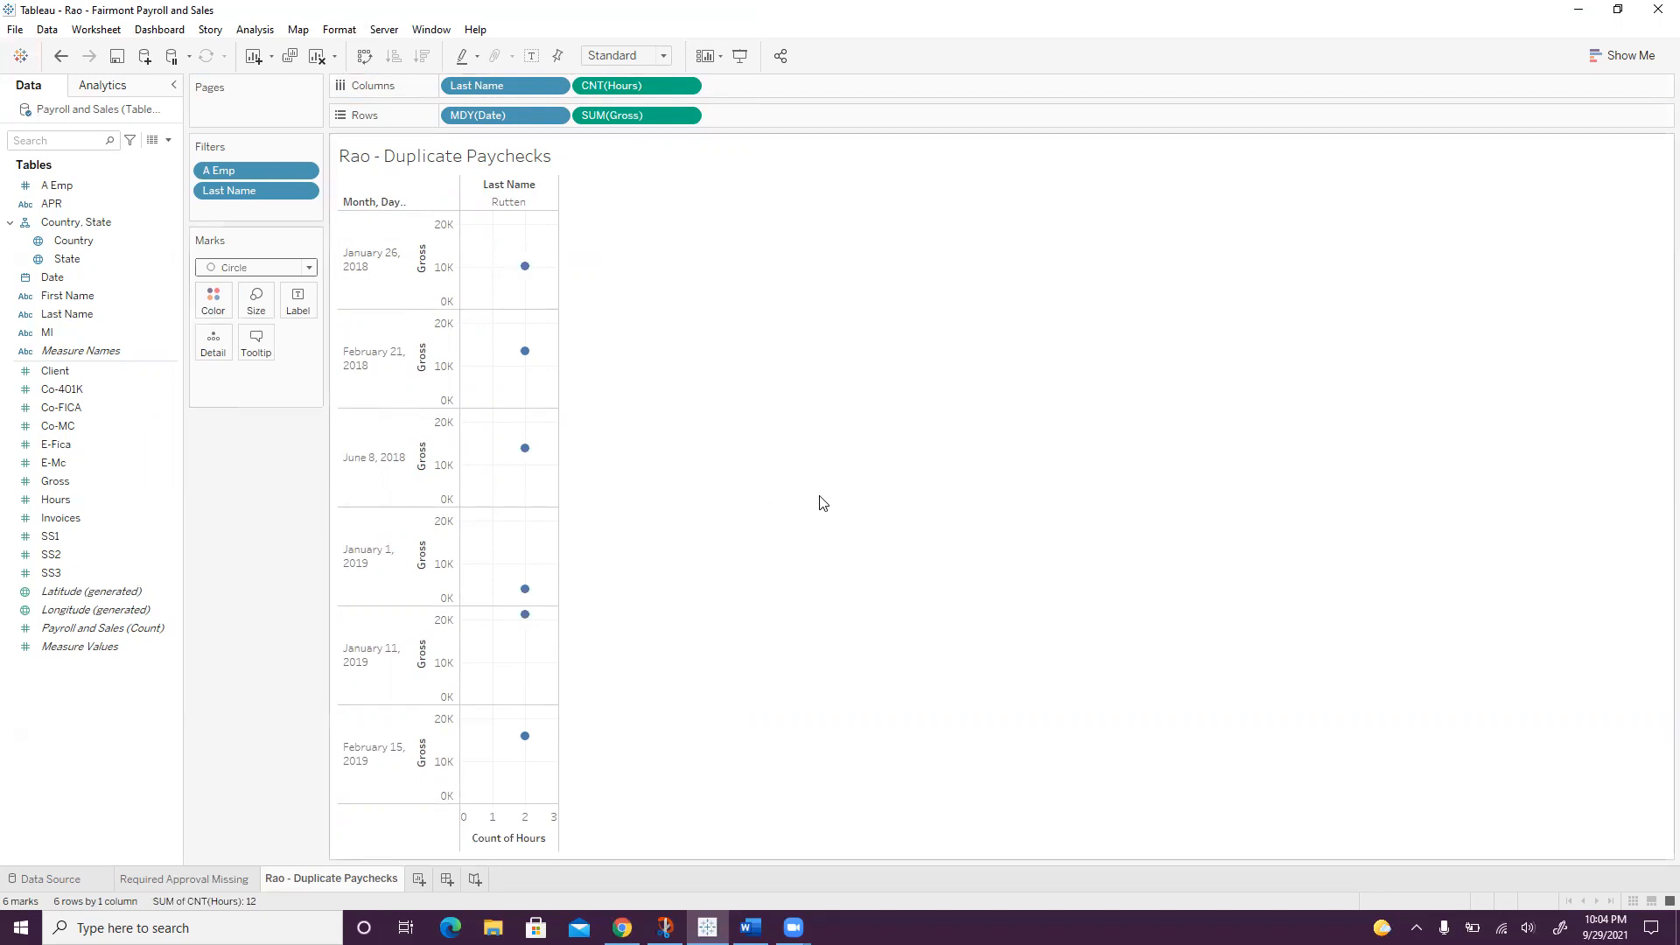
pyautogui.moveTo(770, 499)
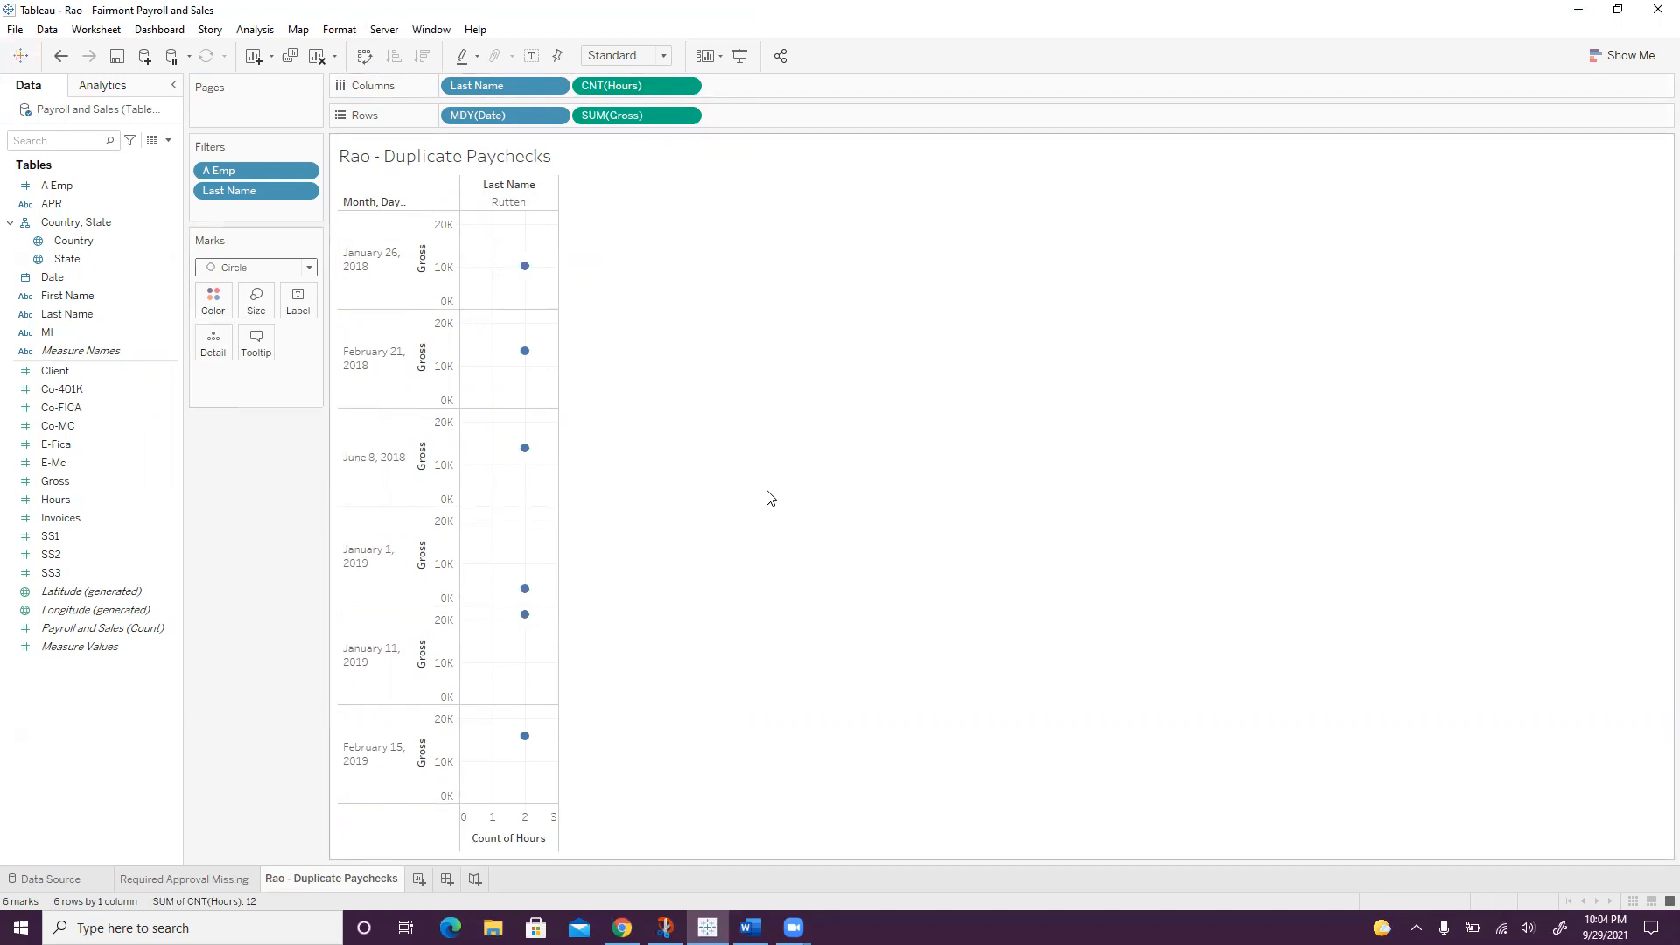
pyautogui.moveTo(741, 492)
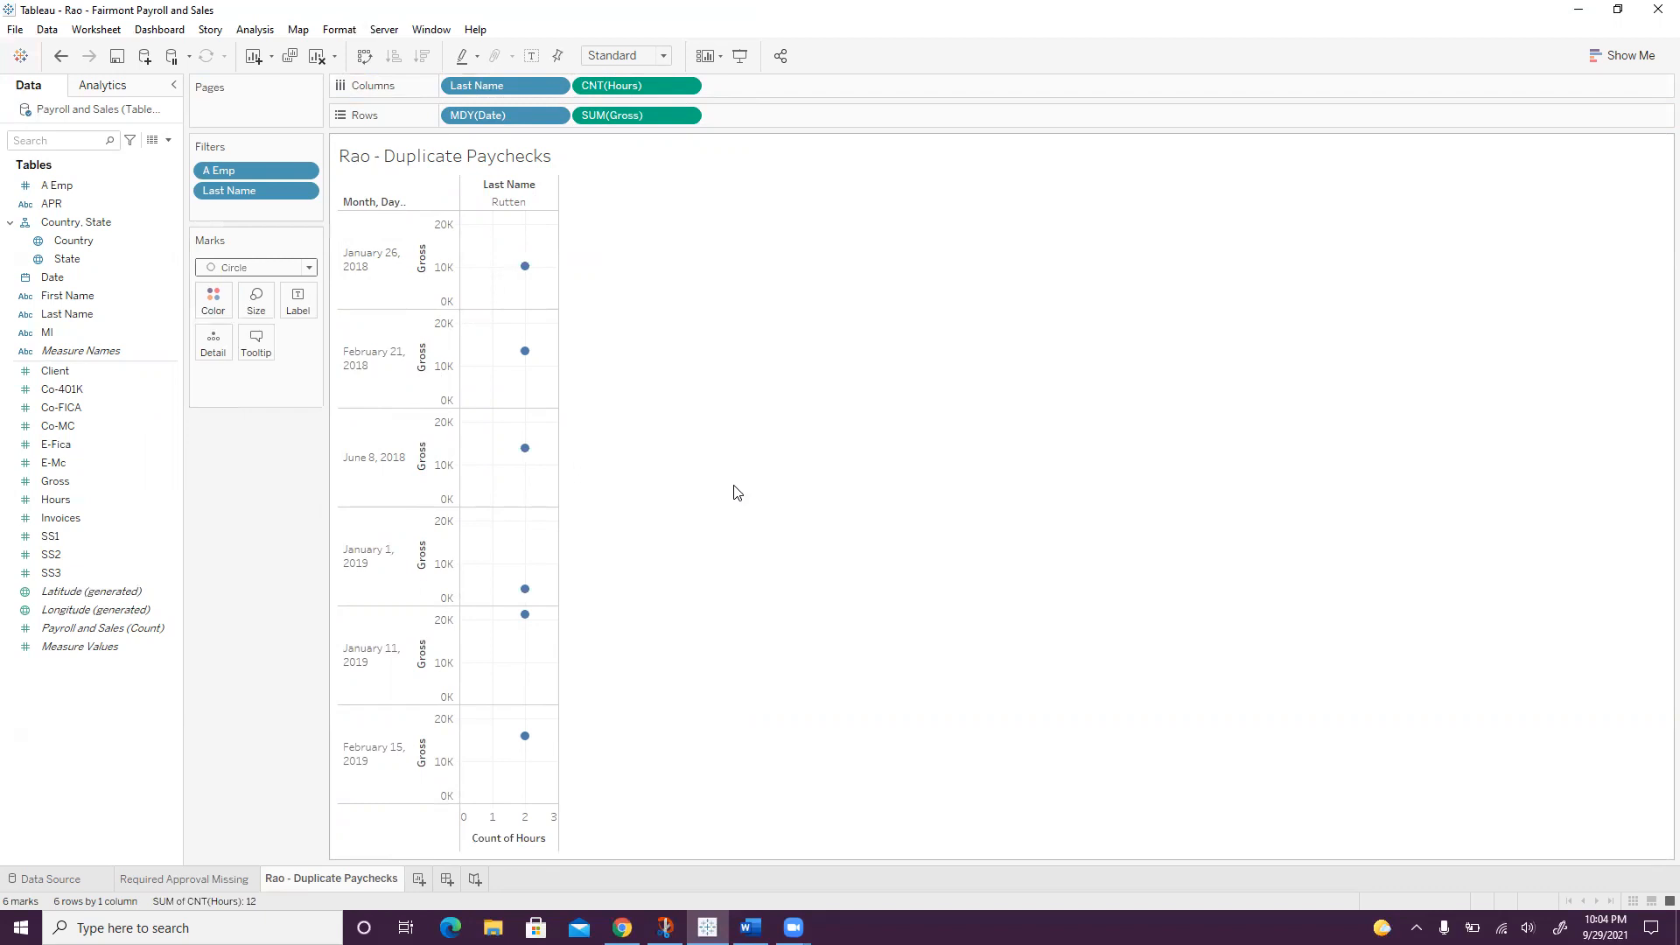
pyautogui.moveTo(650, 609)
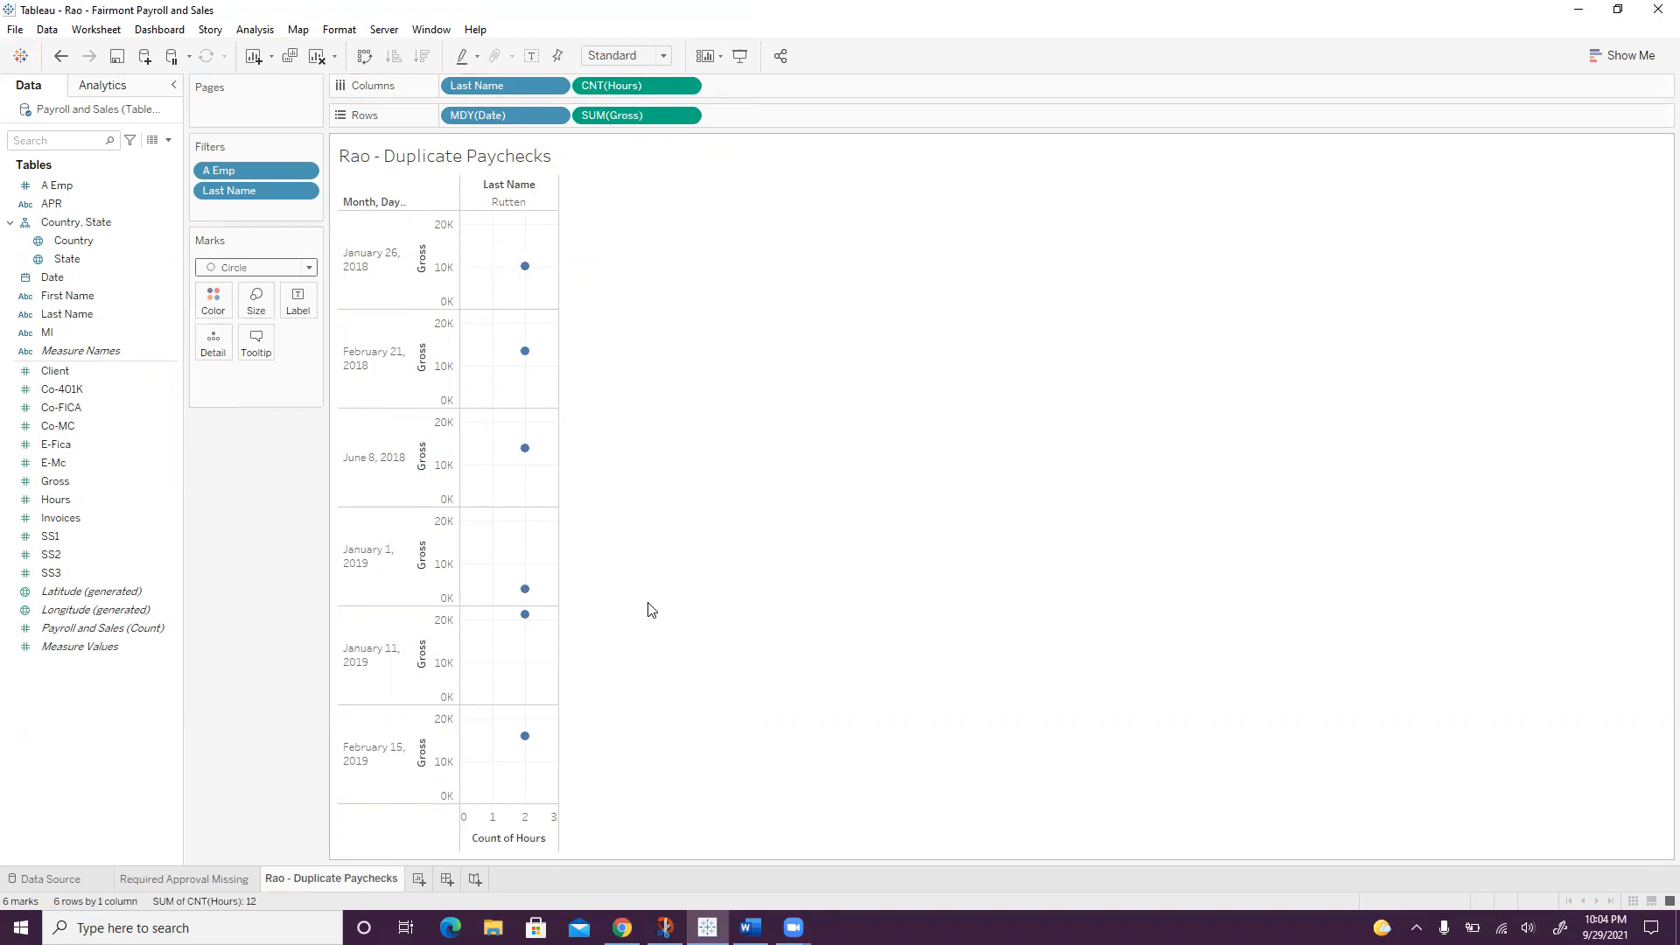
pyautogui.moveTo(607, 497)
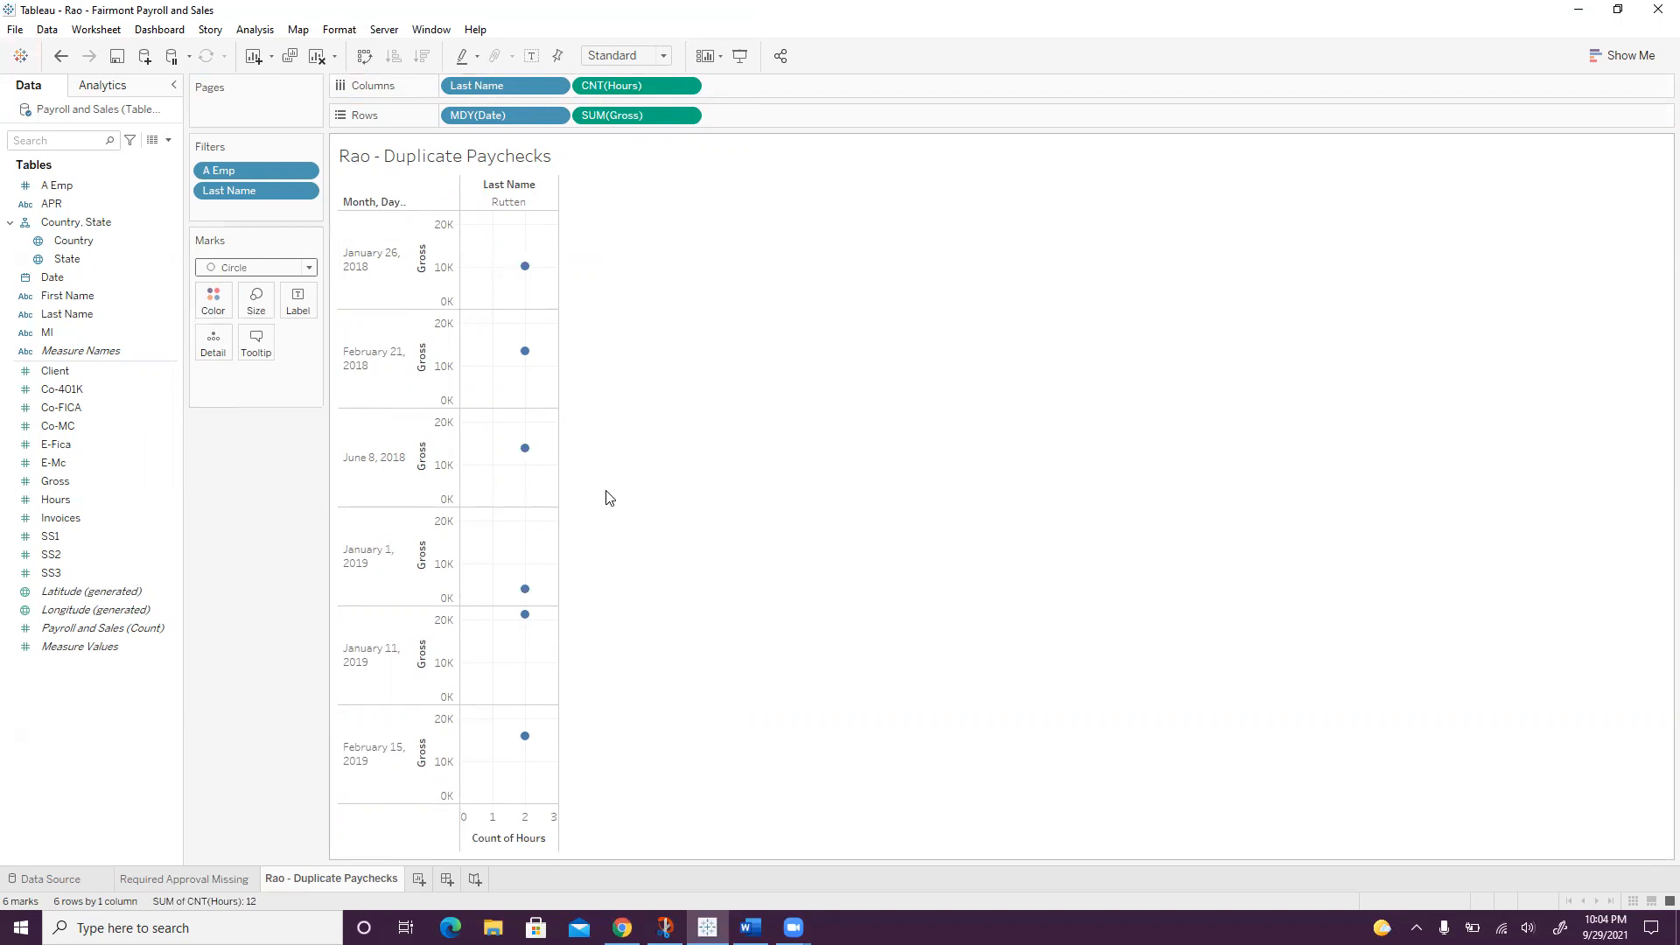
pyautogui.moveTo(416, 199)
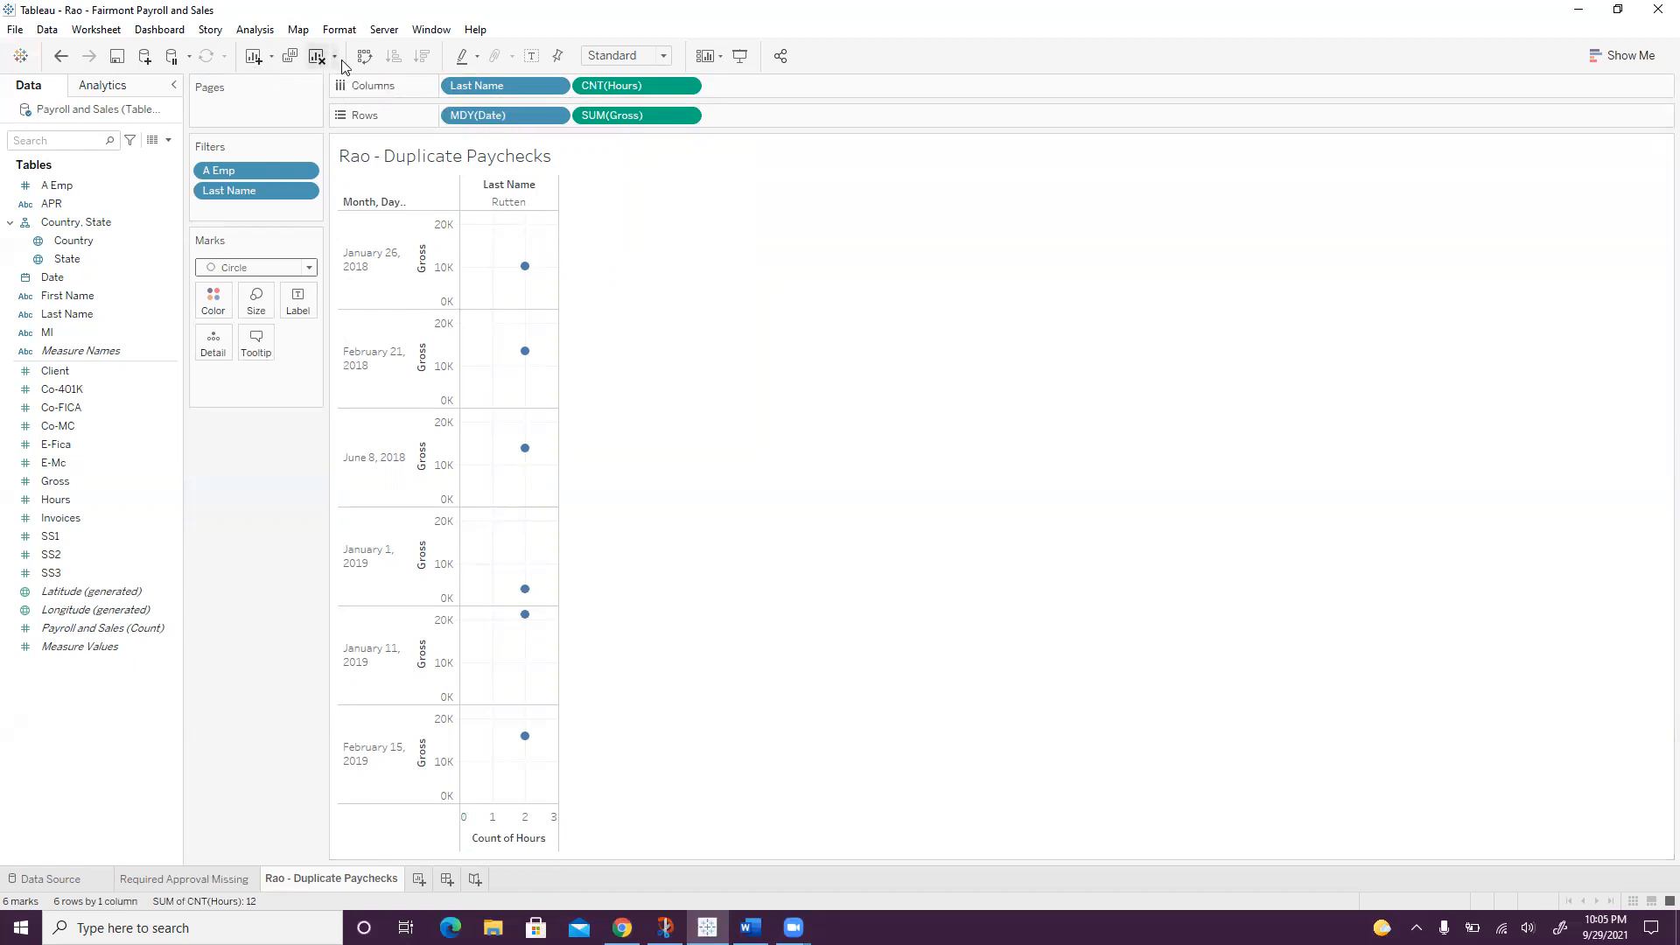
pyautogui.moveTo(364, 56)
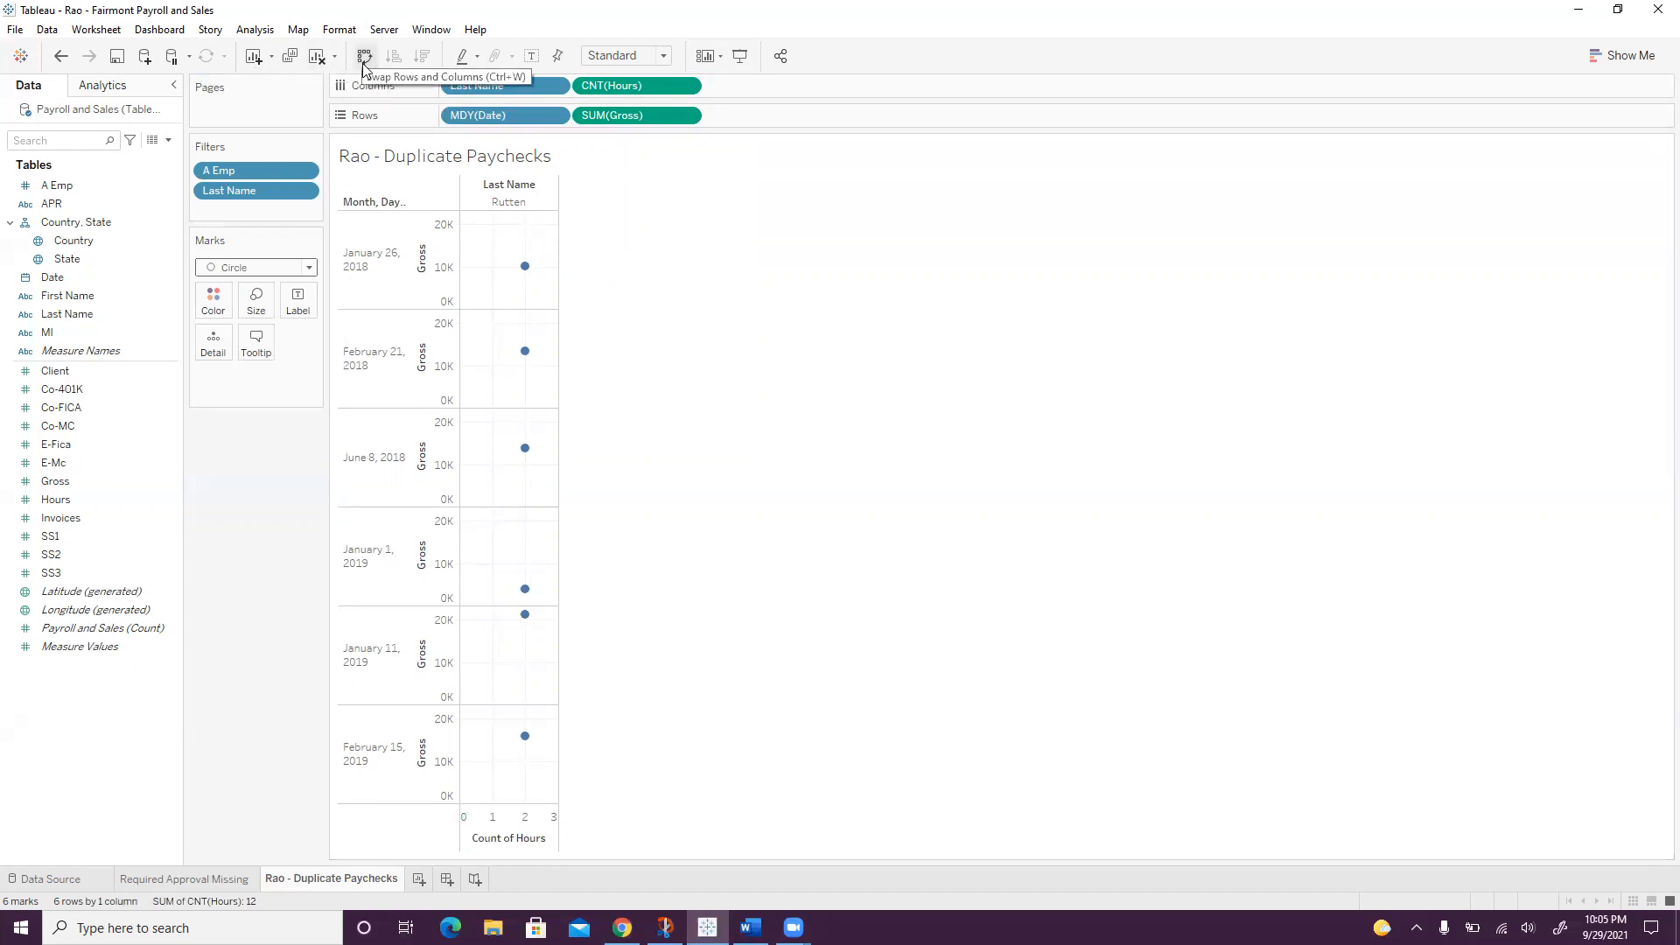
pyautogui.moveTo(378, 32)
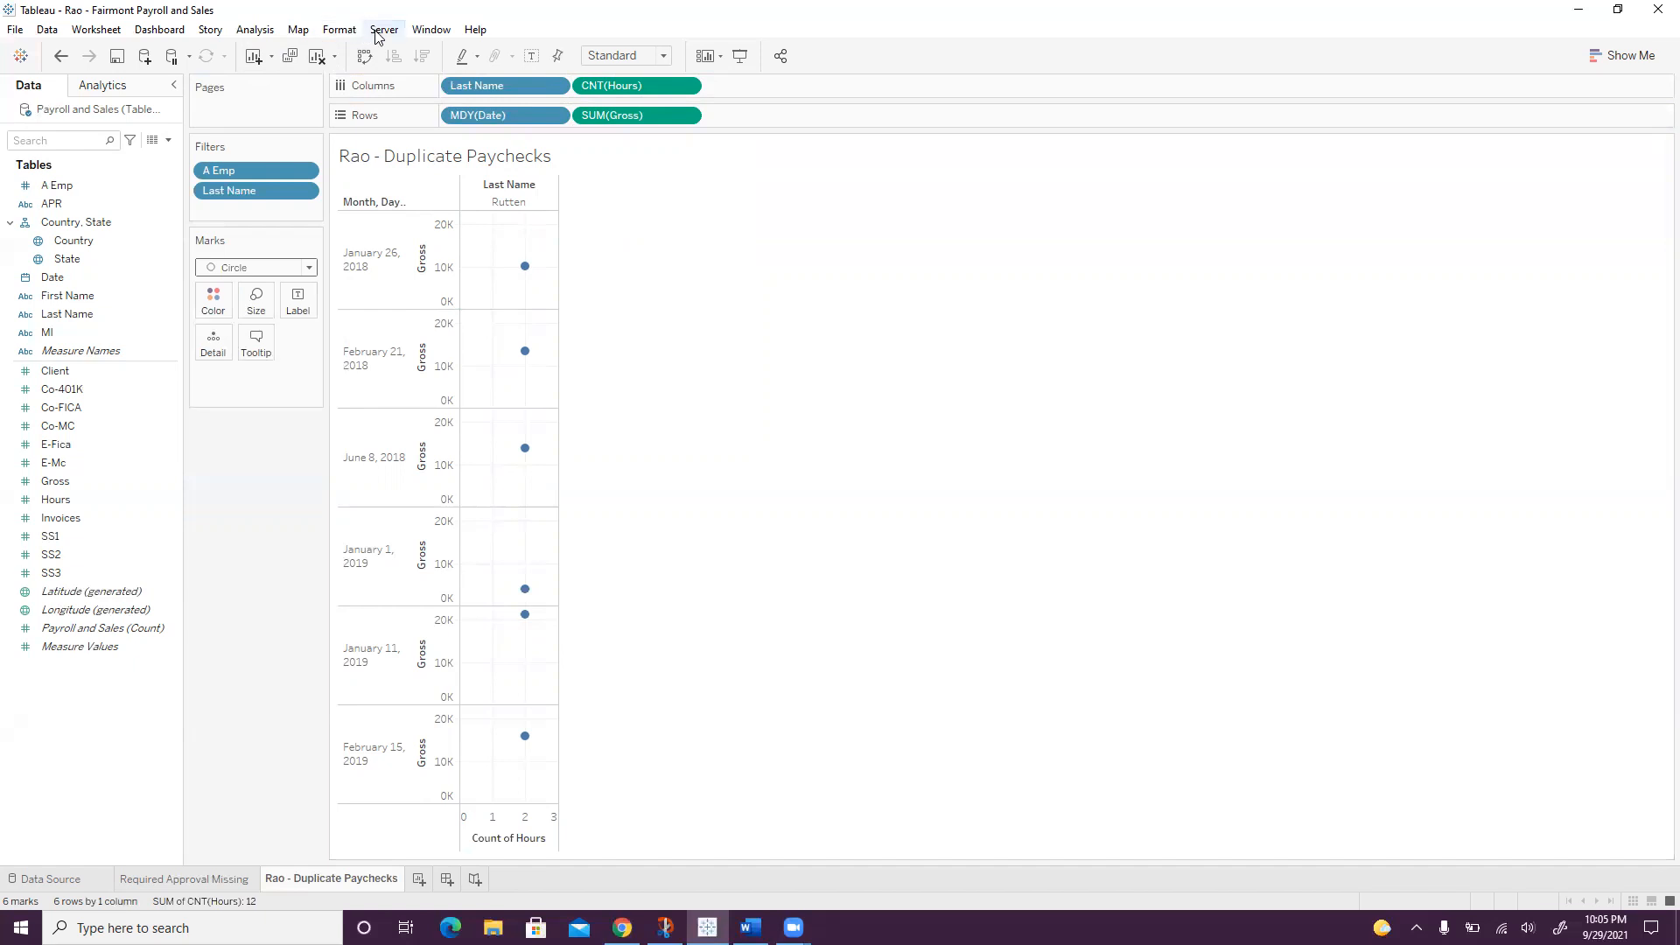
pyautogui.moveTo(362, 62)
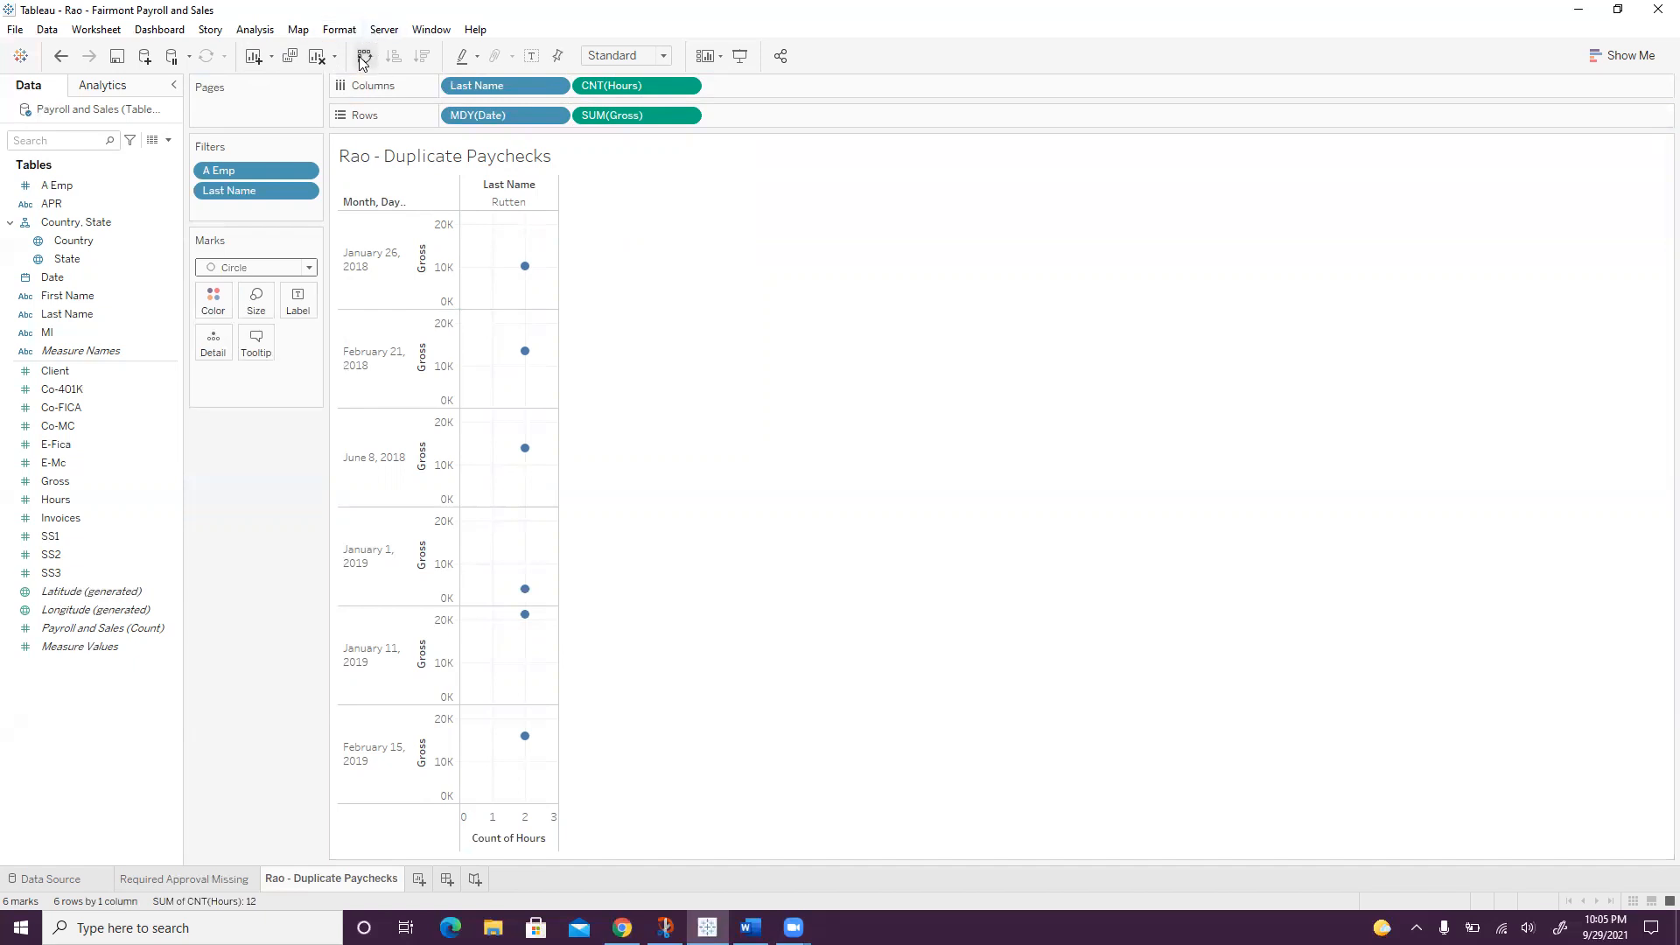
pyautogui.moveTo(362, 56)
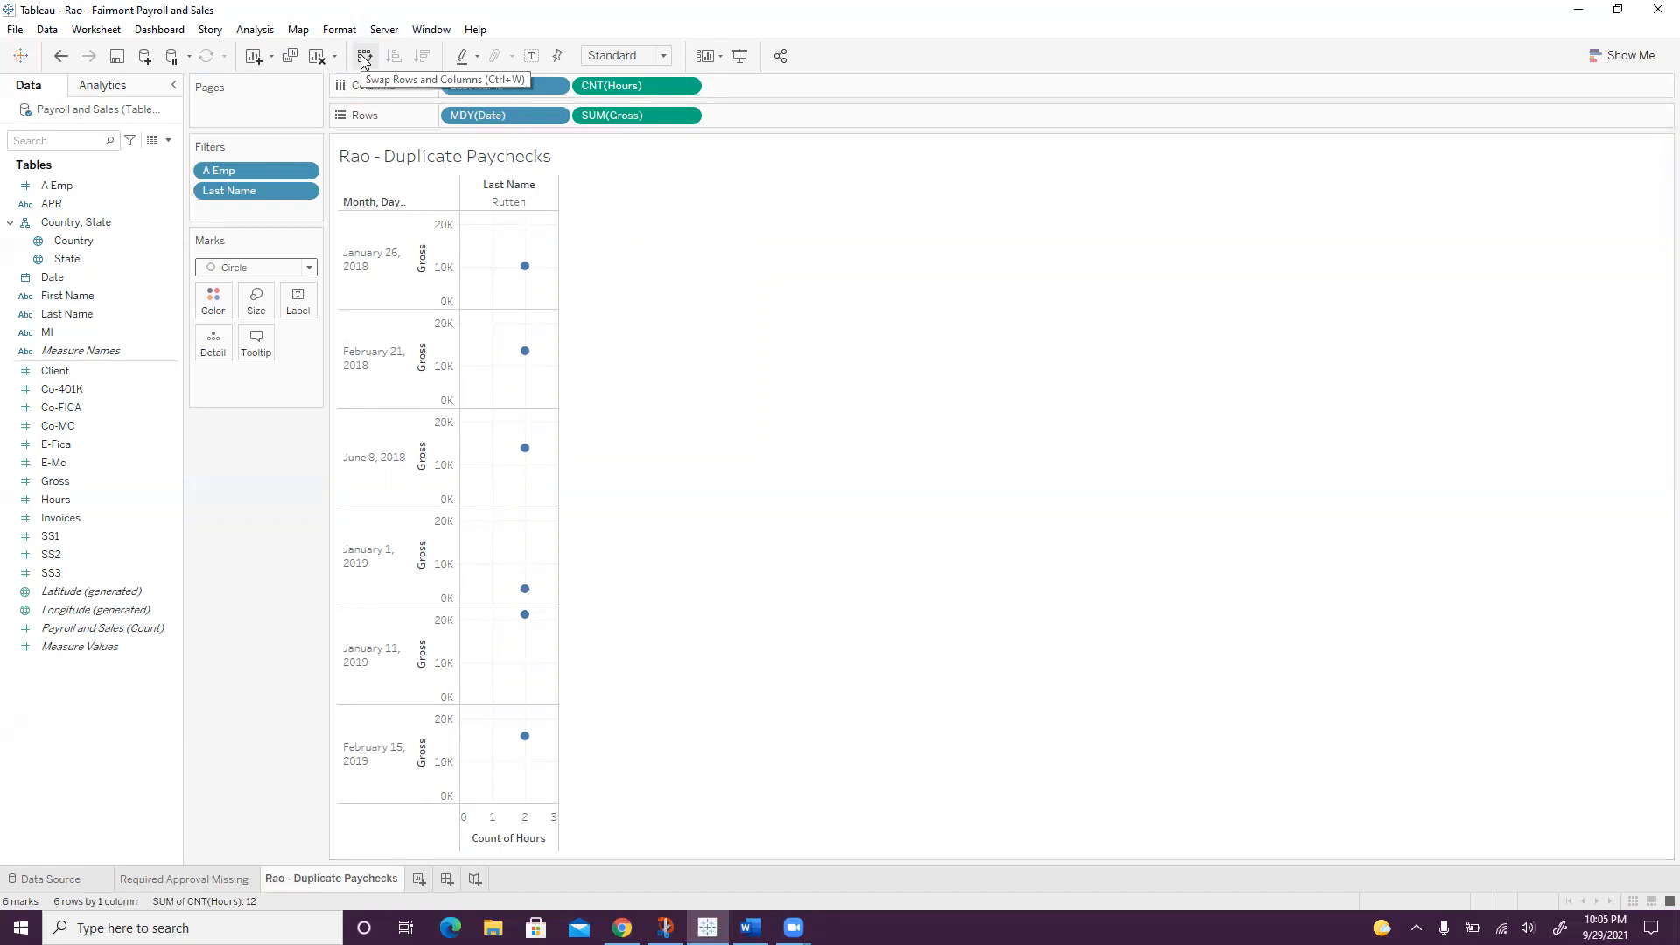
pyautogui.click(364, 56)
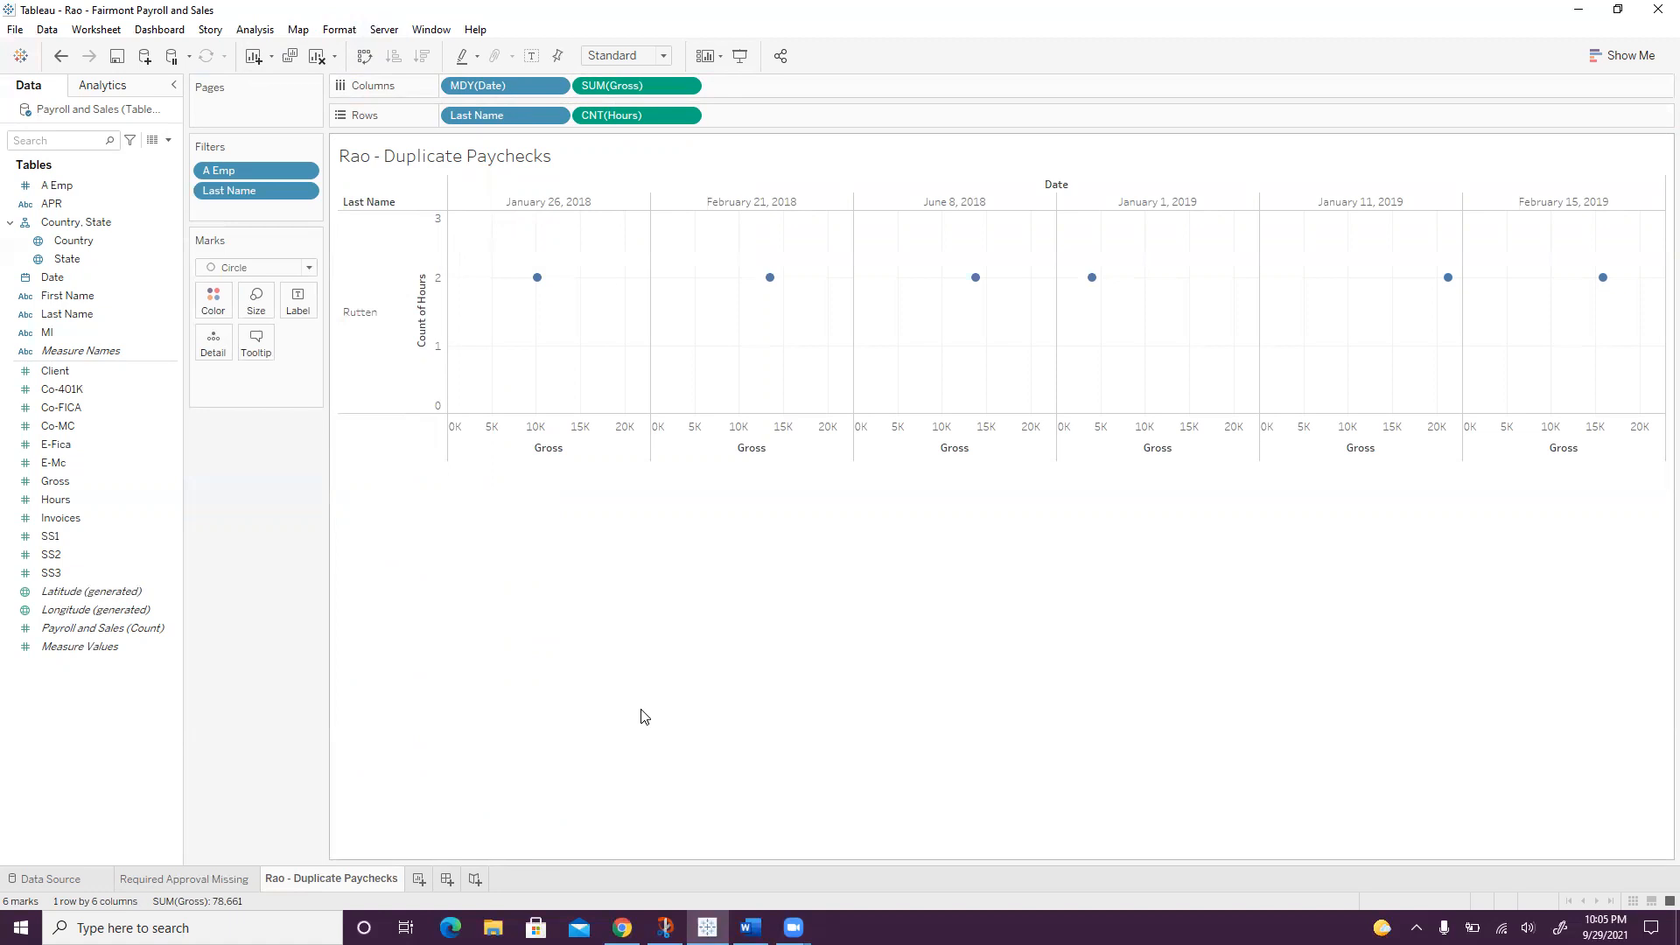
pyautogui.moveTo(632, 712)
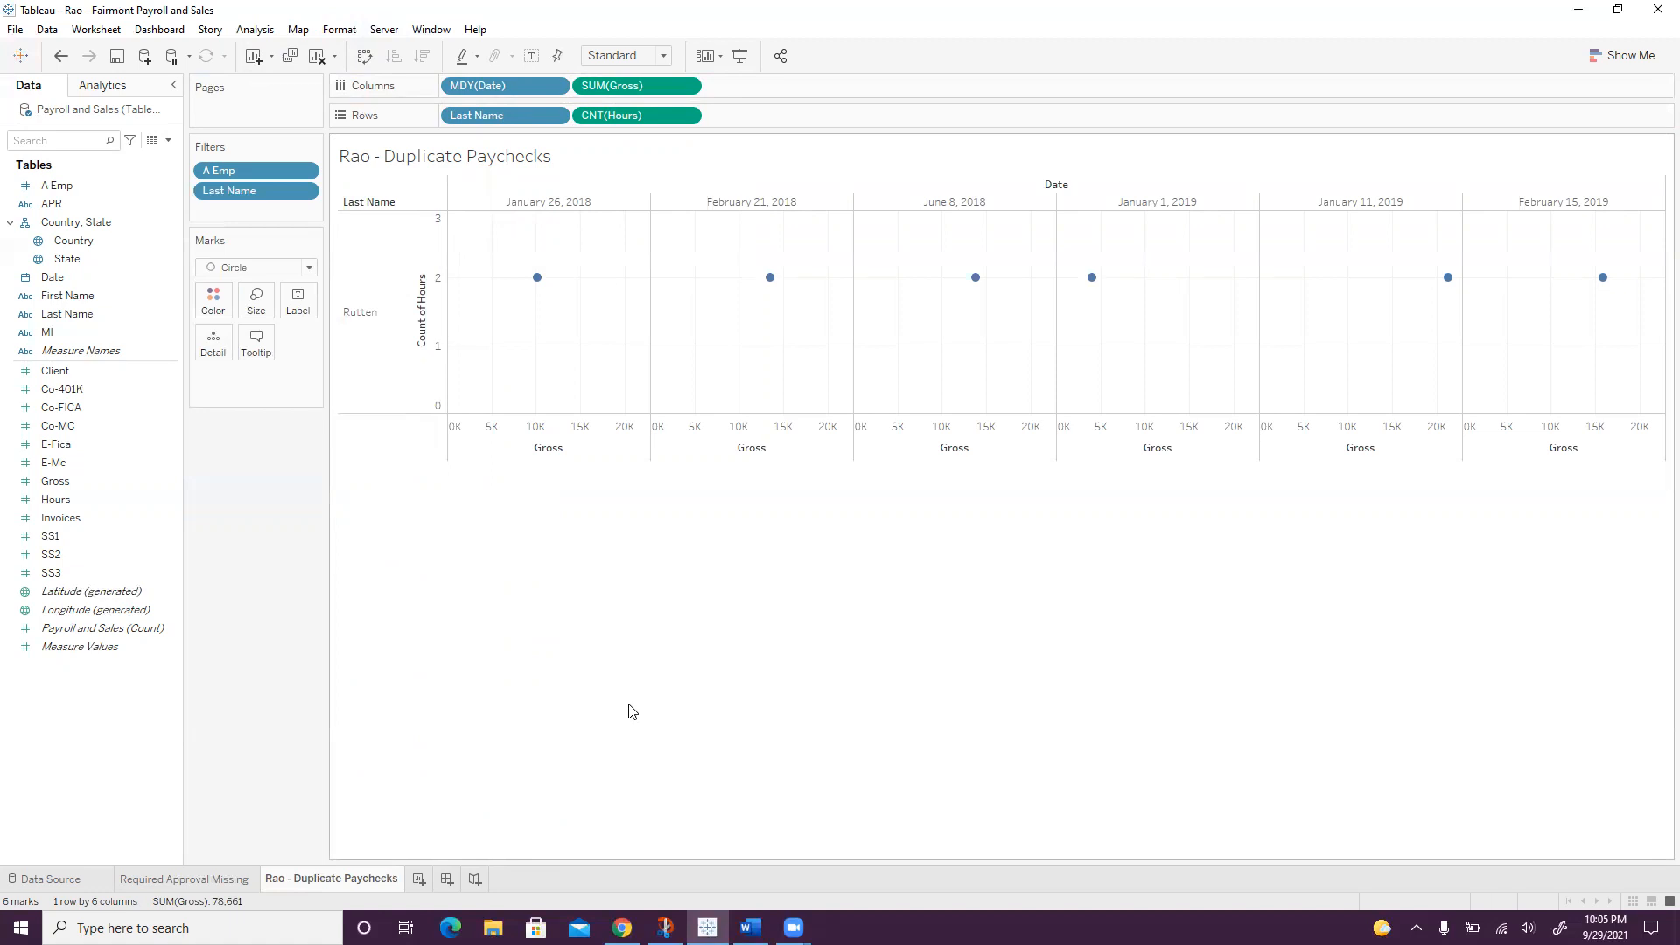
pyautogui.moveTo(574, 279)
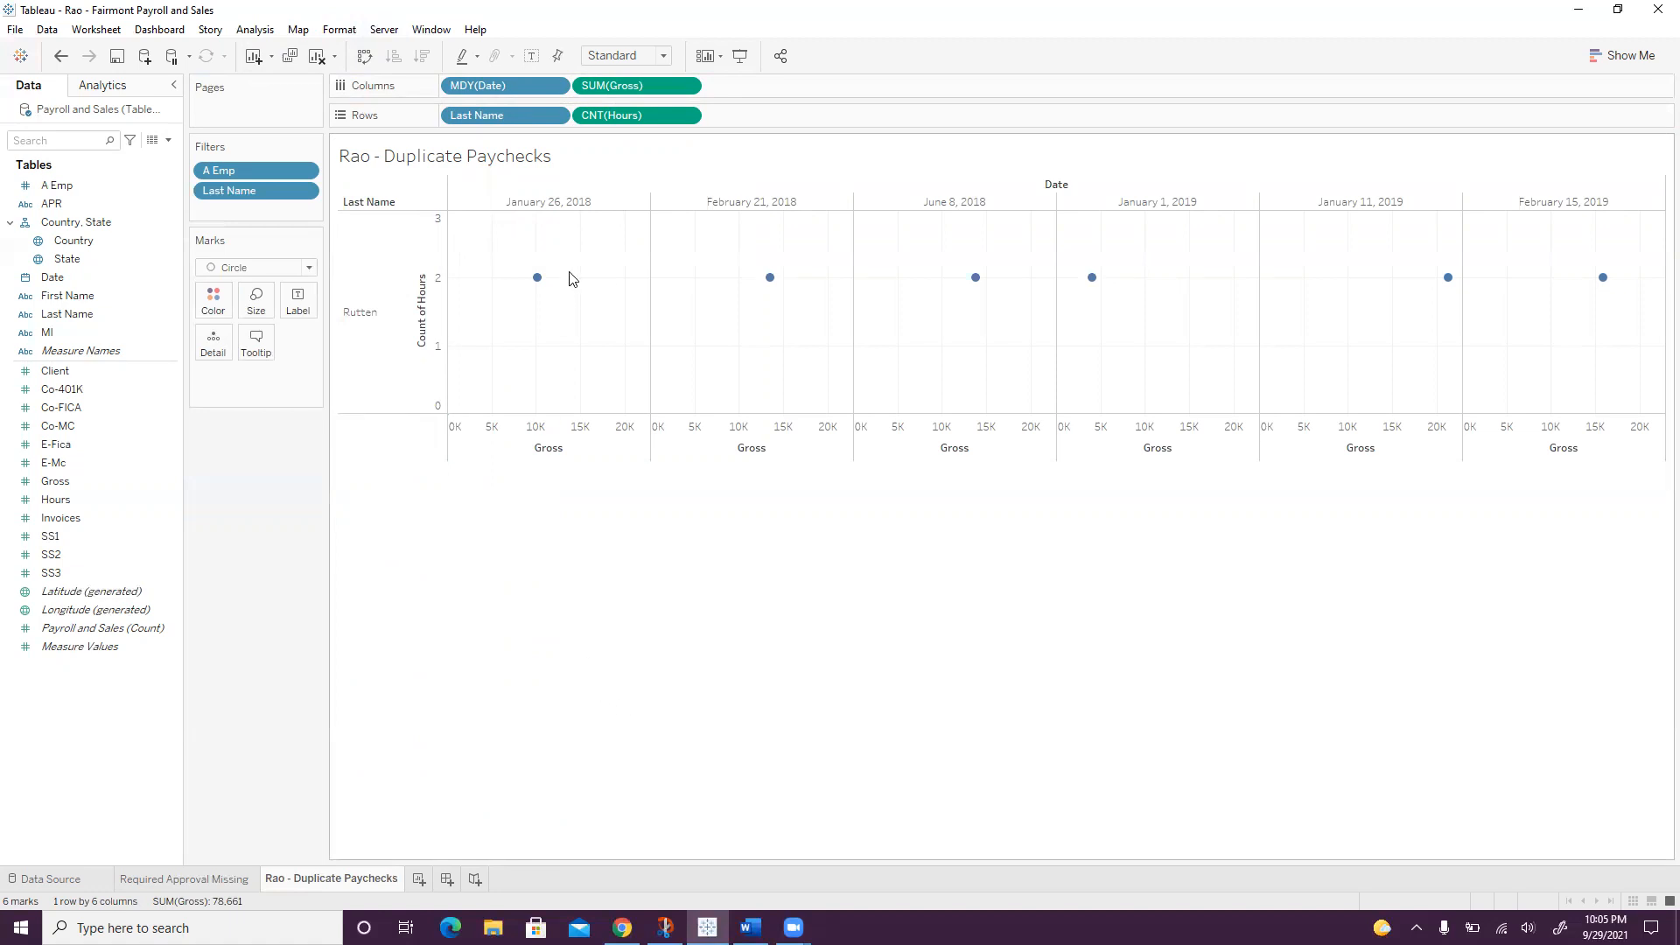
pyautogui.moveTo(738, 202)
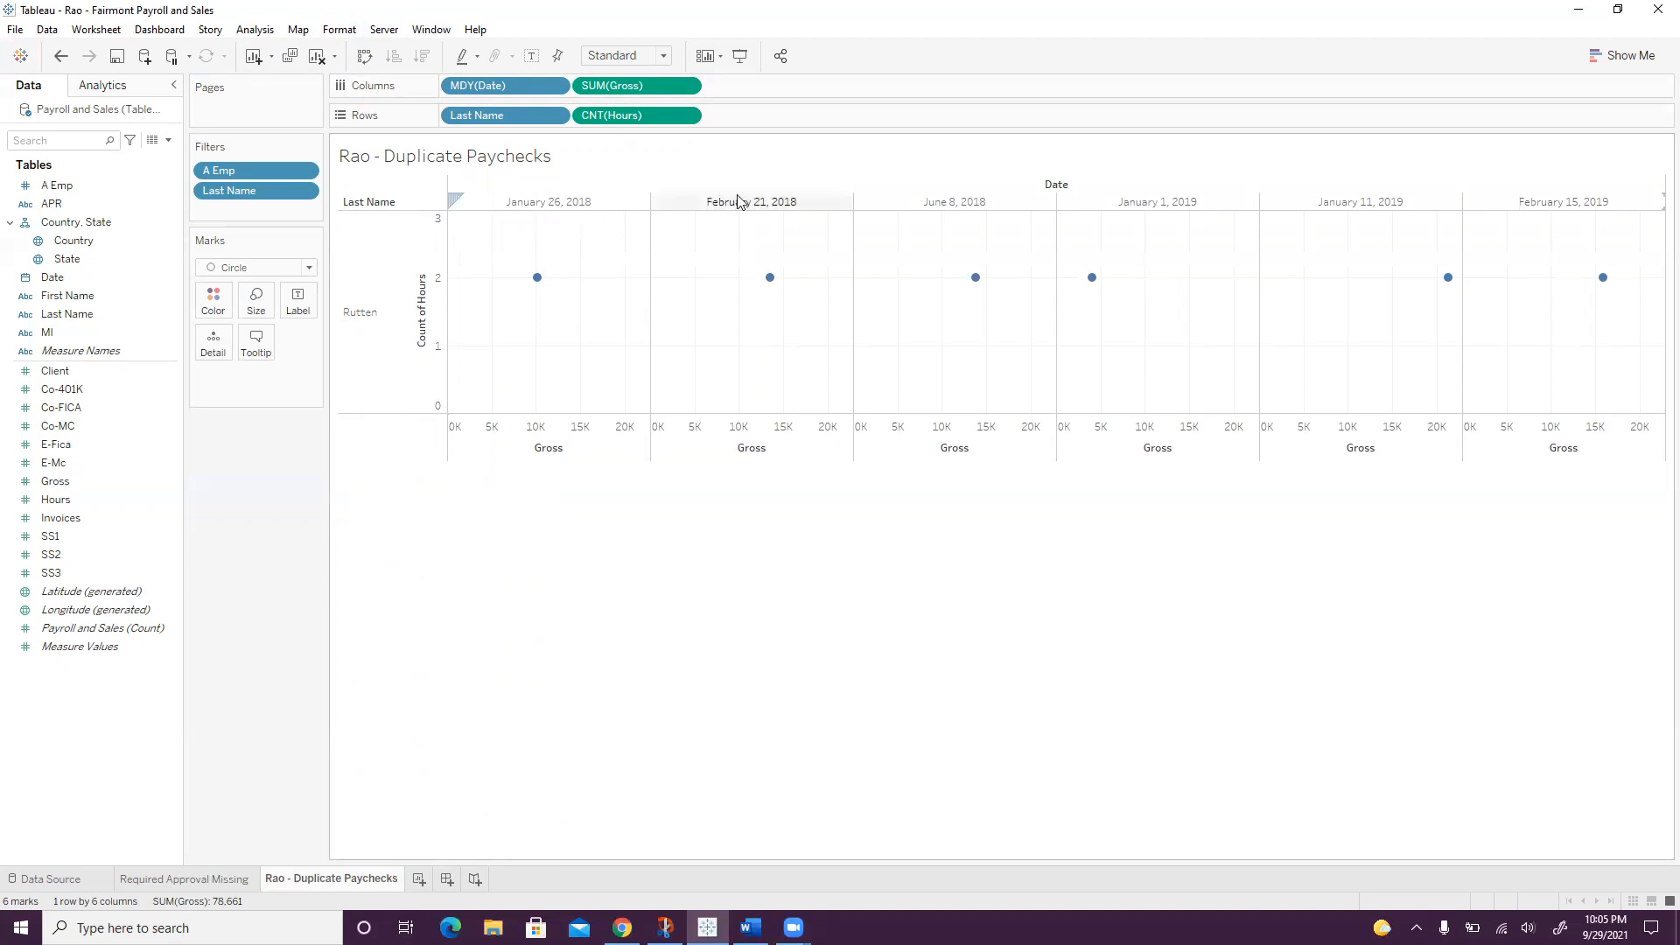
pyautogui.moveTo(666, 222)
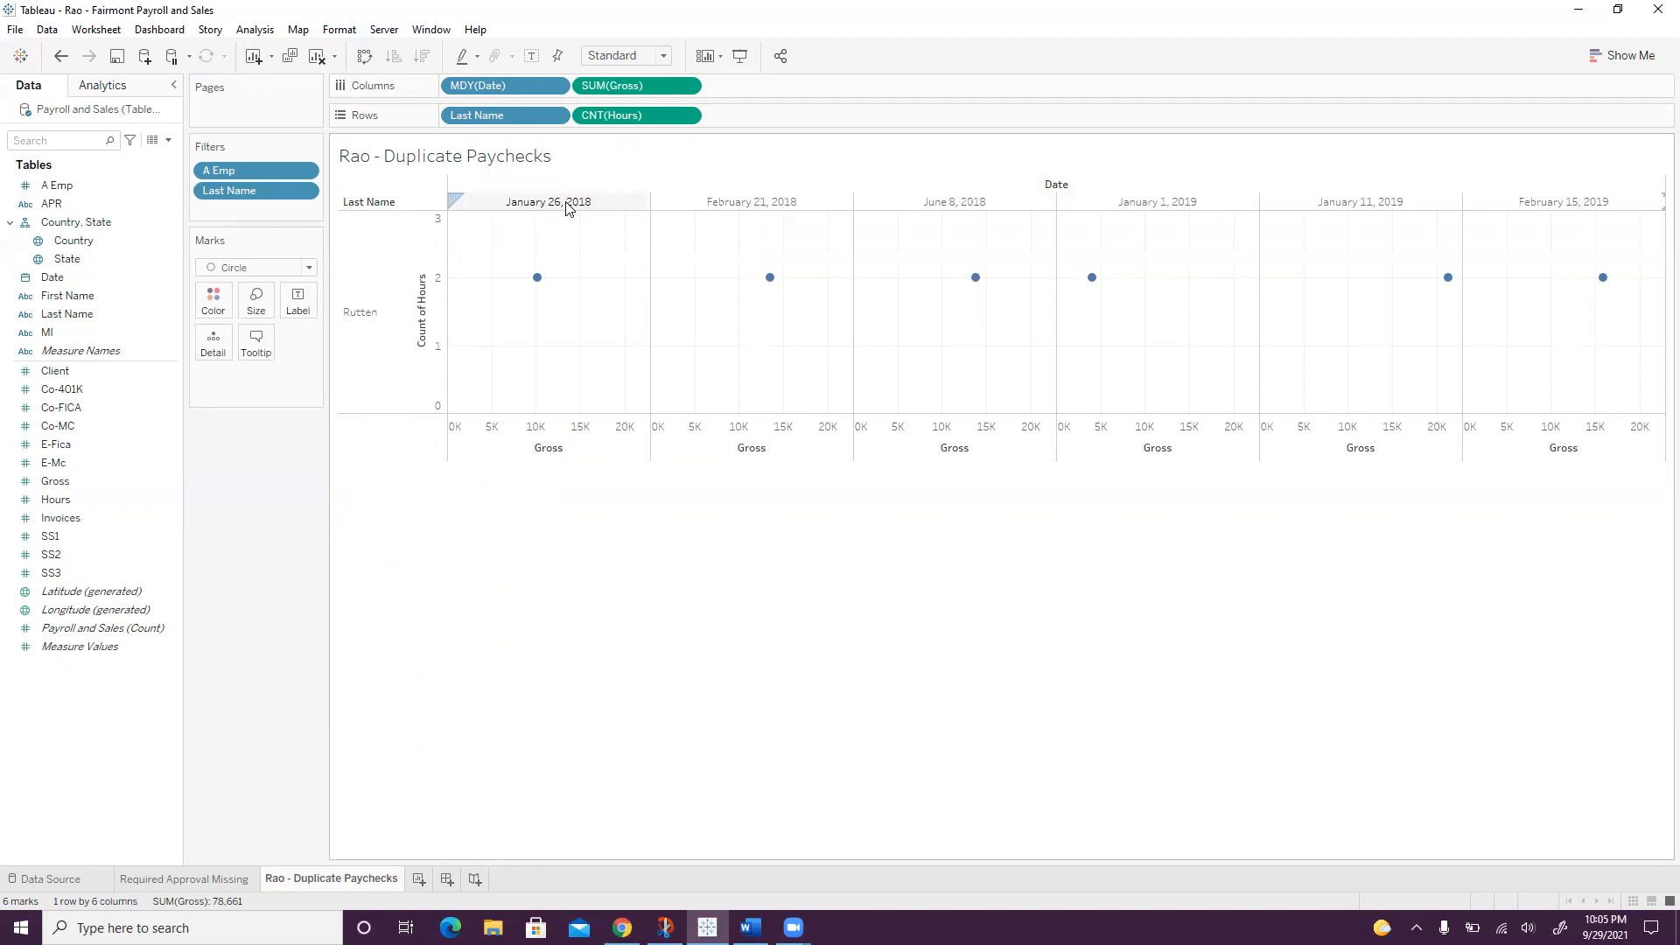
pyautogui.click(548, 201)
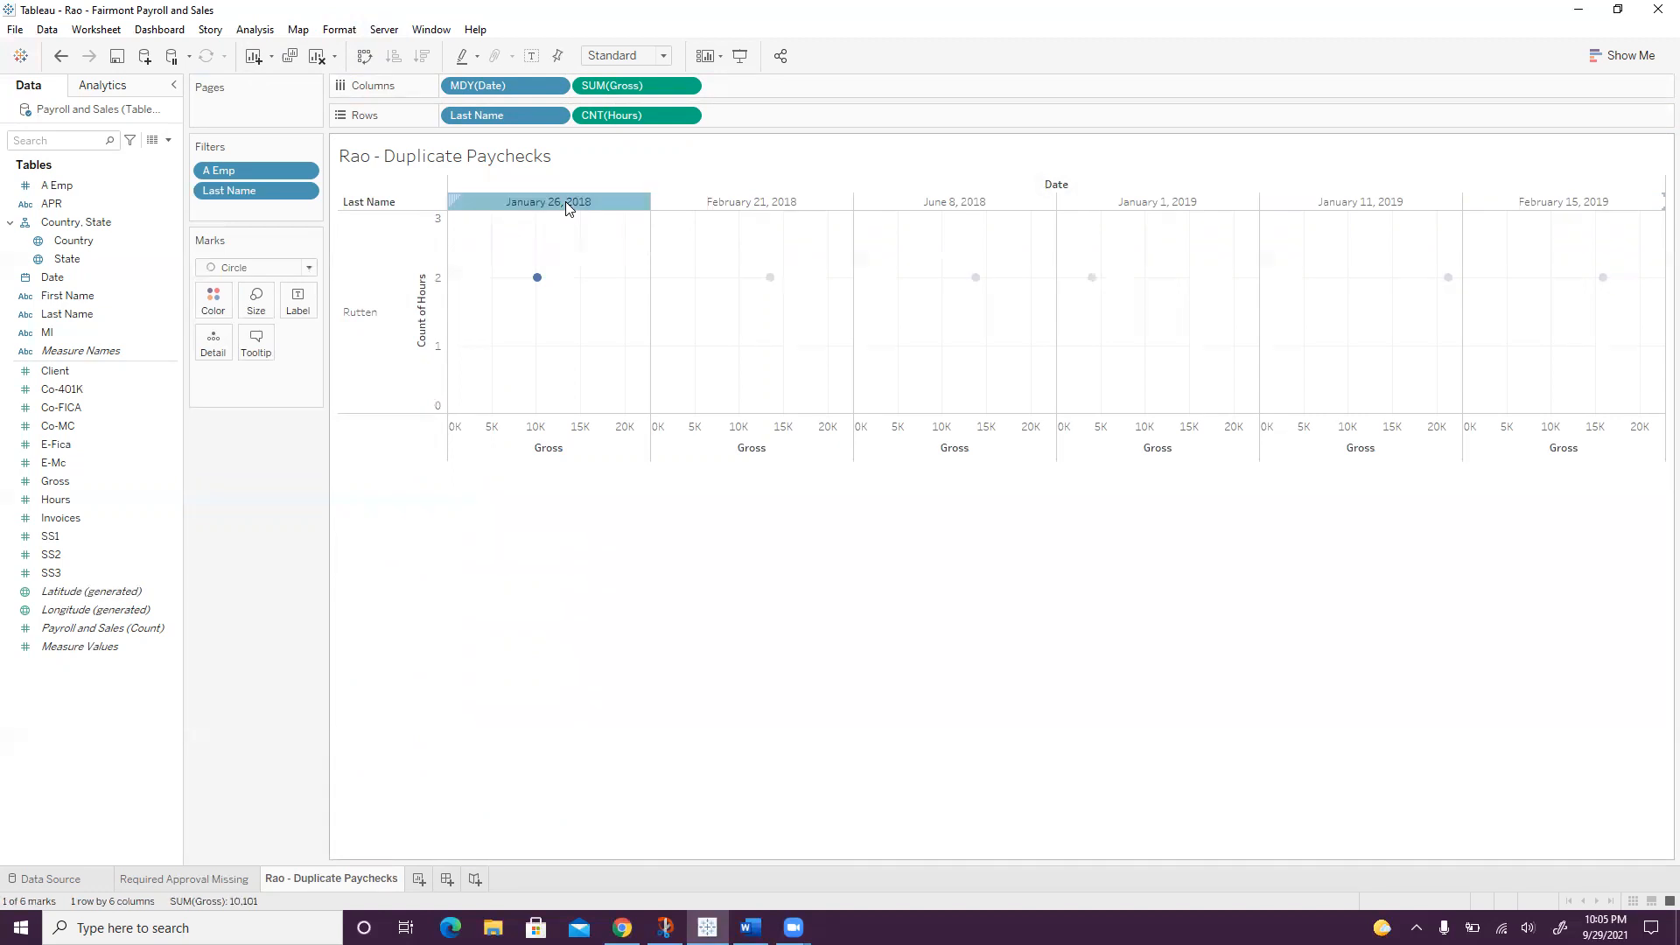
pyautogui.rightClick(547, 201)
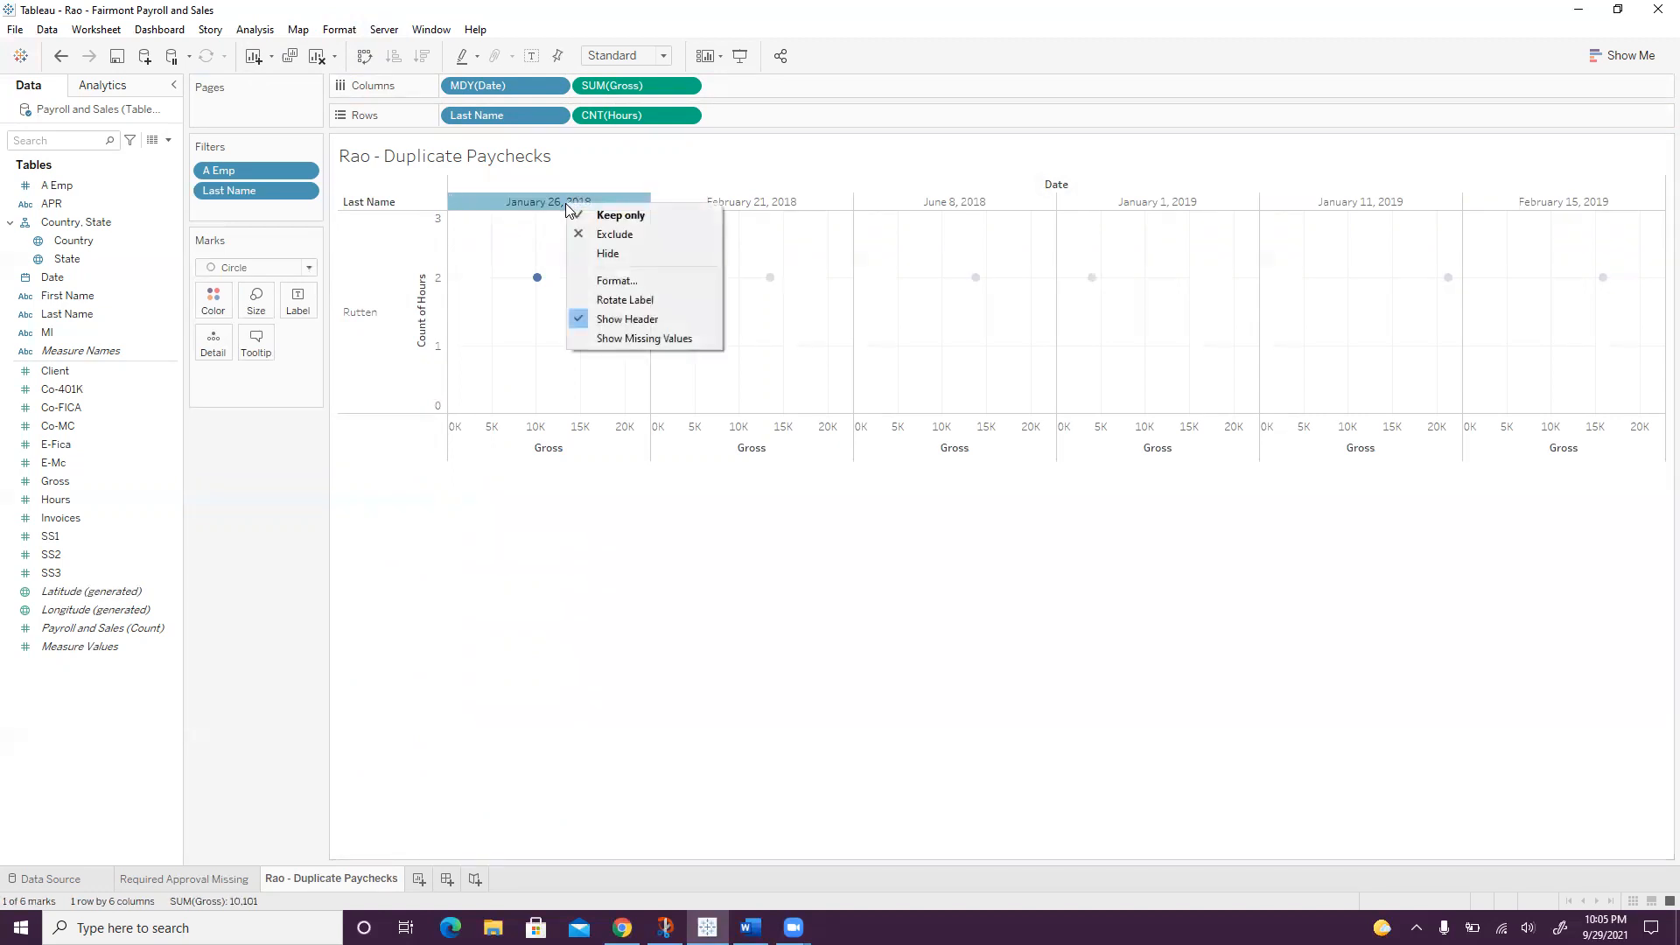
pyautogui.moveTo(616, 299)
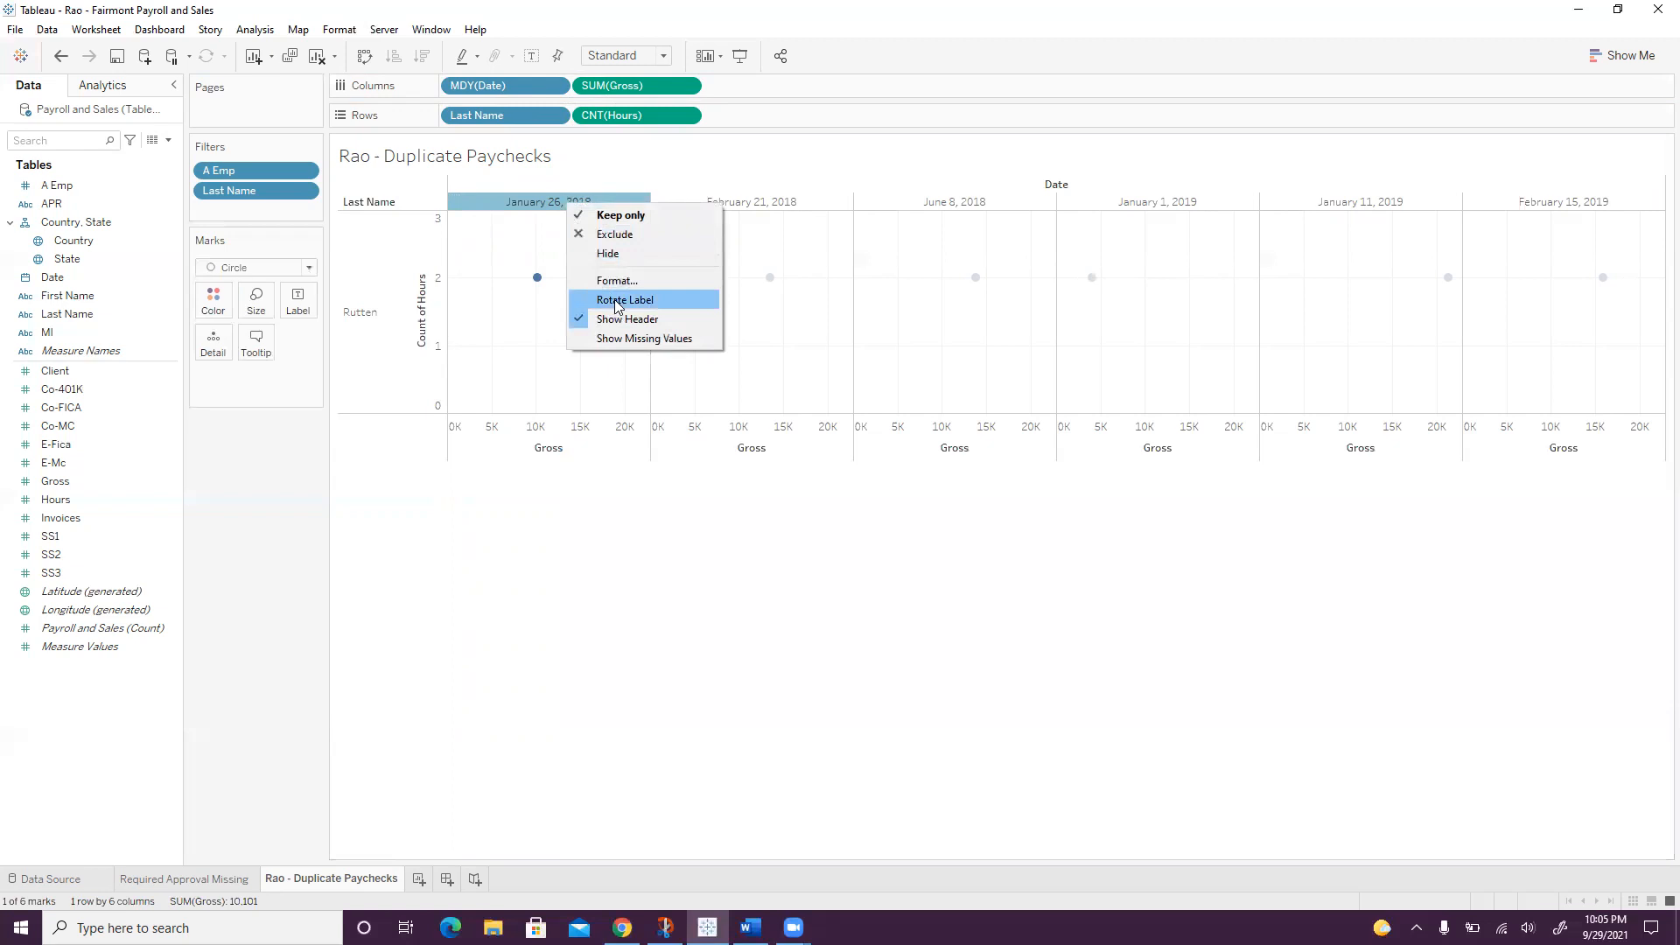
pyautogui.click(623, 299)
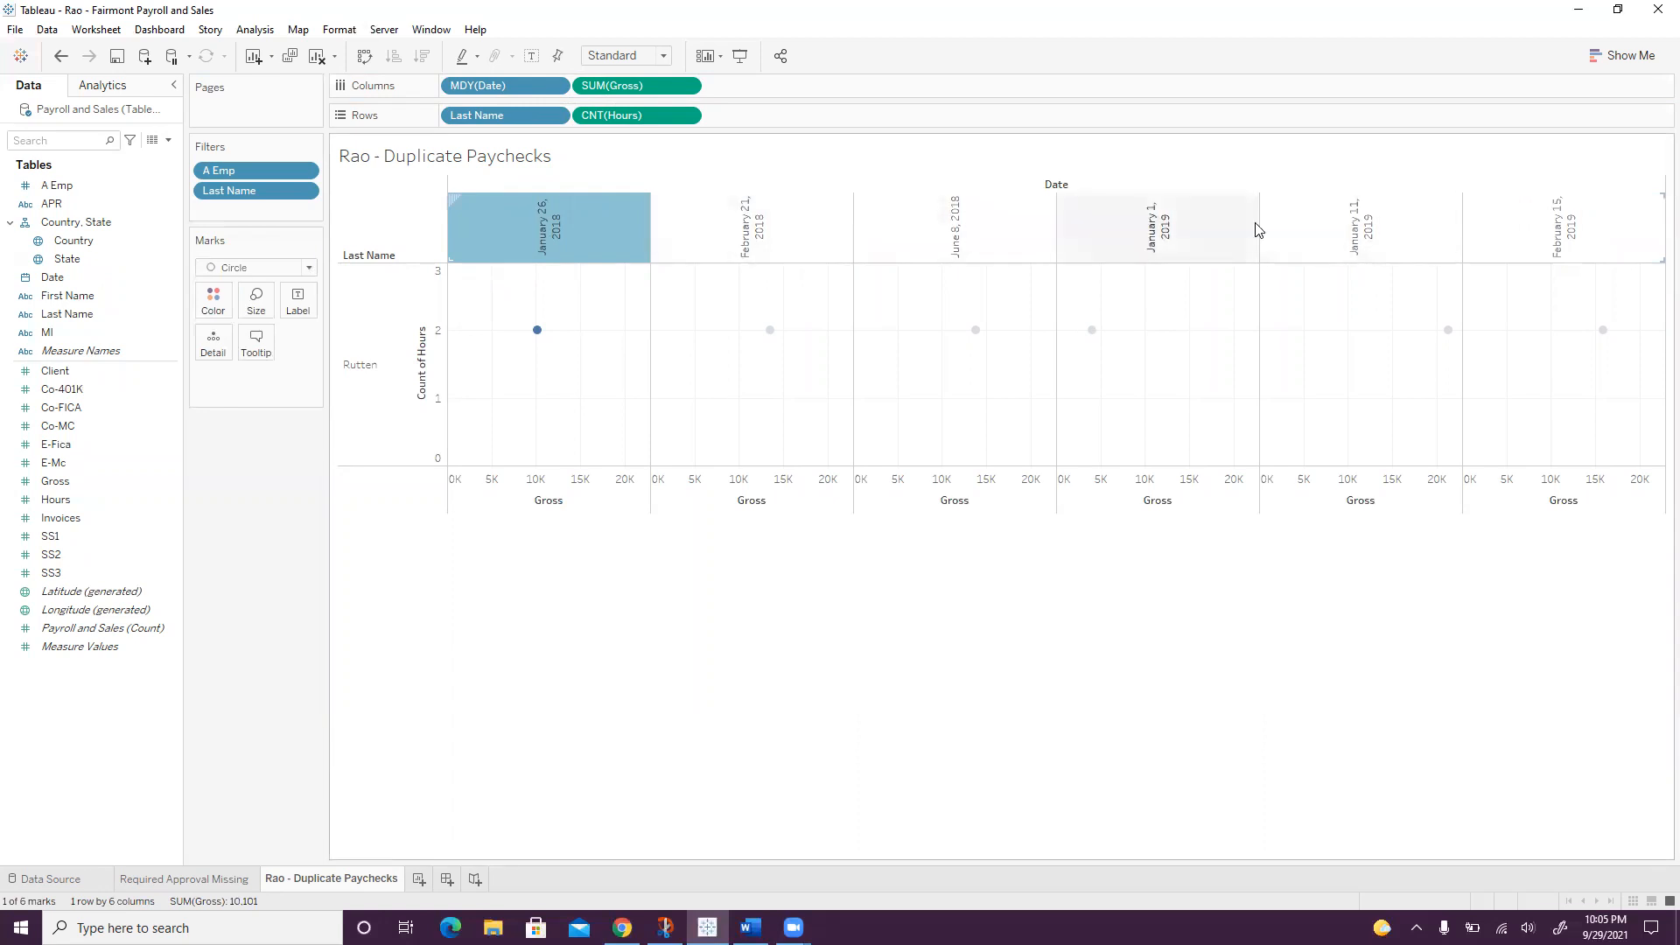
pyautogui.moveTo(1134, 251)
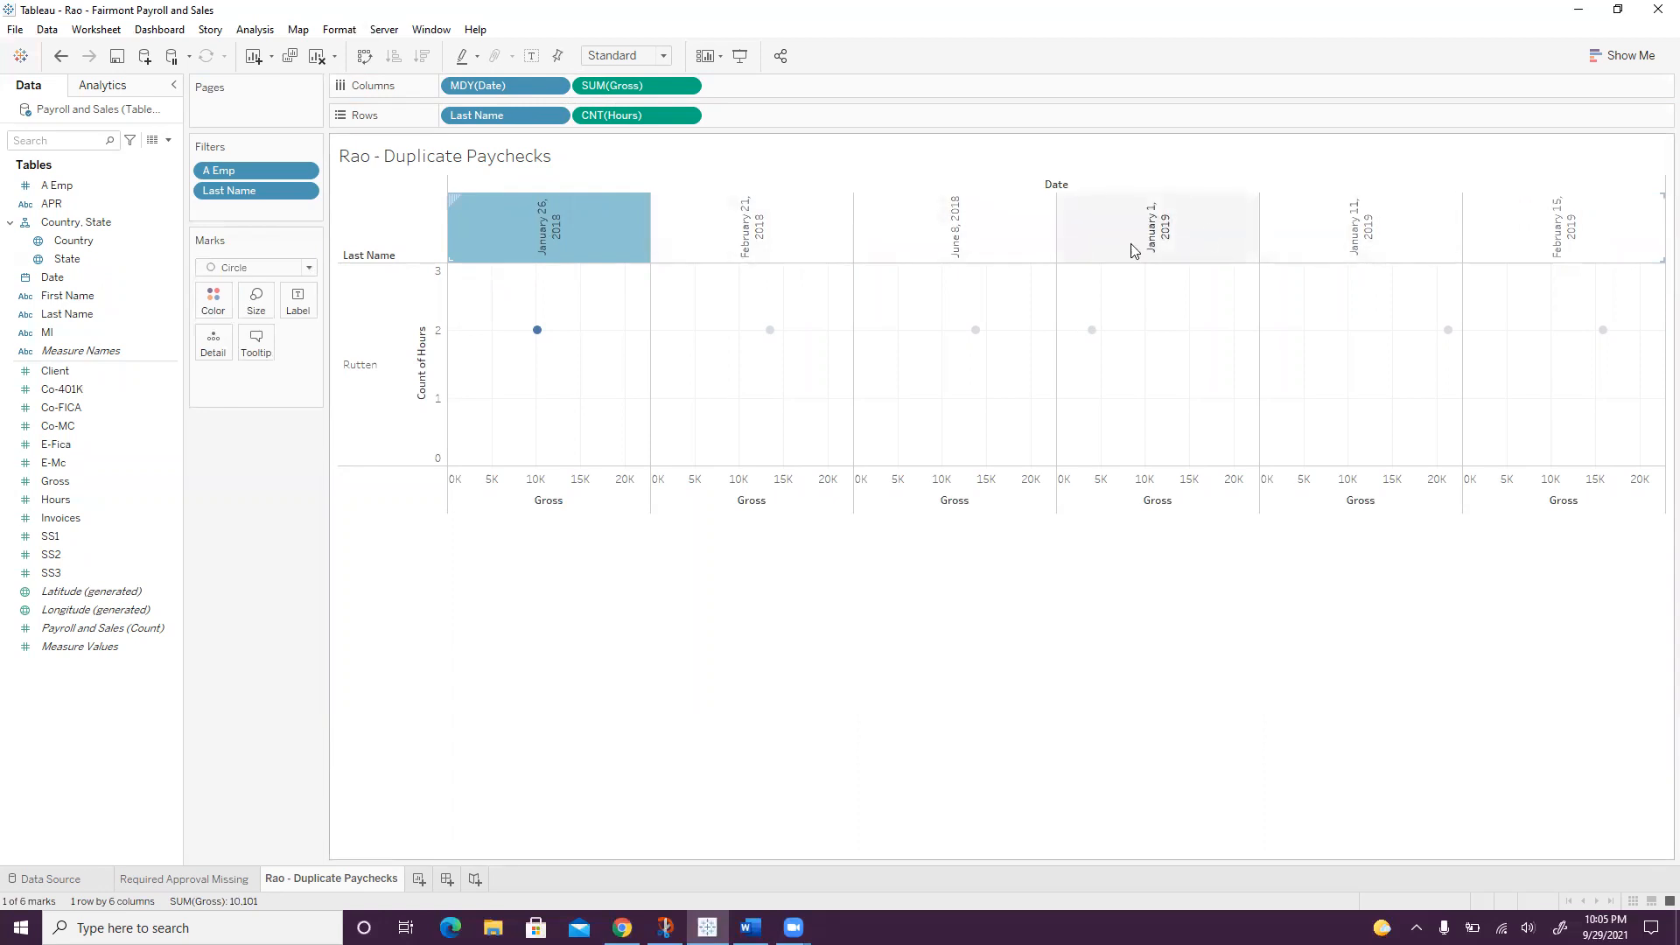
pyautogui.rightClick(548, 225)
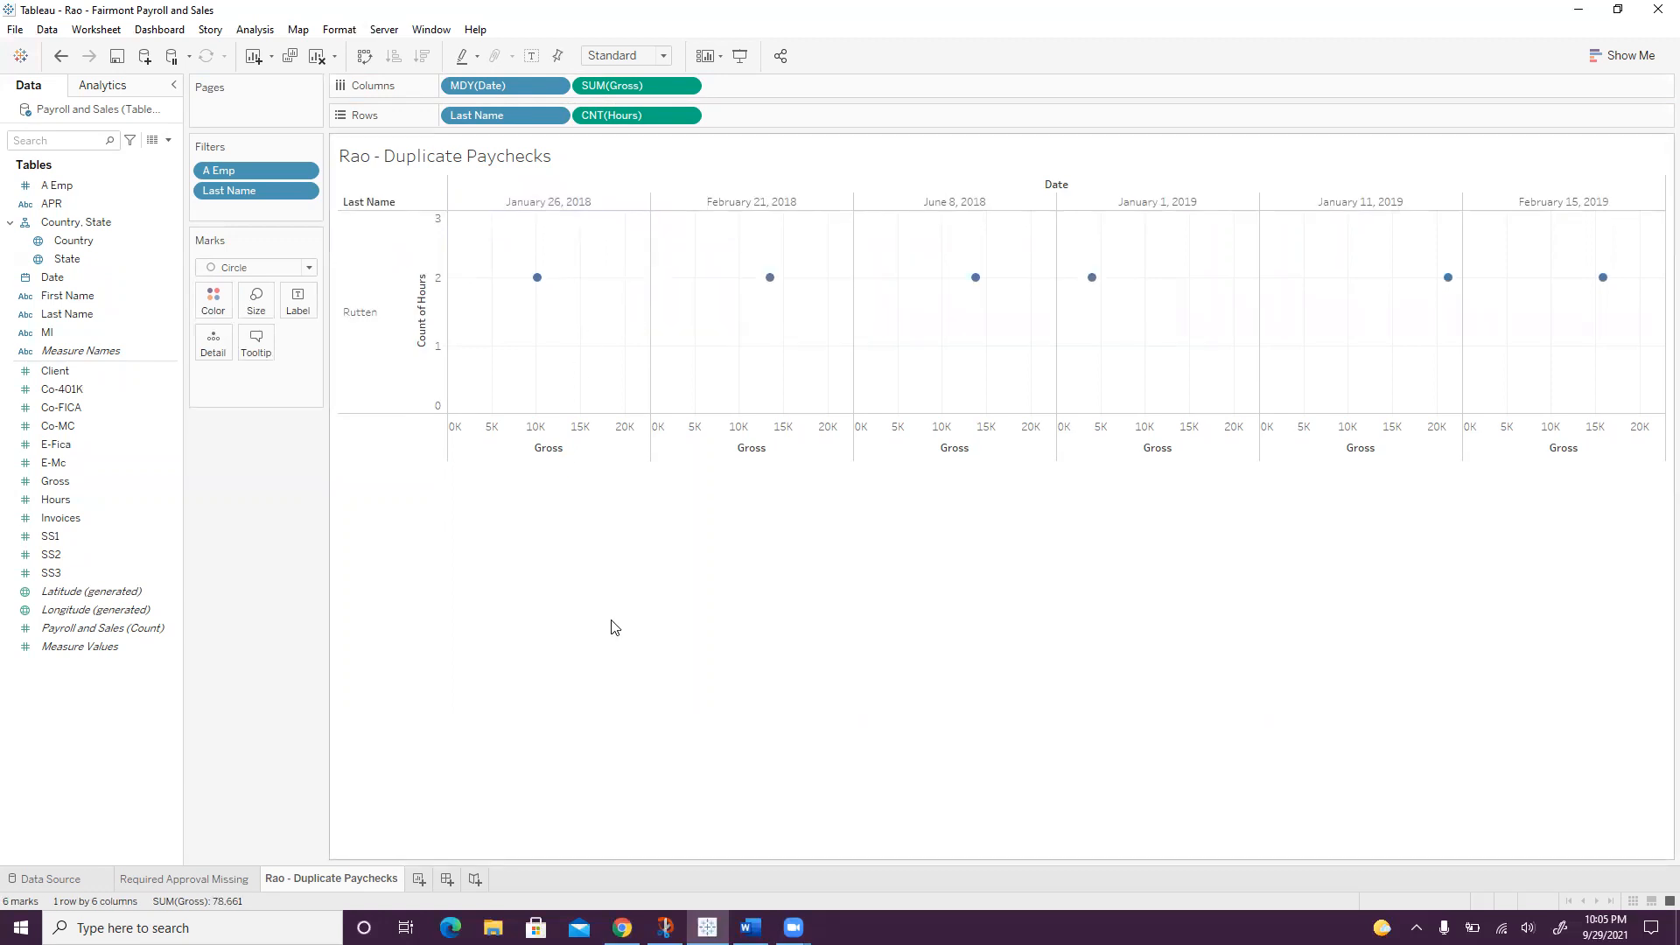
pyautogui.moveTo(565, 570)
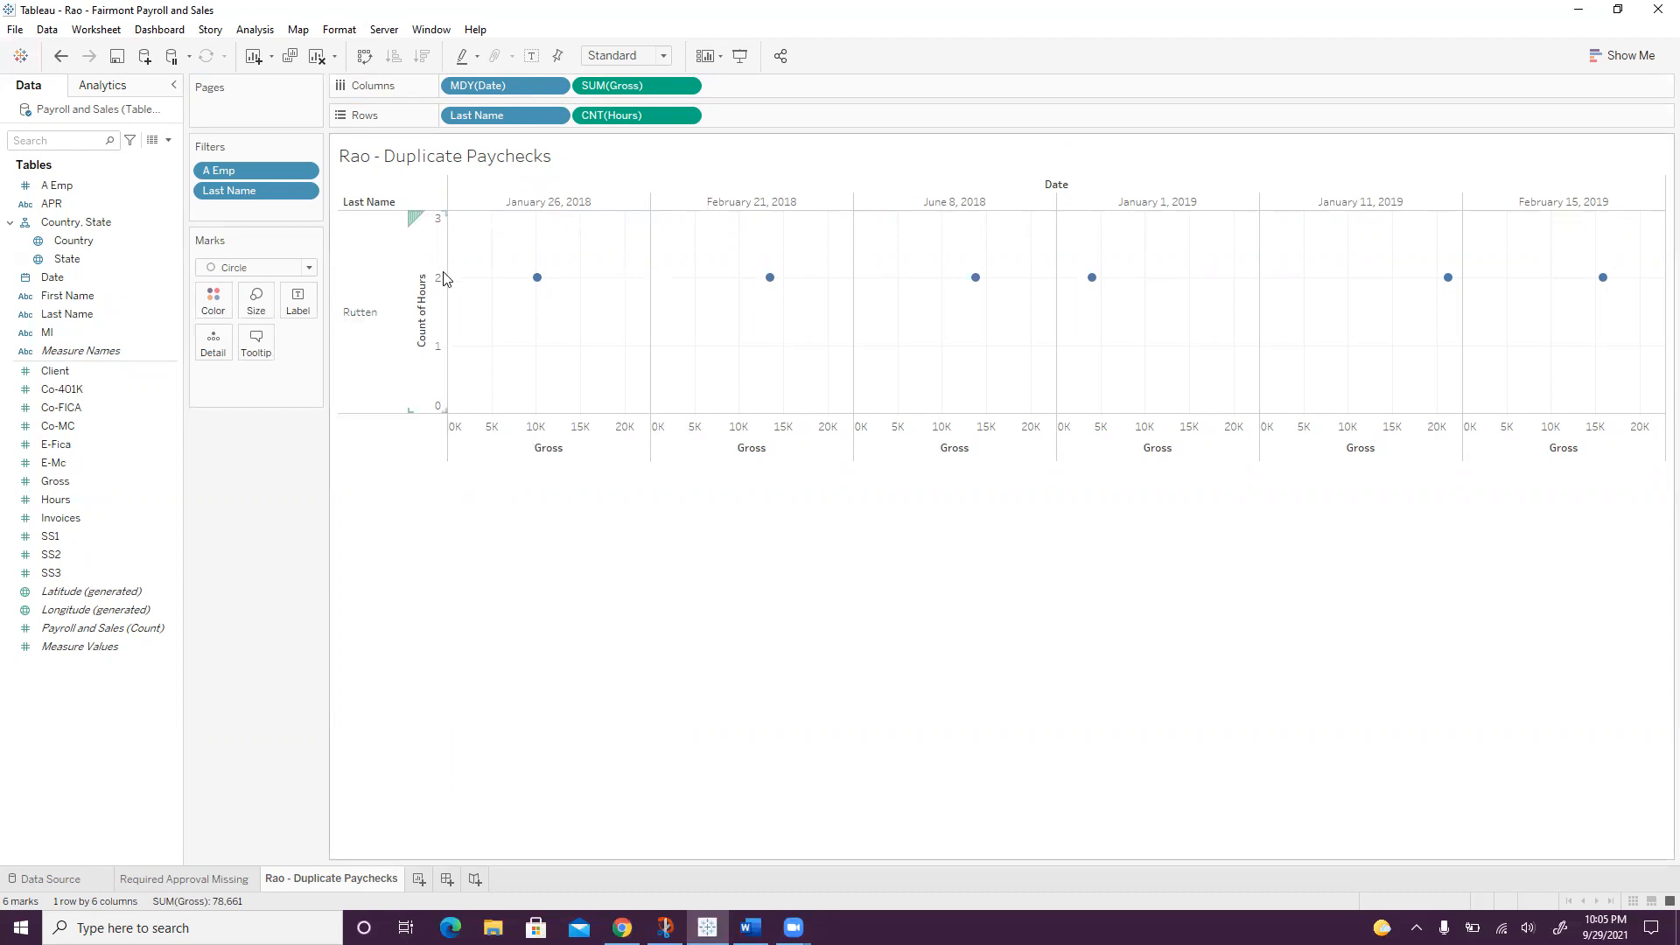
pyautogui.moveTo(443, 294)
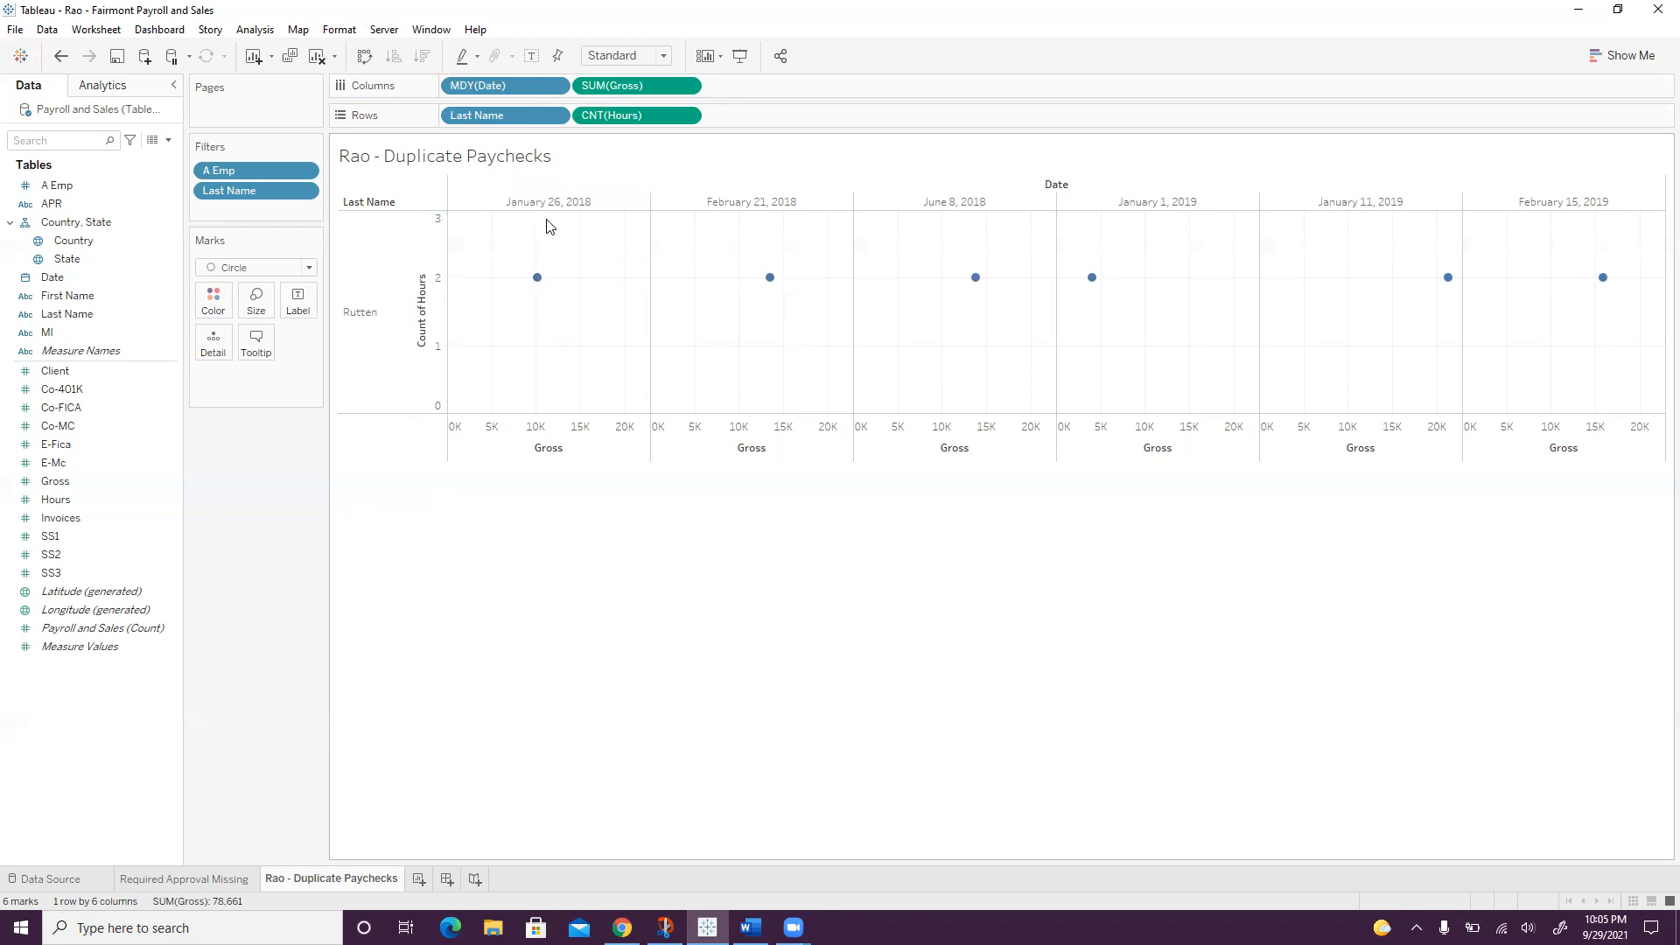
pyautogui.moveTo(941, 233)
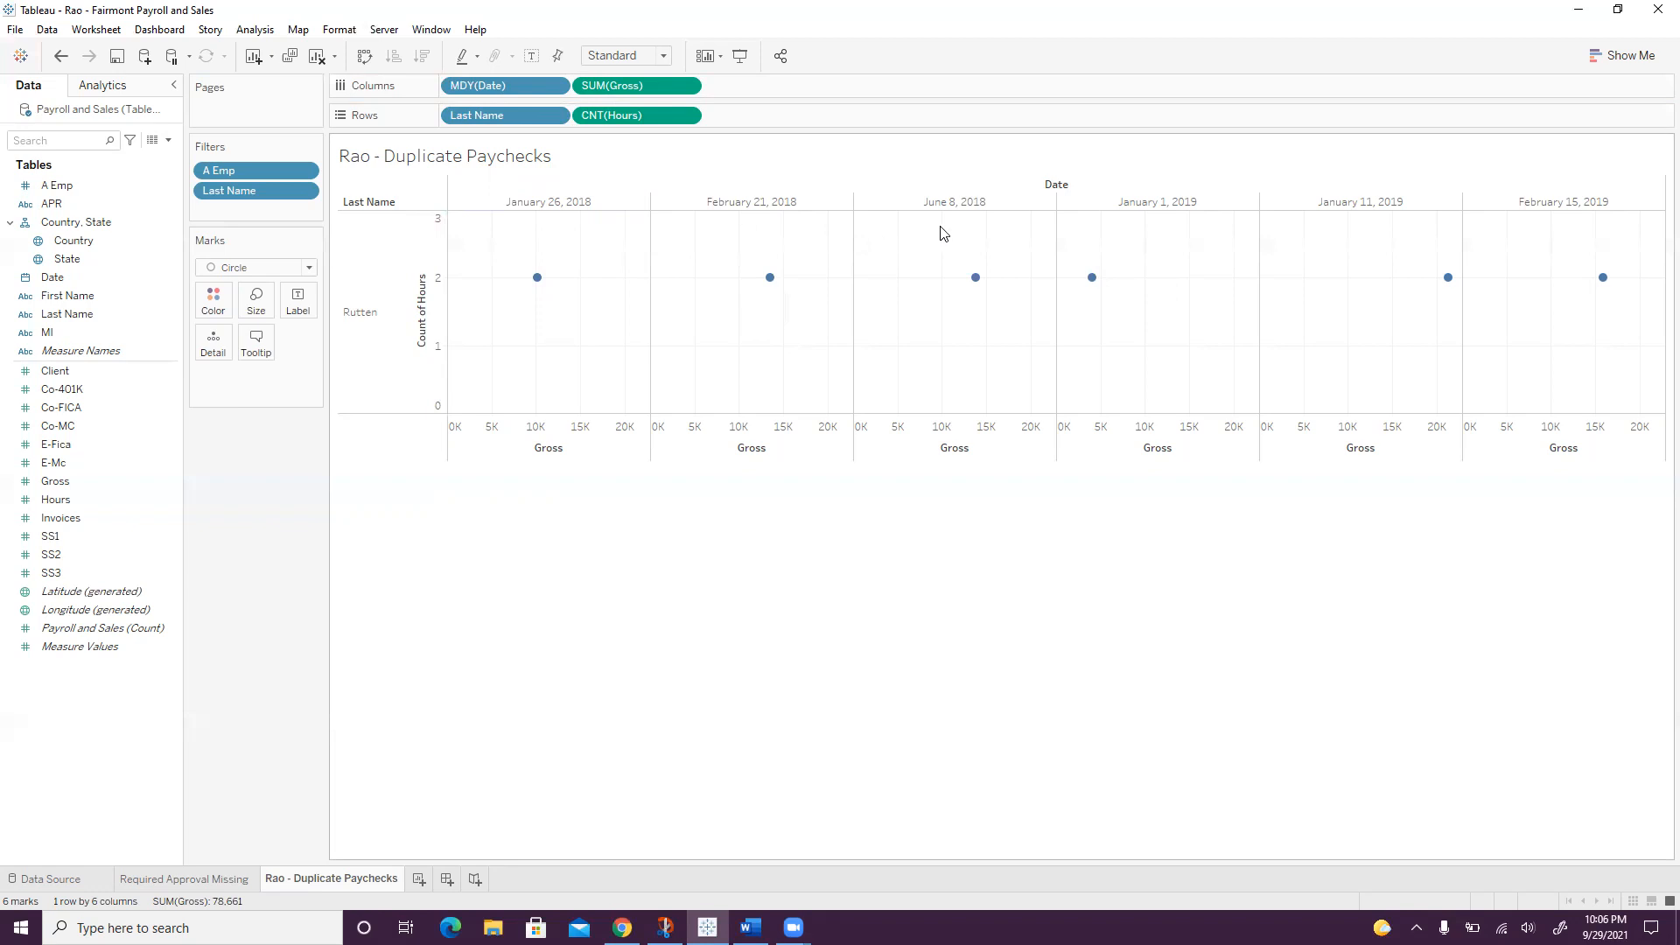
pyautogui.moveTo(889, 273)
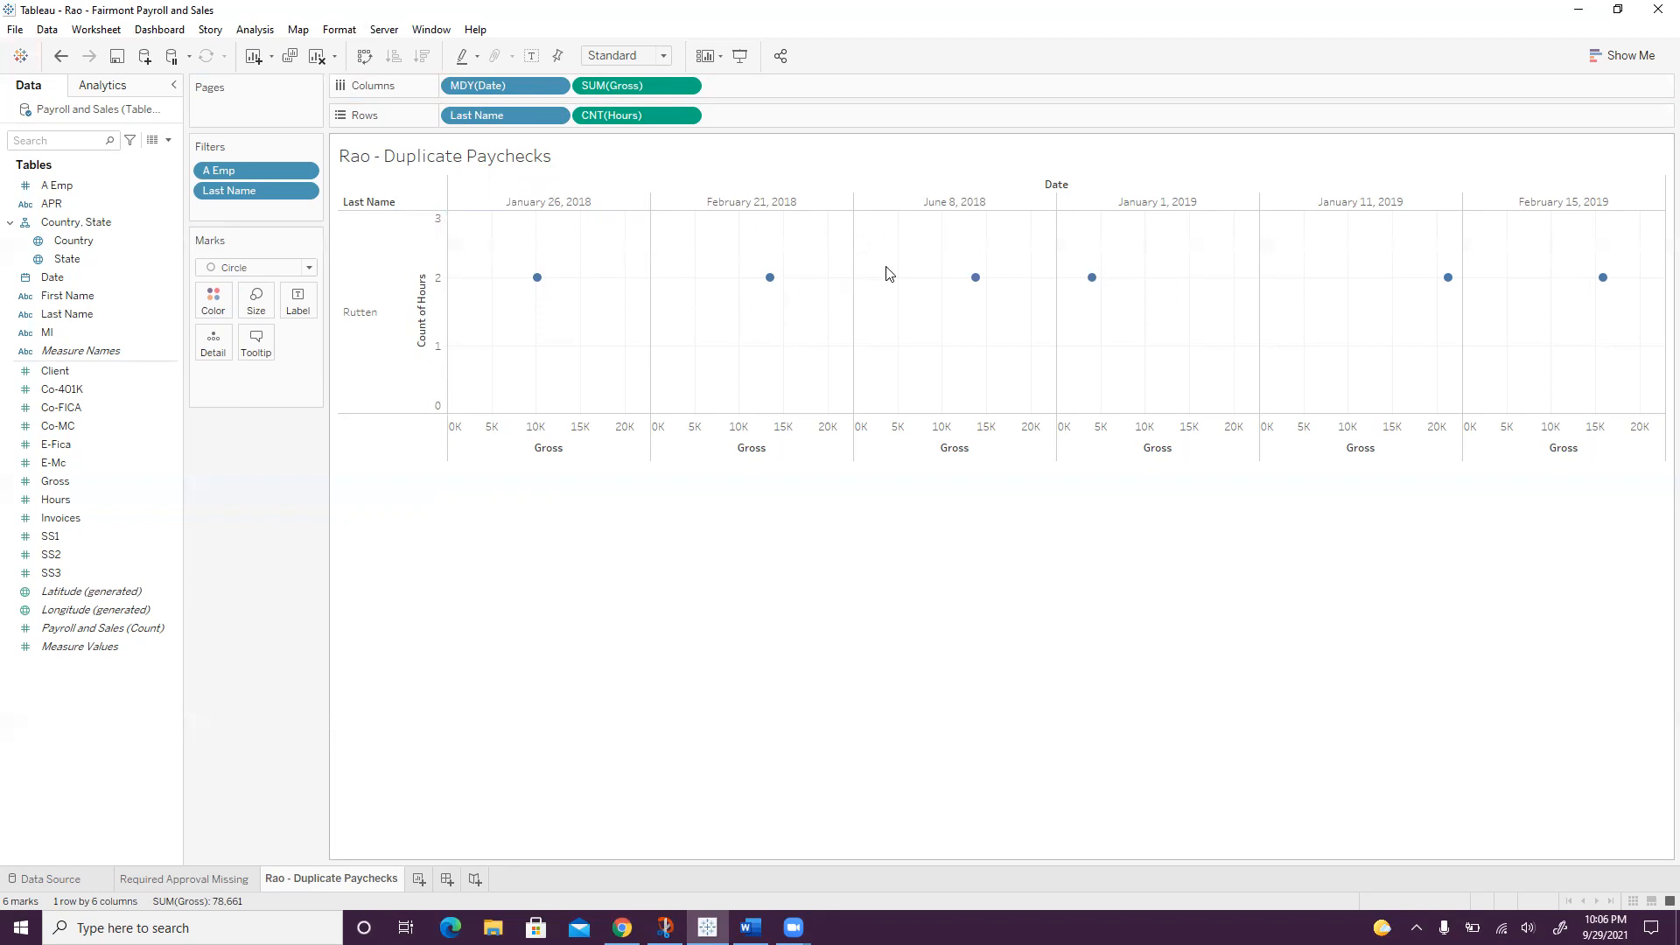
pyautogui.moveTo(964, 304)
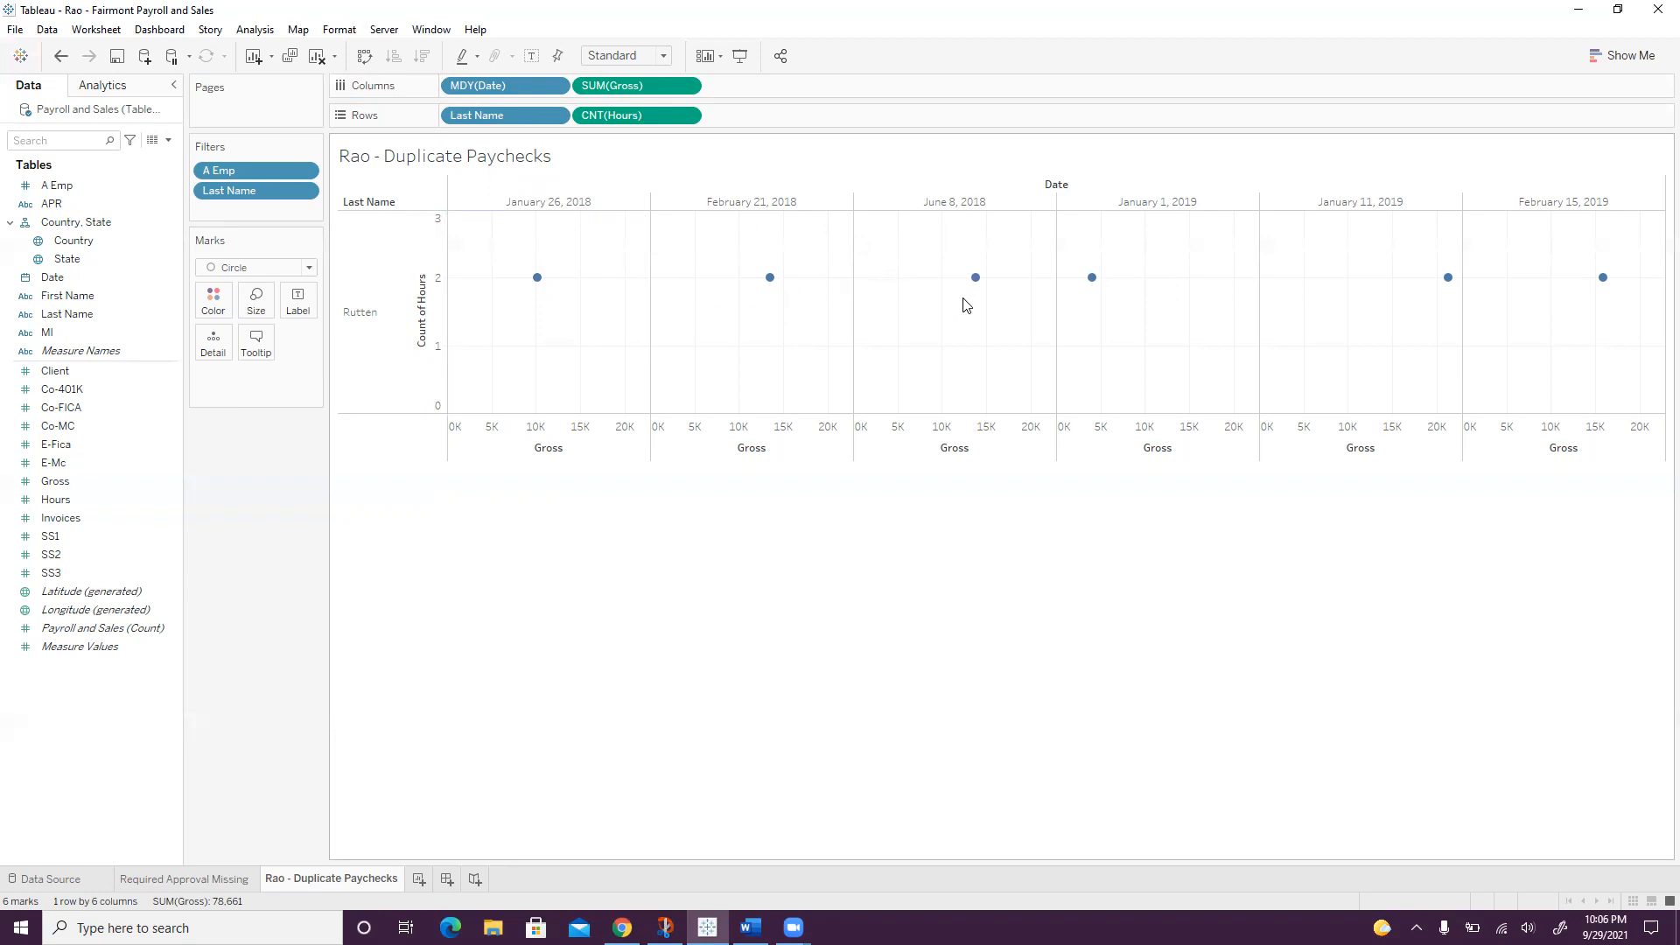
pyautogui.moveTo(686, 354)
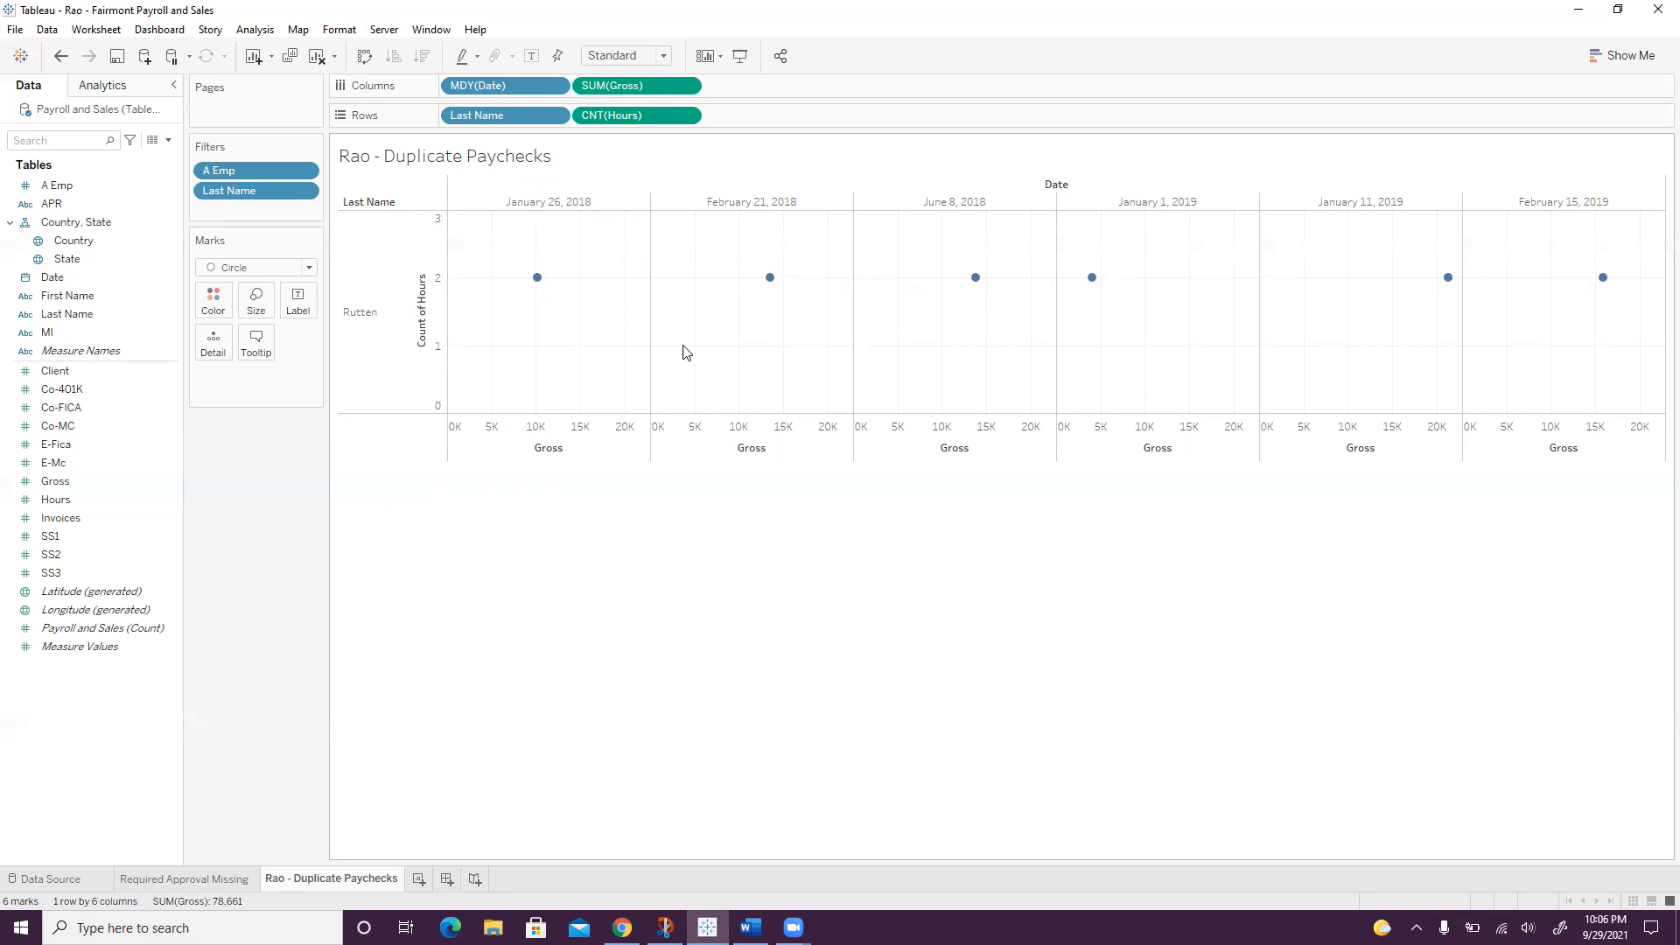
pyautogui.moveTo(1656, 333)
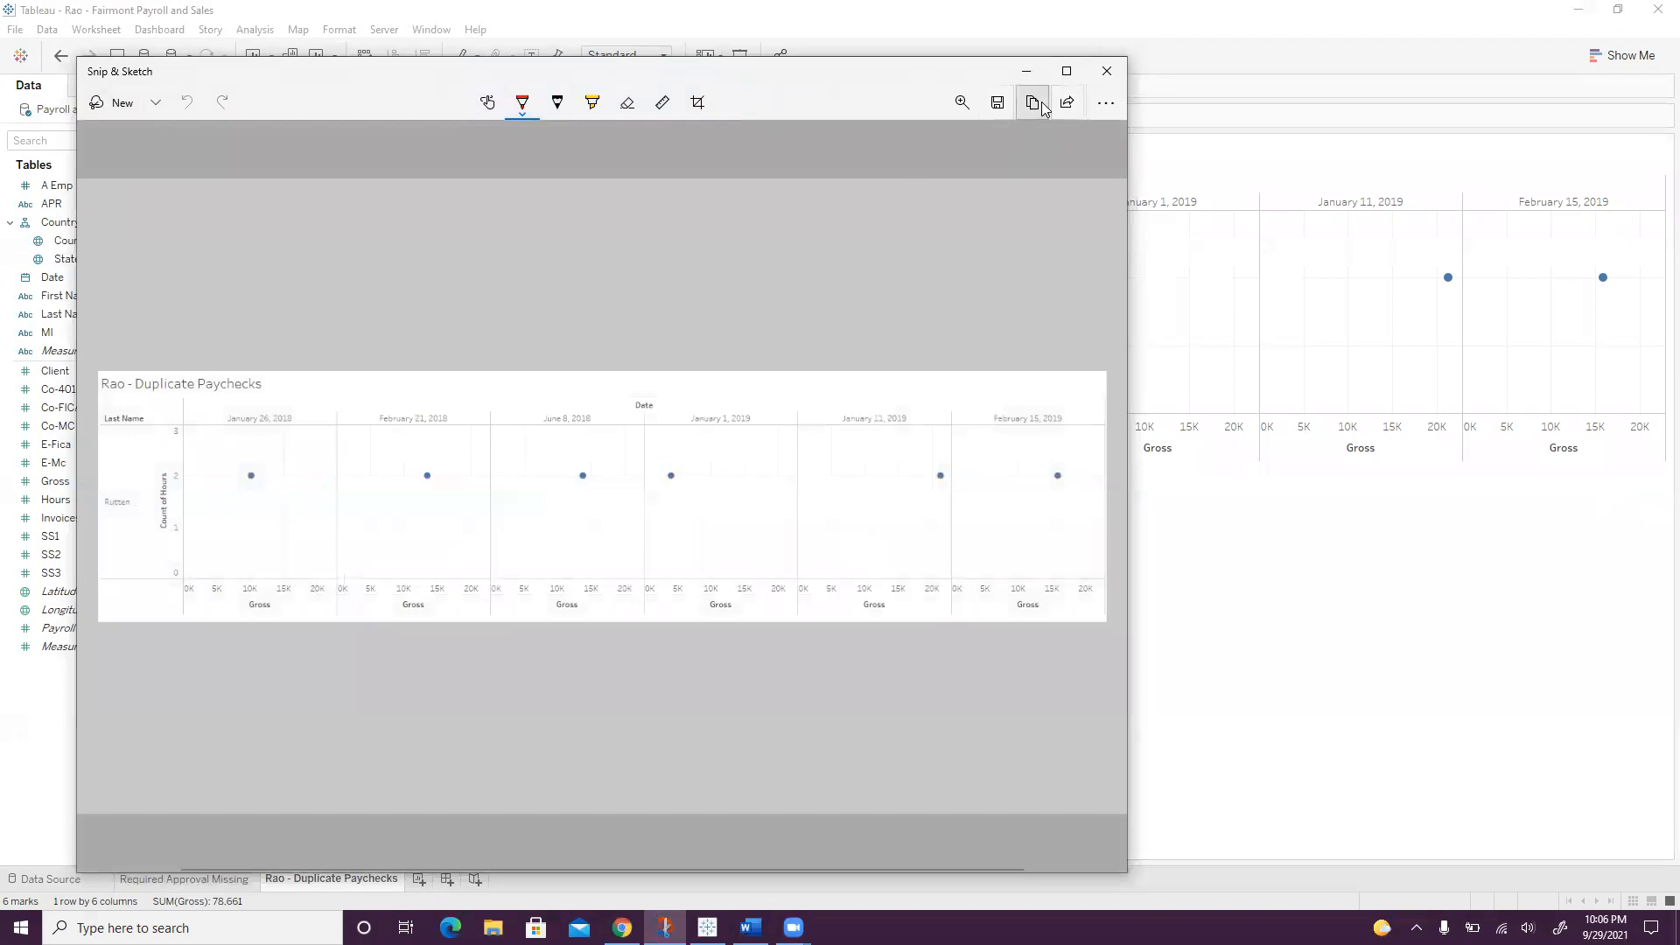
# - Copy the captured chart image and switch to the Word assignment document
pyautogui.click(1031, 101)
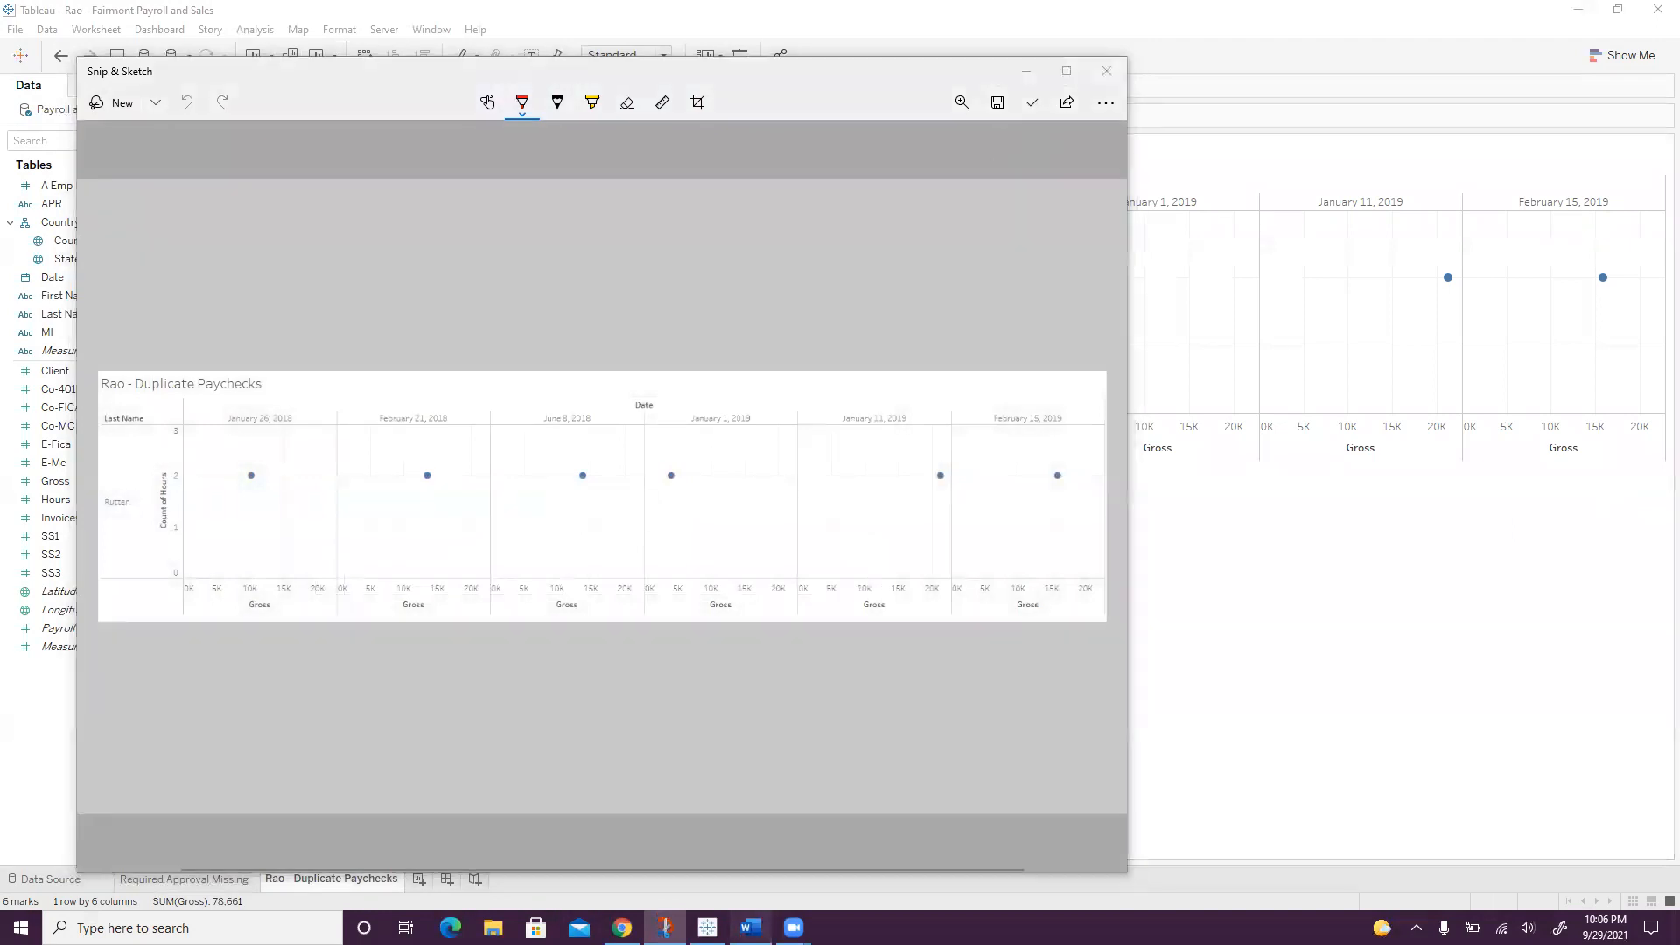
pyautogui.click(747, 928)
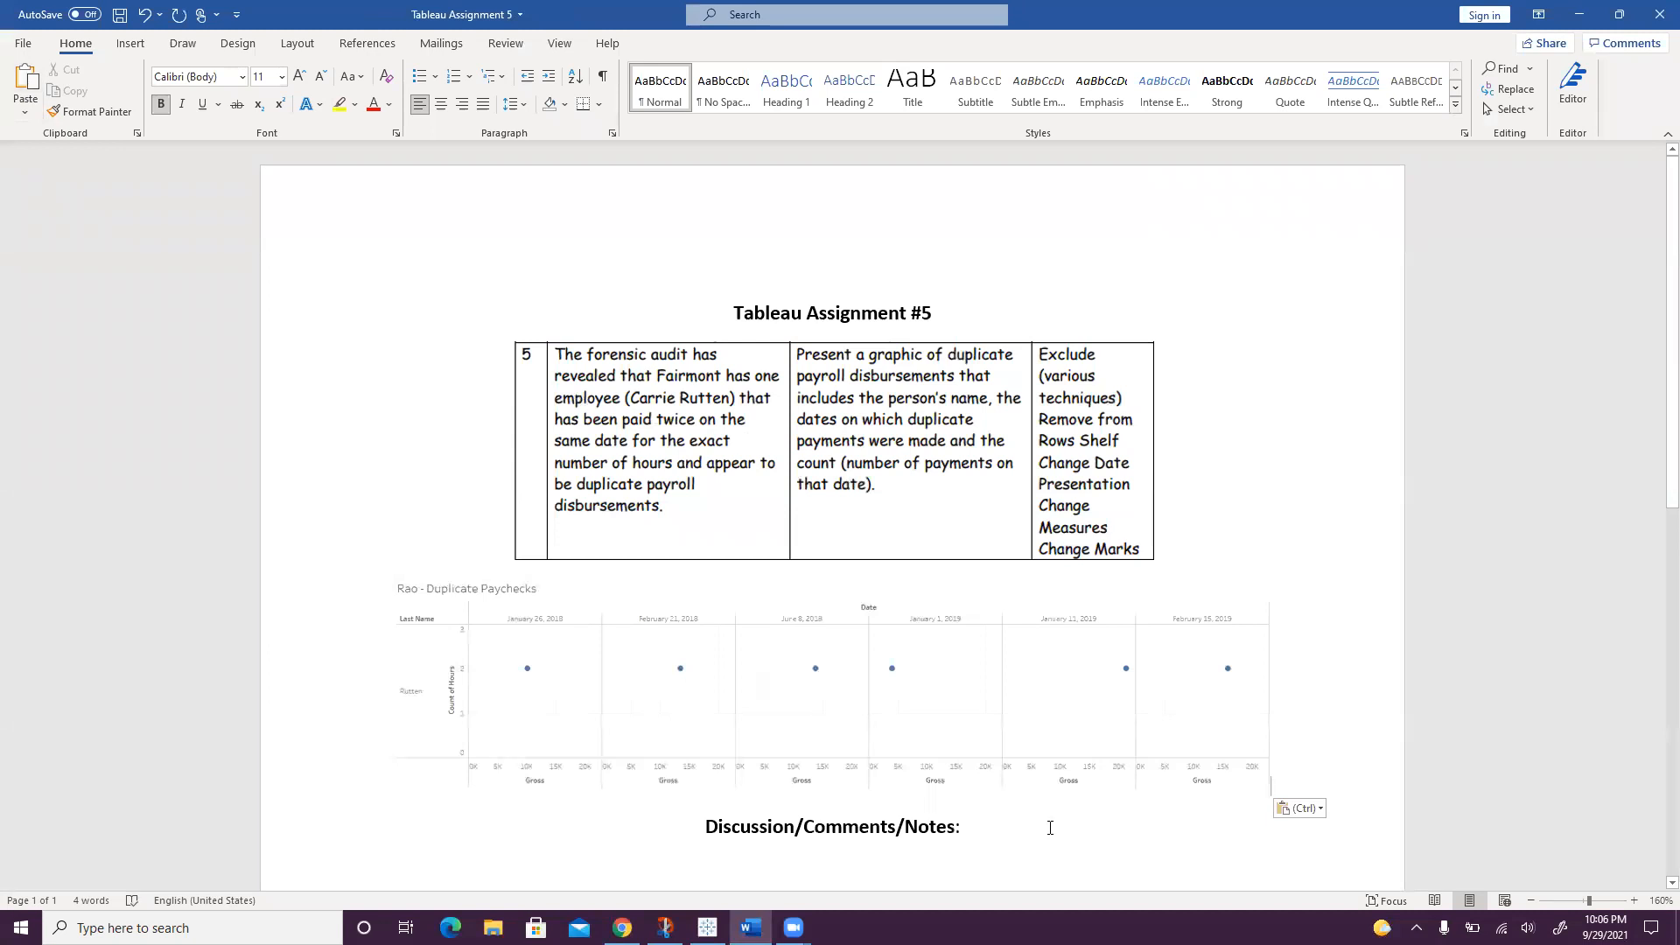
# - Review the pasted chart beneath the table and place the cursor below the Discussion/Comments/Notes heading
pyautogui.scroll(-3)
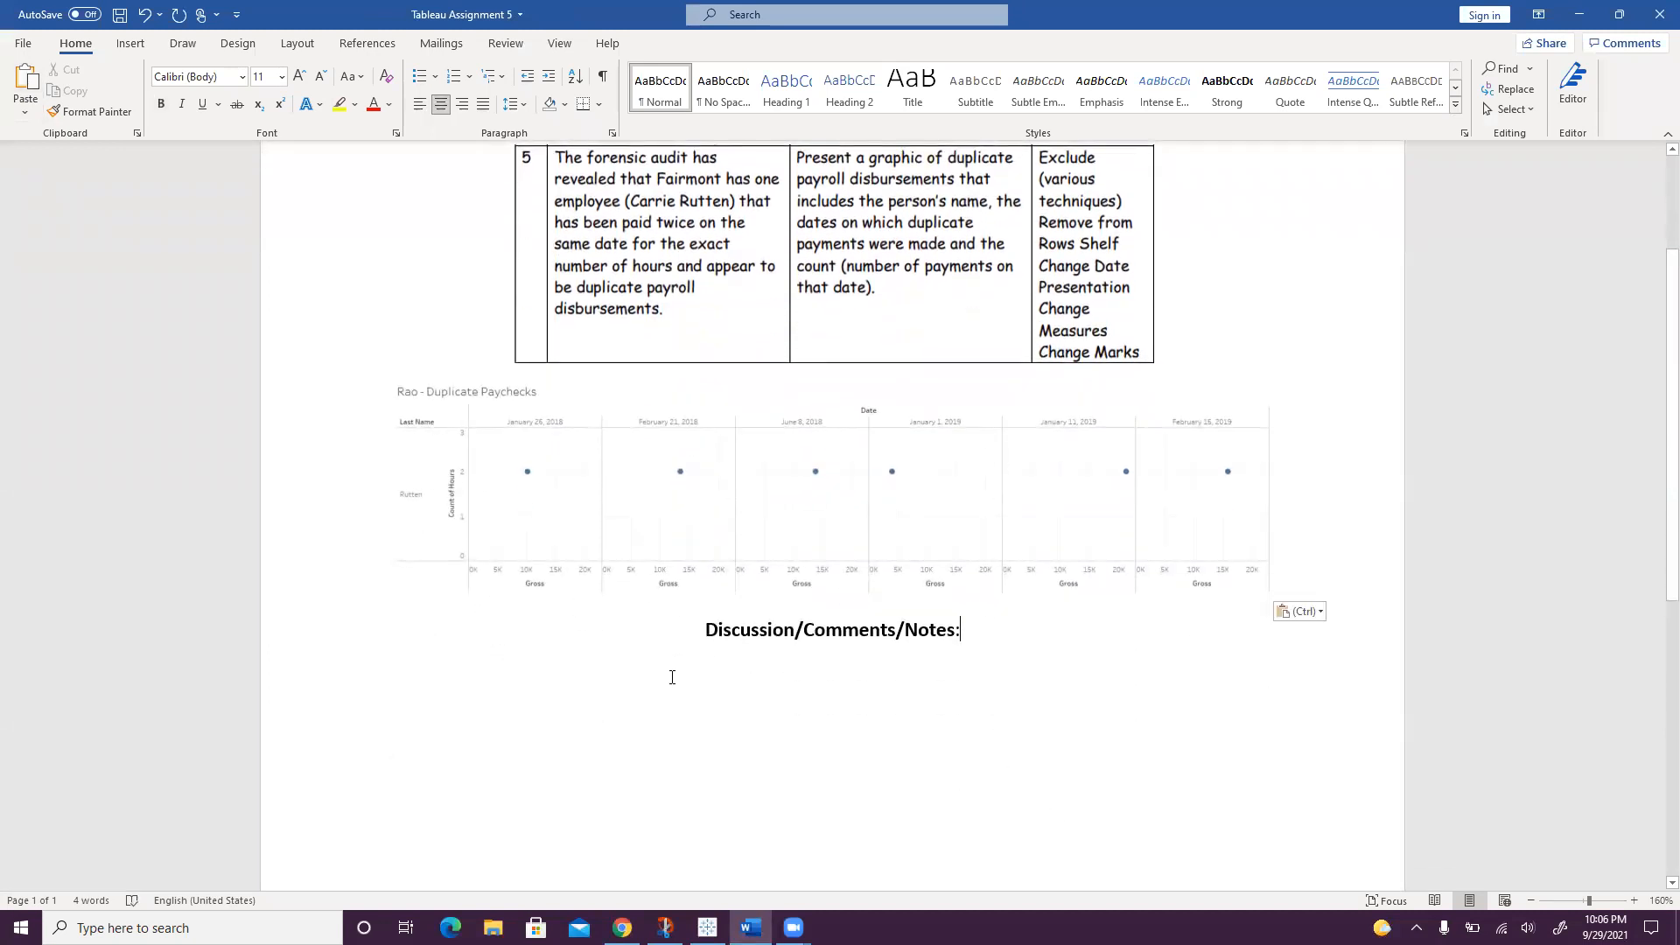
pyautogui.moveTo(864, 716)
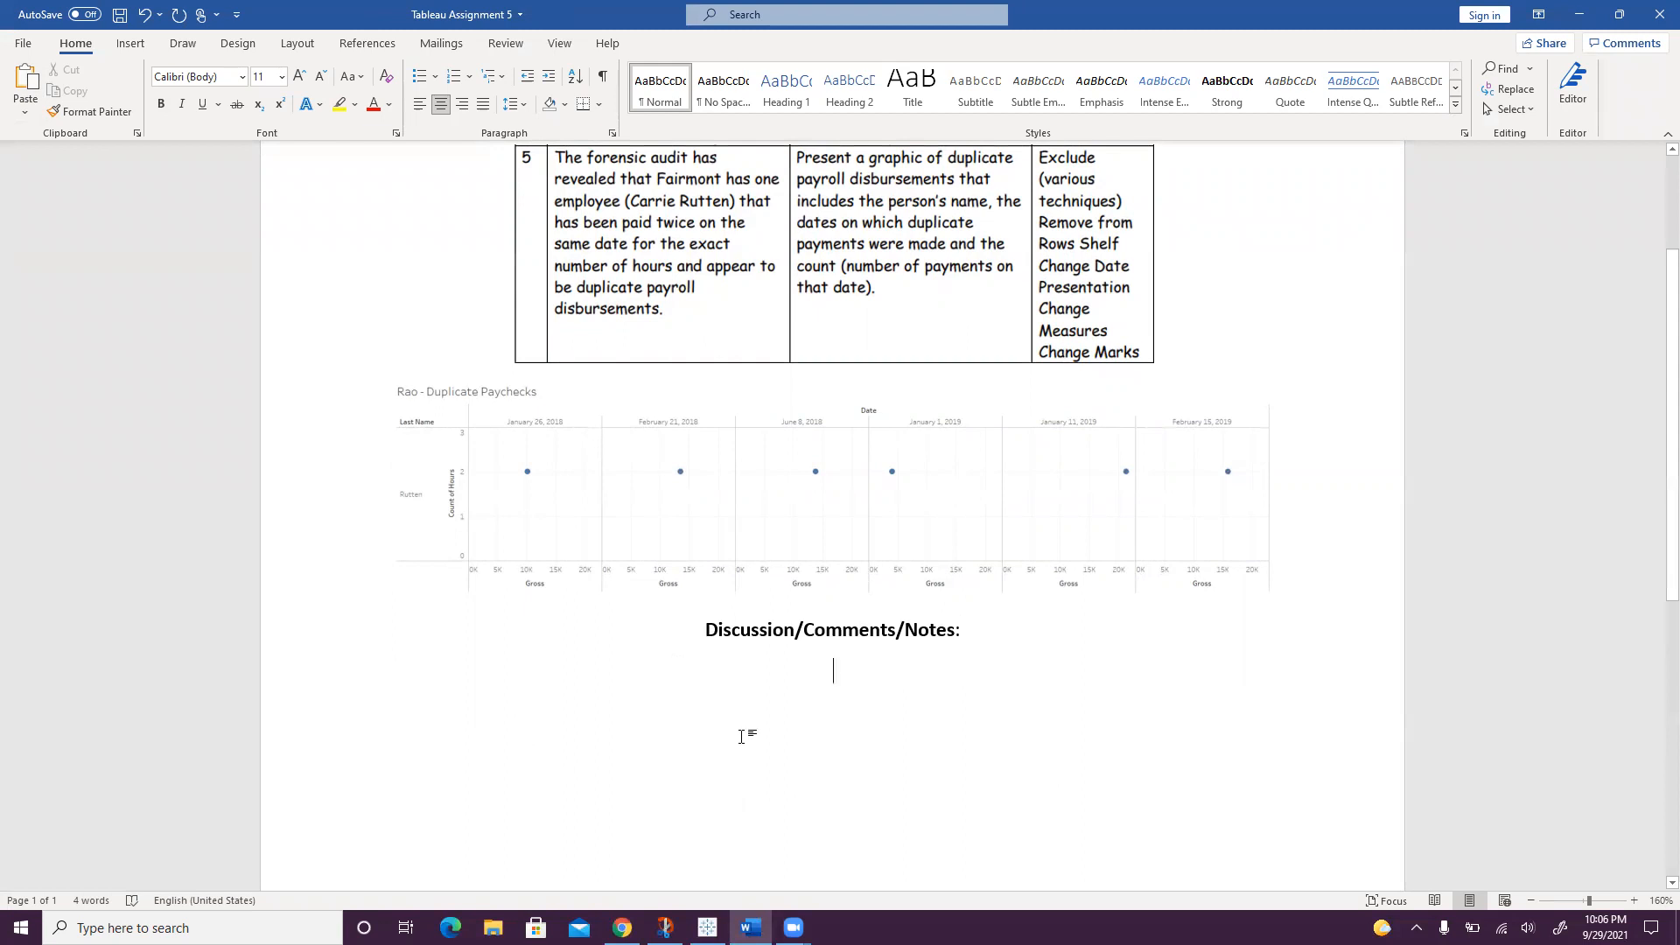
pyautogui.scroll(3)
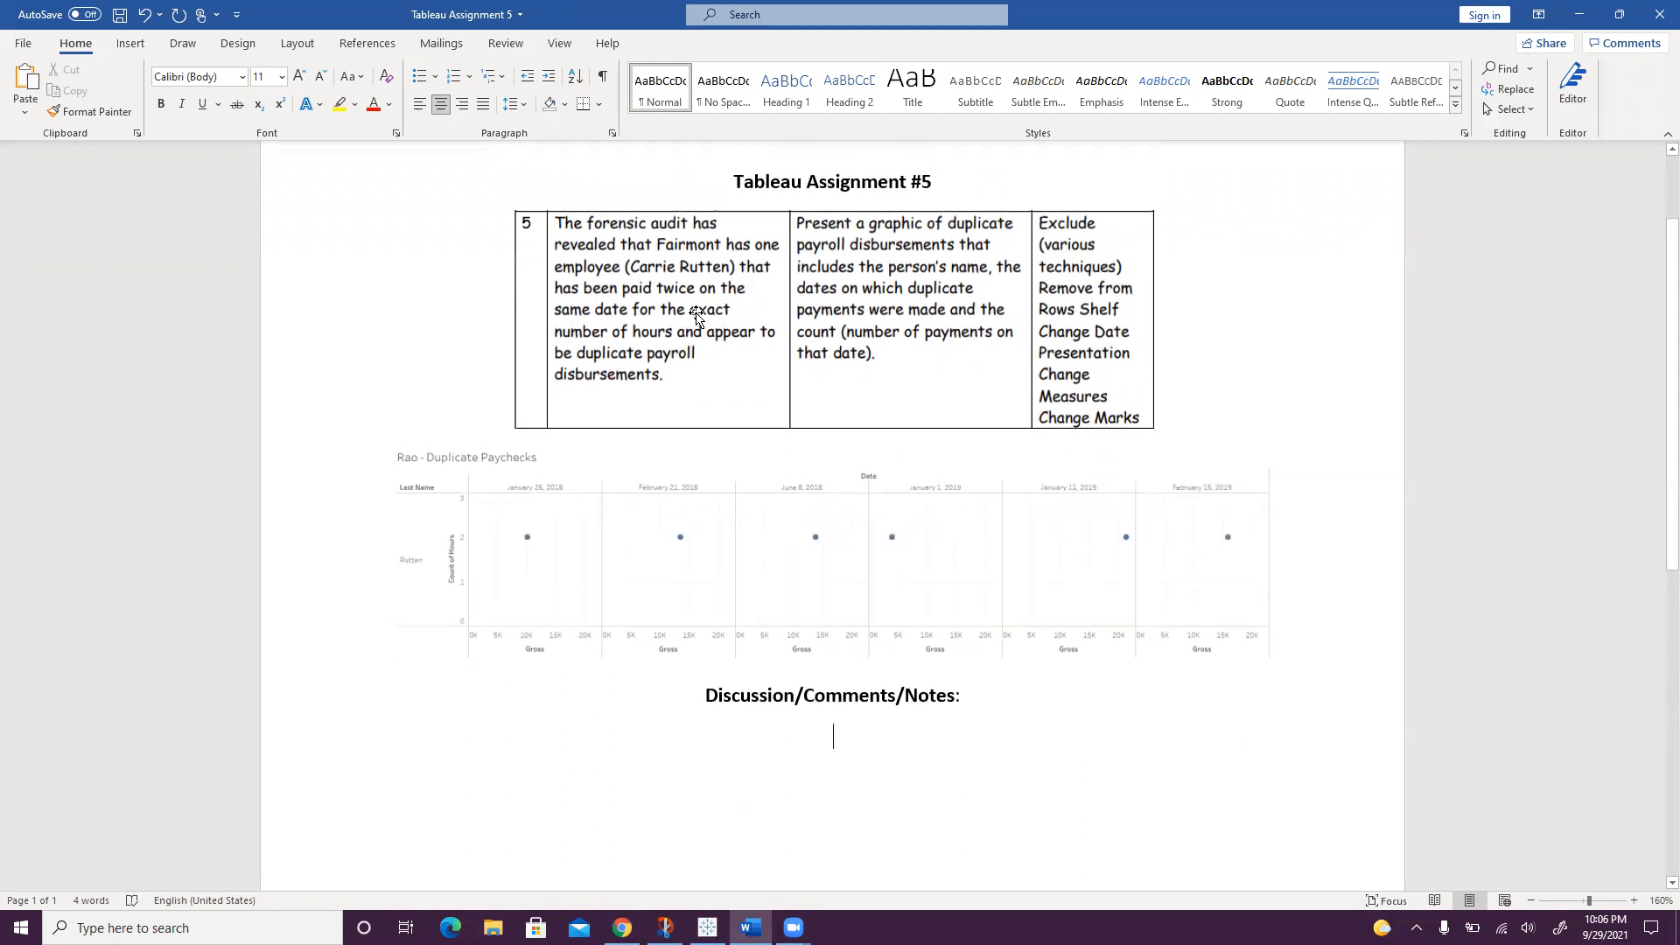
pyautogui.moveTo(956, 619)
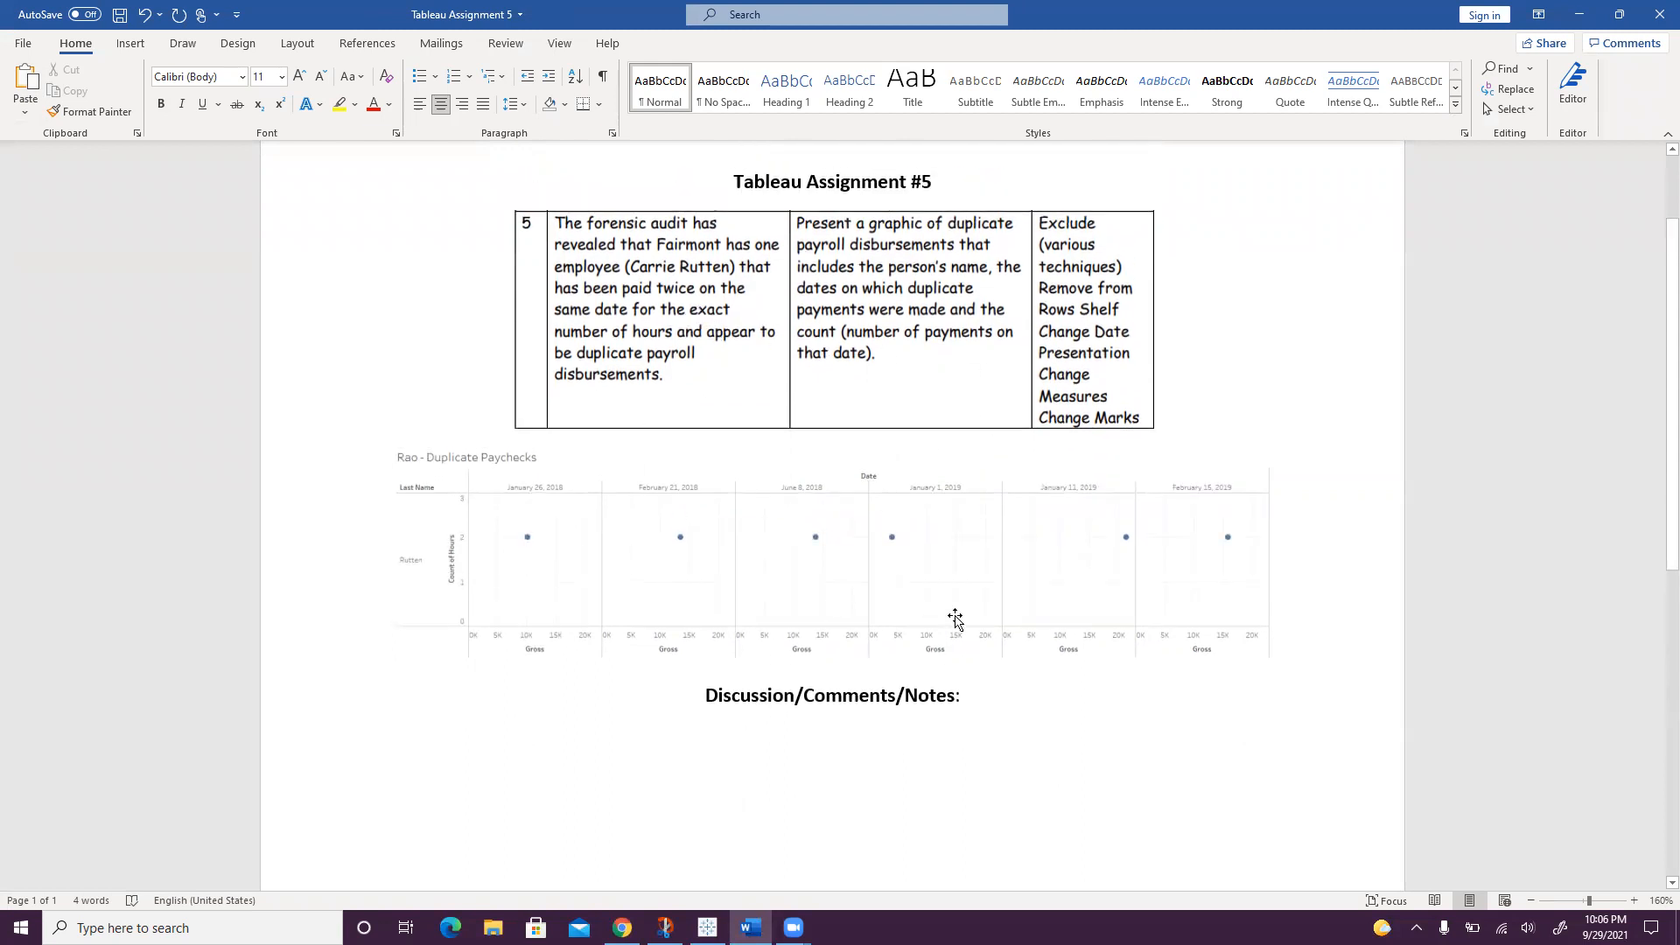
pyautogui.moveTo(1339, 628)
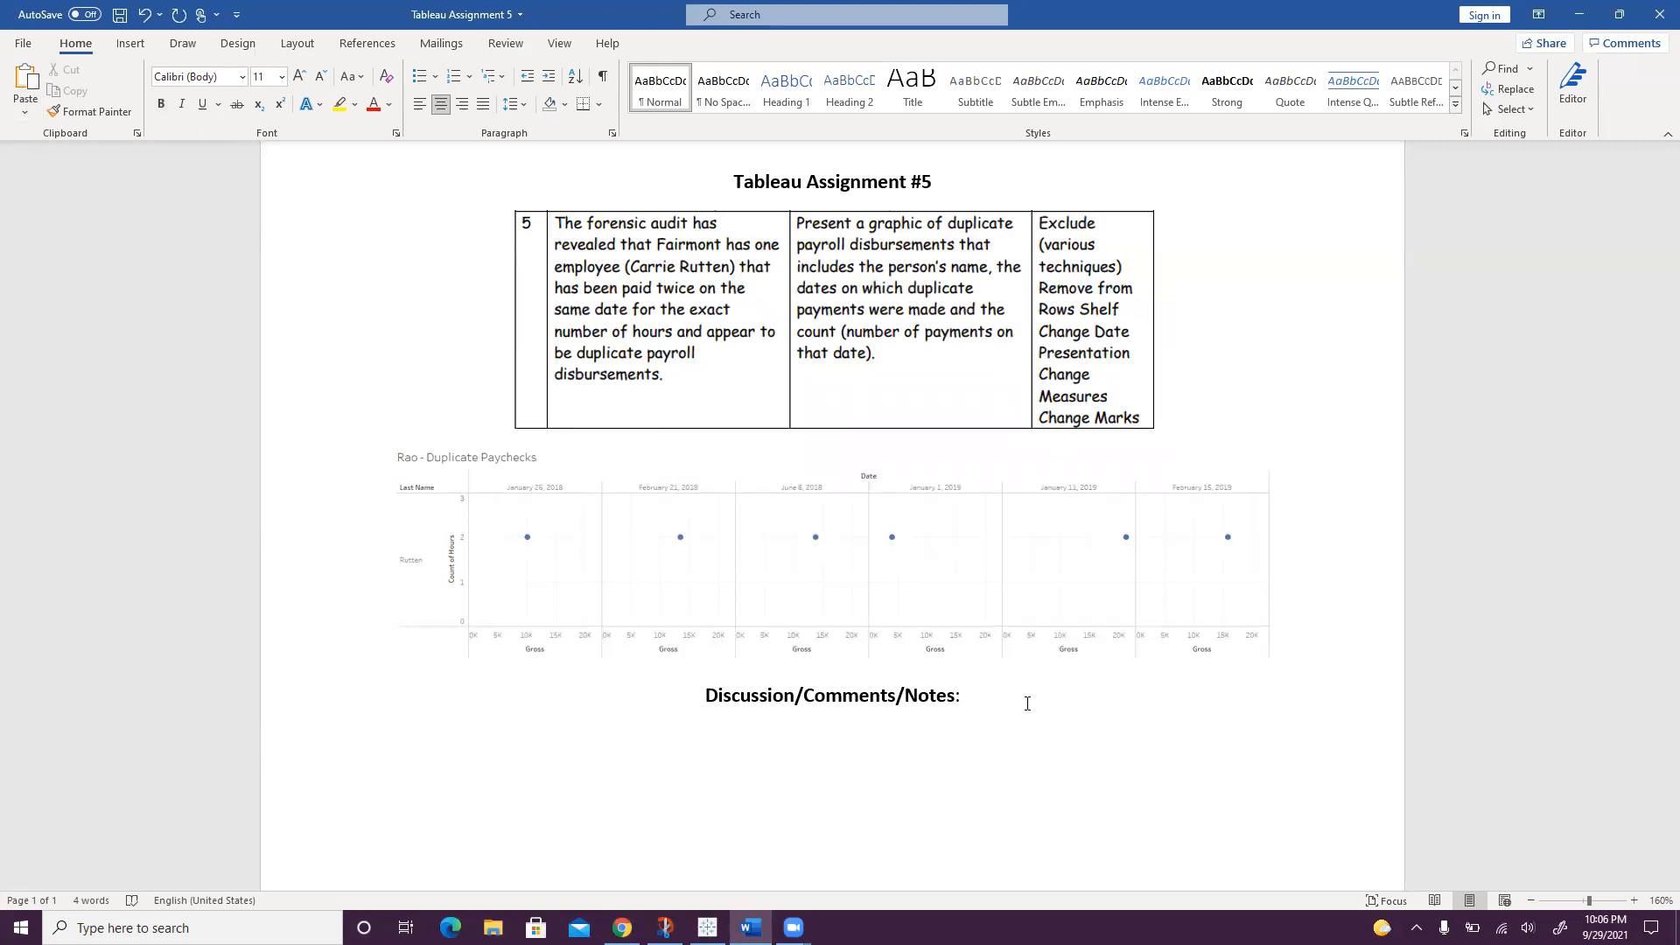
pyautogui.click(833, 737)
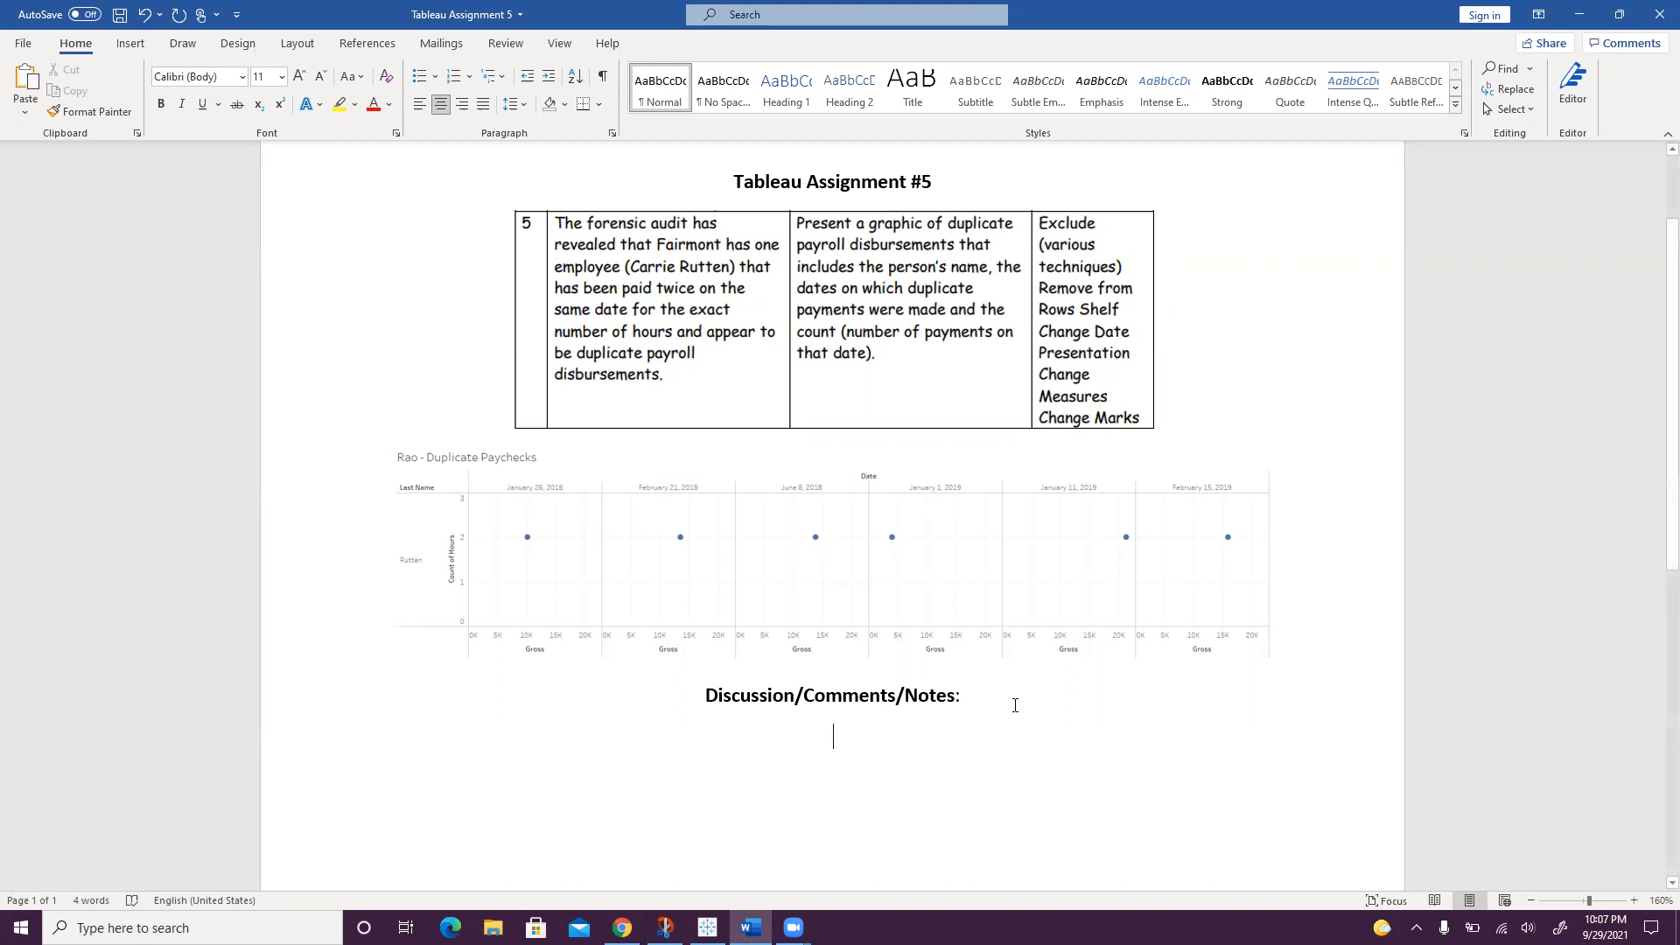
pyautogui.moveTo(819, 752)
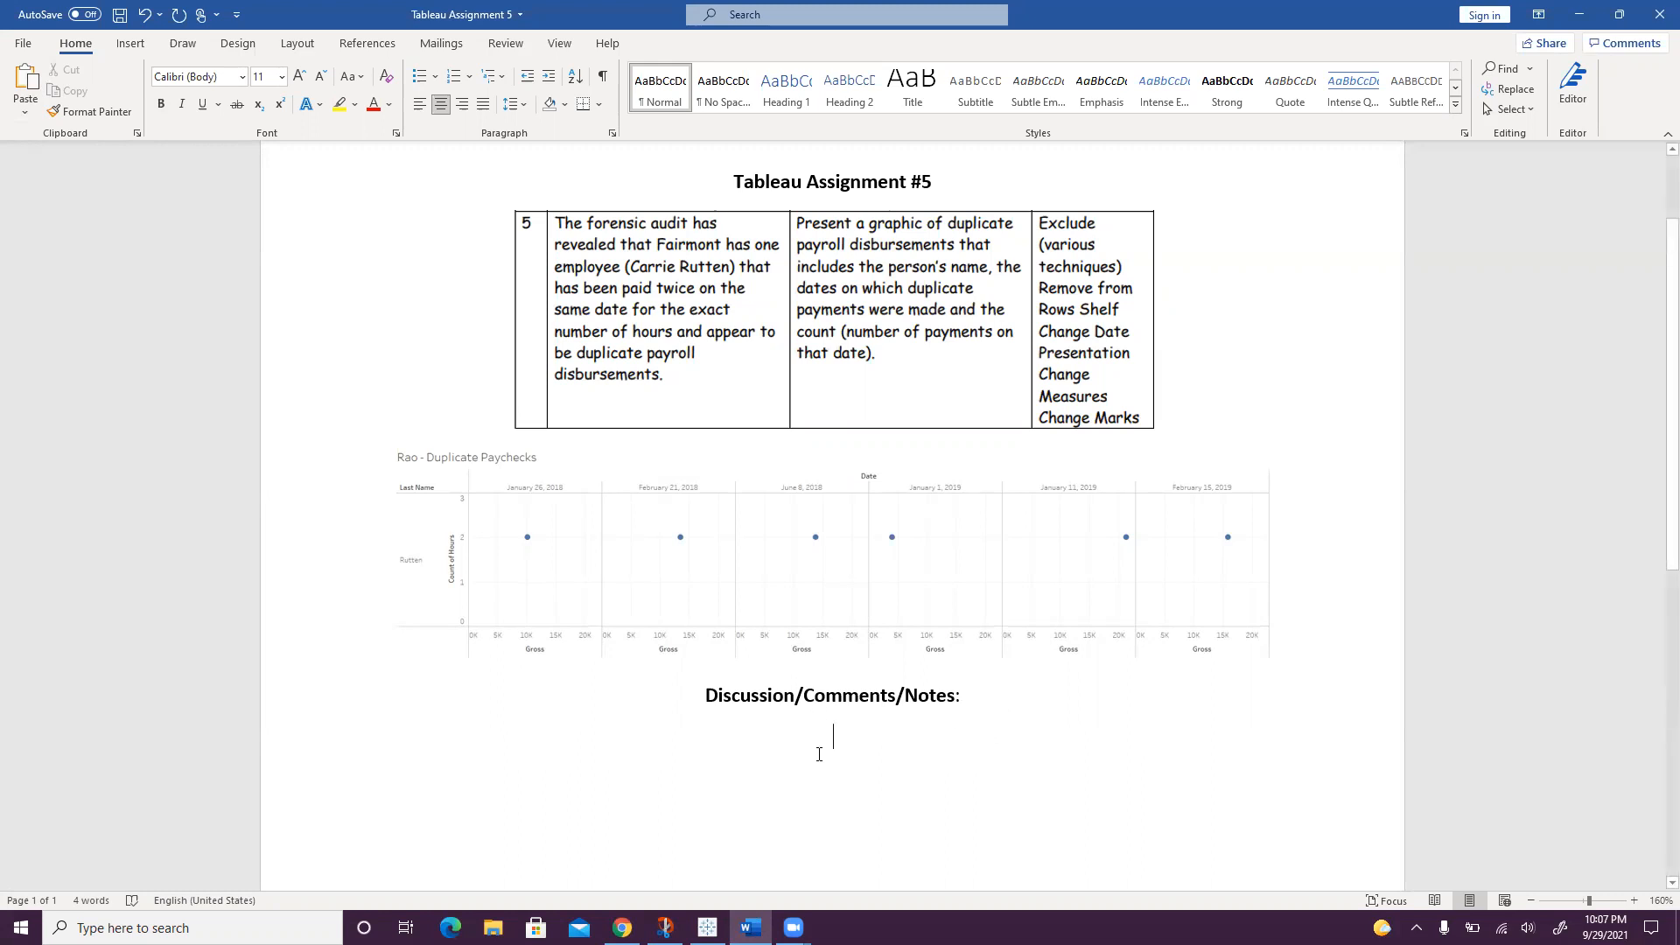
pyautogui.moveTo(852, 757)
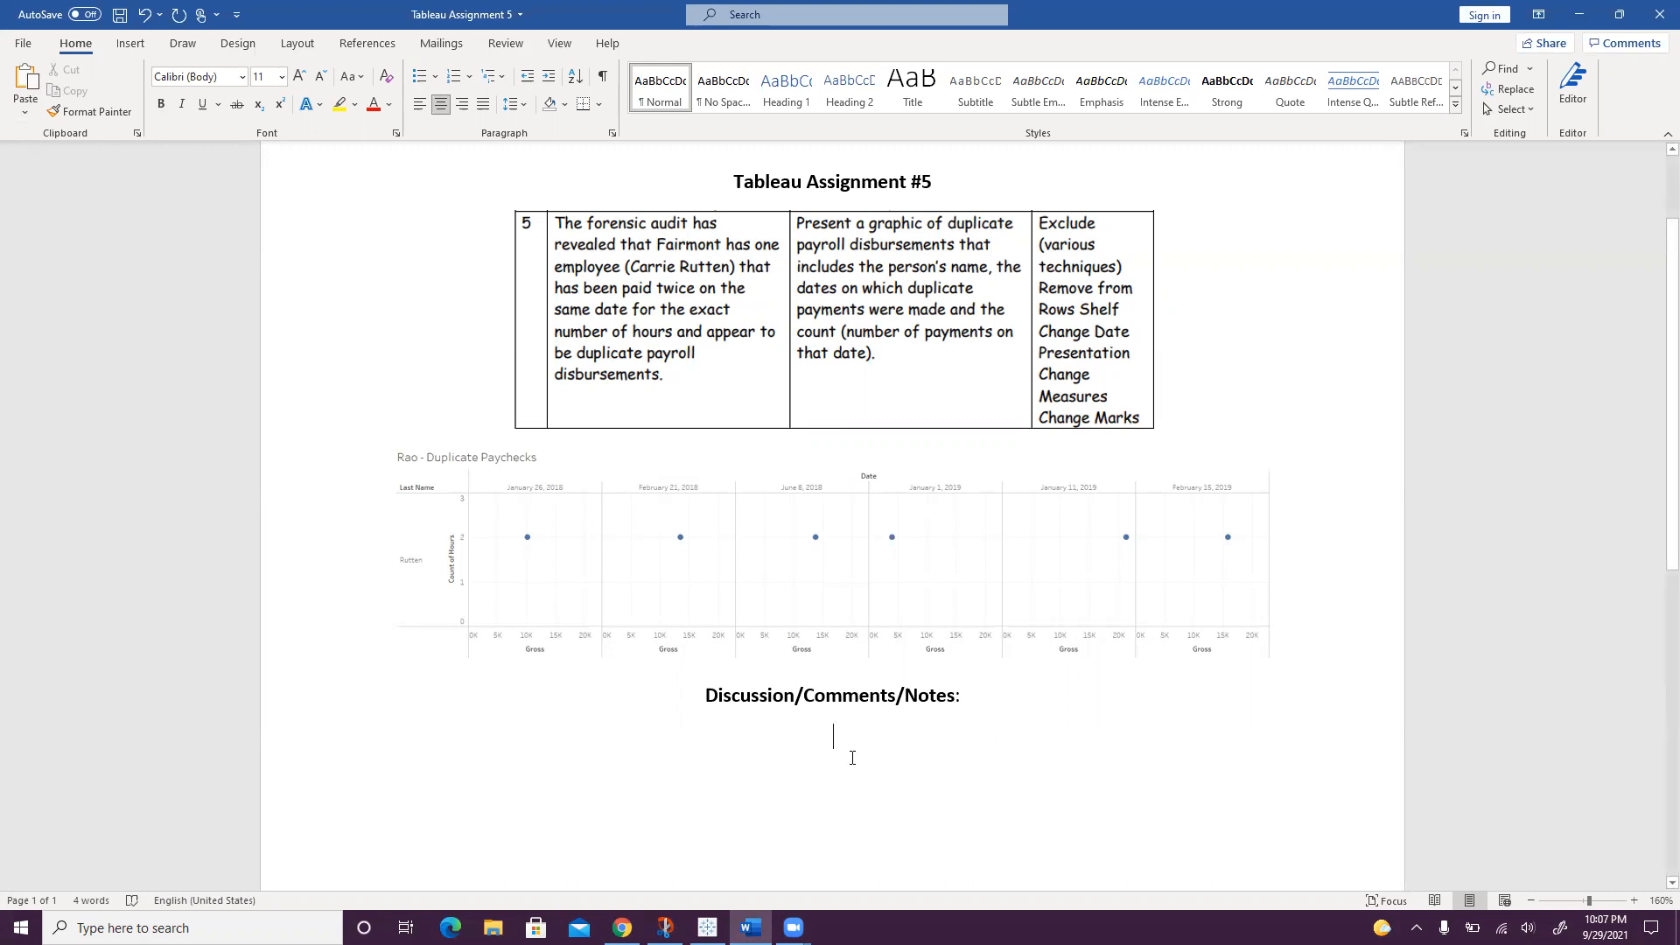
pyautogui.moveTo(852, 751)
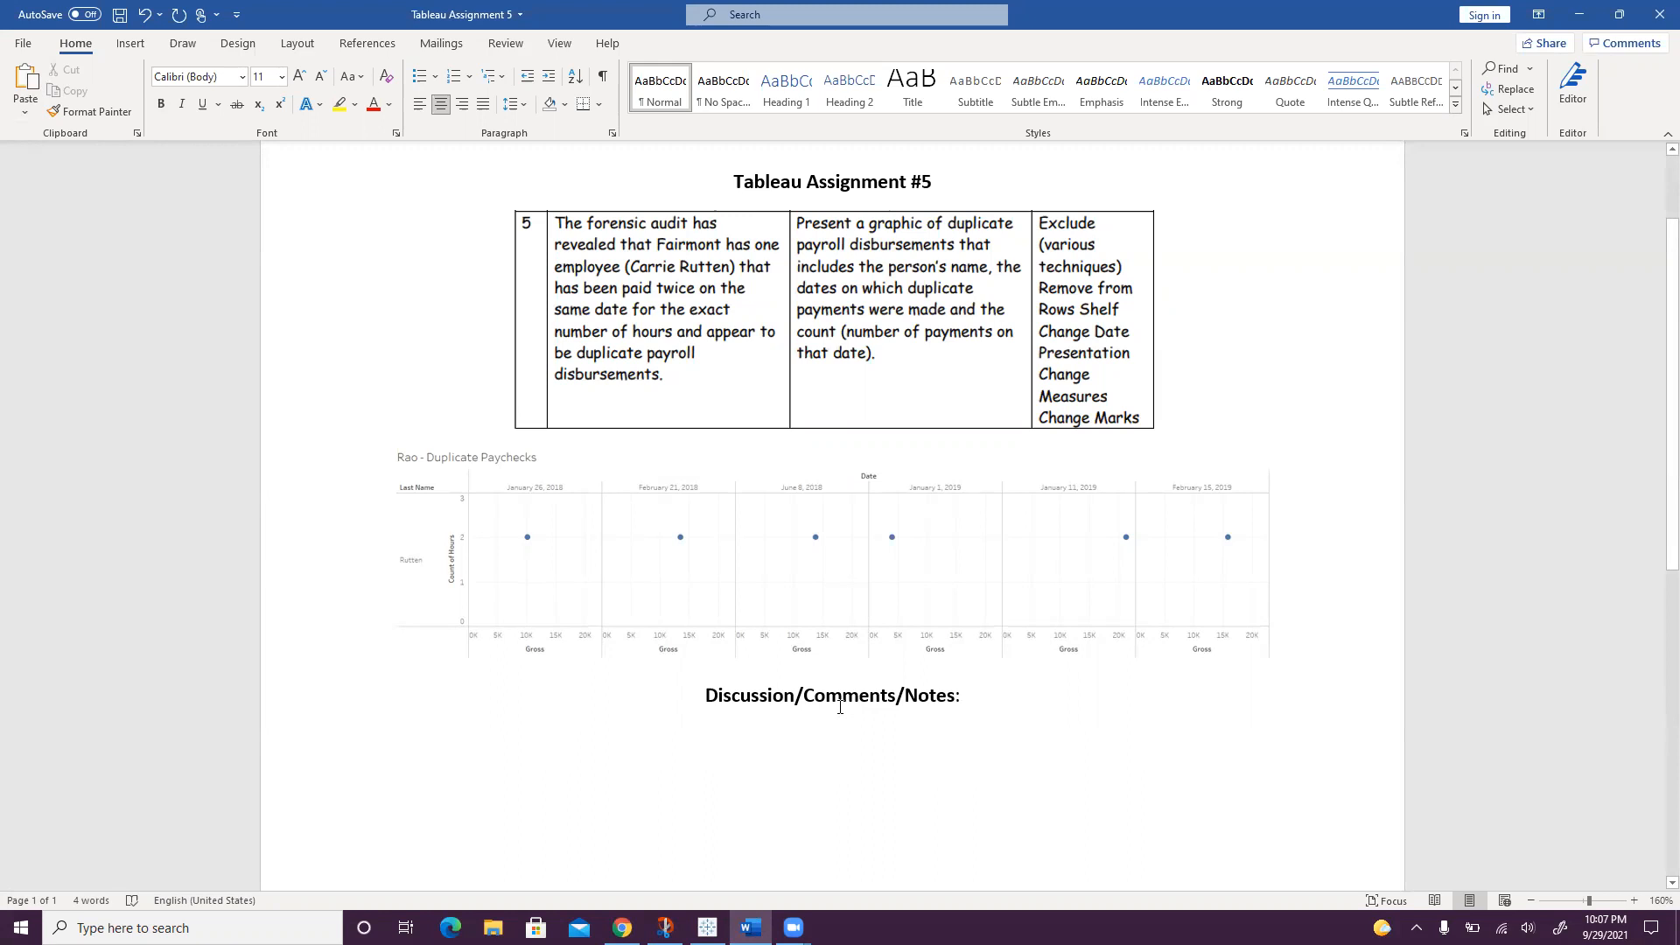
pyautogui.click(833, 736)
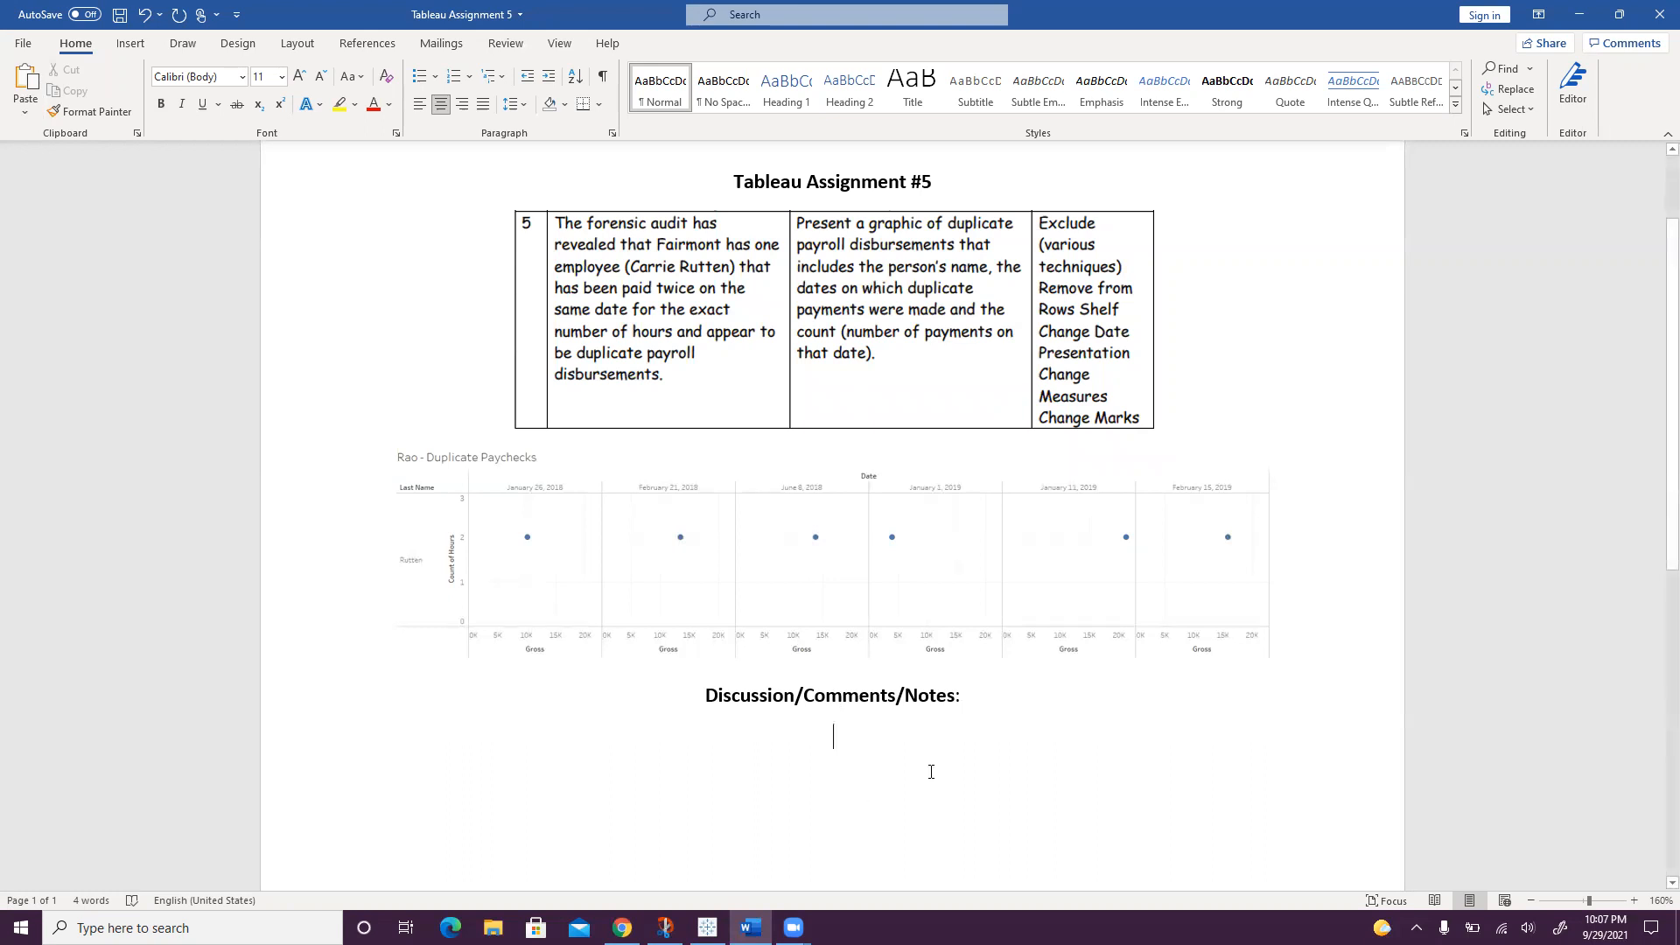
pyautogui.moveTo(1190, 700)
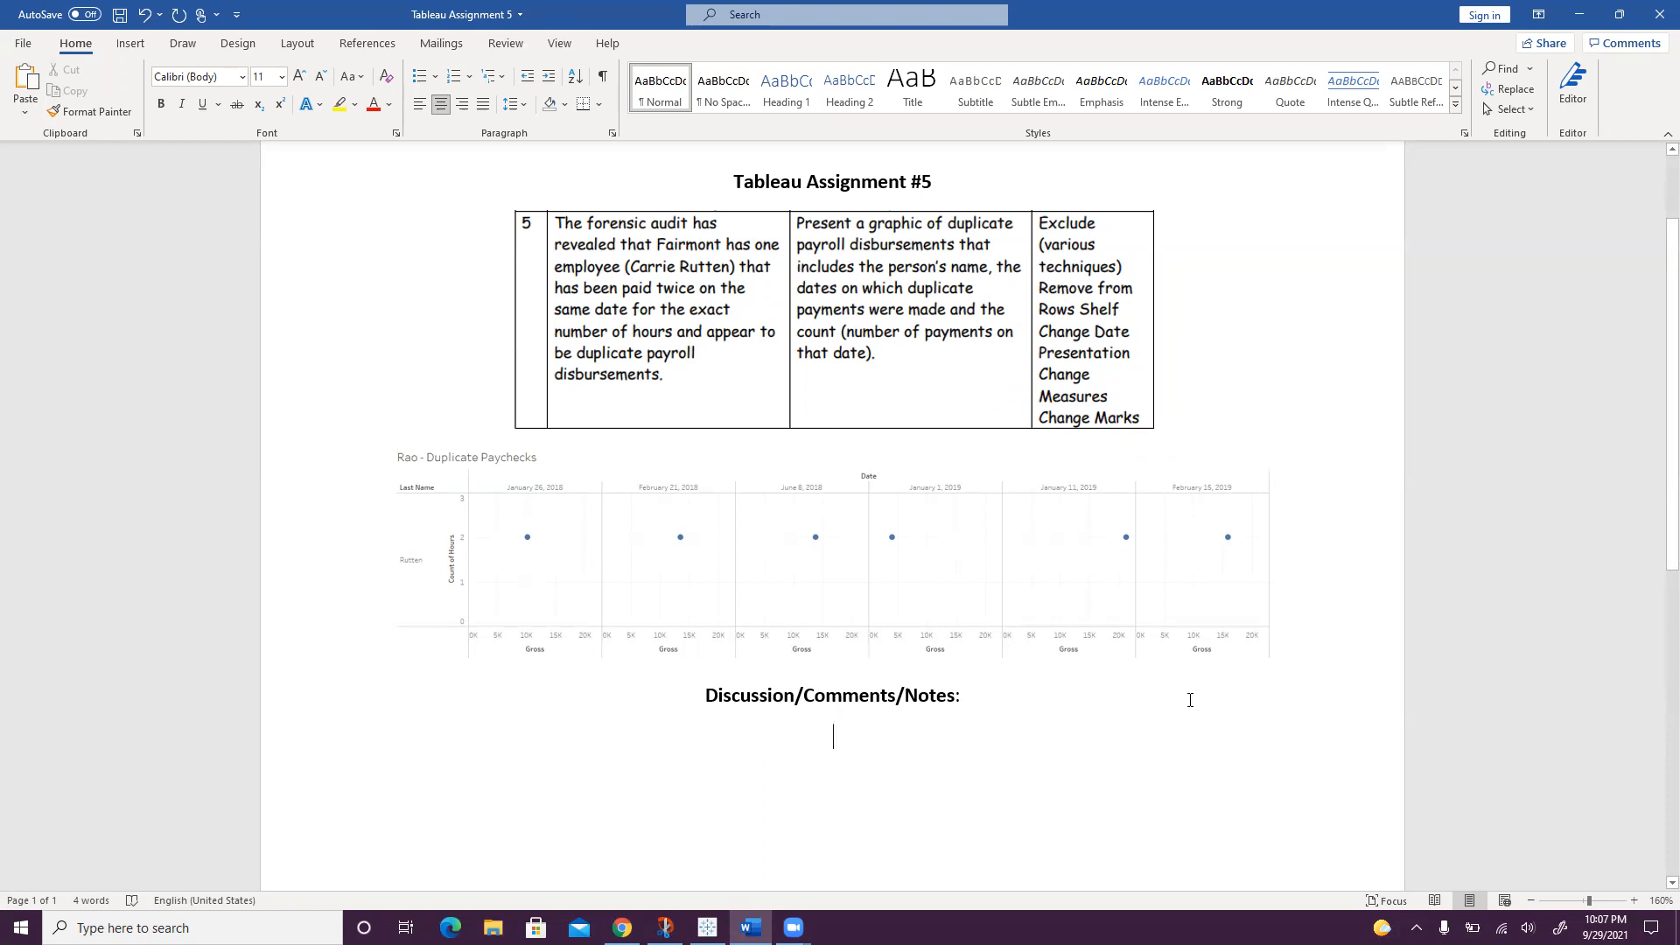